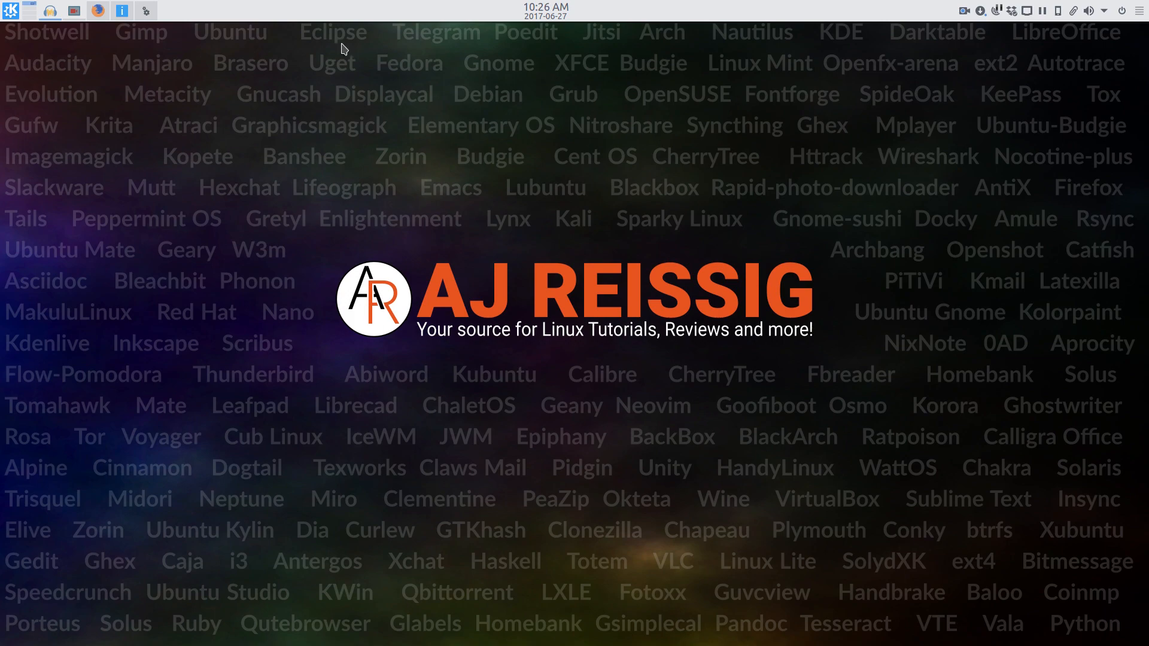
# Restore Firefox and scroll through the KDE neon homepage intro, then back up
pyautogui.click(97, 10)
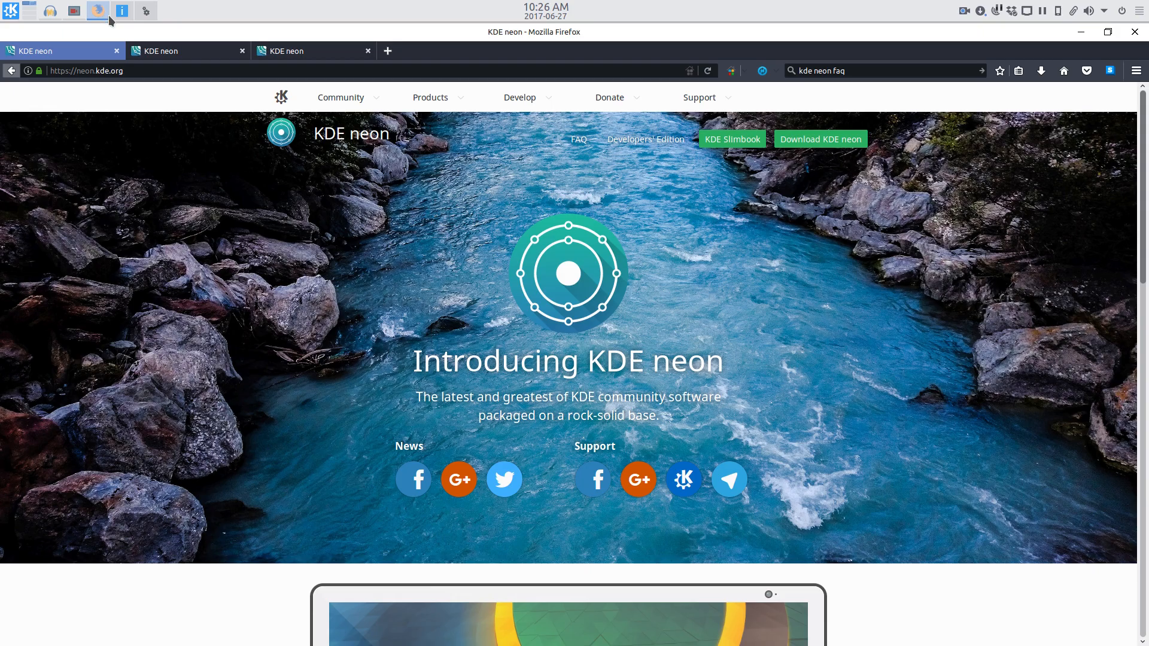
pyautogui.scroll(-3)
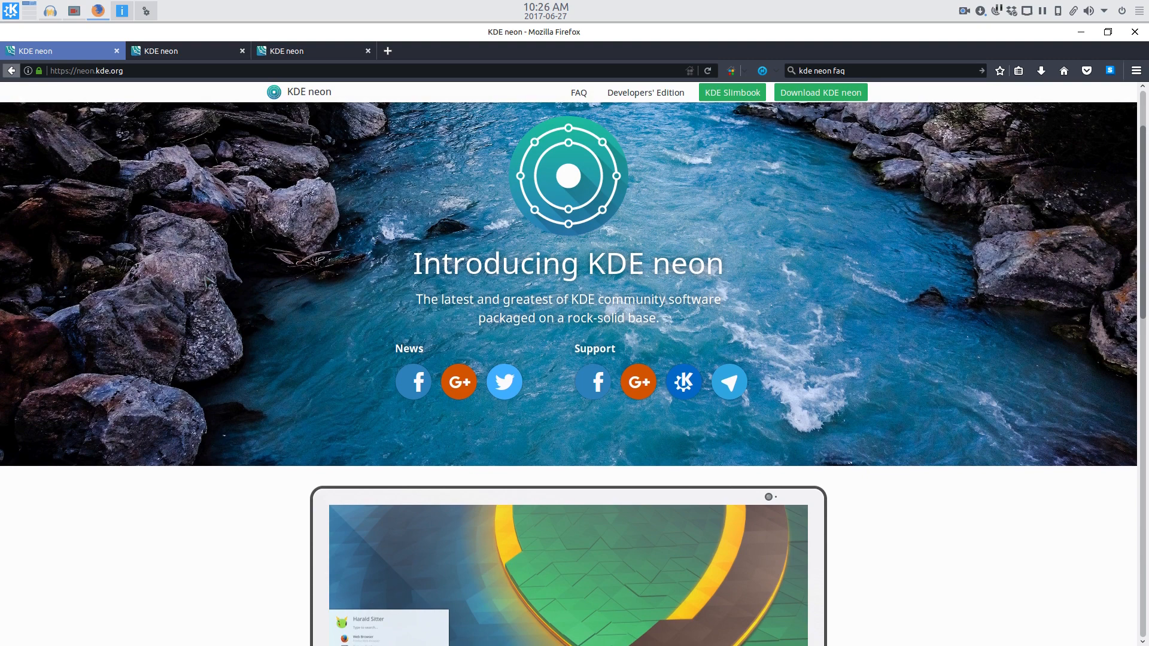
pyautogui.scroll(-3)
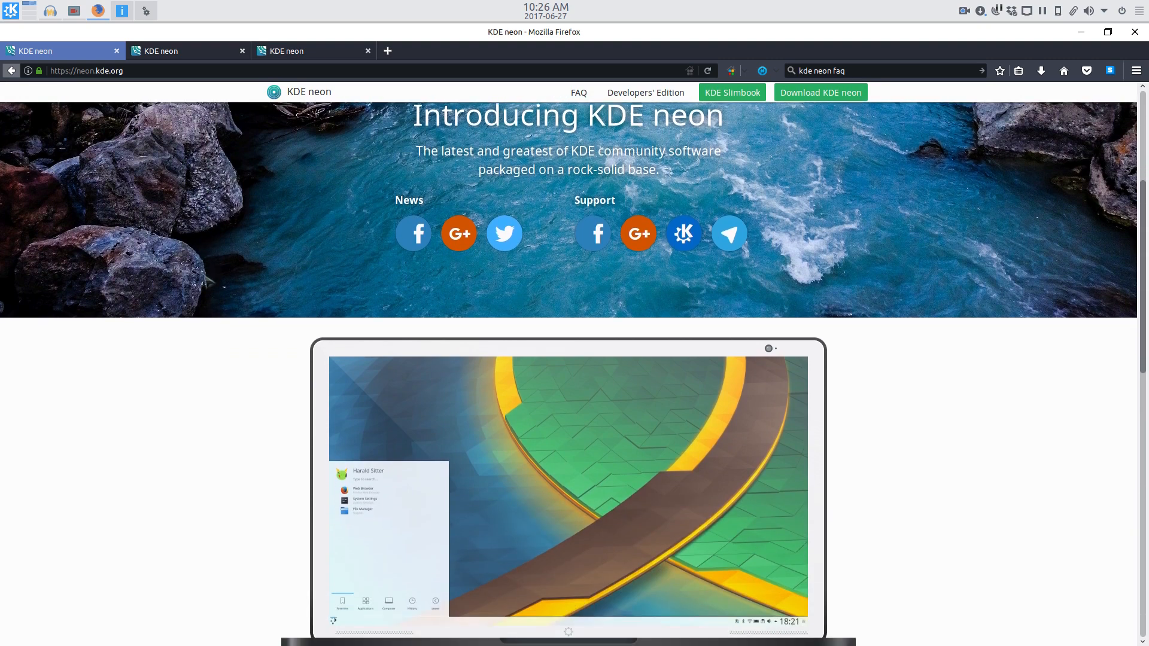
pyautogui.scroll(-3)
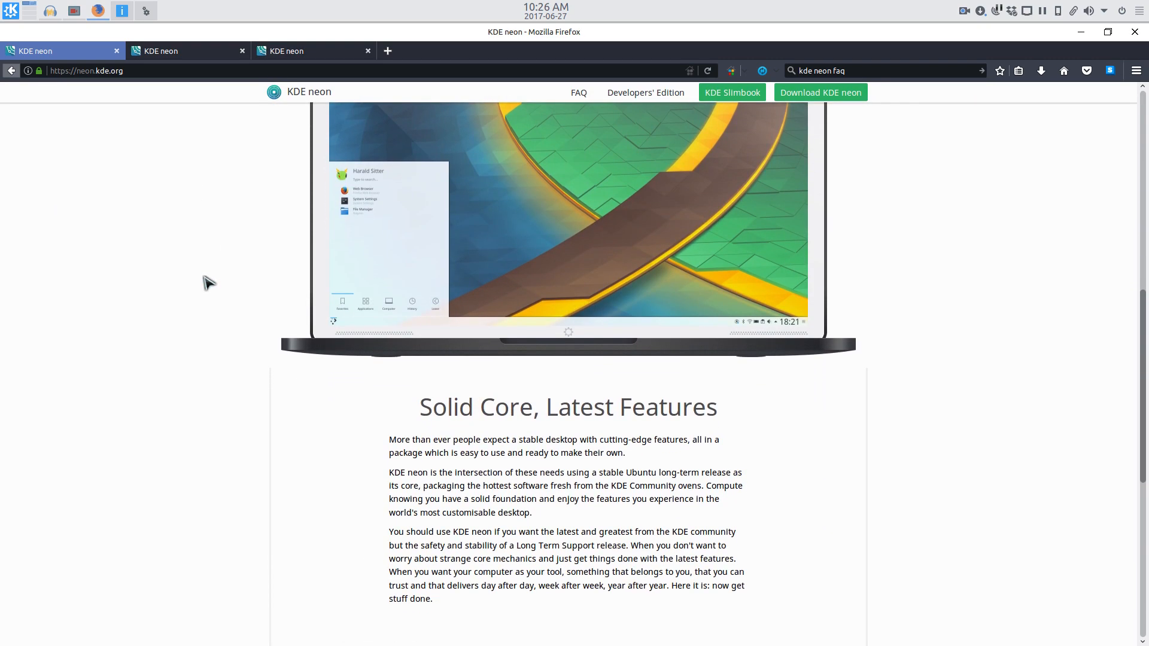
pyautogui.scroll(-3)
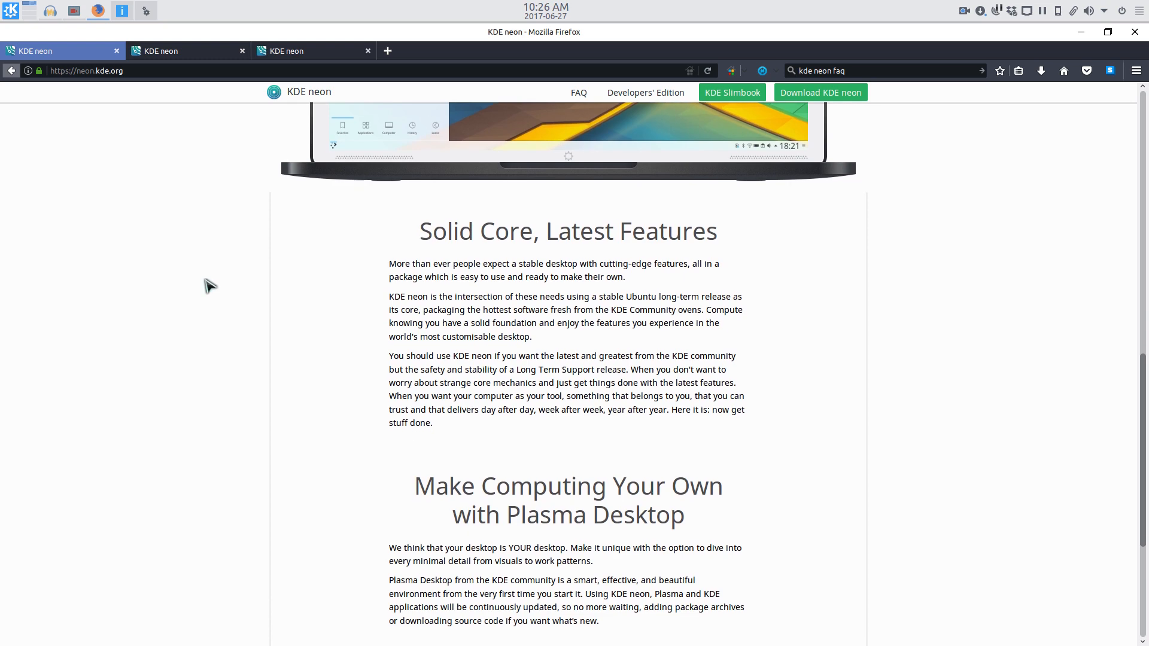
pyautogui.scroll(-3)
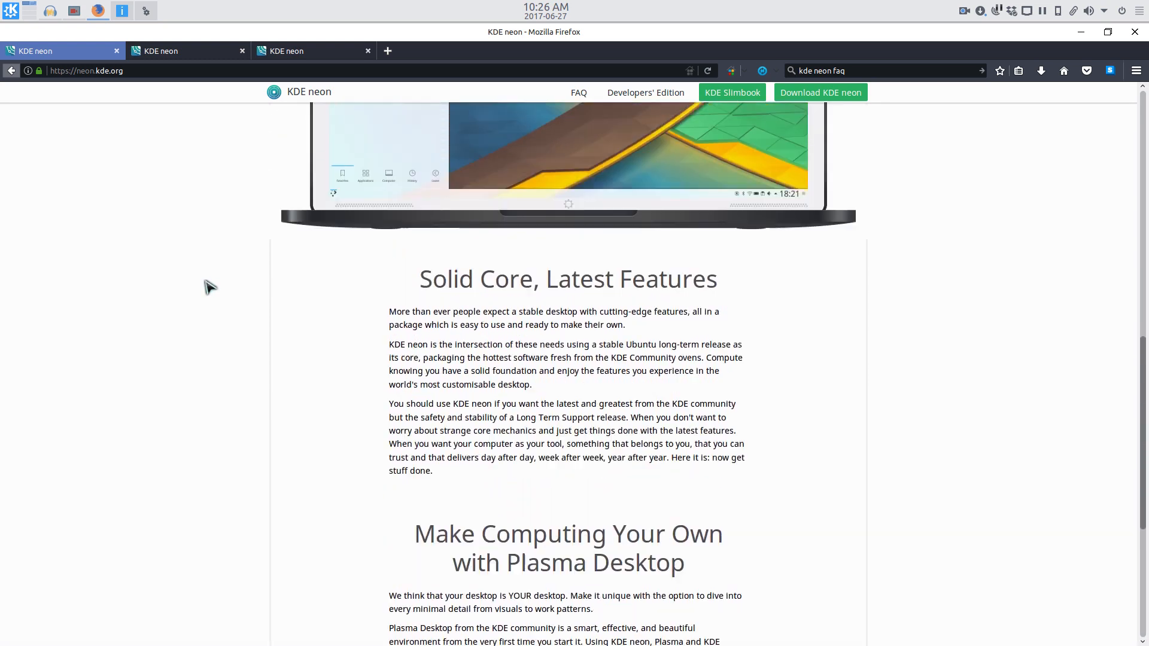
pyautogui.scroll(3)
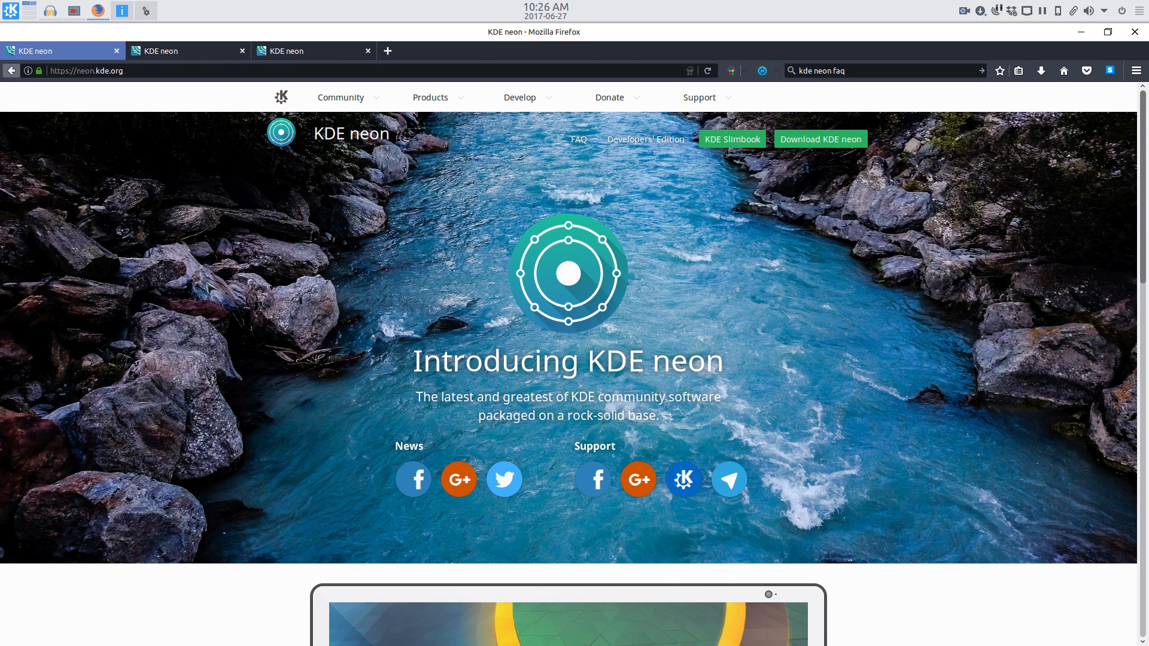
pyautogui.moveTo(209, 286)
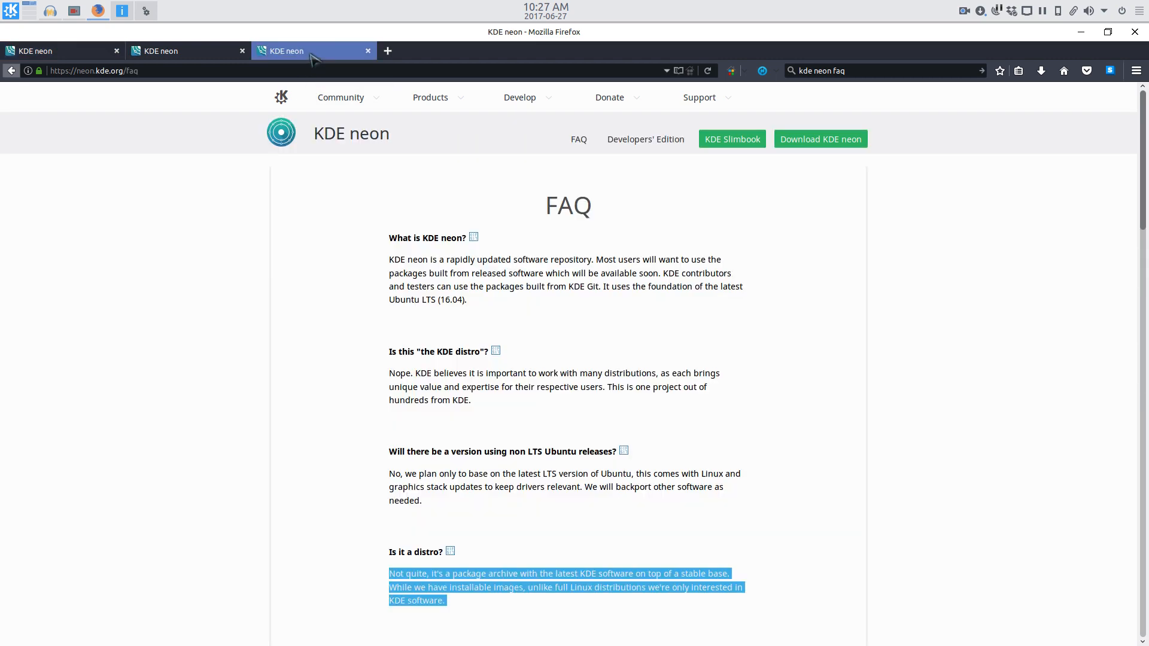
# Scroll the KDE neon FAQ page down to the 'is it a distro' questions
pyautogui.scroll(-3)
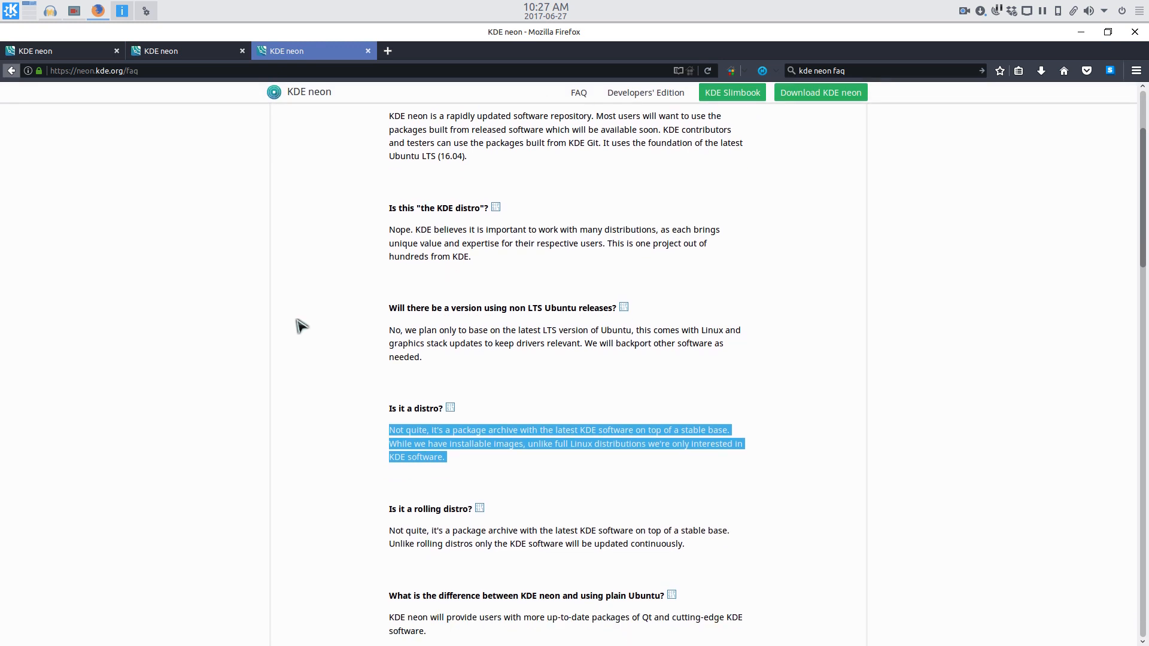
pyautogui.scroll(-3)
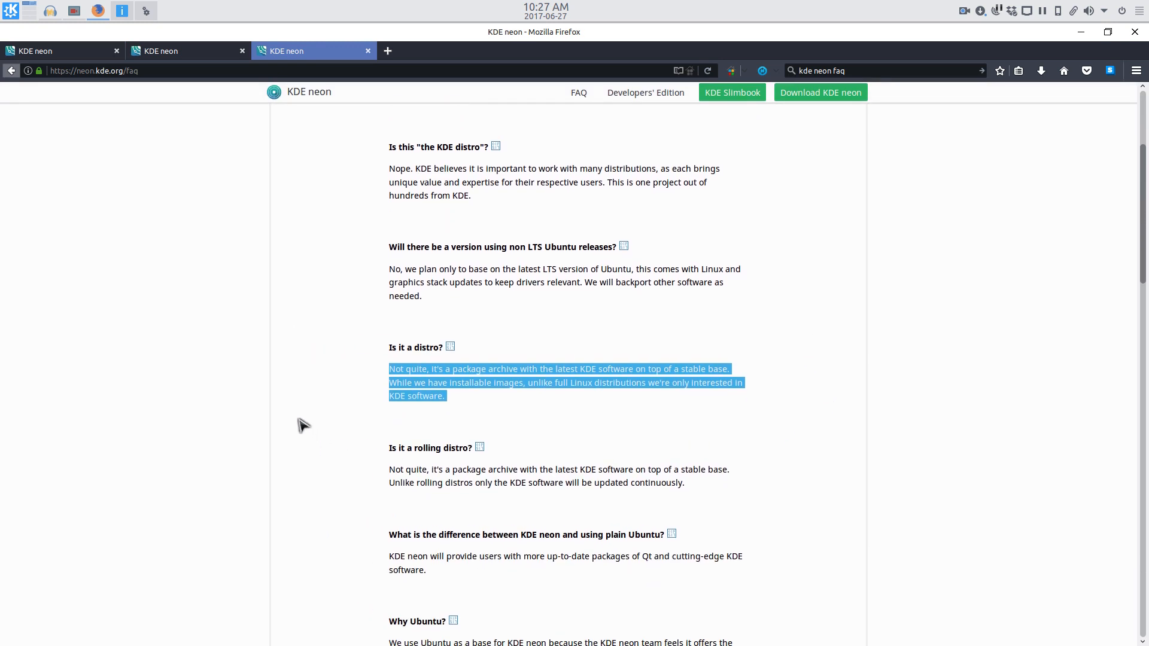
pyautogui.moveTo(411, 421)
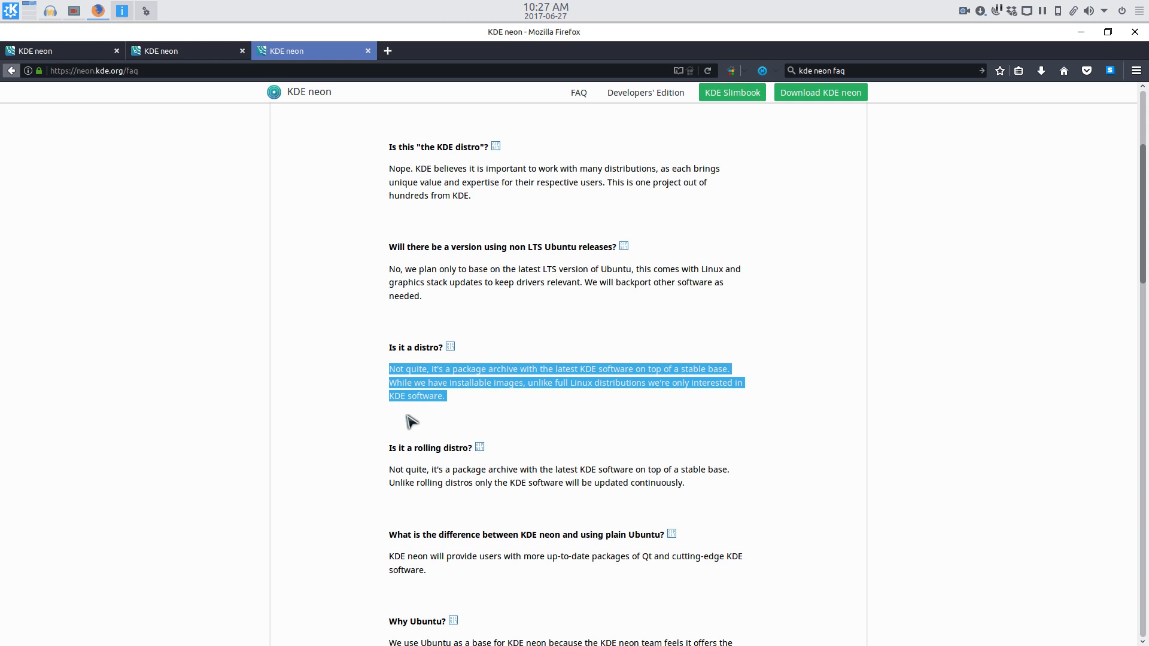
pyautogui.moveTo(336, 342)
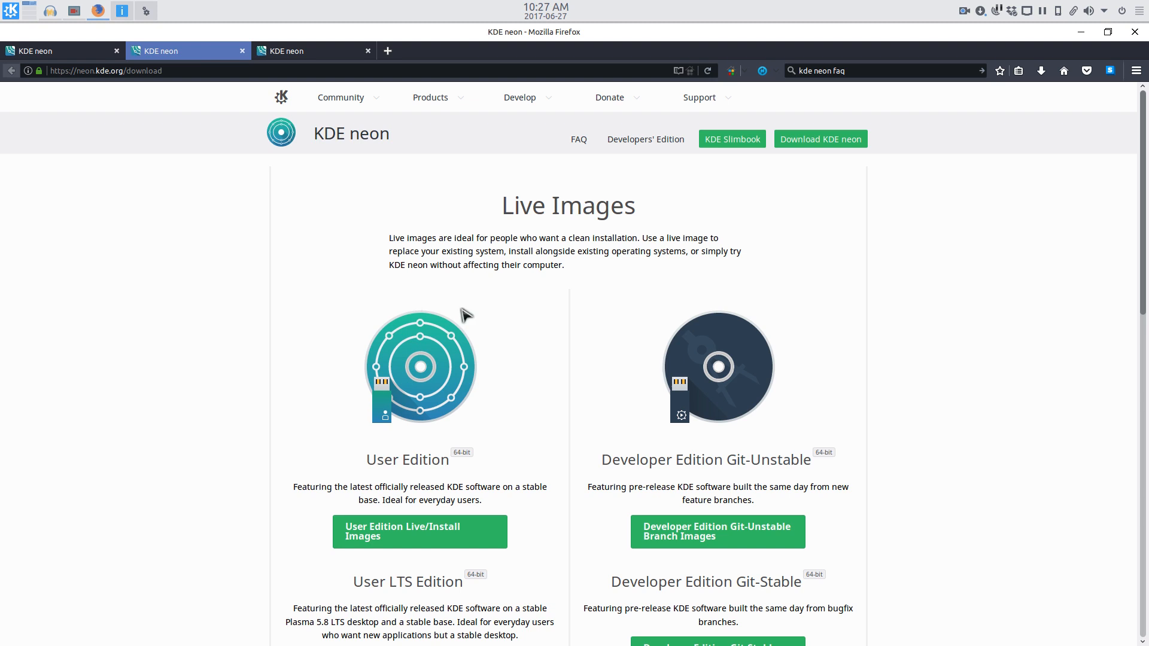
pyautogui.moveTo(874, 328)
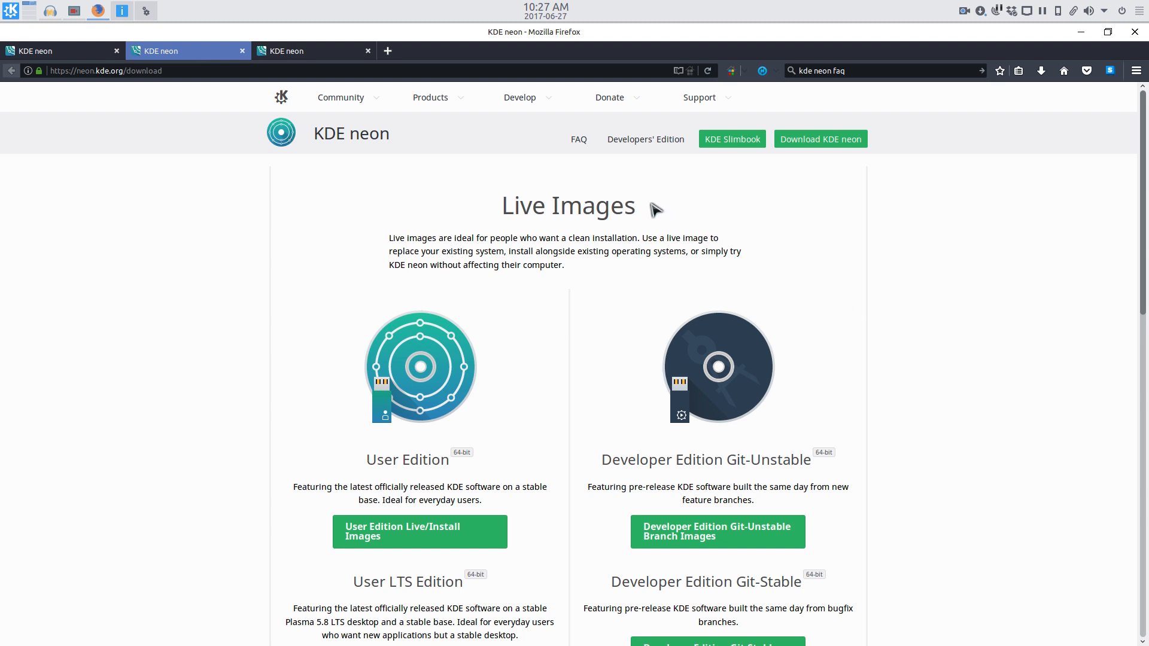
# Scroll to the Live Images editions and highlight the User Edition heading
pyautogui.scroll(-3)
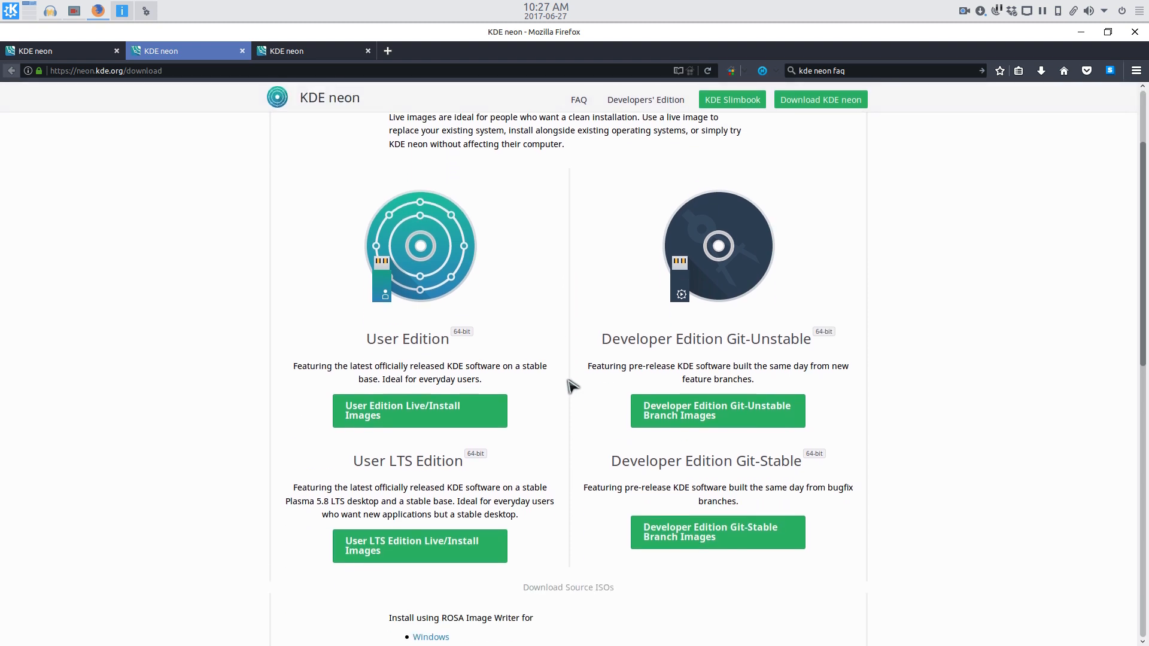
pyautogui.scroll(-3)
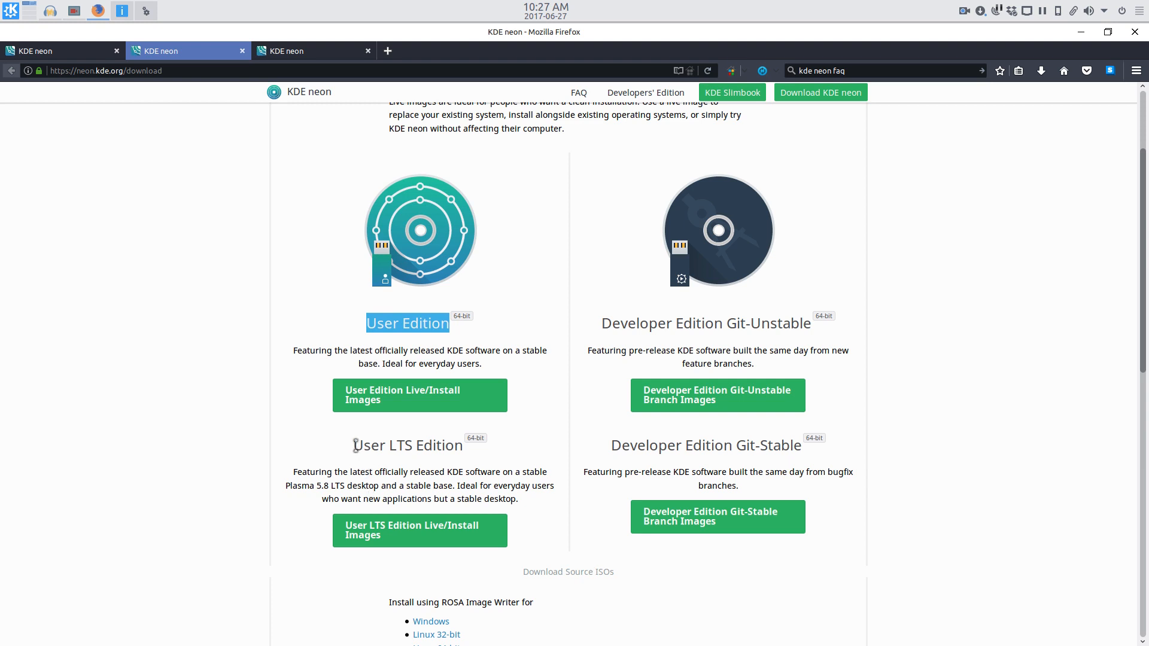
pyautogui.doubleClick(406, 444)
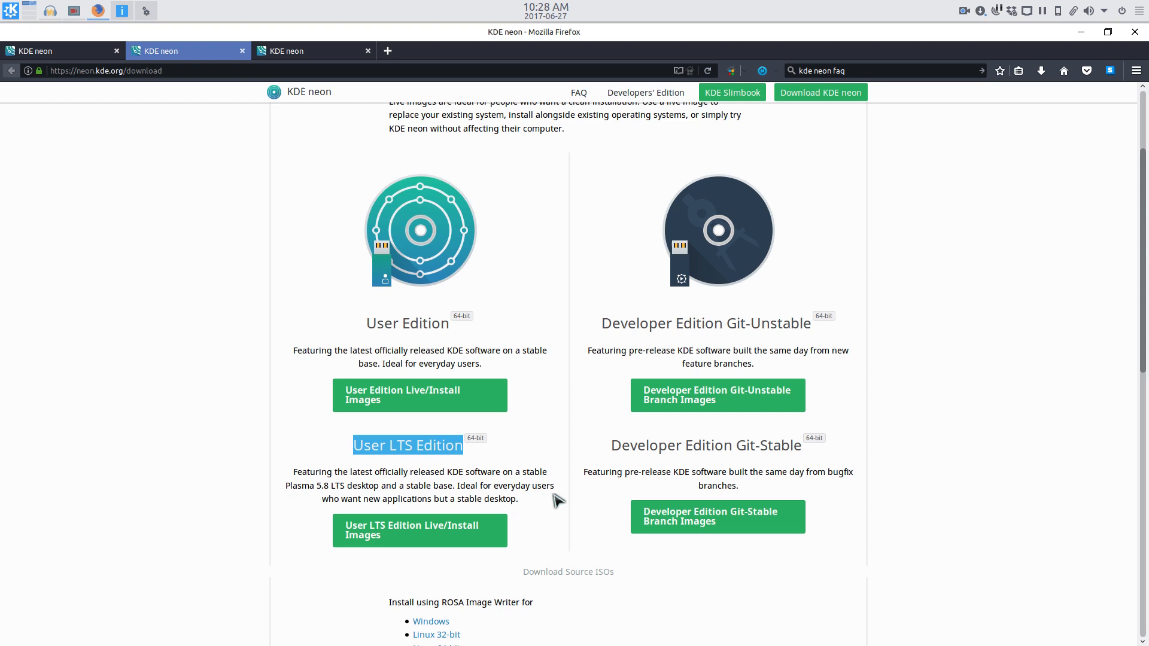
pyautogui.moveTo(799, 452)
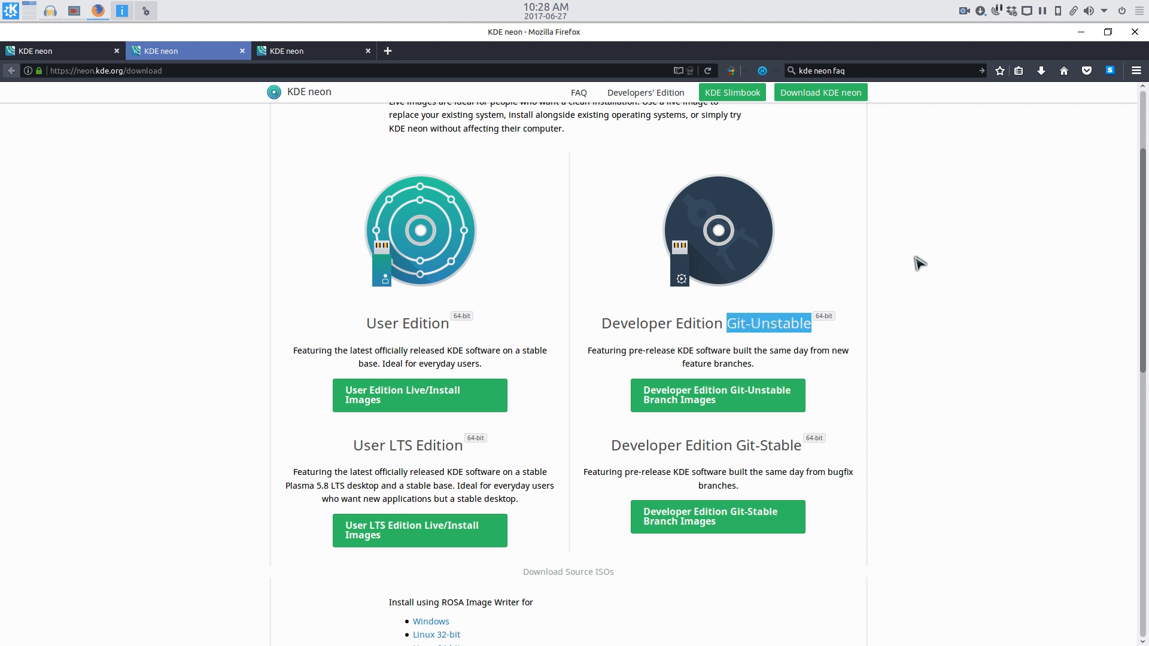
pyautogui.moveTo(949, 232)
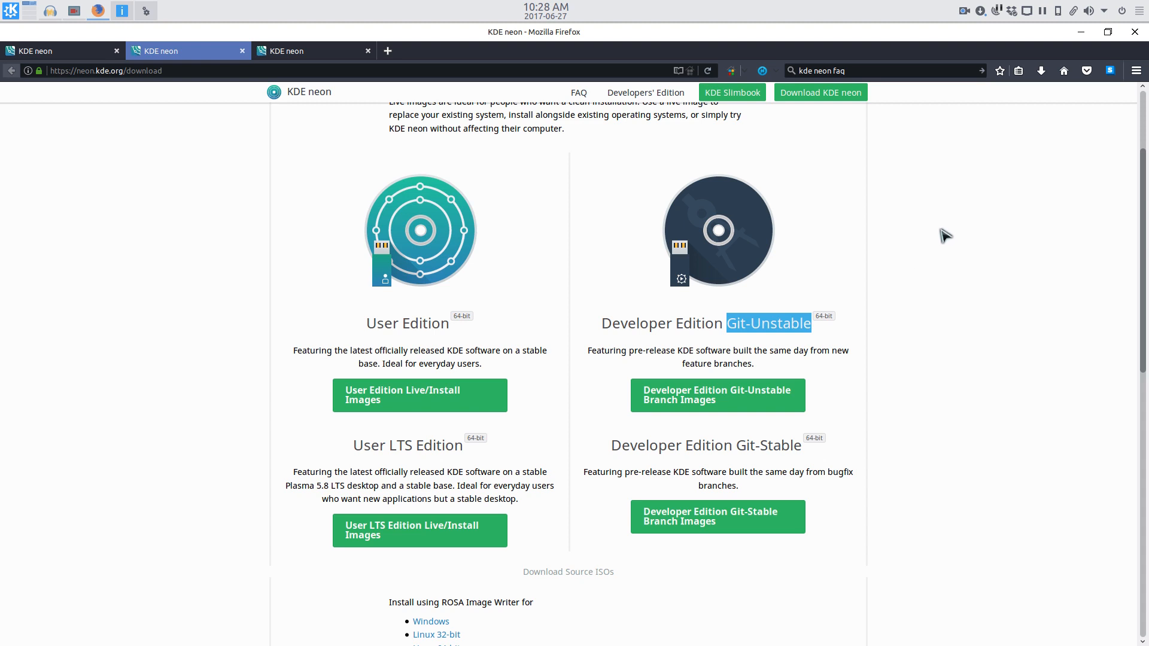
pyautogui.moveTo(1064, 98)
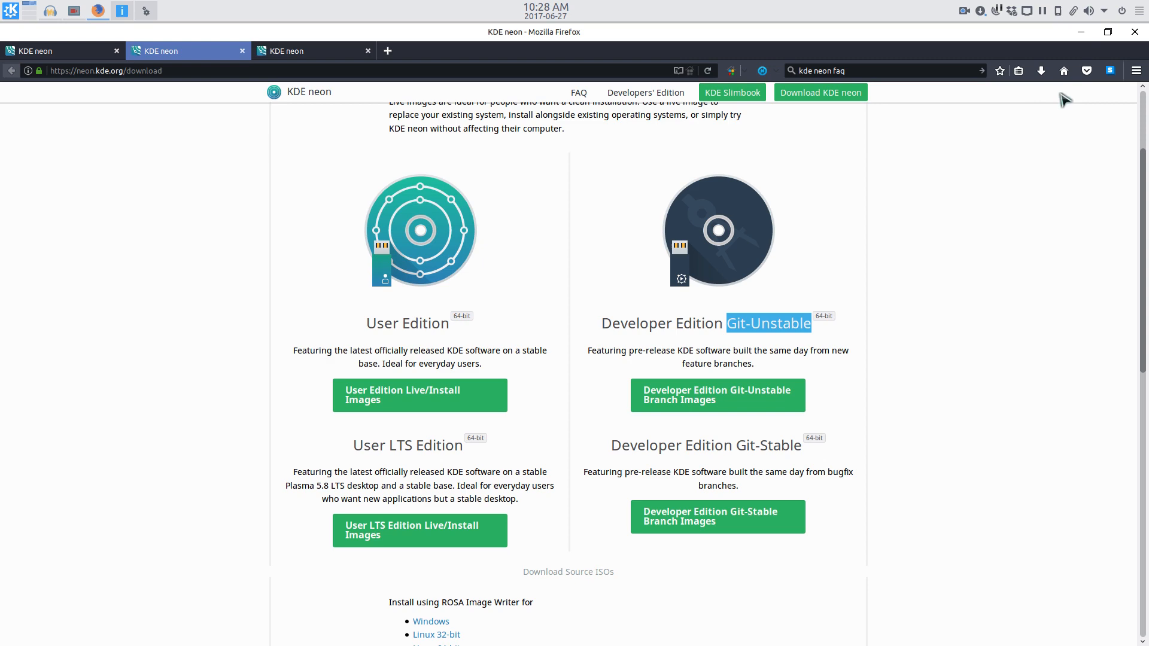
pyautogui.moveTo(1080, 35)
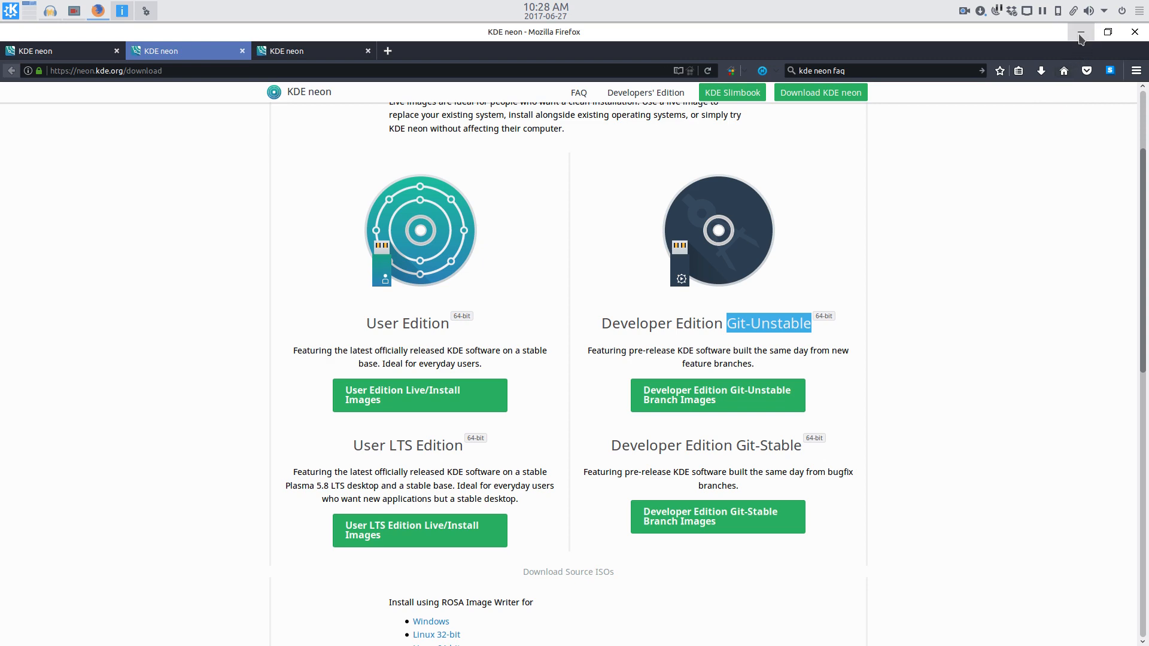
# Minimize Firefox and show KInfoCenter's About System page for KDE neon 5.10
pyautogui.click(1079, 32)
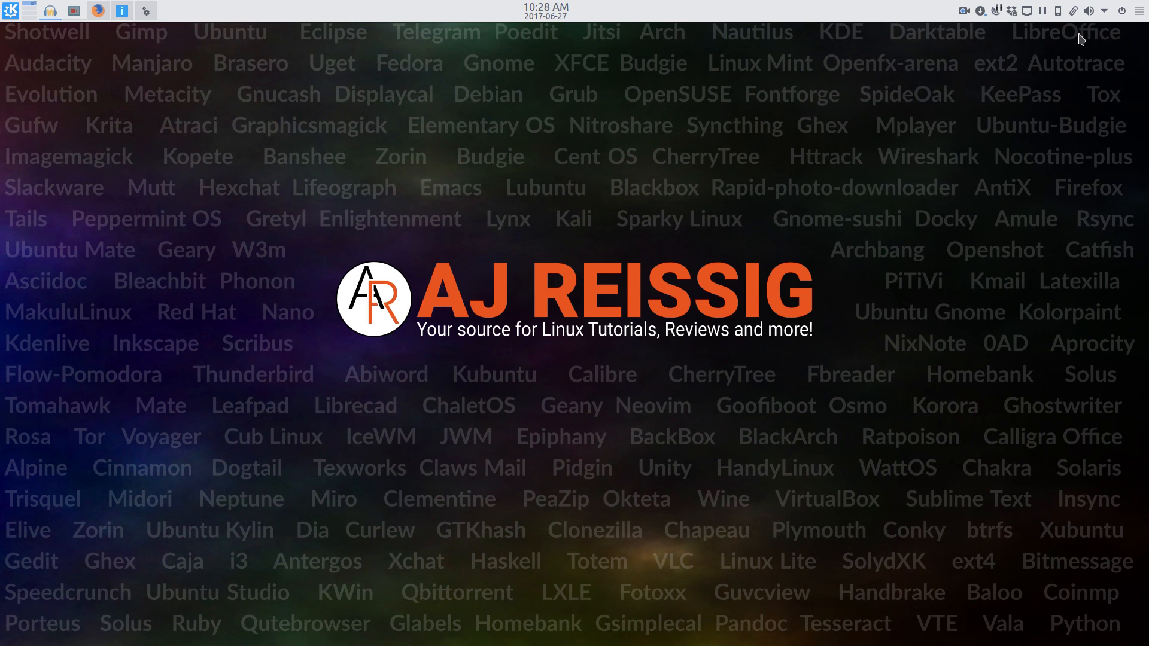
pyautogui.moveTo(1080, 41)
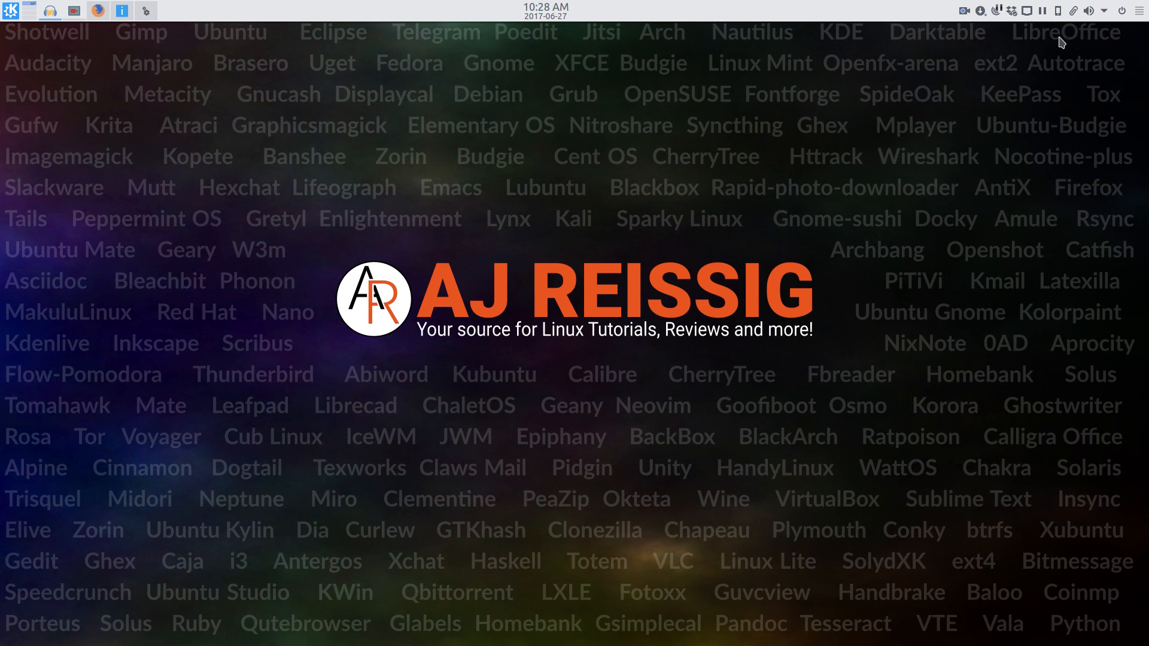
pyautogui.moveTo(134, 99)
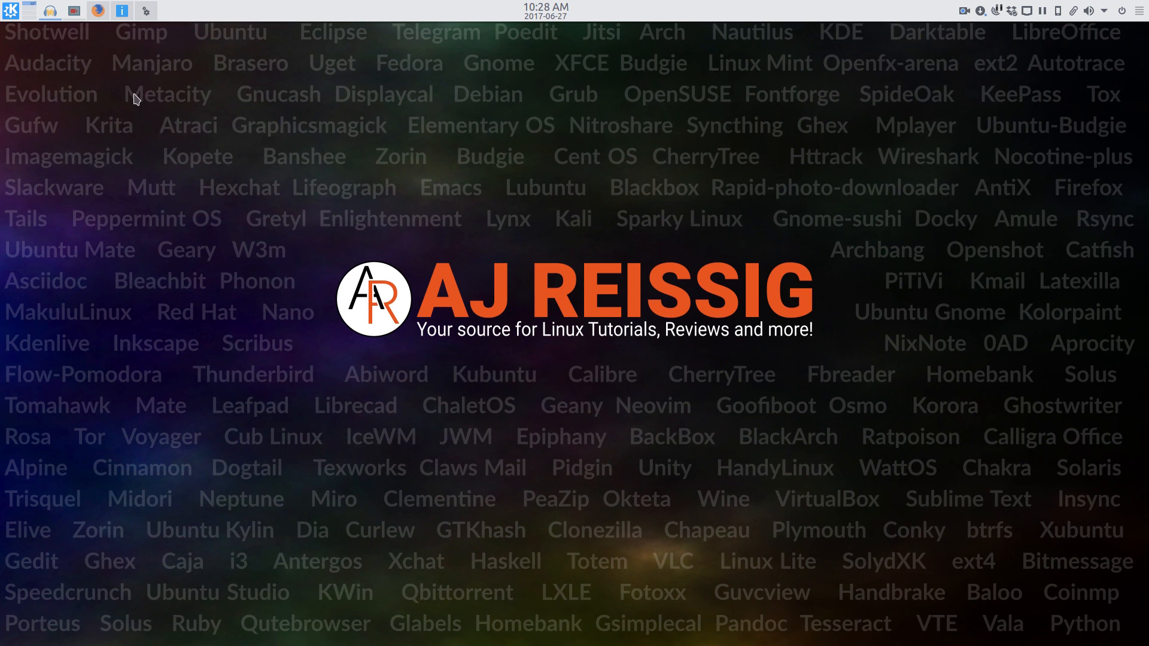
pyautogui.click(121, 11)
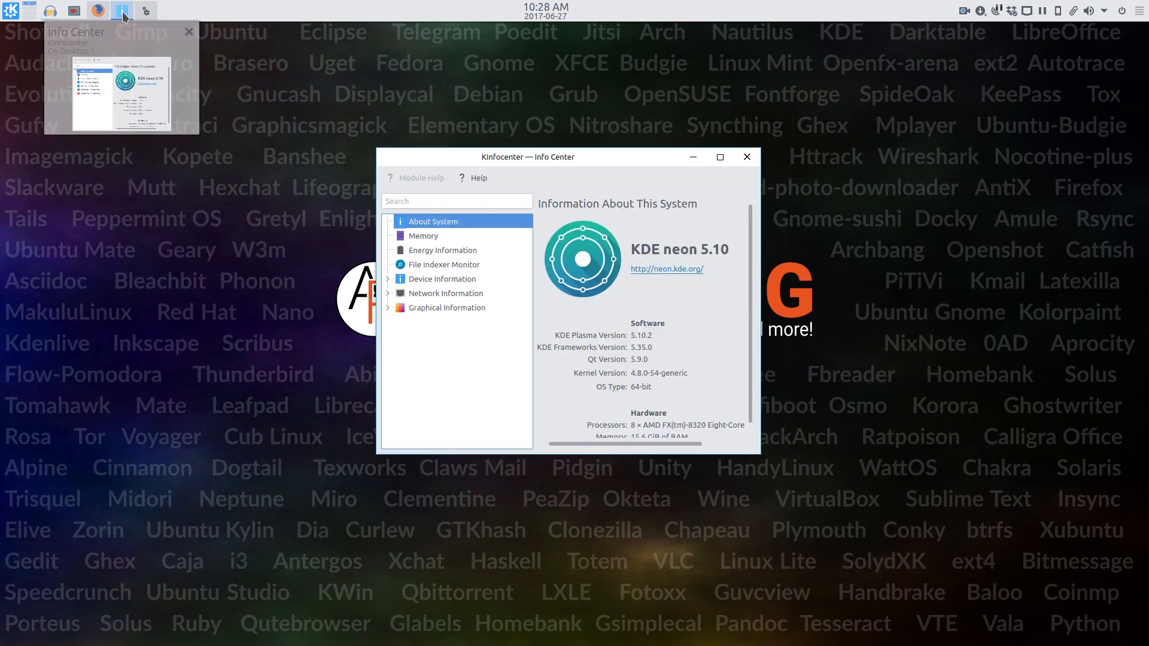
pyautogui.moveTo(239, 463)
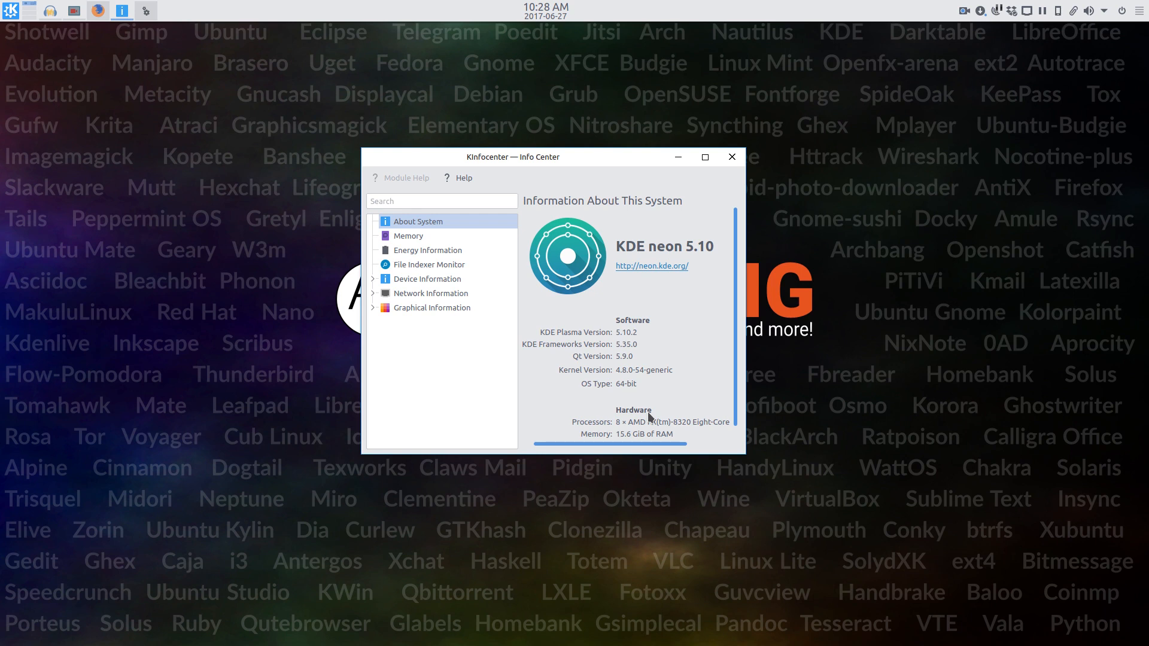
pyautogui.moveTo(644, 408)
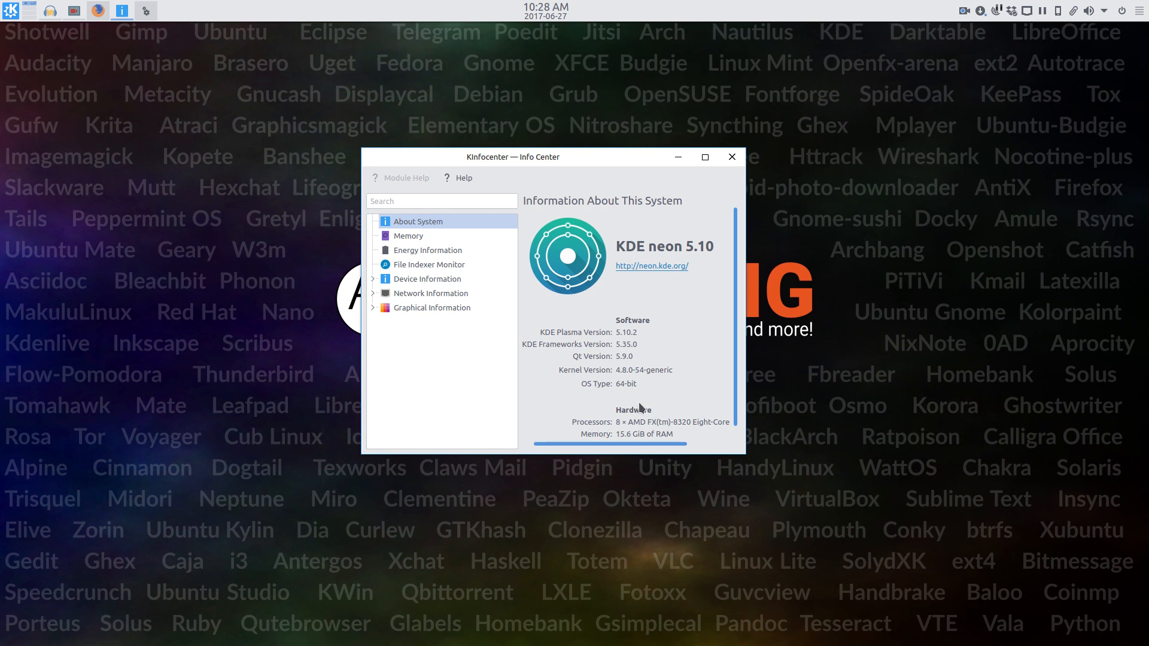
pyautogui.moveTo(665, 408)
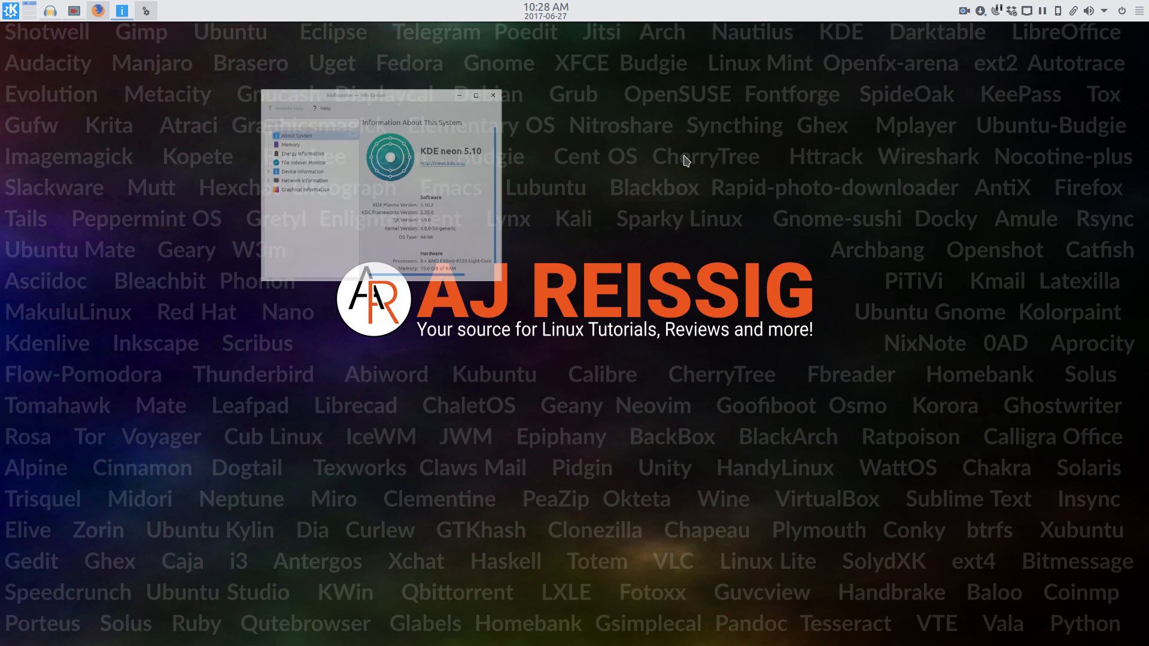
# Minimize KInfoCenter so only the wallpaper and panel remain
pyautogui.click(492, 95)
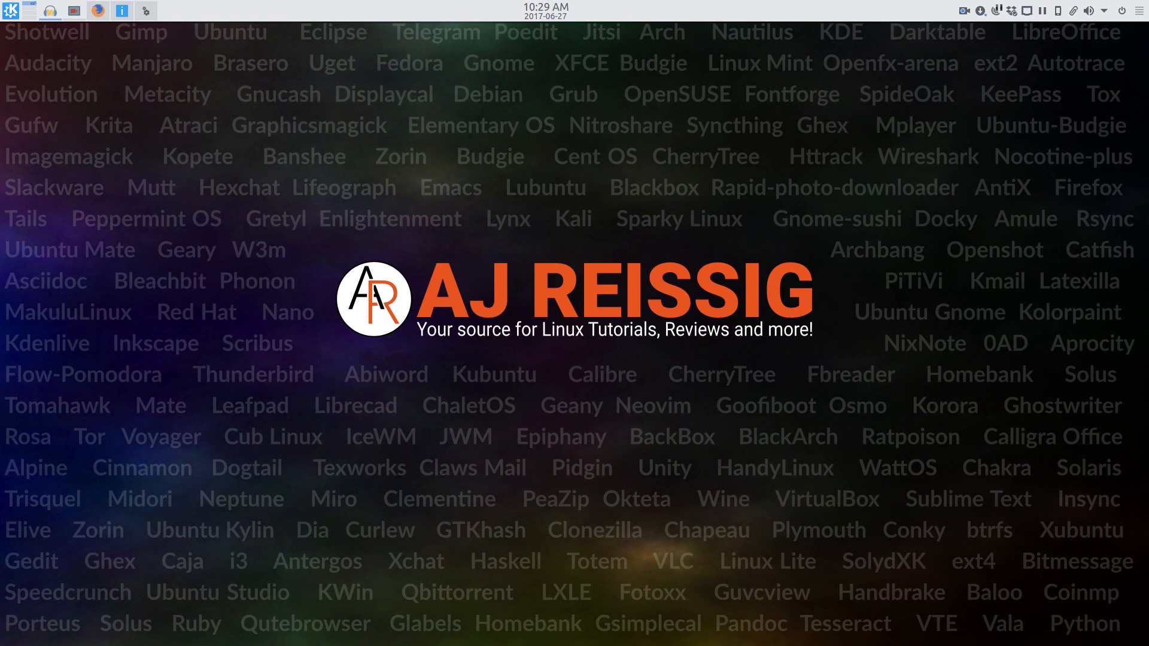
pyautogui.moveTo(420, 96)
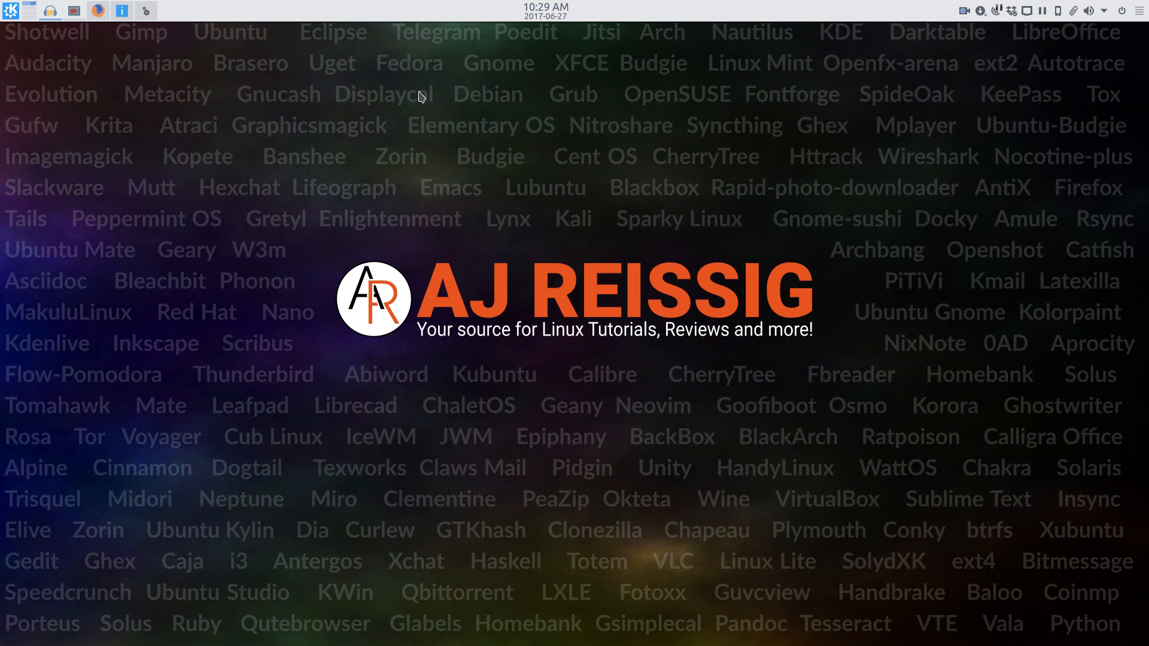
pyautogui.moveTo(340, 137)
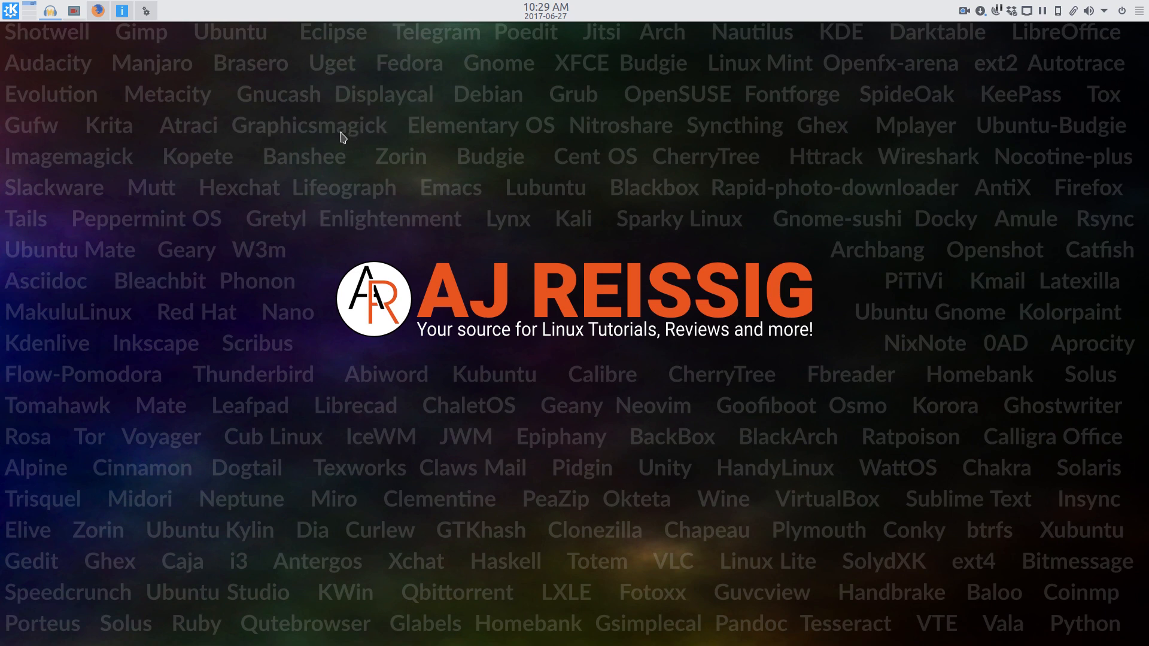
pyautogui.moveTo(176, 81)
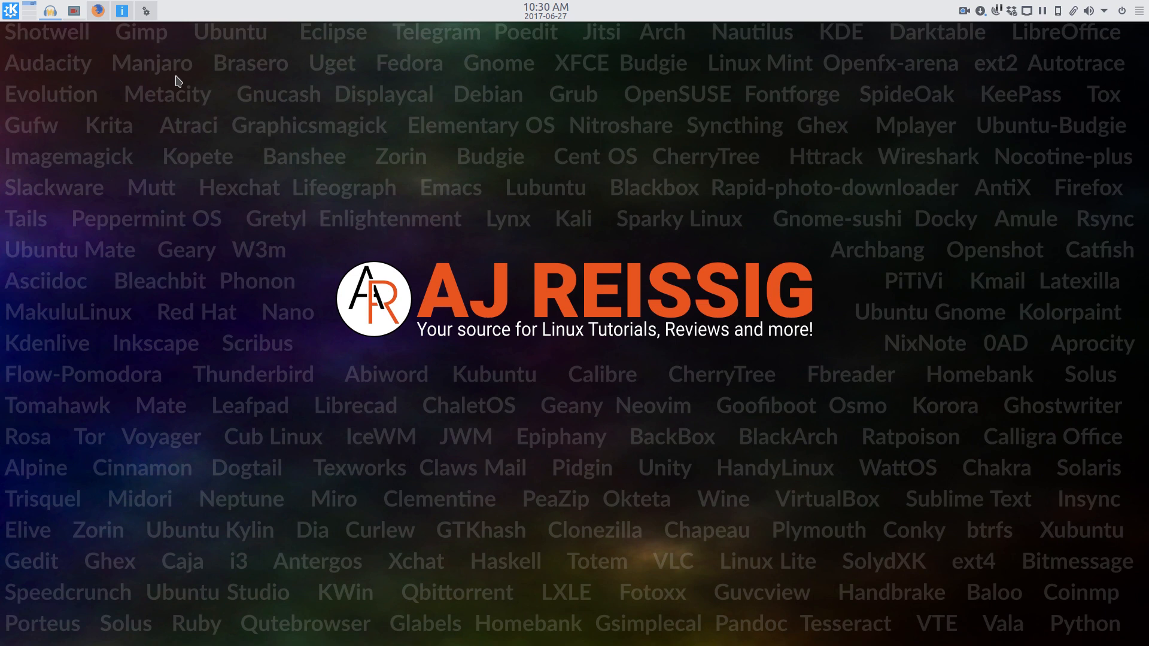
pyautogui.moveTo(158, 41)
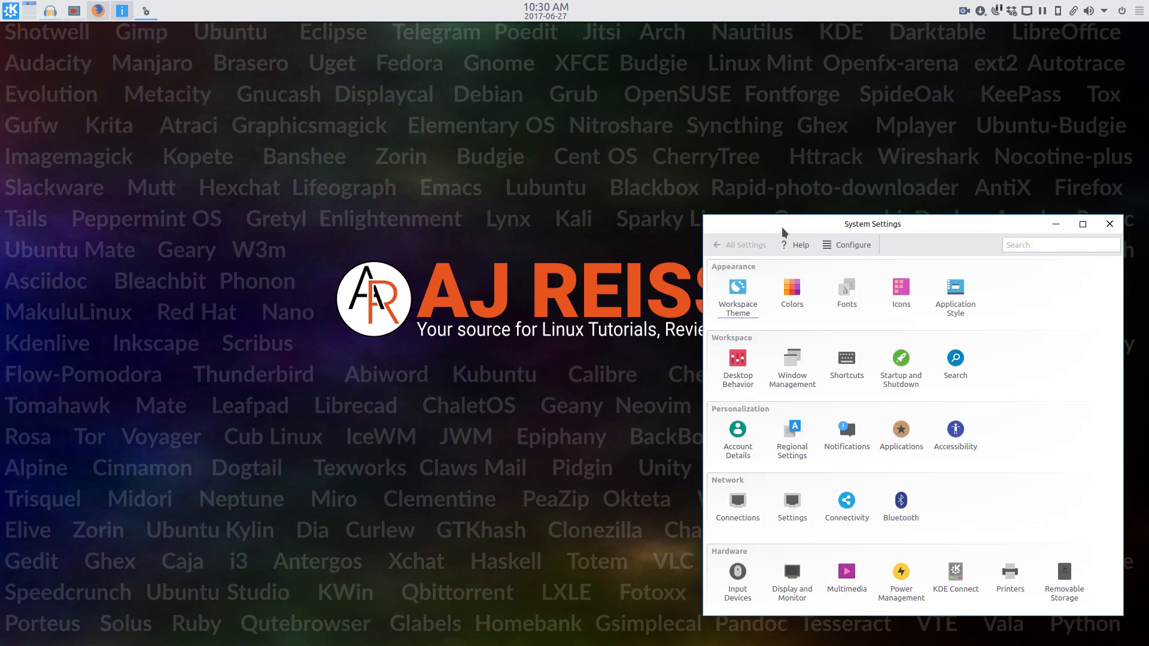
pyautogui.click(737, 291)
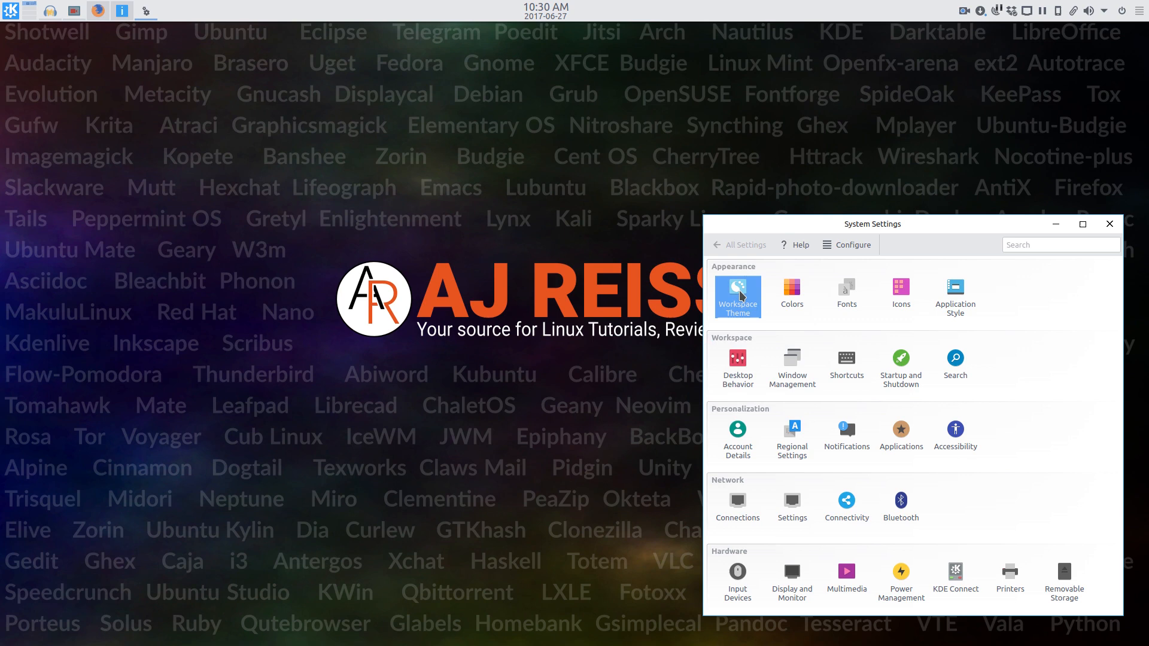
pyautogui.click(737, 297)
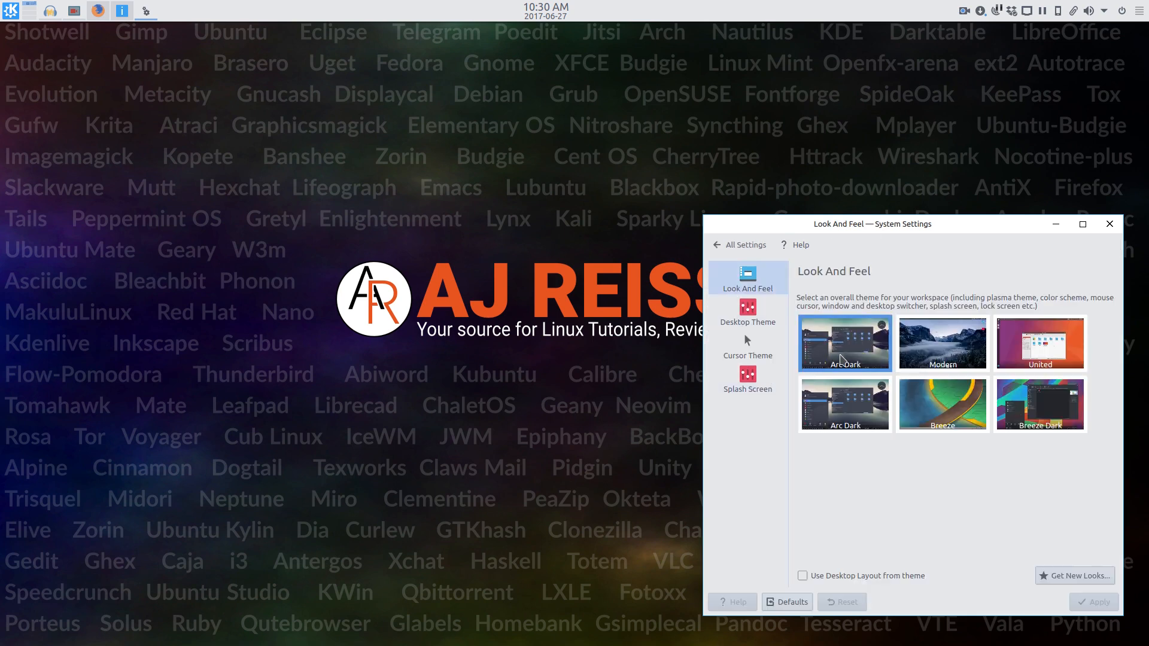
pyautogui.moveTo(843, 352)
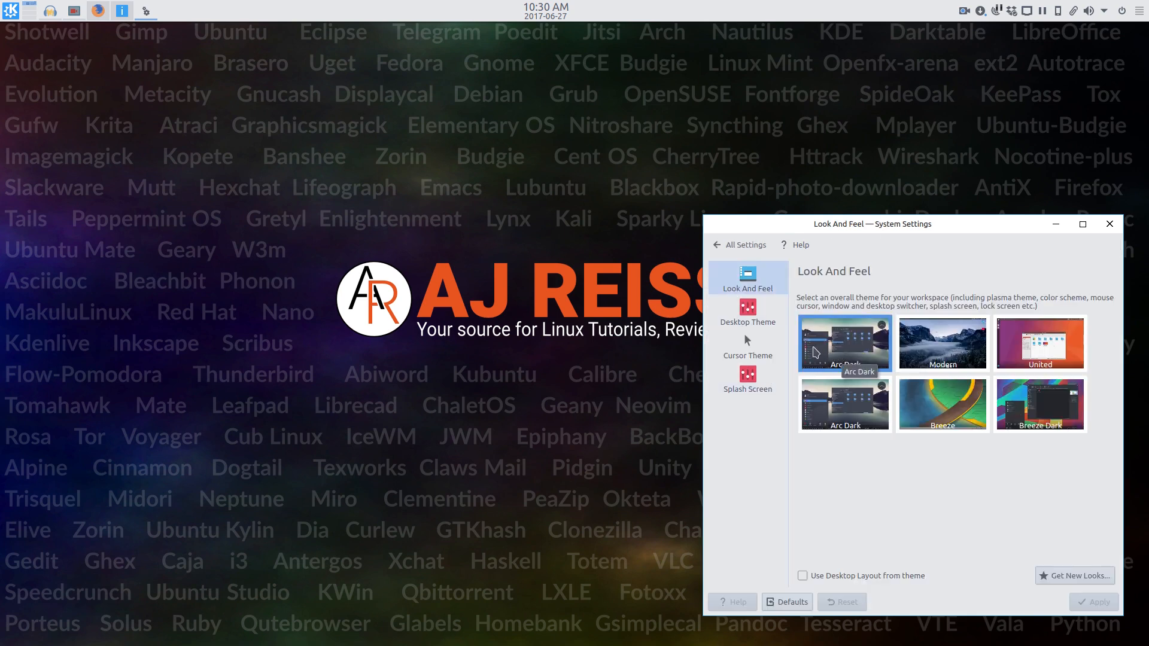
pyautogui.click(747, 314)
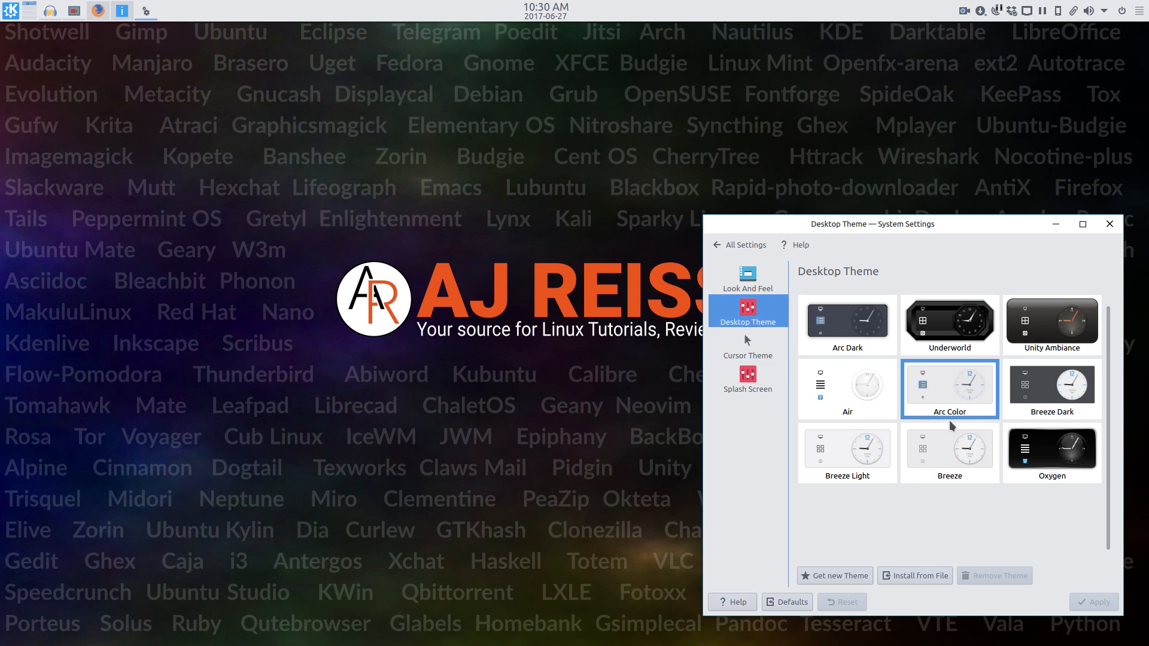
pyautogui.moveTo(951, 424)
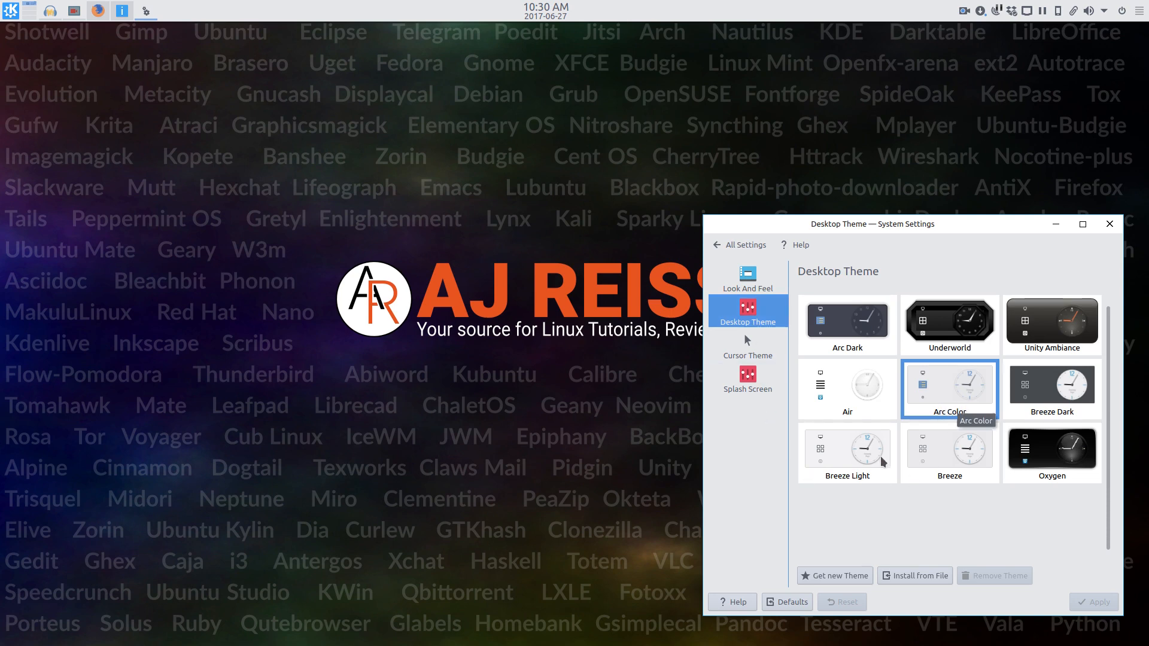
pyautogui.click(747, 345)
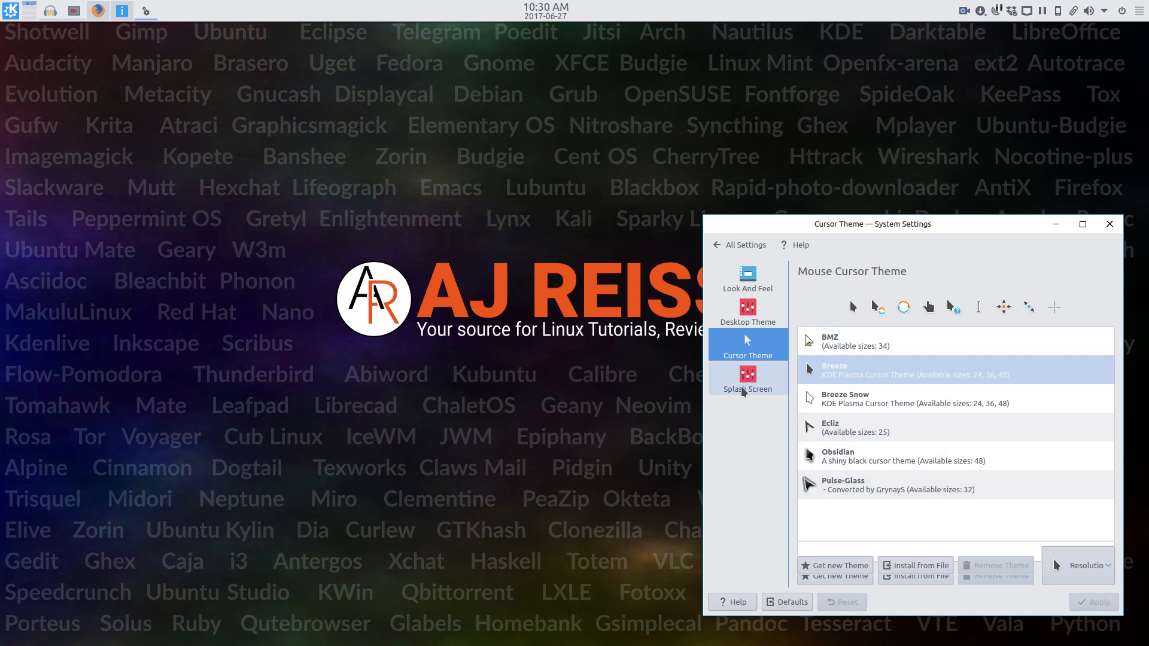
pyautogui.click(745, 244)
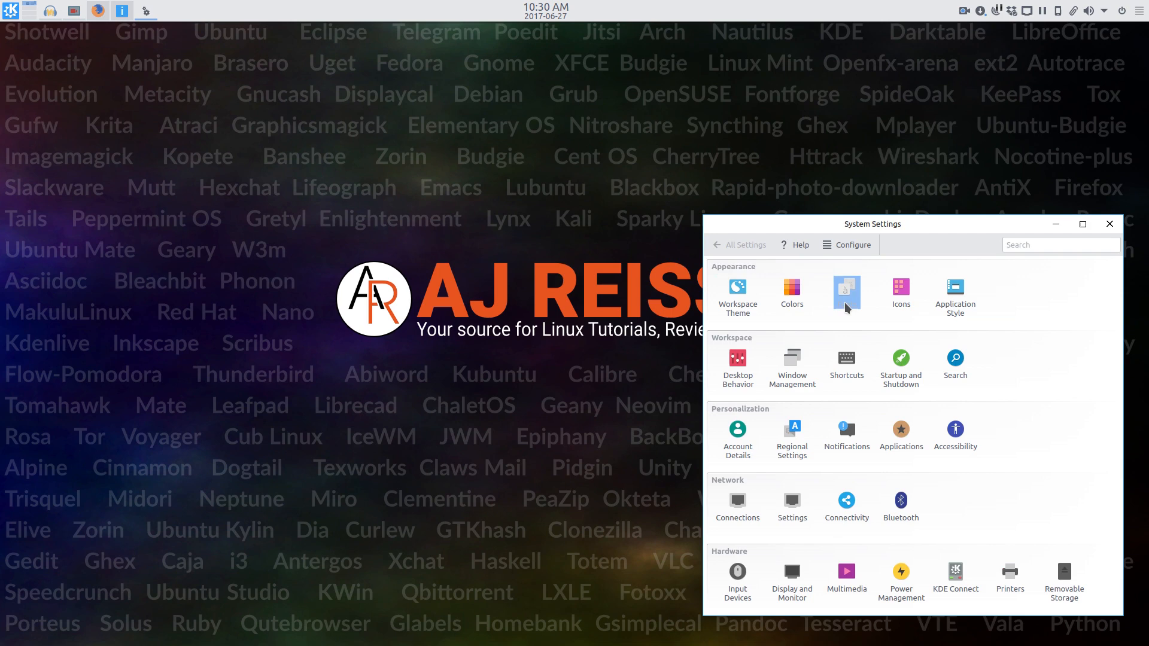
pyautogui.click(845, 293)
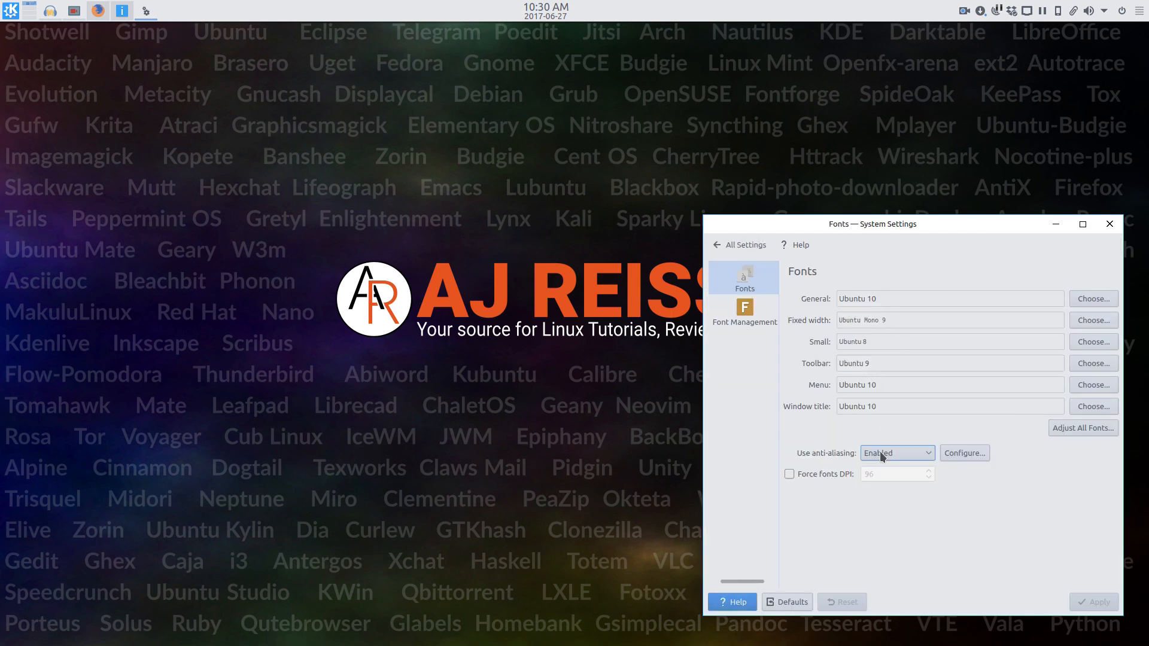
pyautogui.click(964, 453)
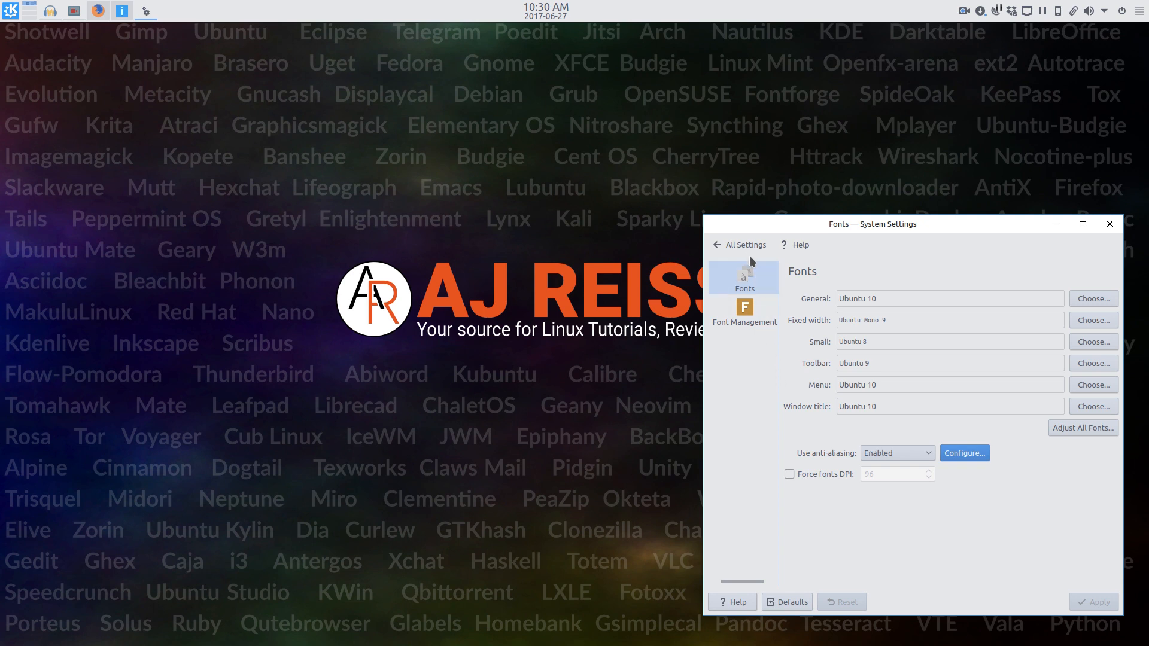
pyautogui.click(744, 245)
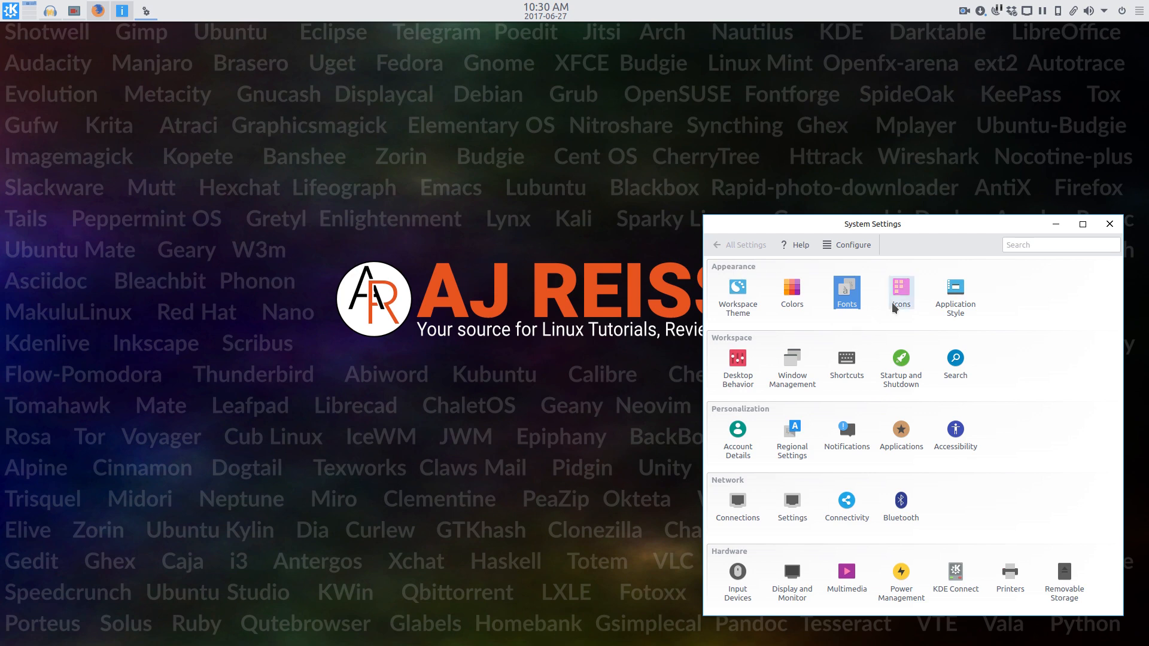
# View the Icons theme page, then go to Application Style's Widget Style page
pyautogui.click(901, 290)
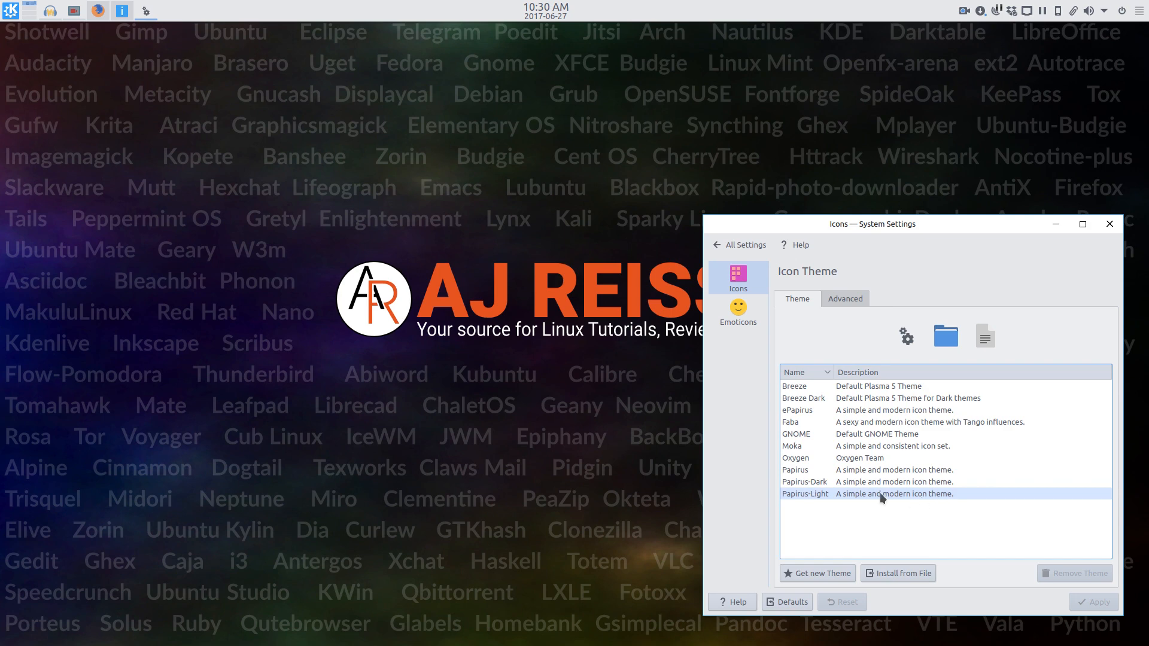
pyautogui.click(744, 244)
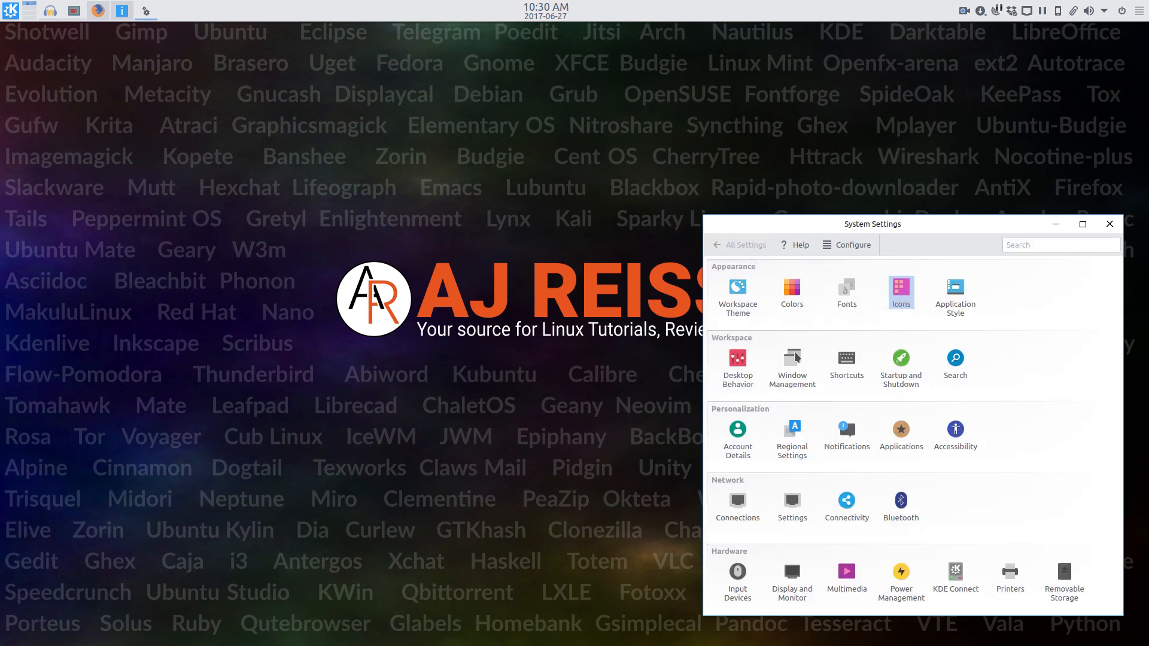
pyautogui.moveTo(955, 297)
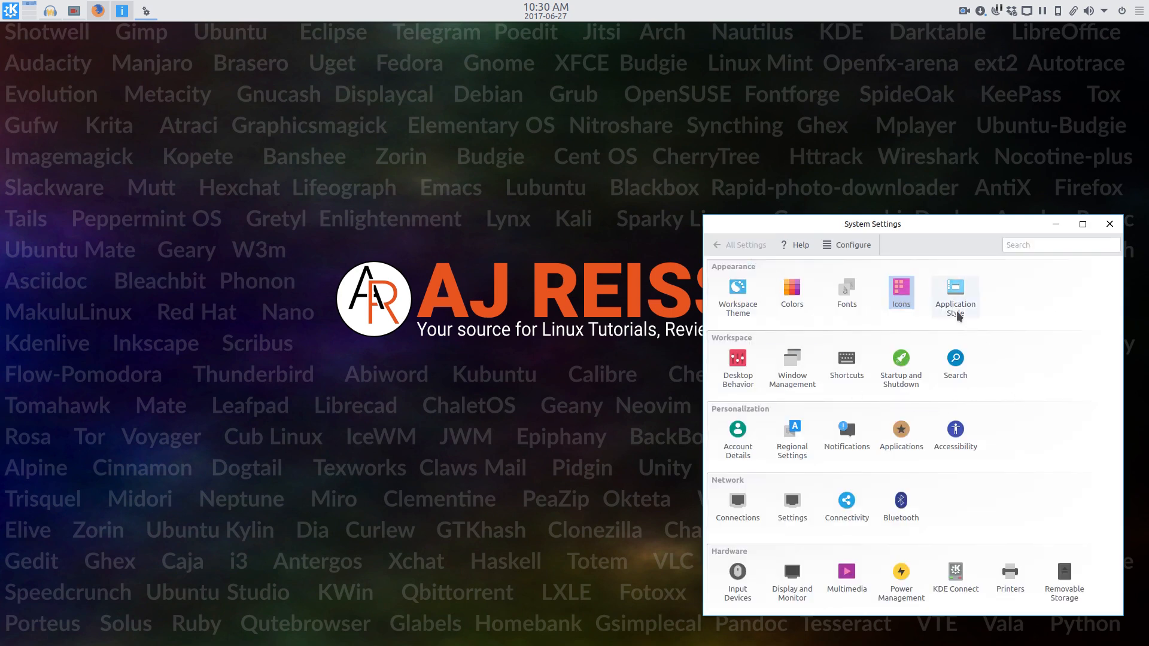
pyautogui.click(953, 290)
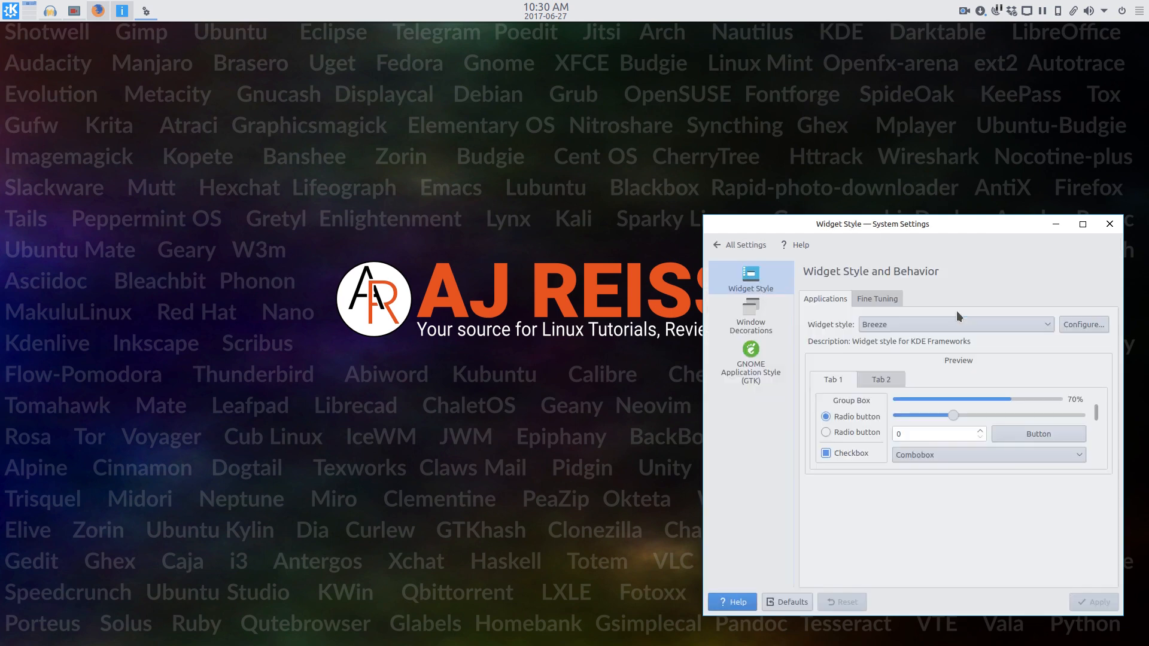
pyautogui.moveTo(976, 340)
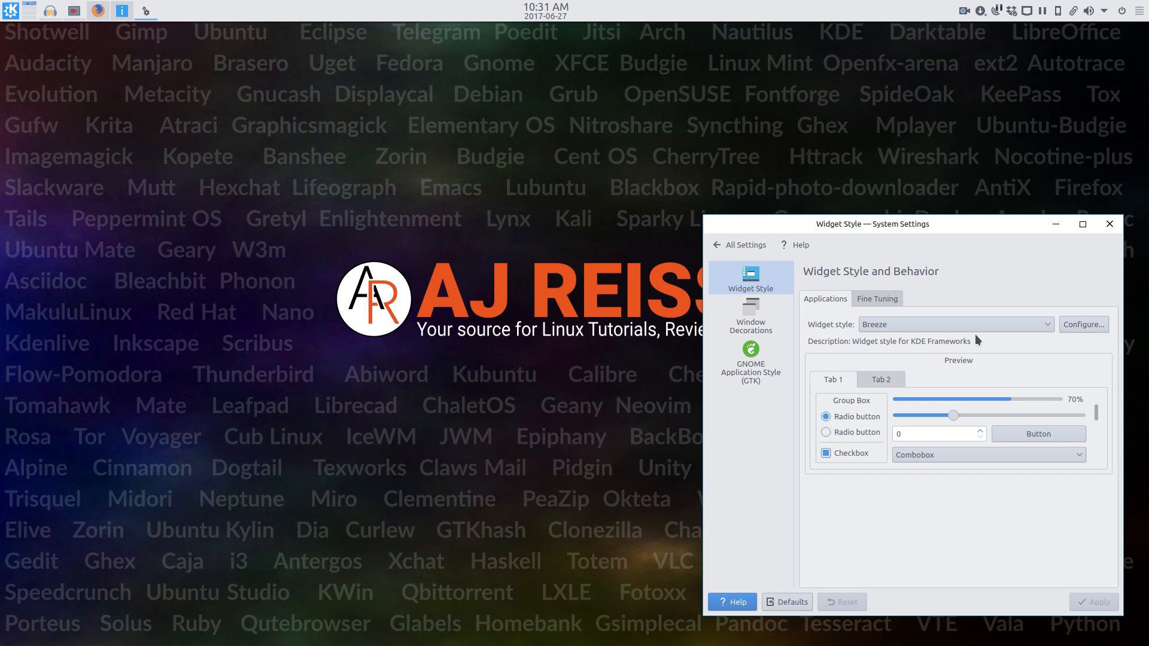
pyautogui.moveTo(715, 333)
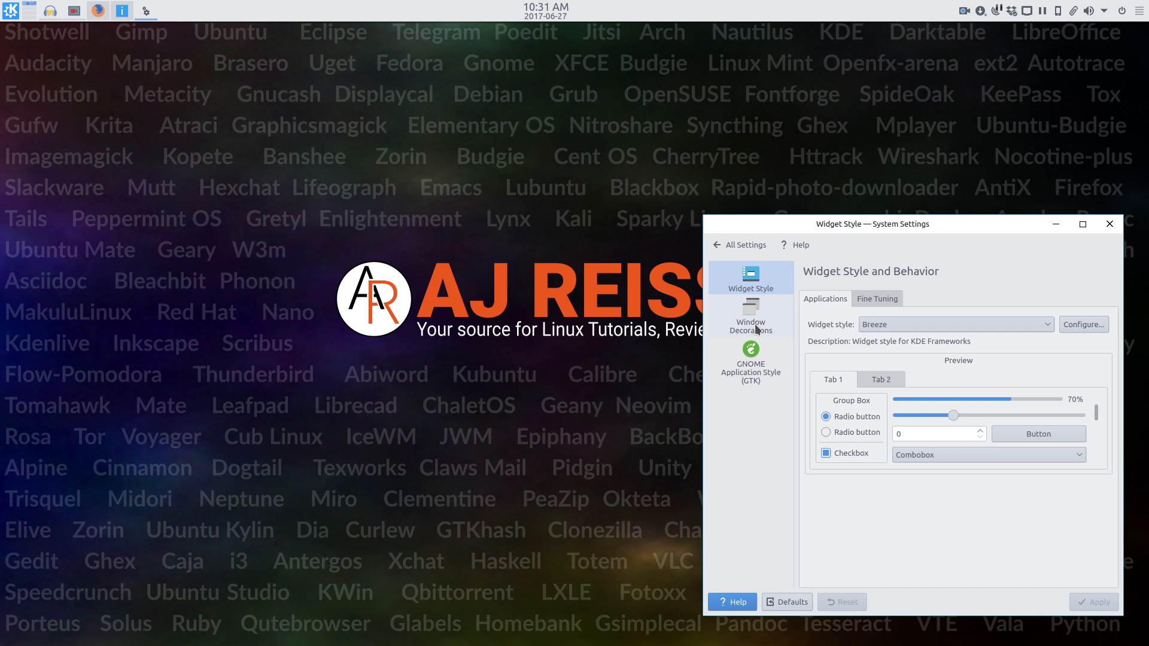
# Browse Window Decorations themes, then show GNOME Application Style (GTK) with Breeze GTK and Papirus
pyautogui.click(750, 315)
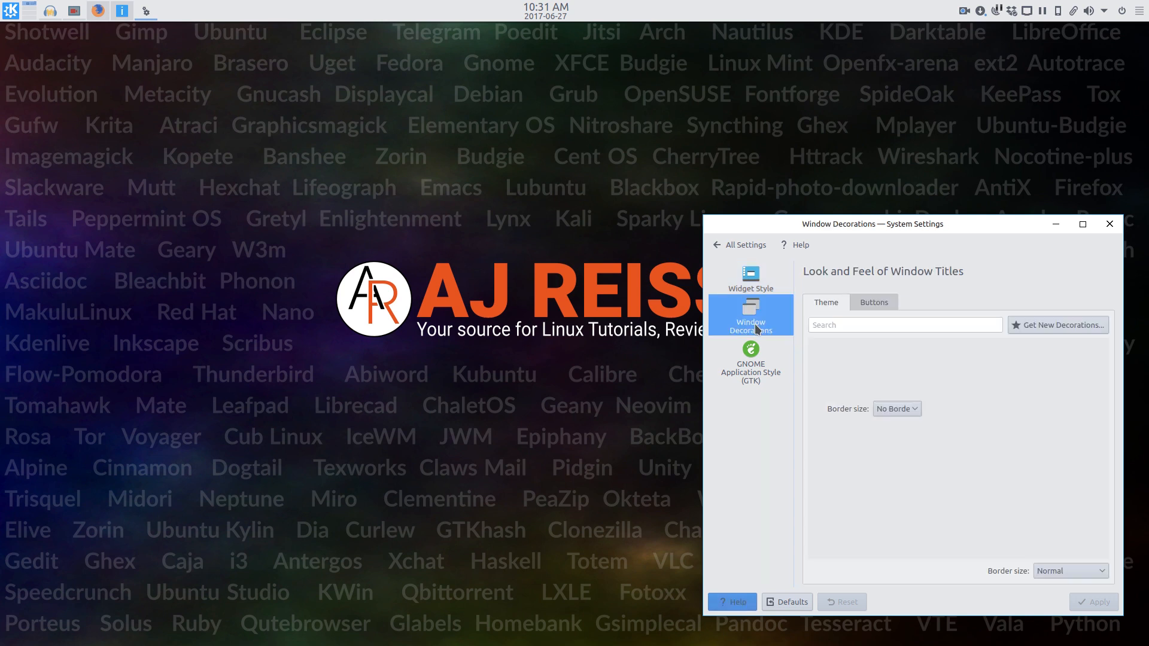
pyautogui.click(750, 315)
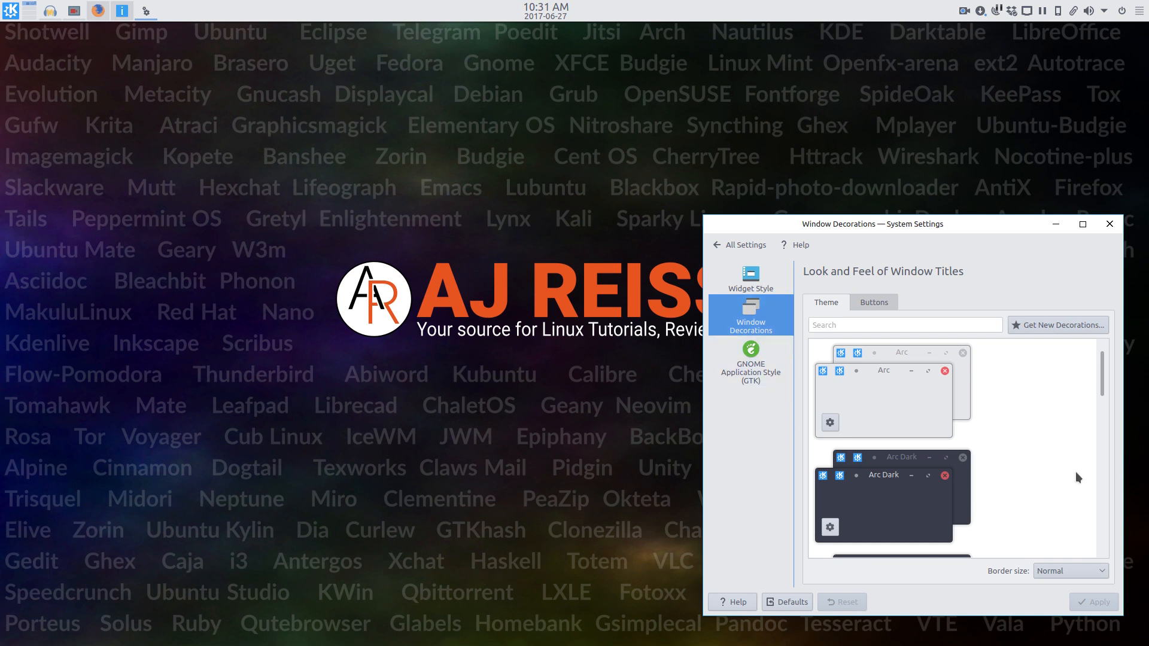
pyautogui.scroll(-3)
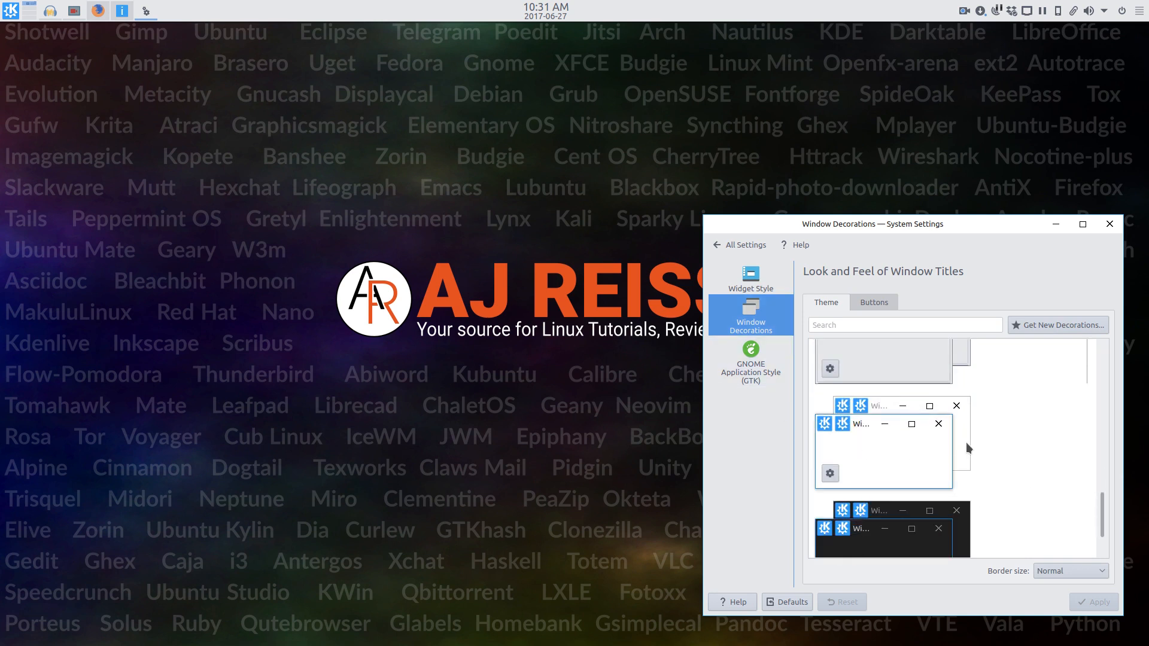
pyautogui.click(751, 359)
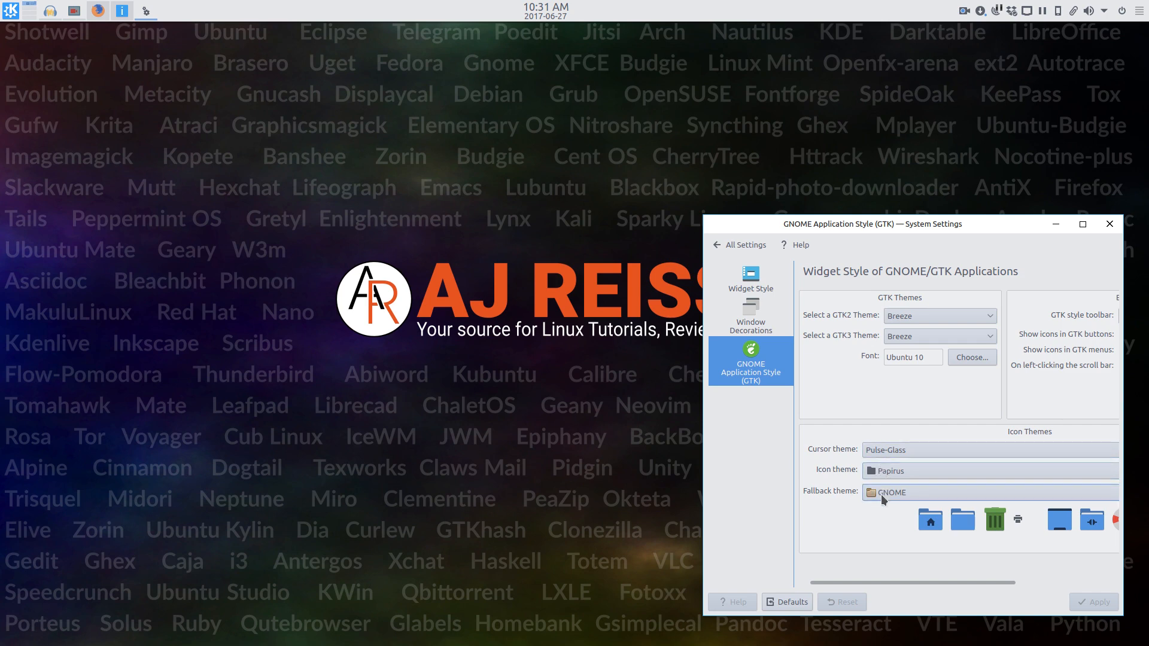
pyautogui.moveTo(809, 534)
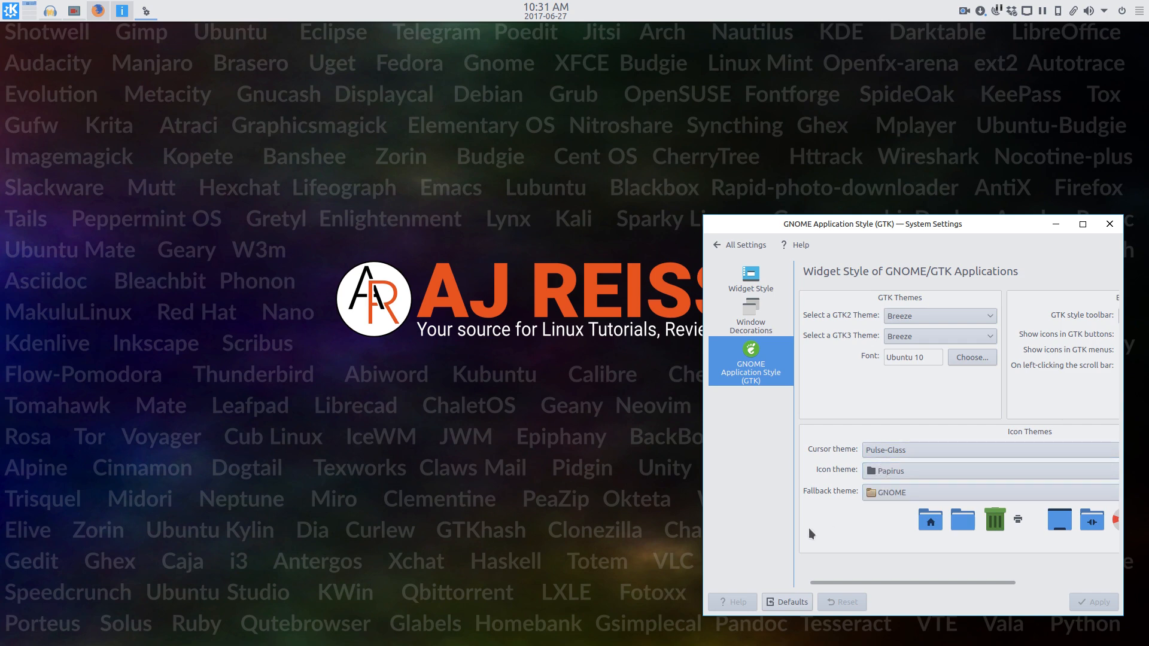
# Minimize System Settings, open Dolphin on home, and restore System Settings and KInfoCenter
pyautogui.click(1107, 223)
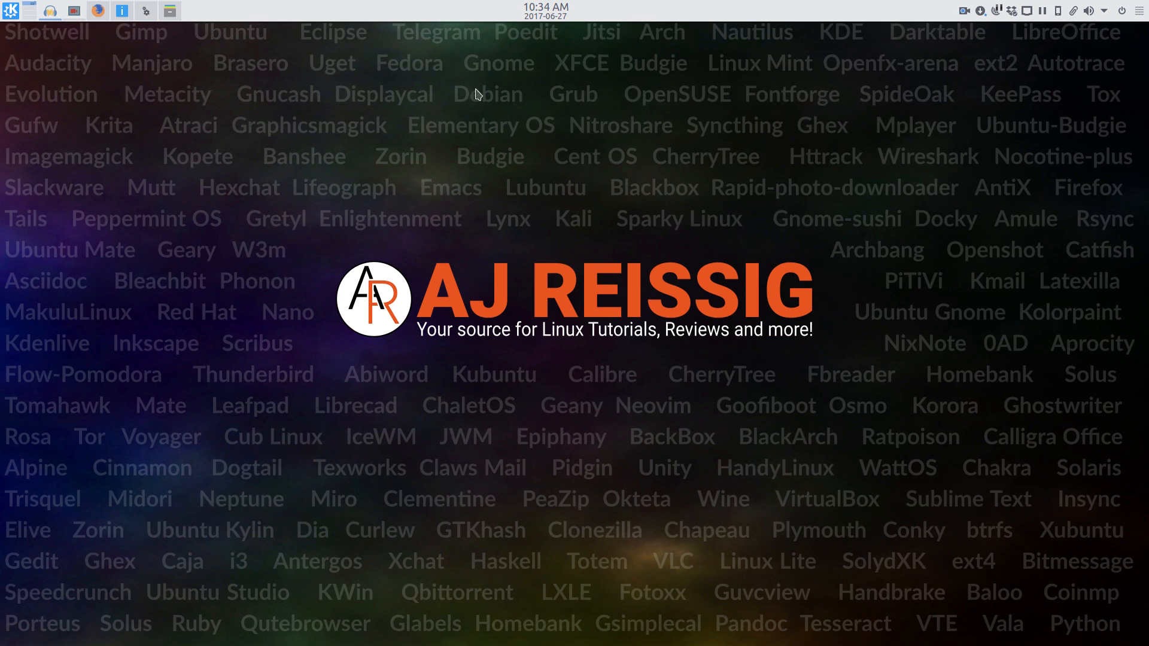
pyautogui.click(170, 10)
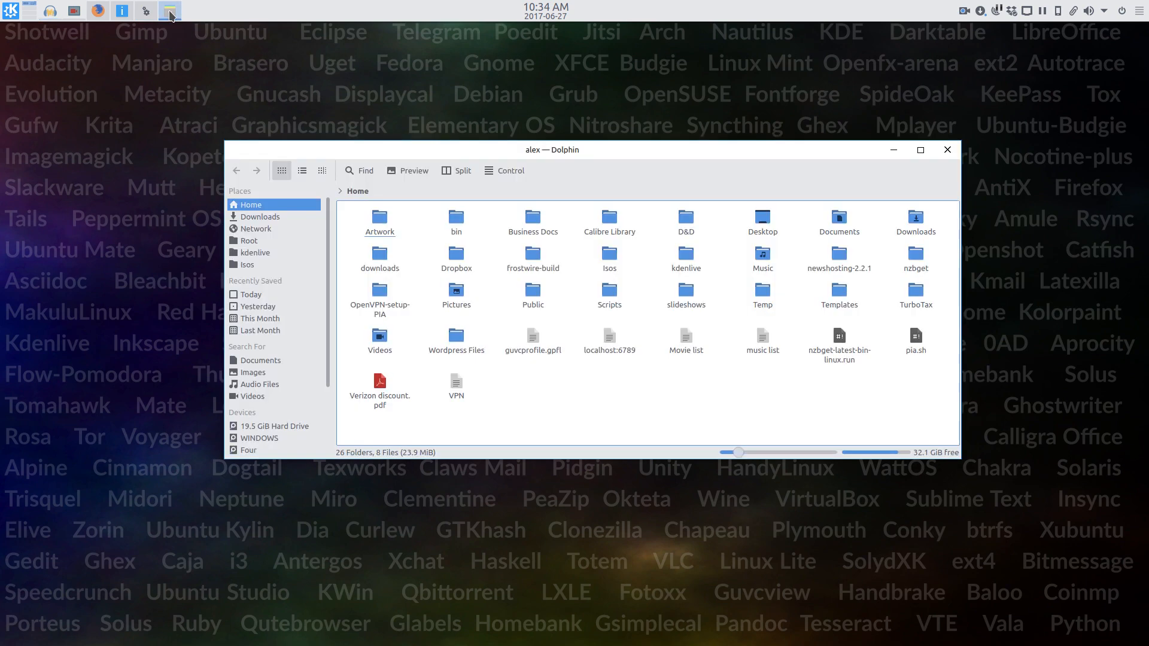
pyautogui.click(170, 10)
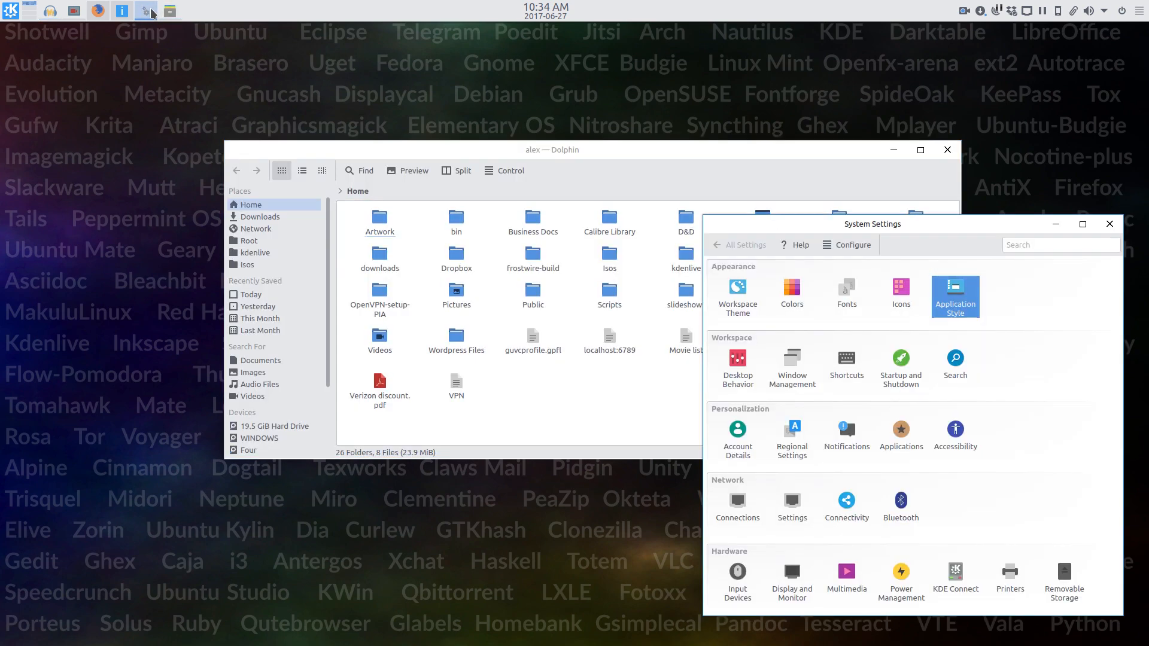
pyautogui.click(122, 10)
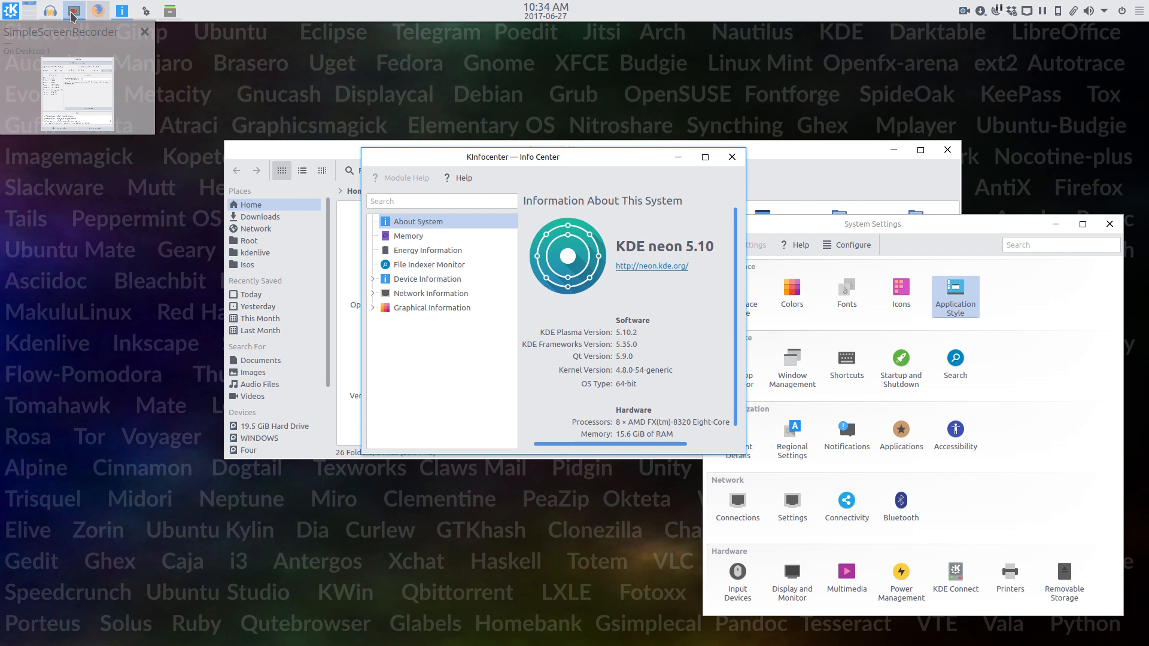
pyautogui.click(73, 10)
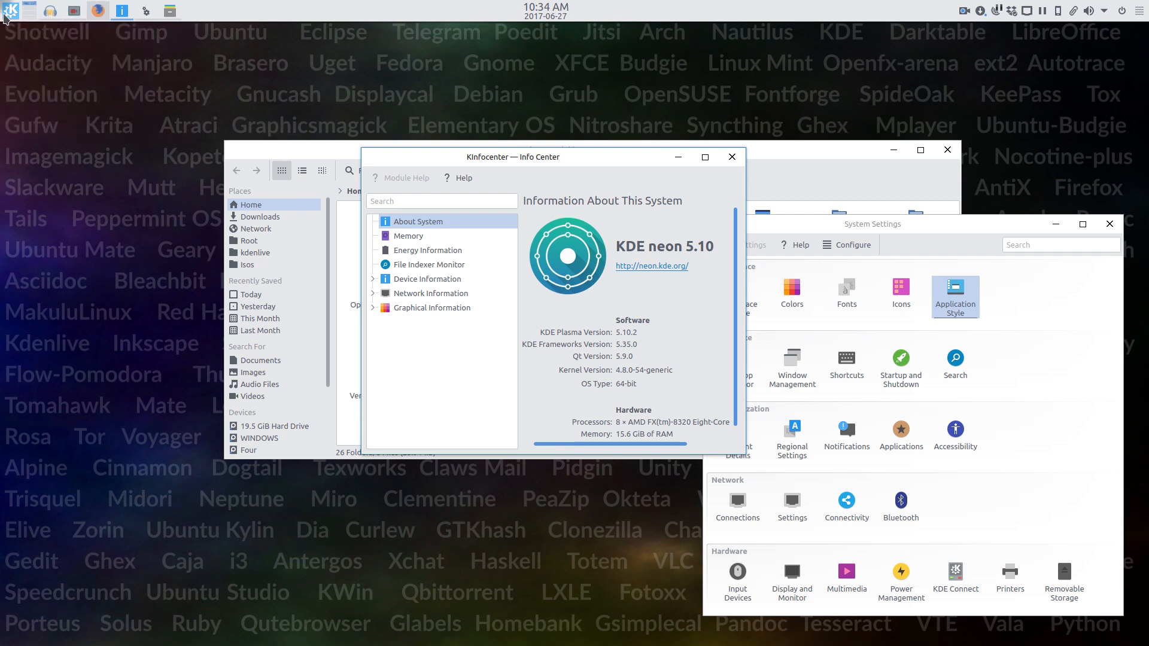
pyautogui.click(12, 12)
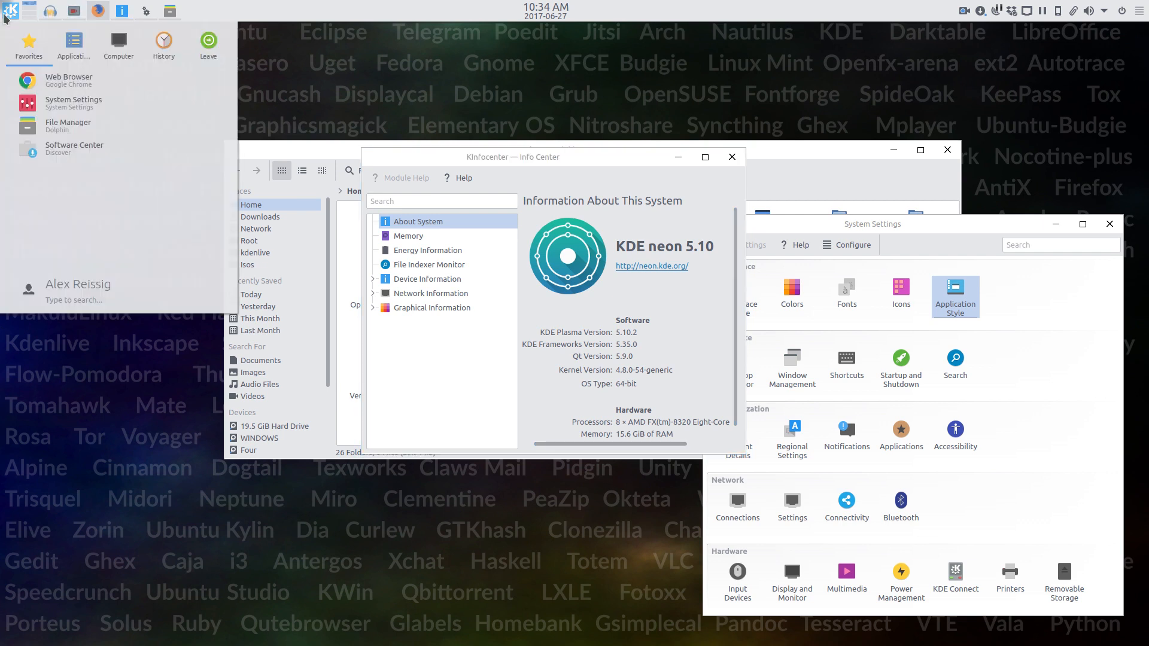
pyautogui.moveTo(69, 80)
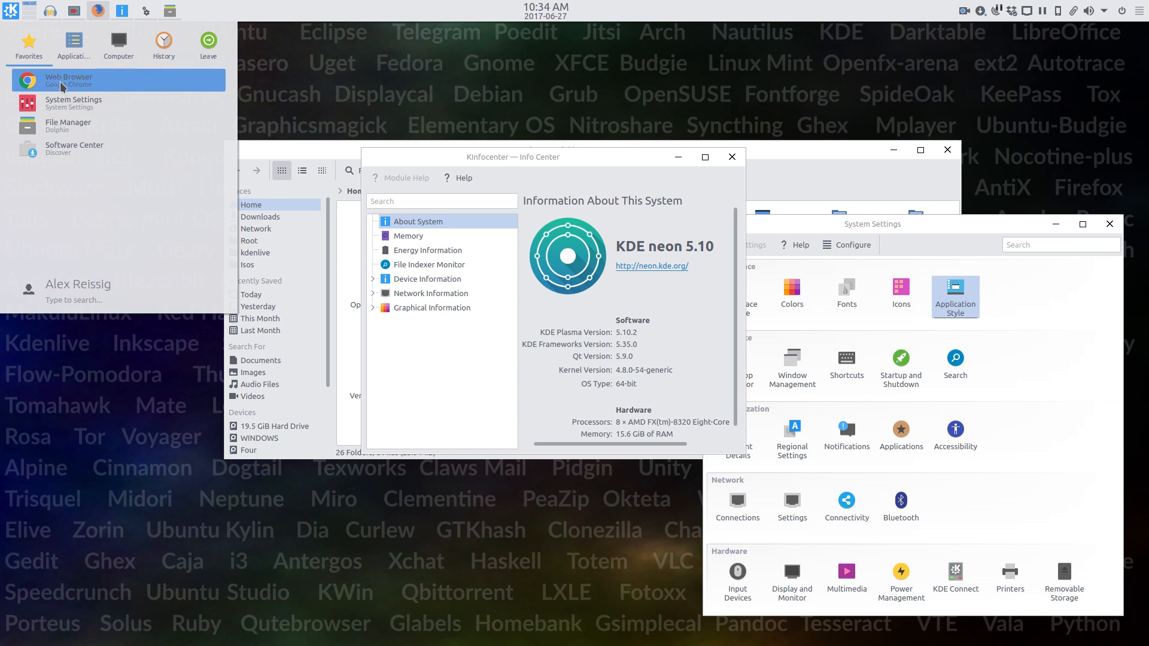
pyautogui.moveTo(66, 102)
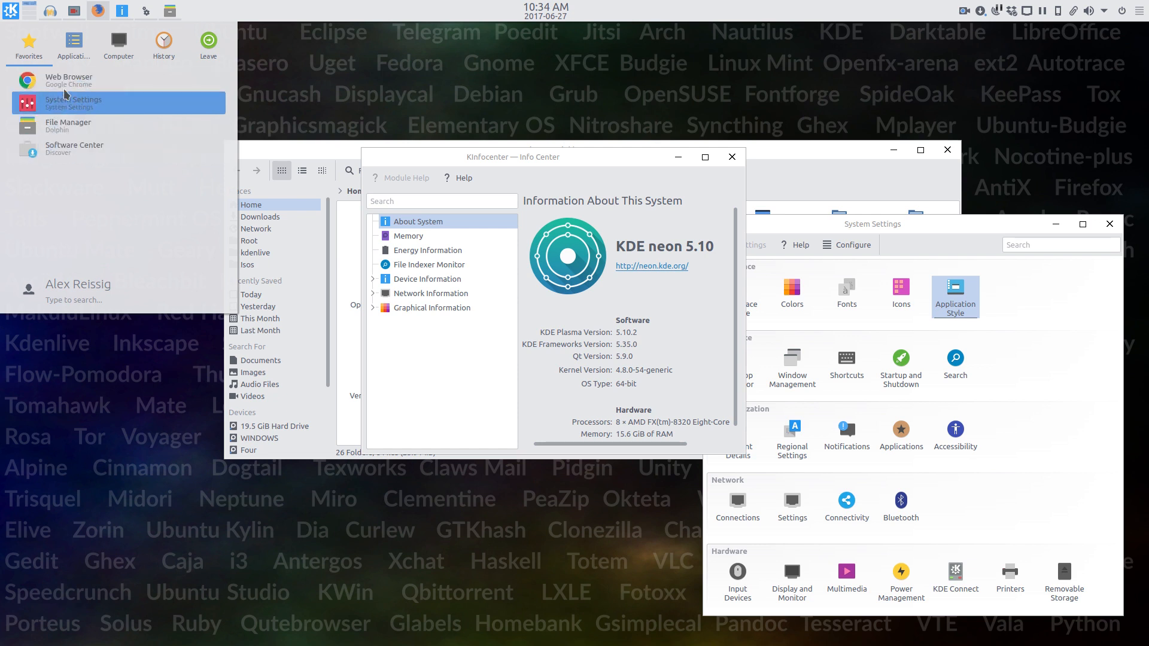
pyautogui.click(73, 42)
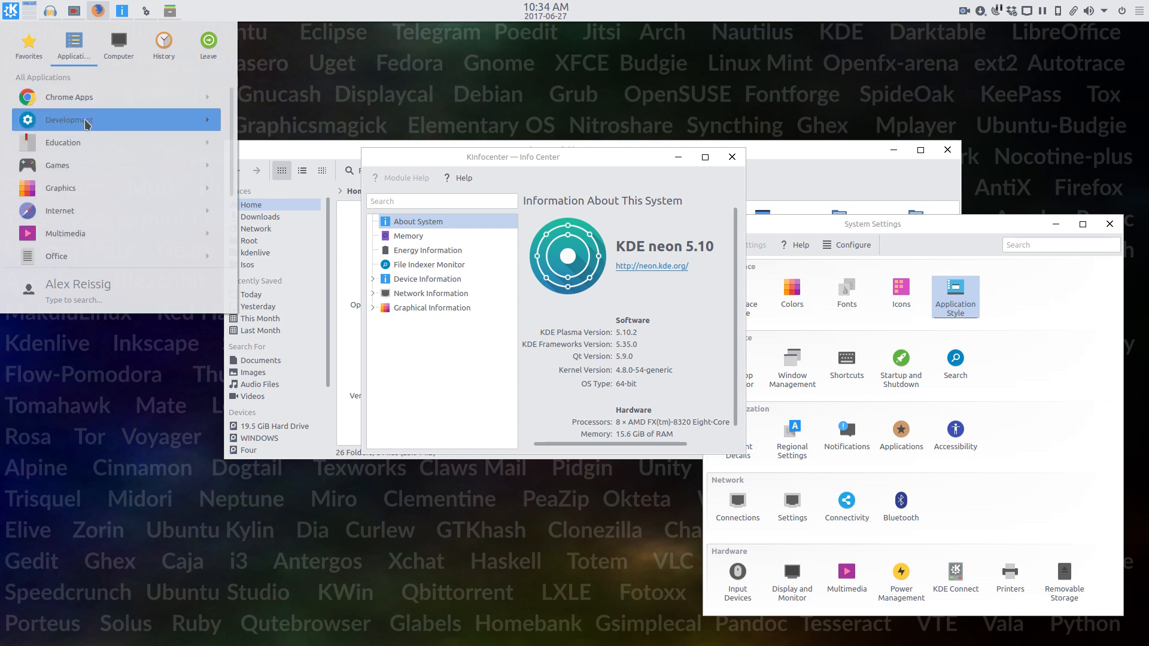
pyautogui.click(69, 119)
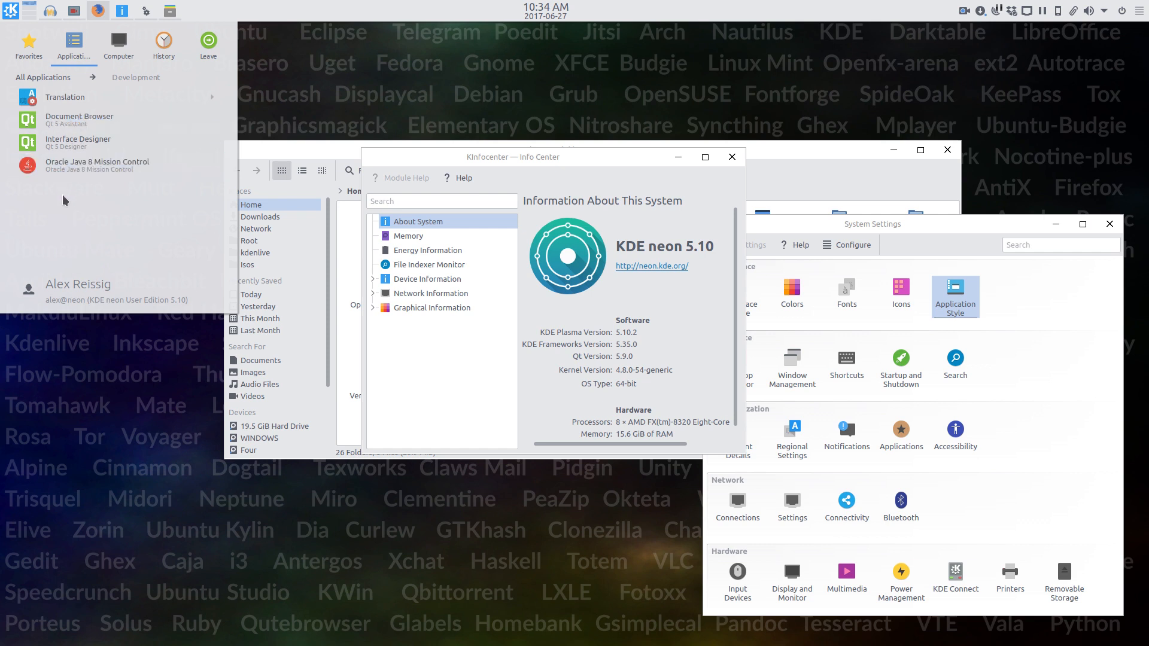
pyautogui.click(29, 44)
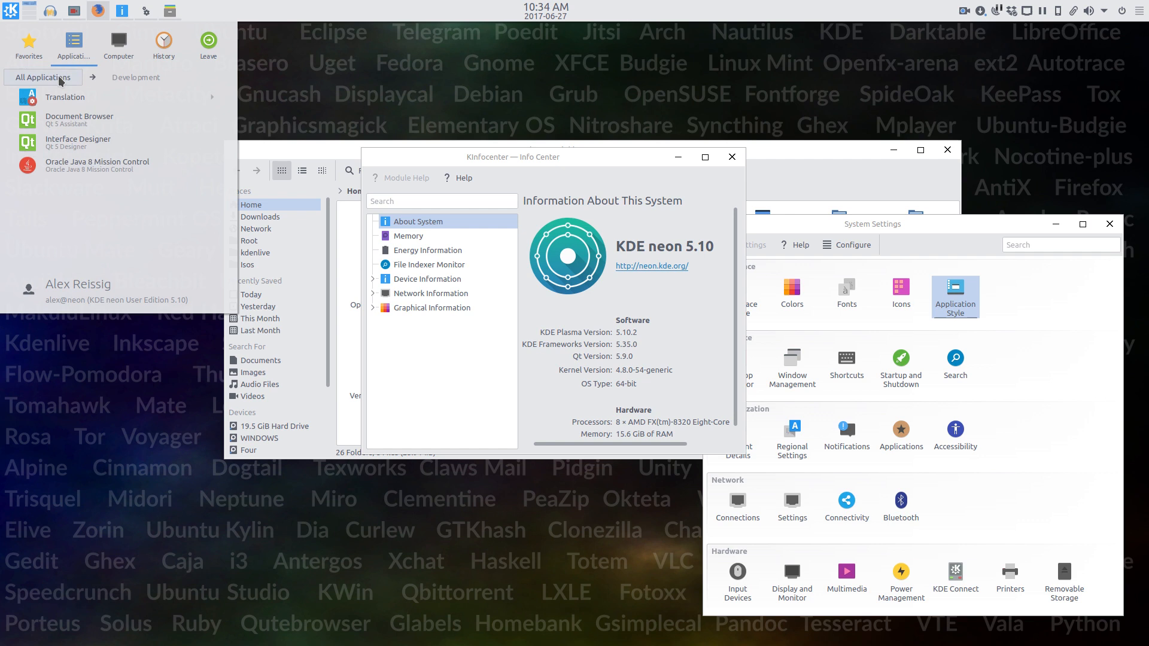
pyautogui.moveTo(68, 196)
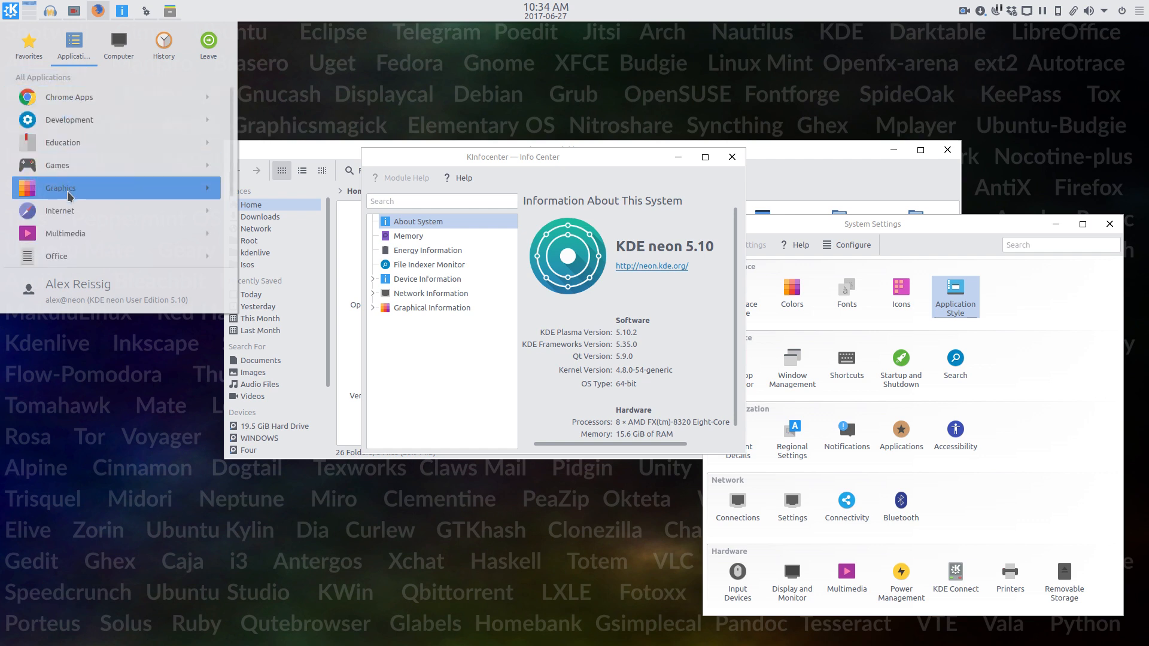
pyautogui.click(59, 210)
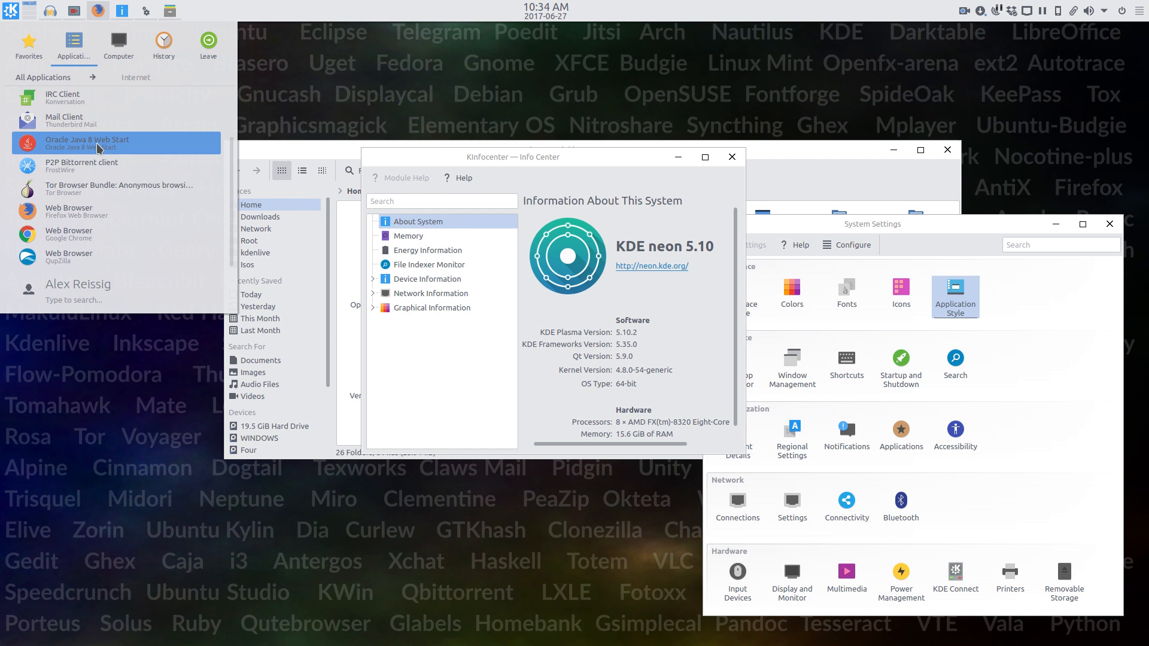
pyautogui.moveTo(73, 121)
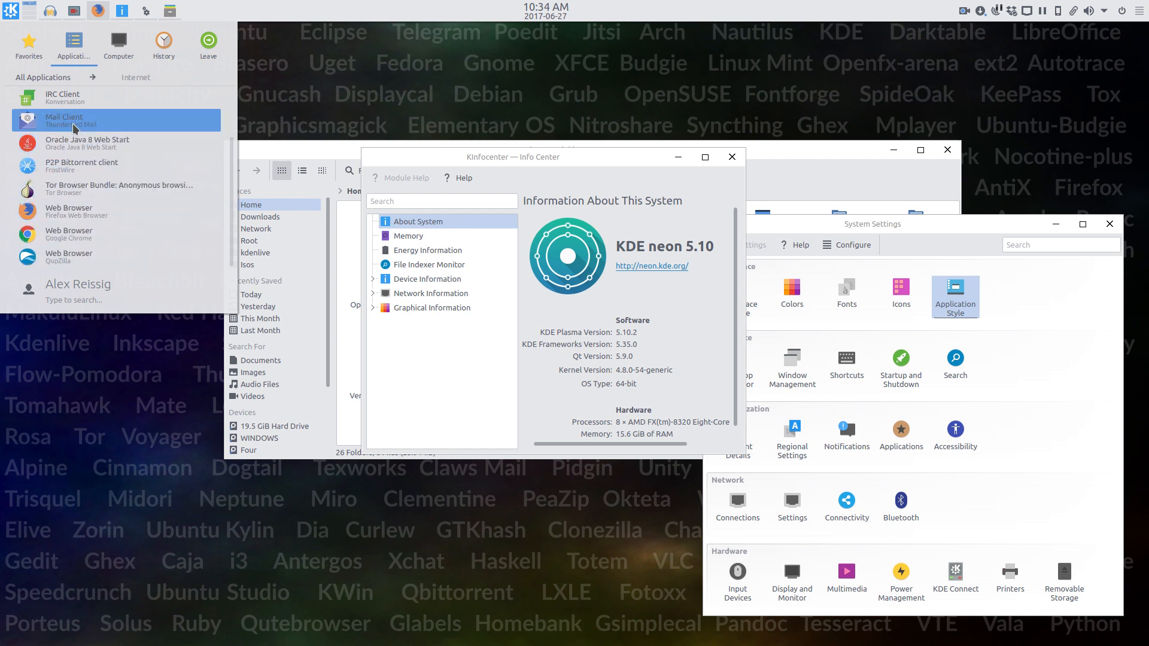
pyautogui.click(43, 78)
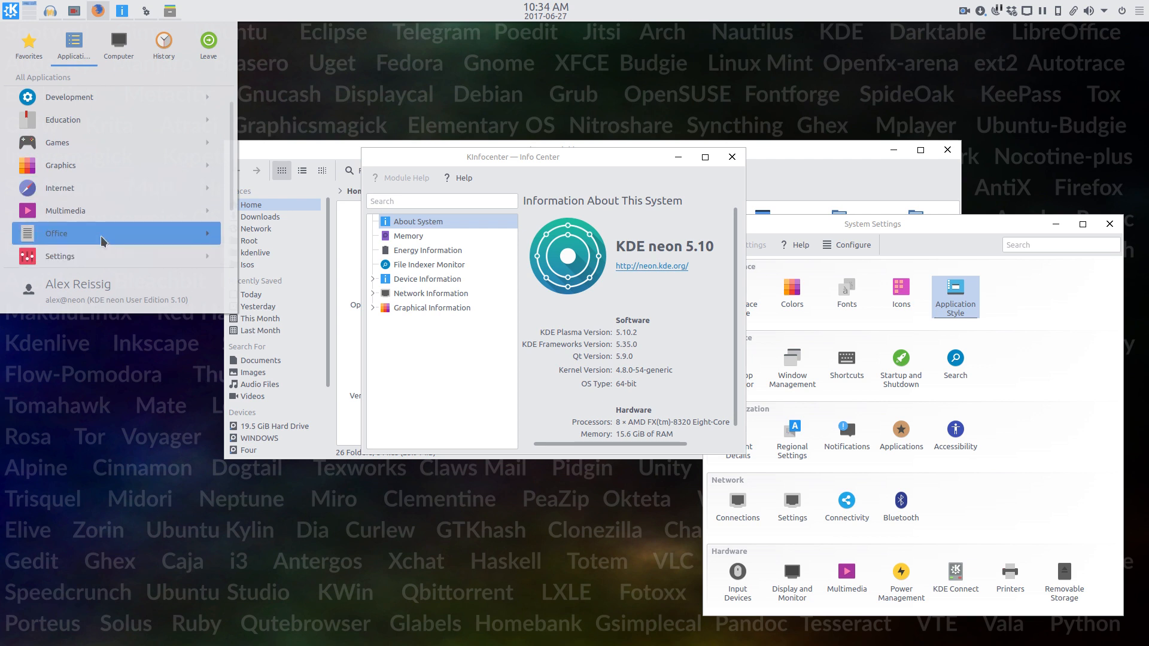
pyautogui.click(56, 233)
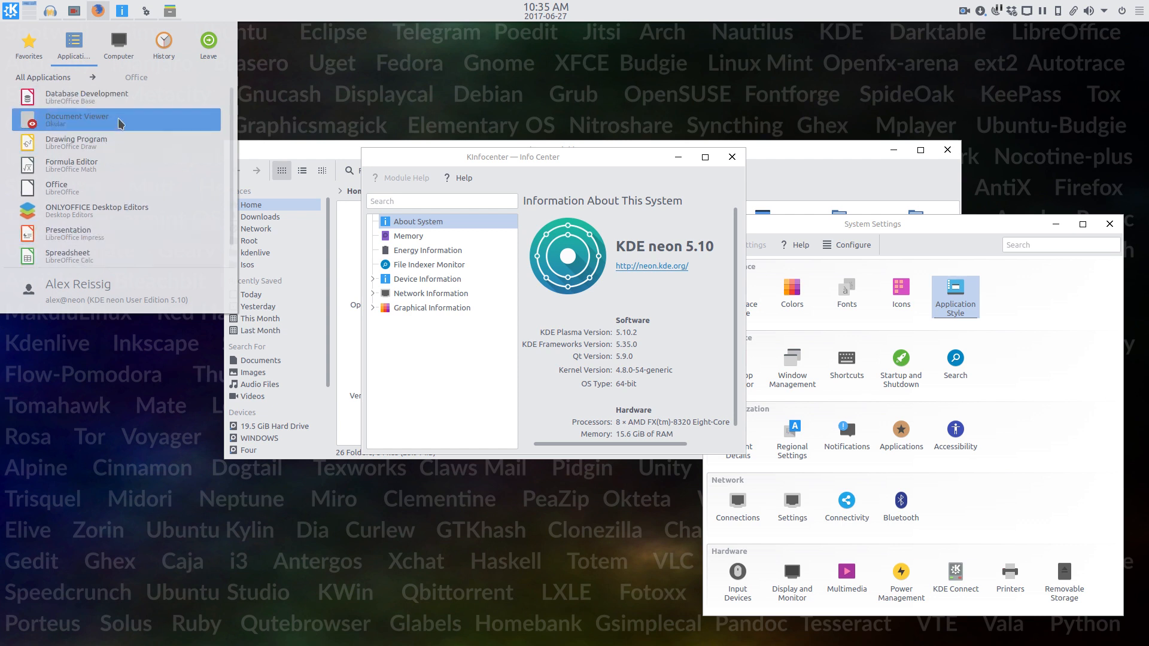
pyautogui.click(43, 77)
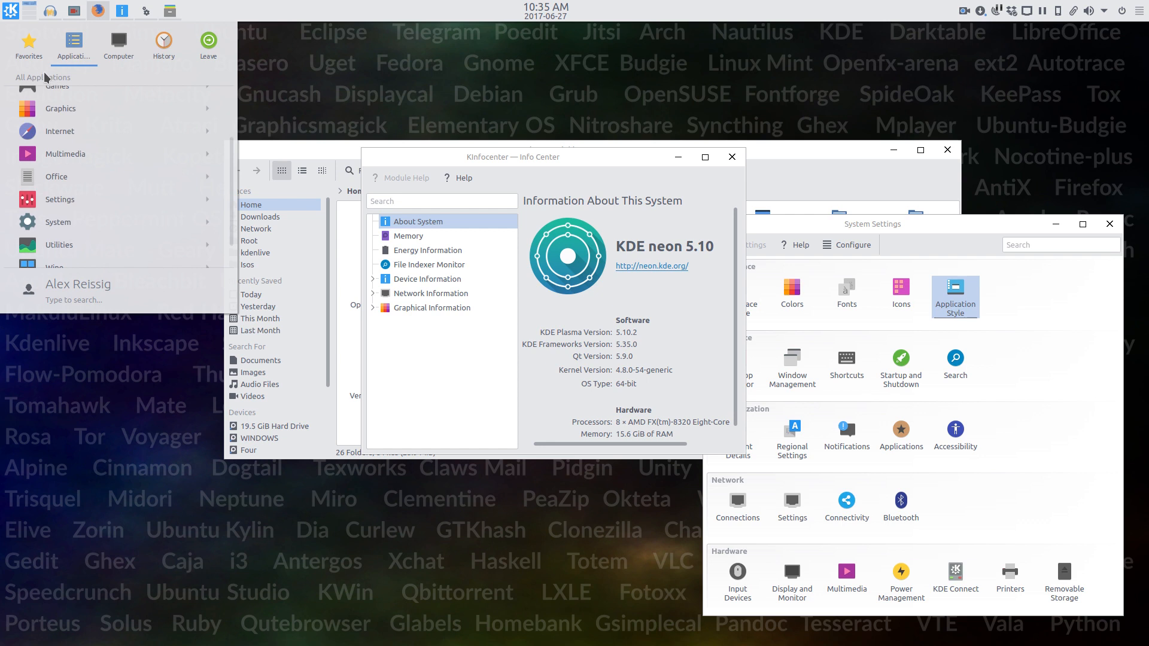
pyautogui.moveTo(40, 73)
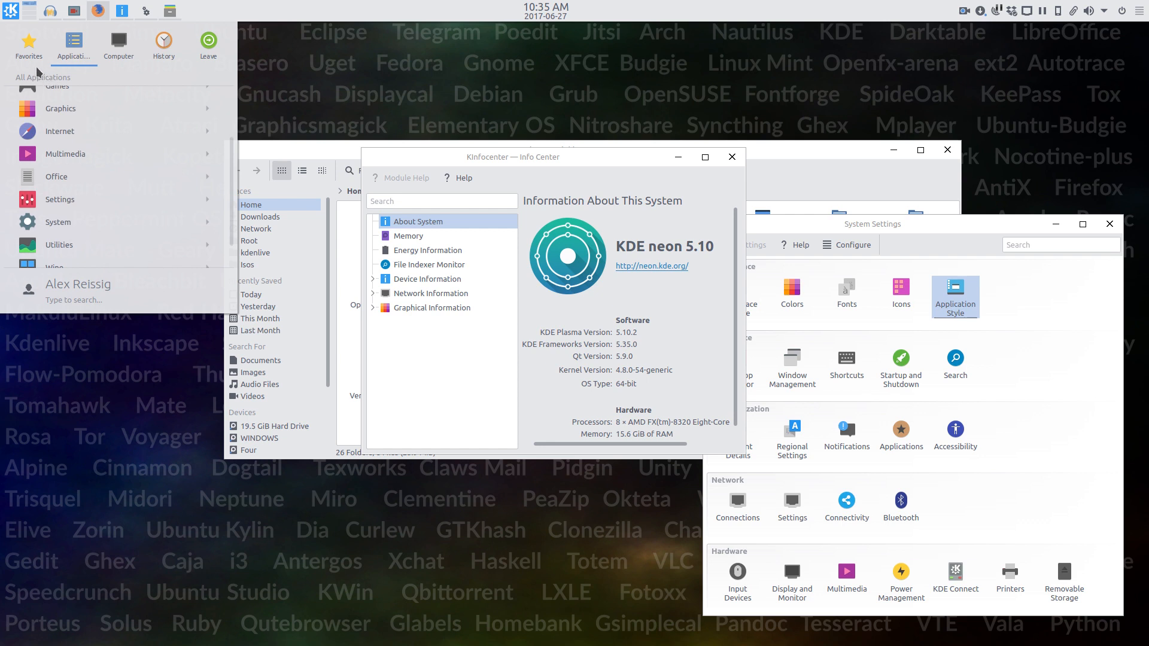
pyautogui.moveTo(36, 69)
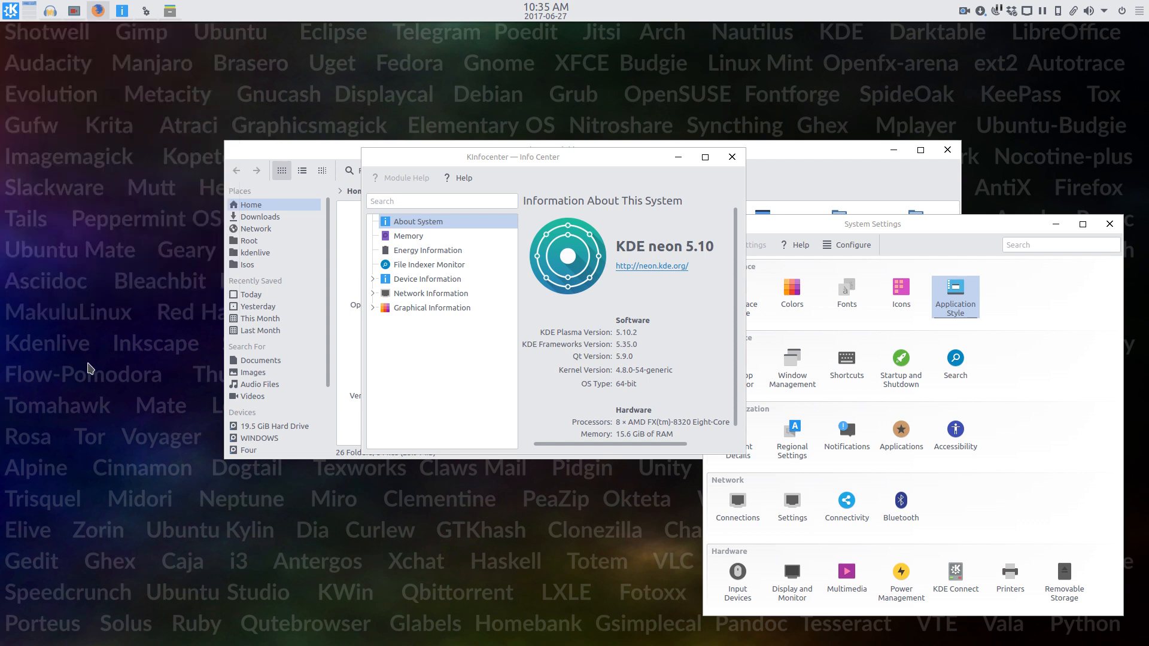
pyautogui.moveTo(37, 103)
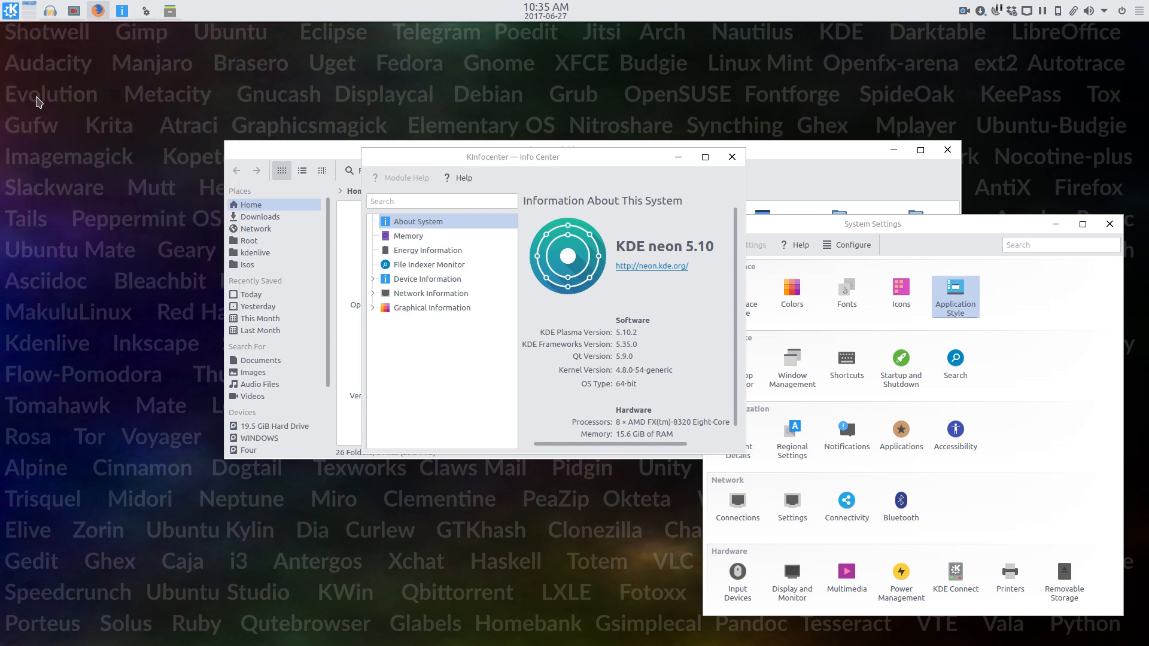
# Search the launcher for 'sy' and start Synaptic Package Manager, confirming the password
pyautogui.click(12, 9)
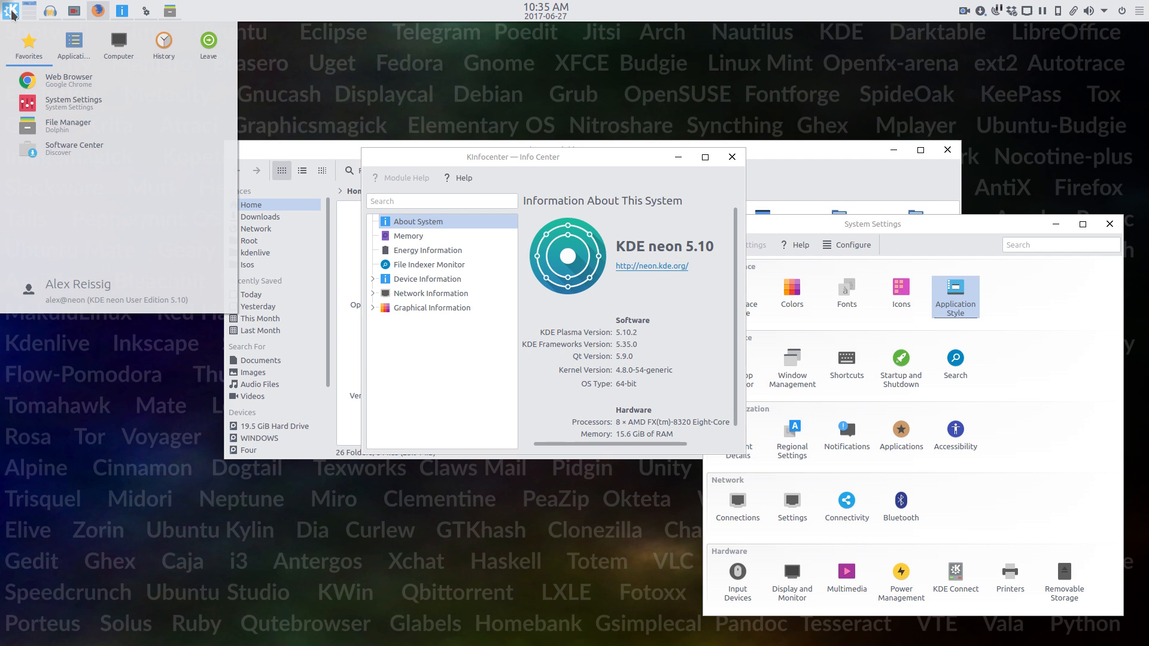
pyautogui.write('synapt')
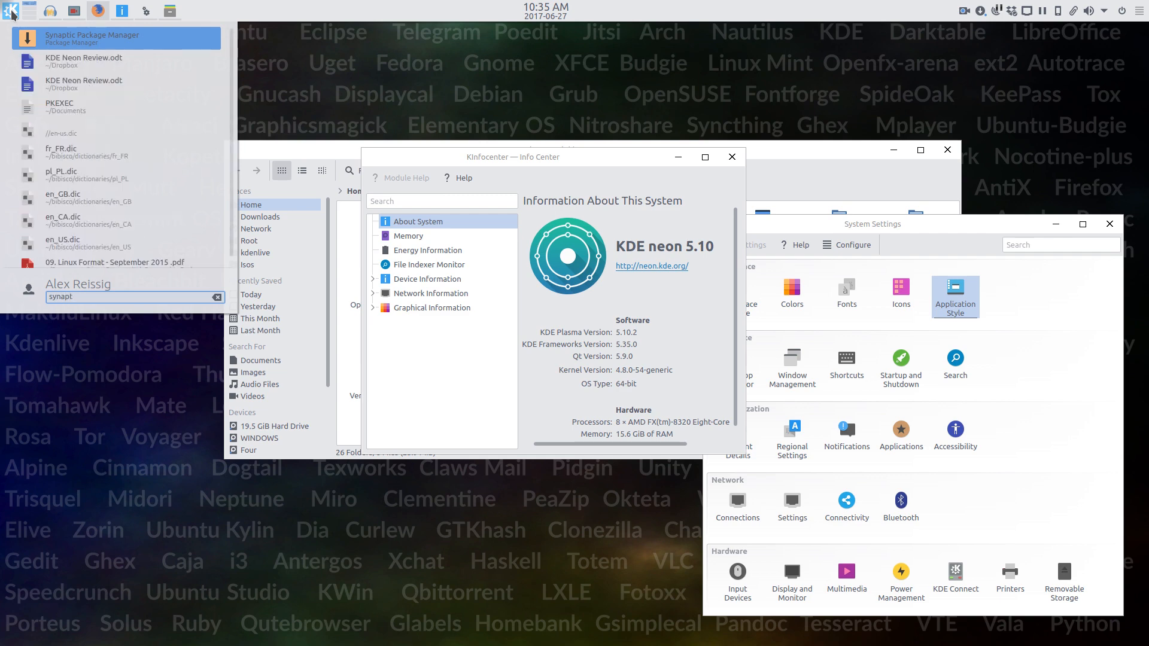
pyautogui.click(92, 39)
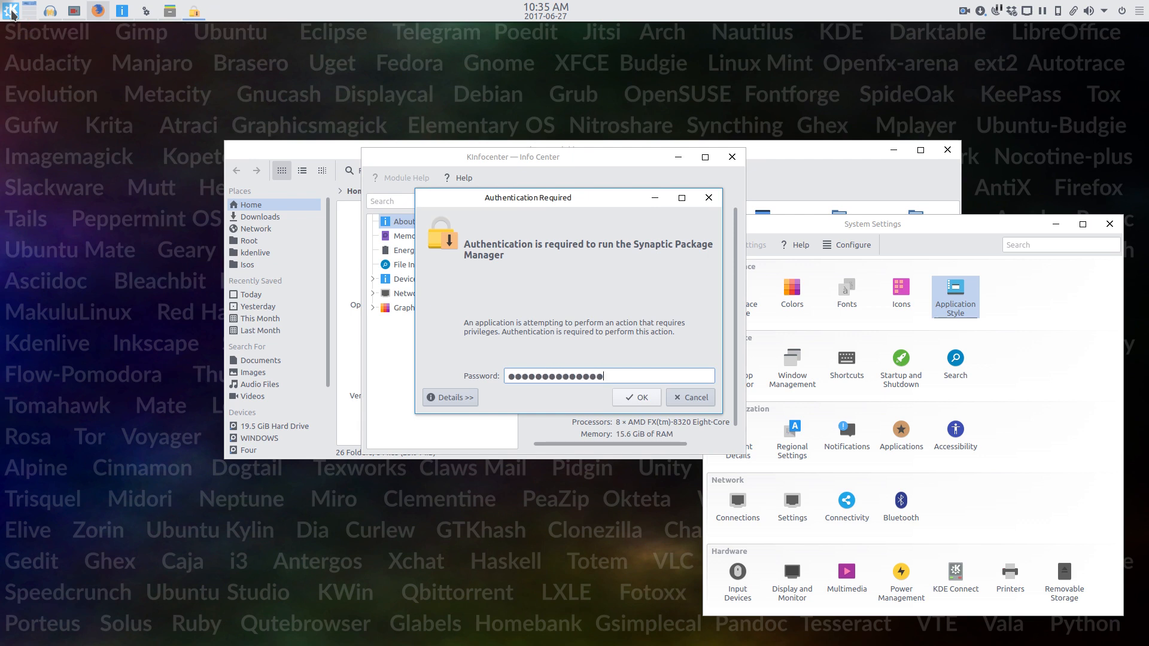
pyautogui.click(634, 397)
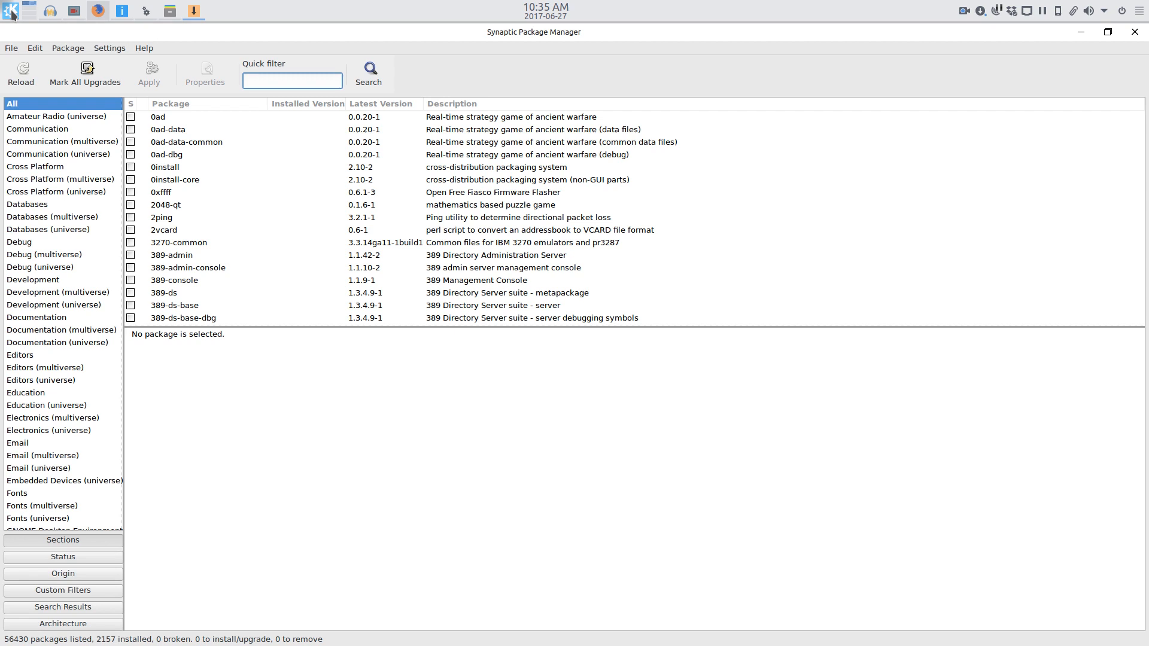
pyautogui.click(291, 79)
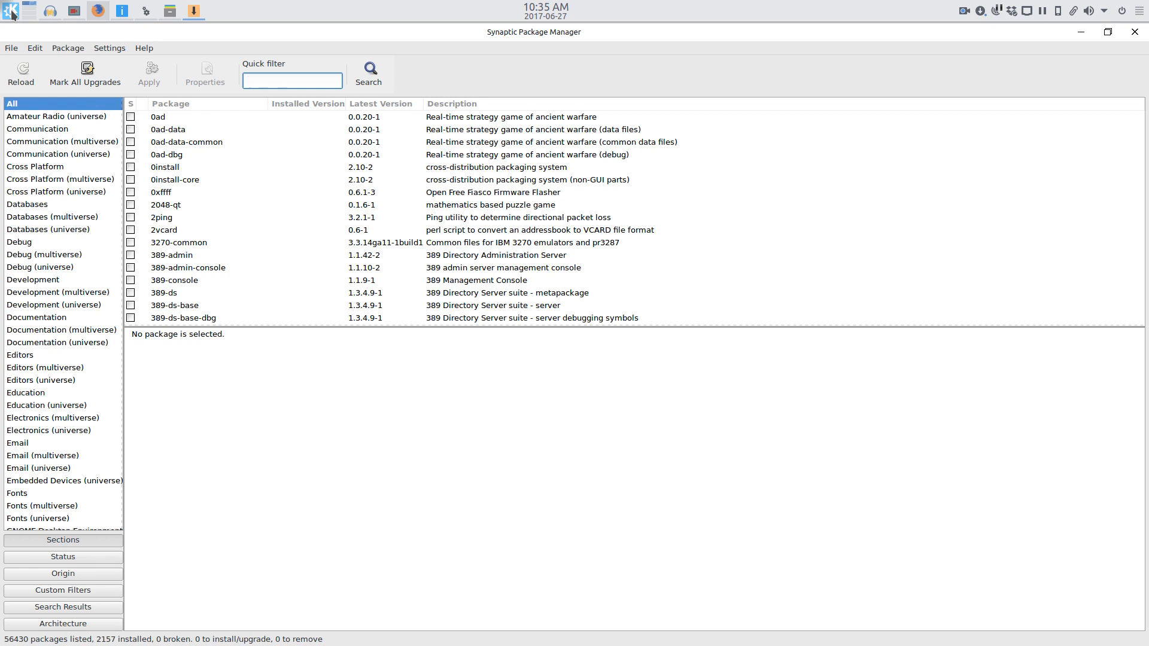
pyautogui.click(291, 80)
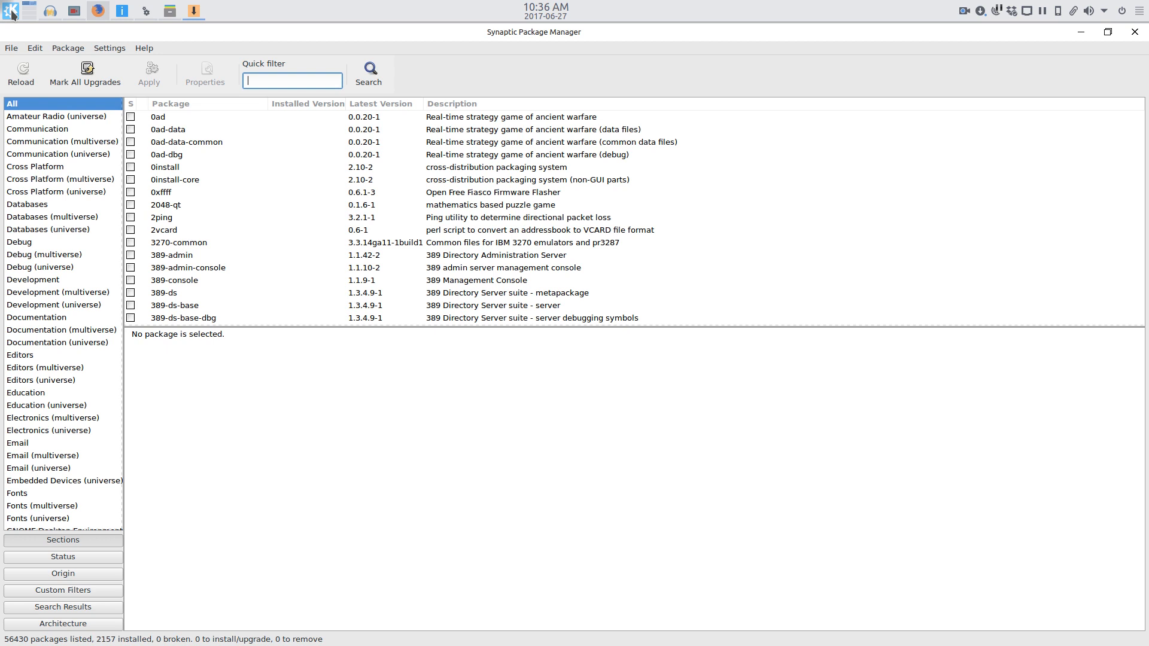
# Launch Discover and open Kdenlive's details page (version 17.04.2, 1.6 MiB)
pyautogui.click(9, 10)
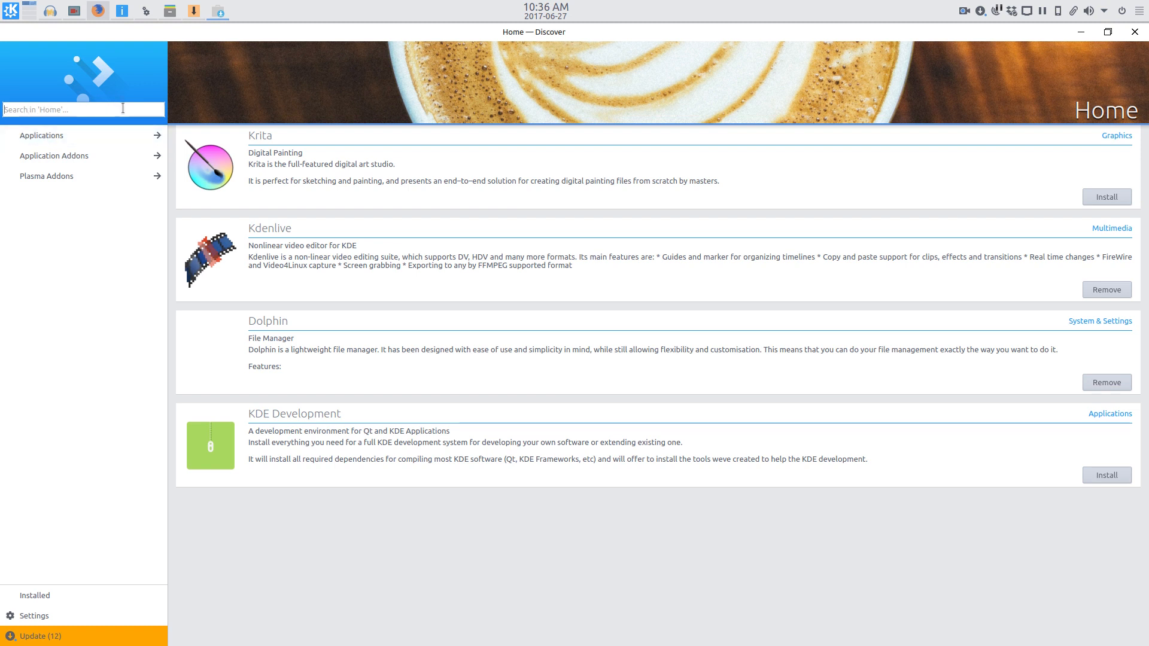
pyautogui.moveTo(42, 136)
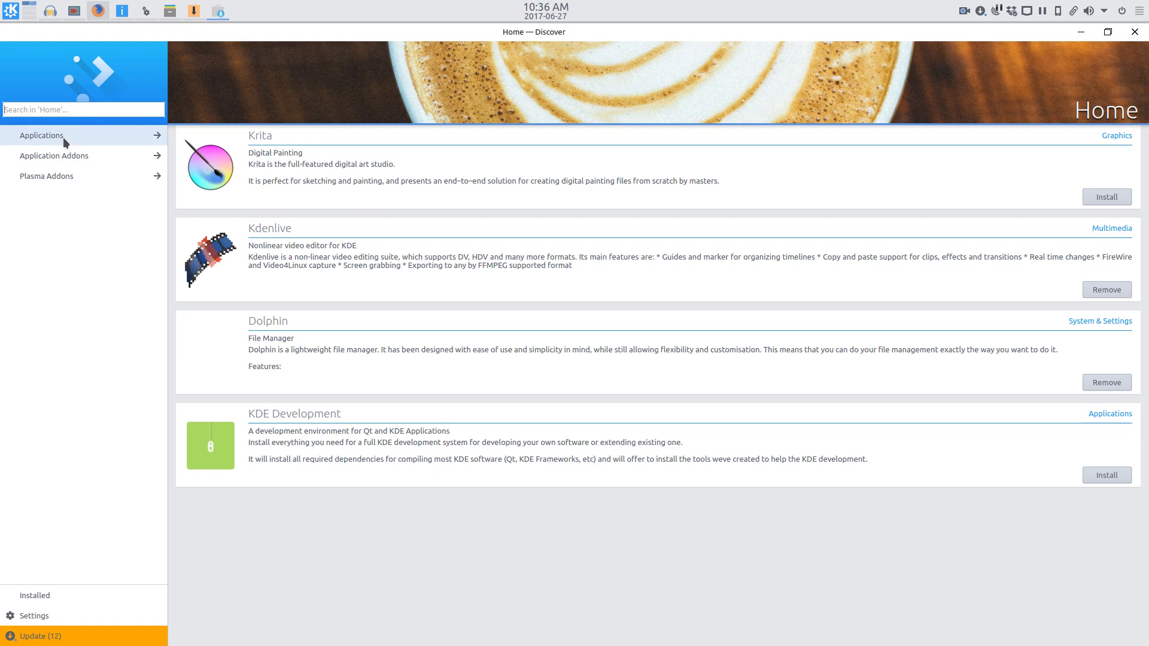
pyautogui.click(42, 136)
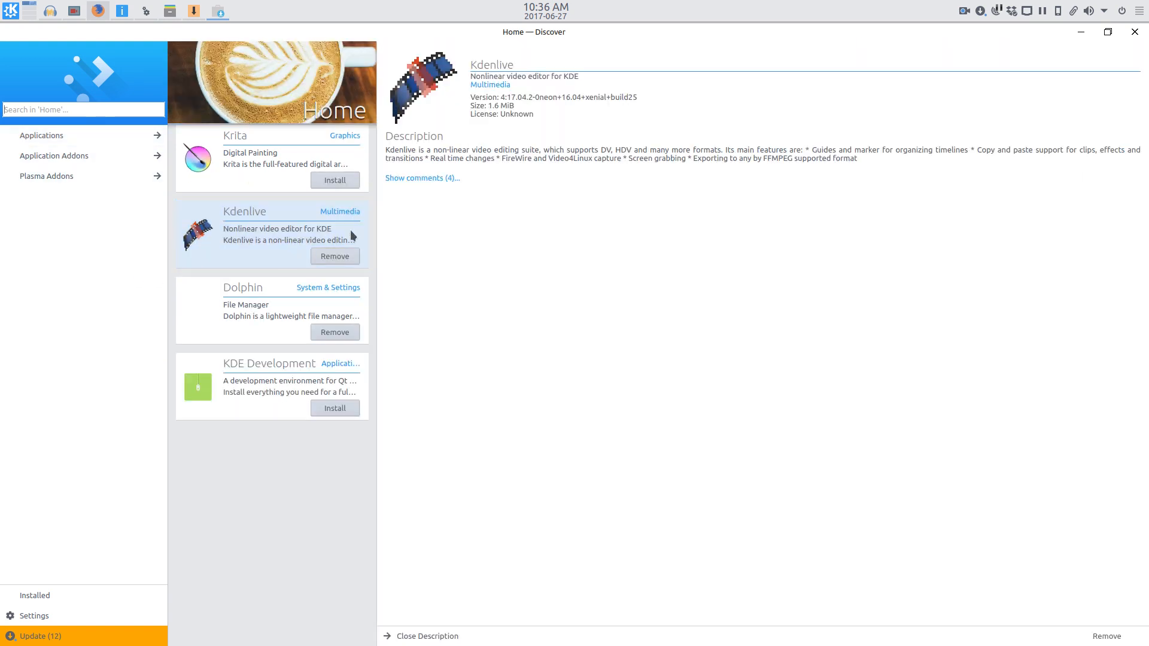
# View Kdenlive's user reviews and Discover's software sources list, then close Discover
pyautogui.click(422, 177)
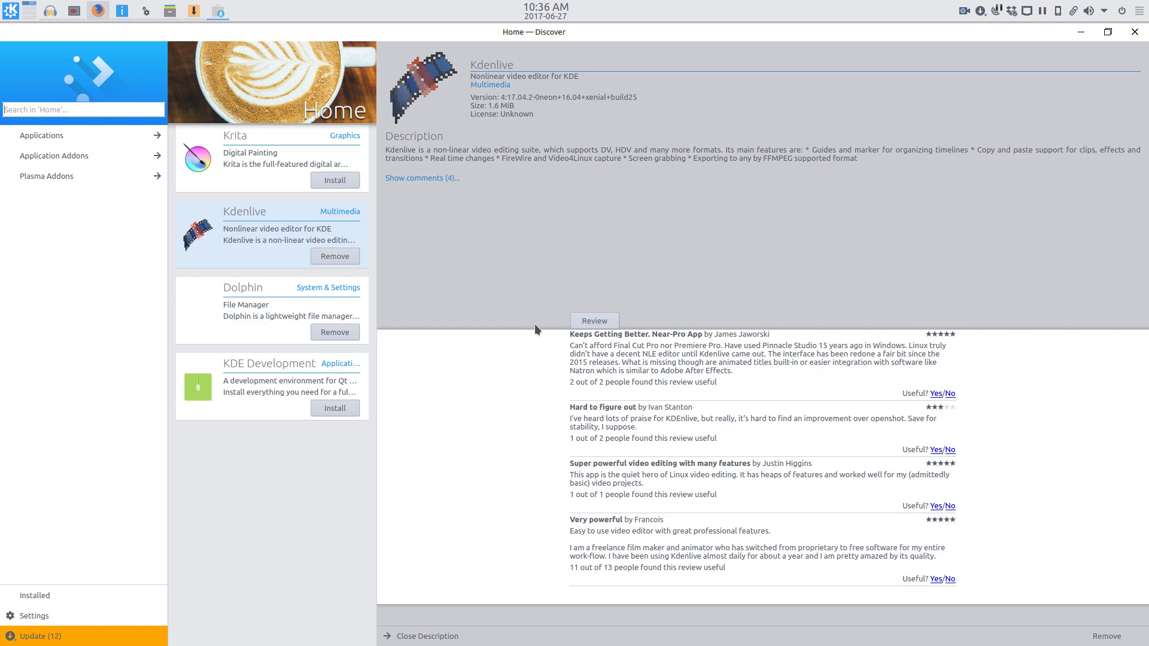
pyautogui.click(34, 616)
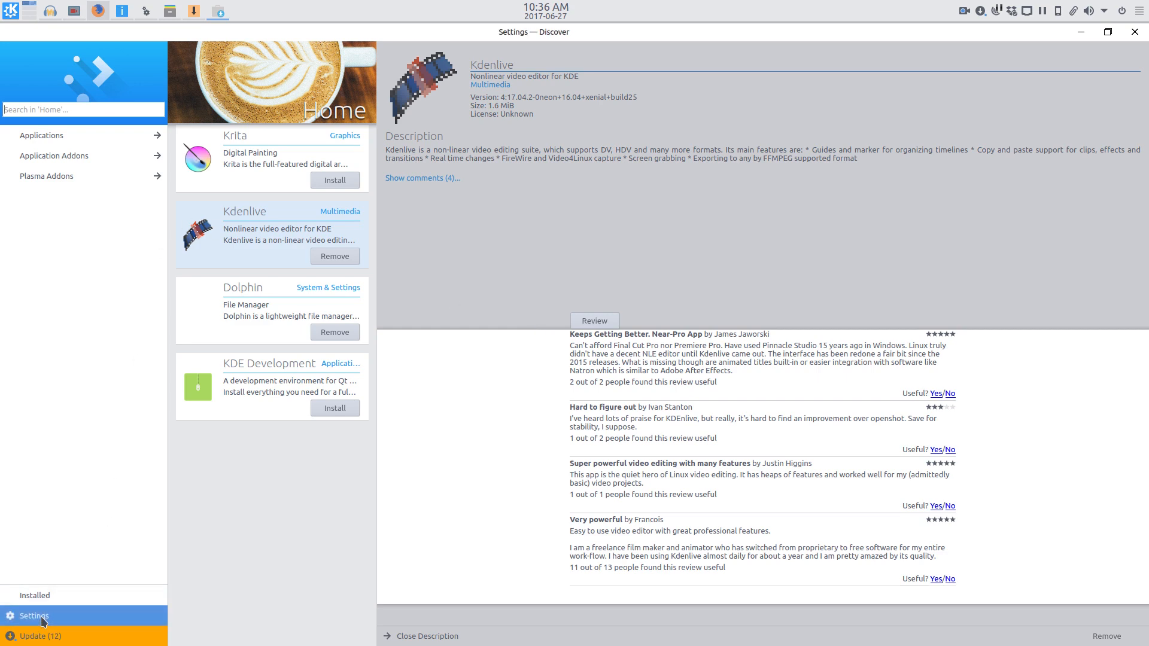
pyautogui.click(33, 616)
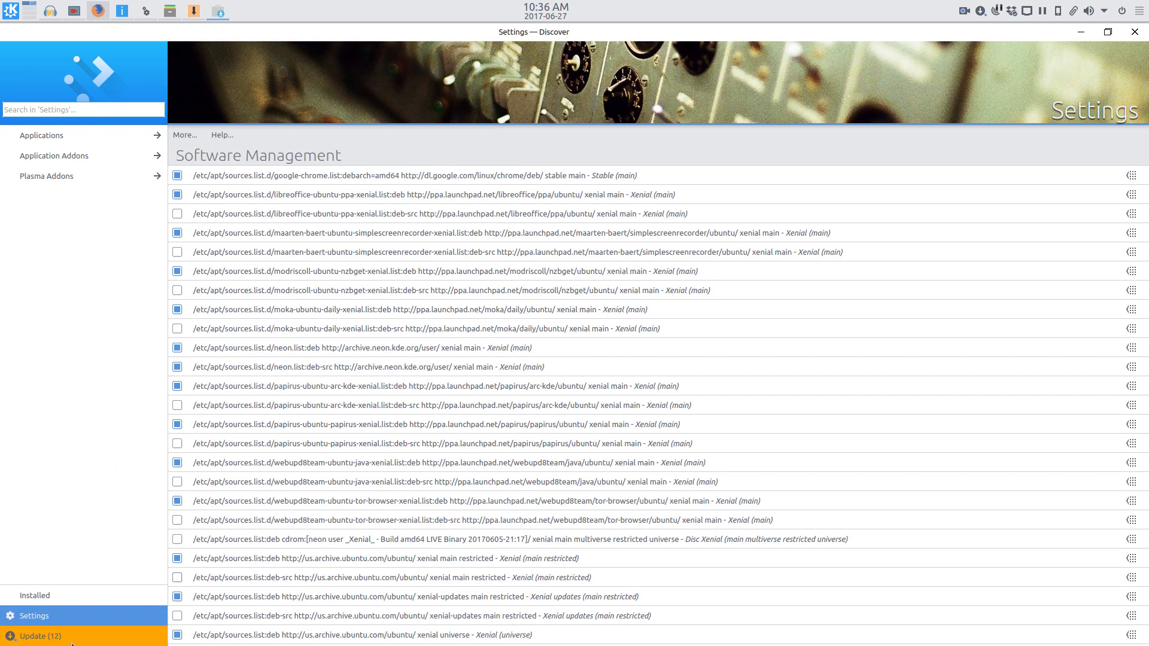
pyautogui.click(40, 636)
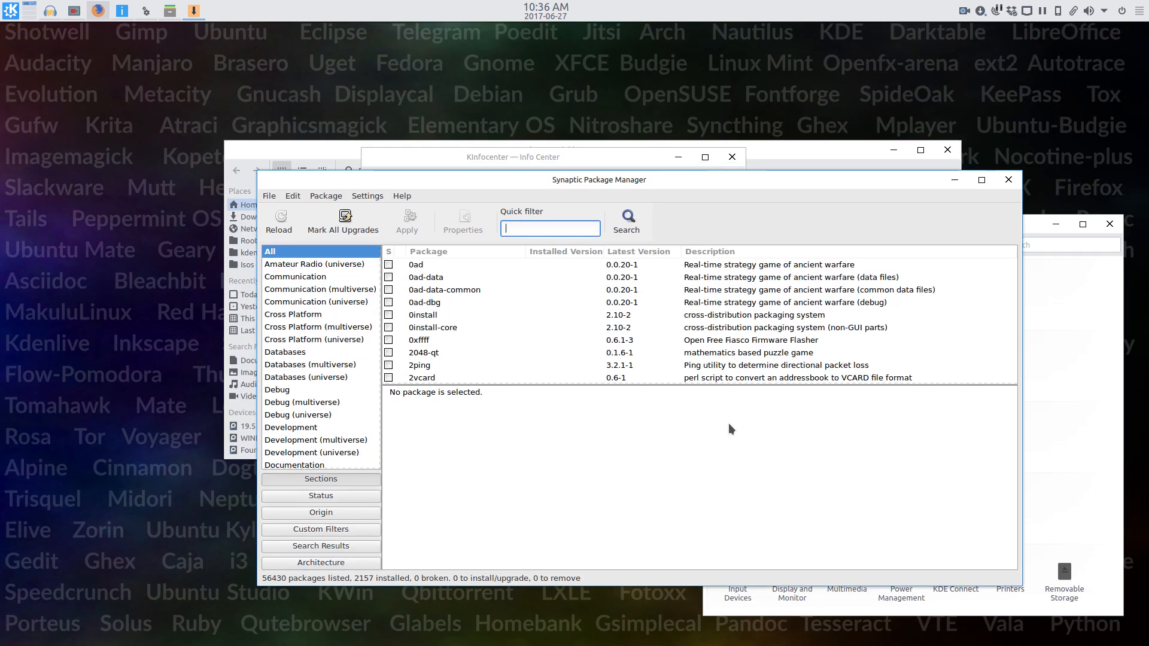
pyautogui.moveTo(694, 222)
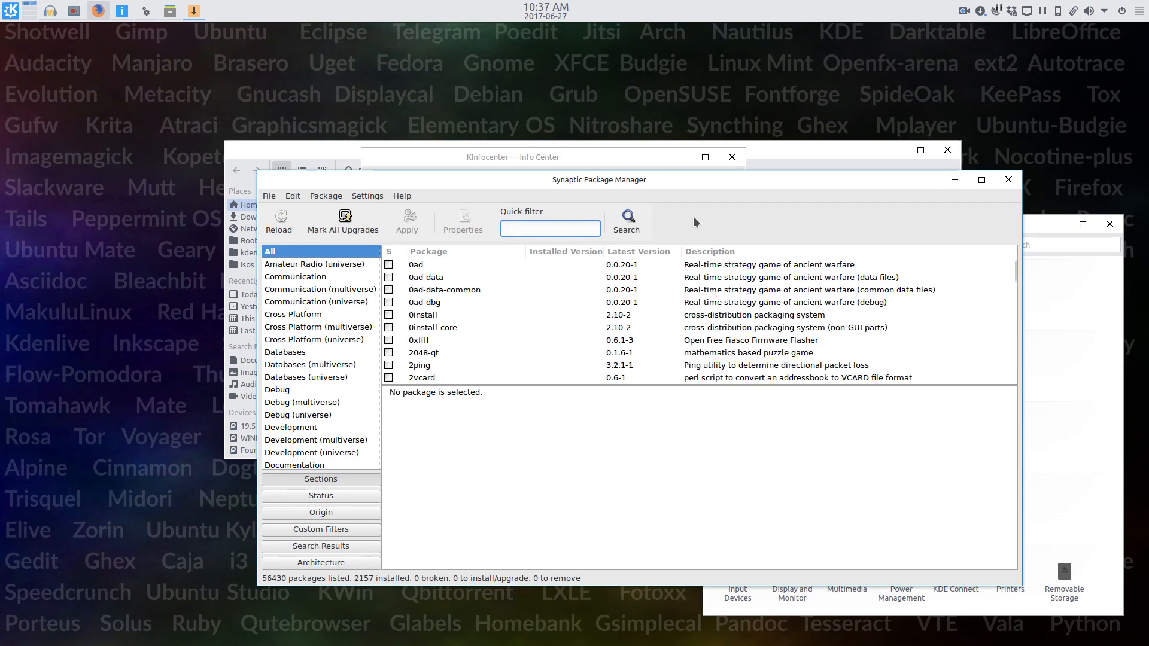
# Maximize Synaptic and quick-filter the package list for libreoffice
pyautogui.click(980, 179)
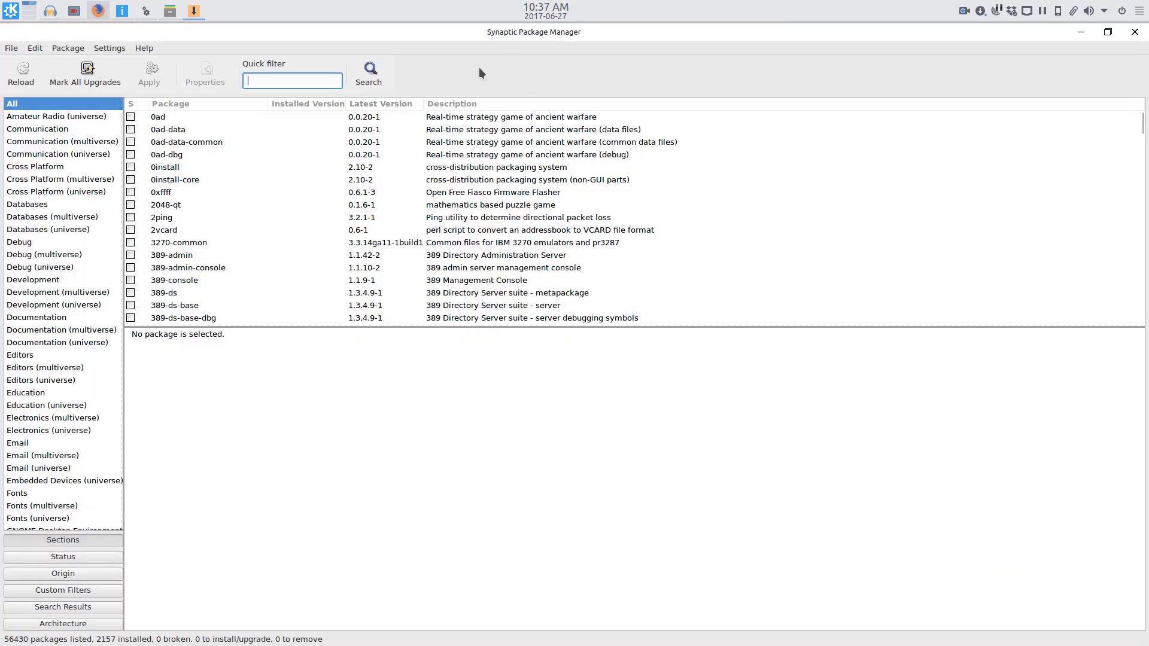
pyautogui.write('l')
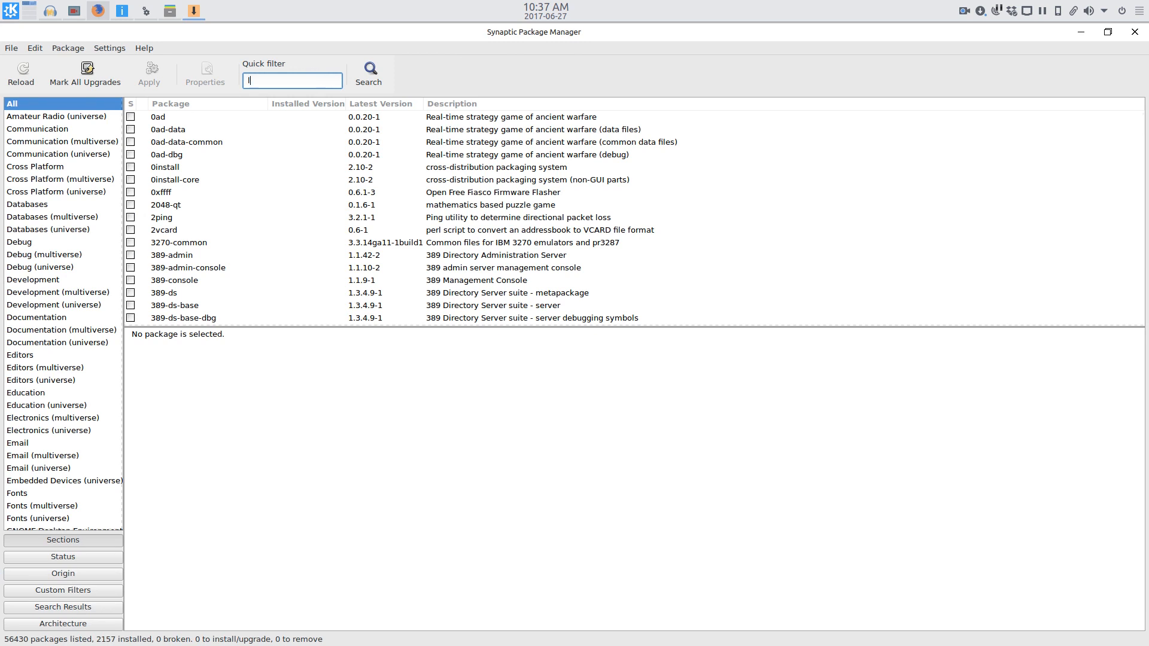
pyautogui.write('libreoffice')
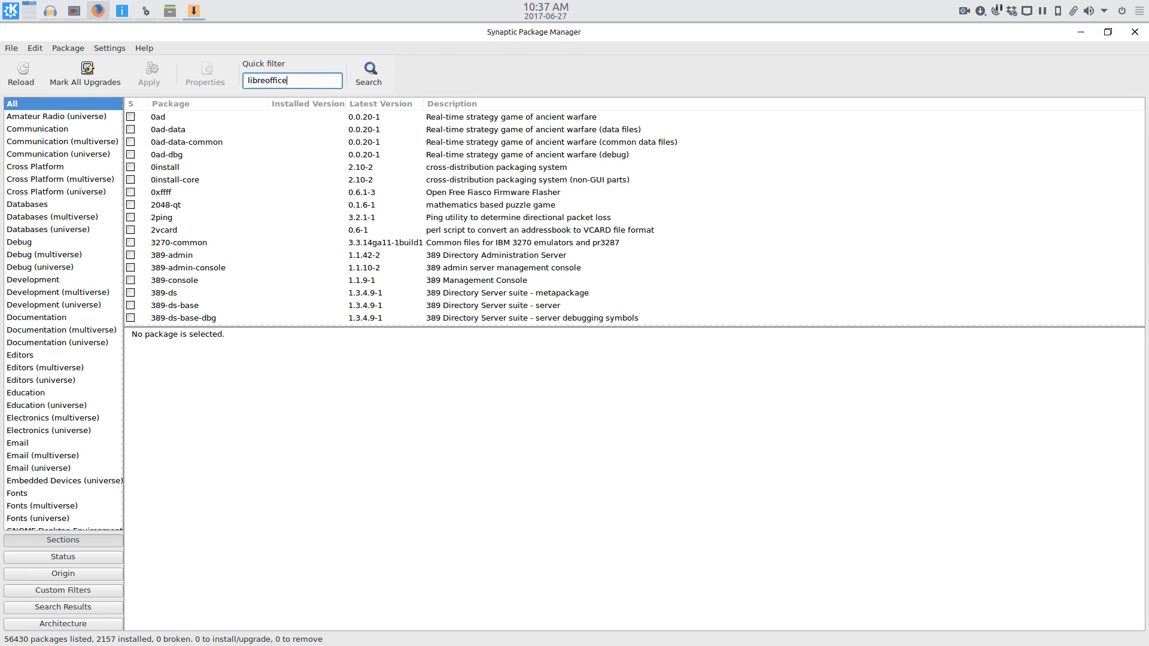
pyautogui.click(369, 71)
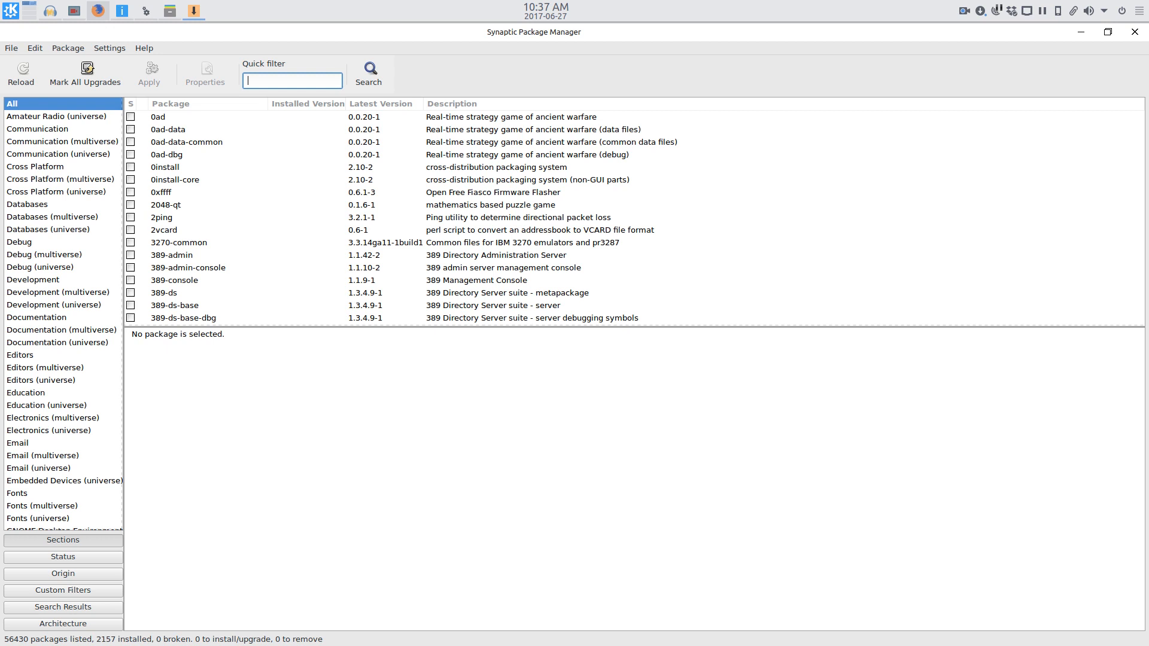
# Filter for openshot and show the openshot package's description
pyautogui.write('o')
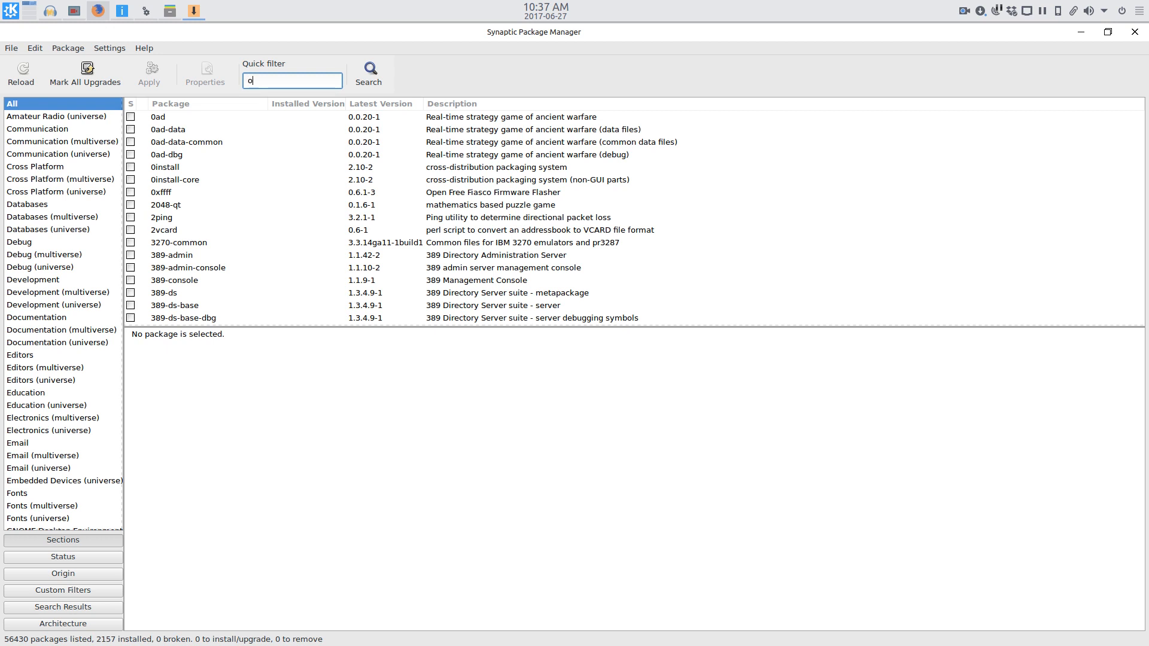
pyautogui.write('penshot')
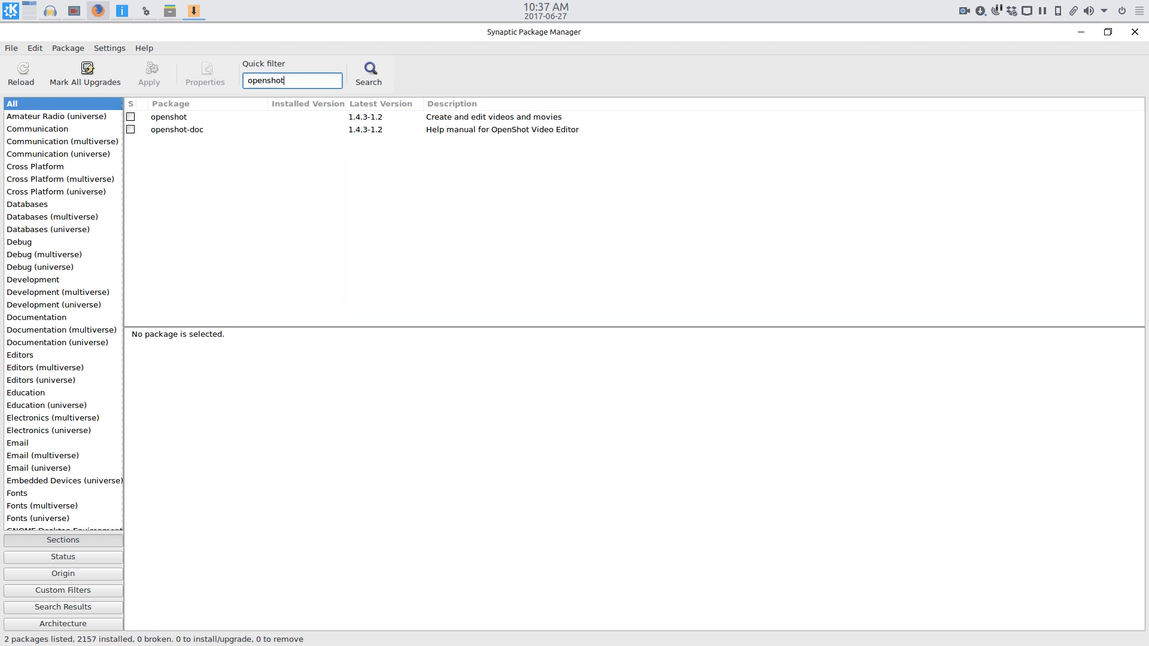
pyautogui.click(169, 117)
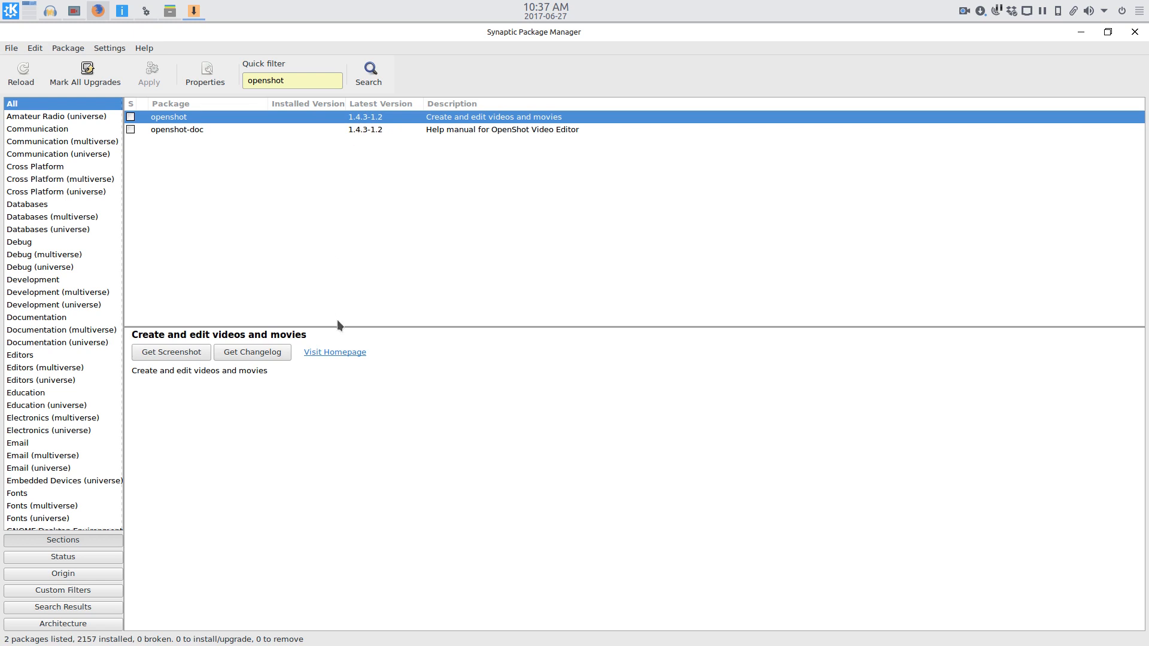
pyautogui.moveTo(333, 322)
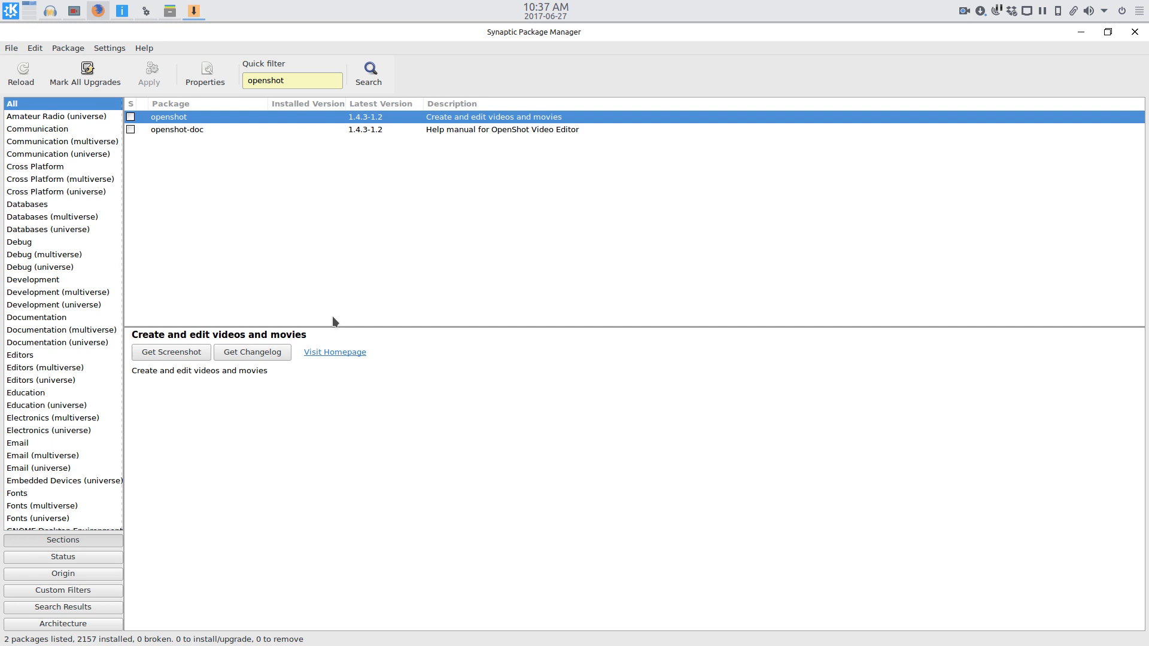
pyautogui.tripleClick(291, 79)
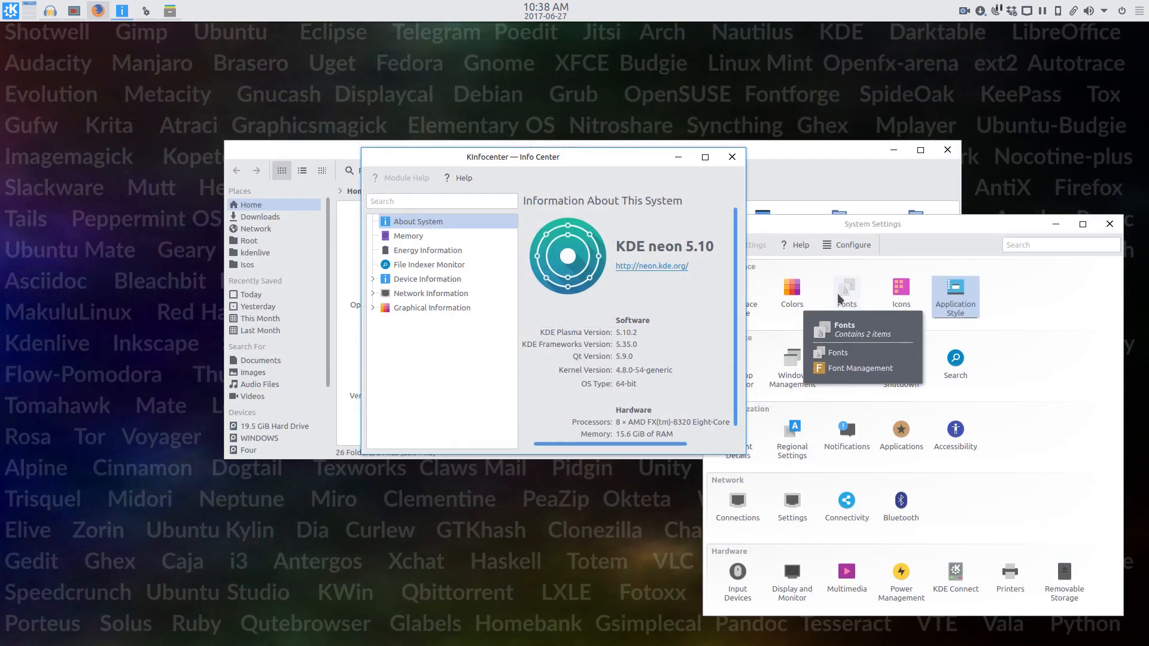
pyautogui.moveTo(702, 176)
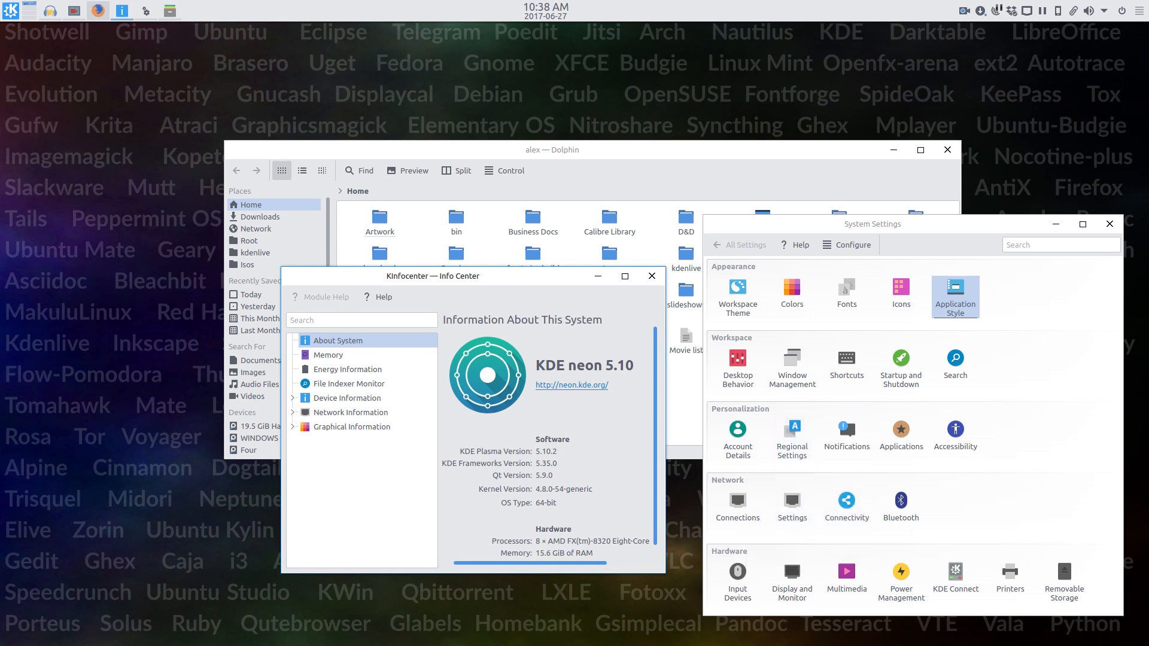
pyautogui.moveTo(833, 151)
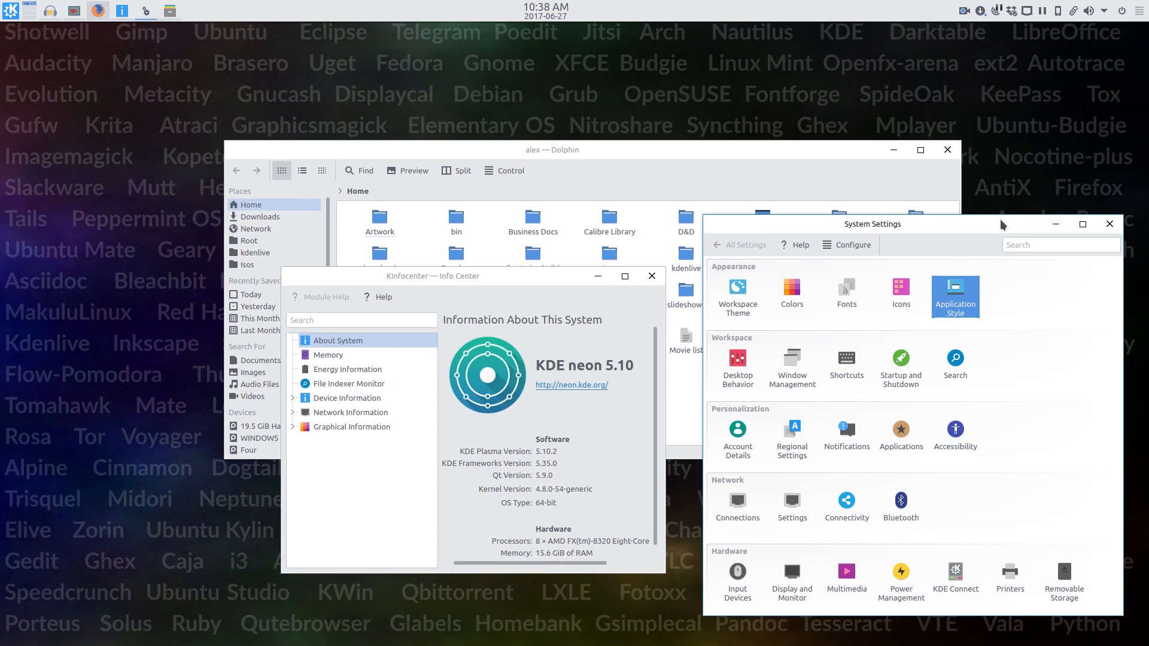
pyautogui.moveTo(1056, 49)
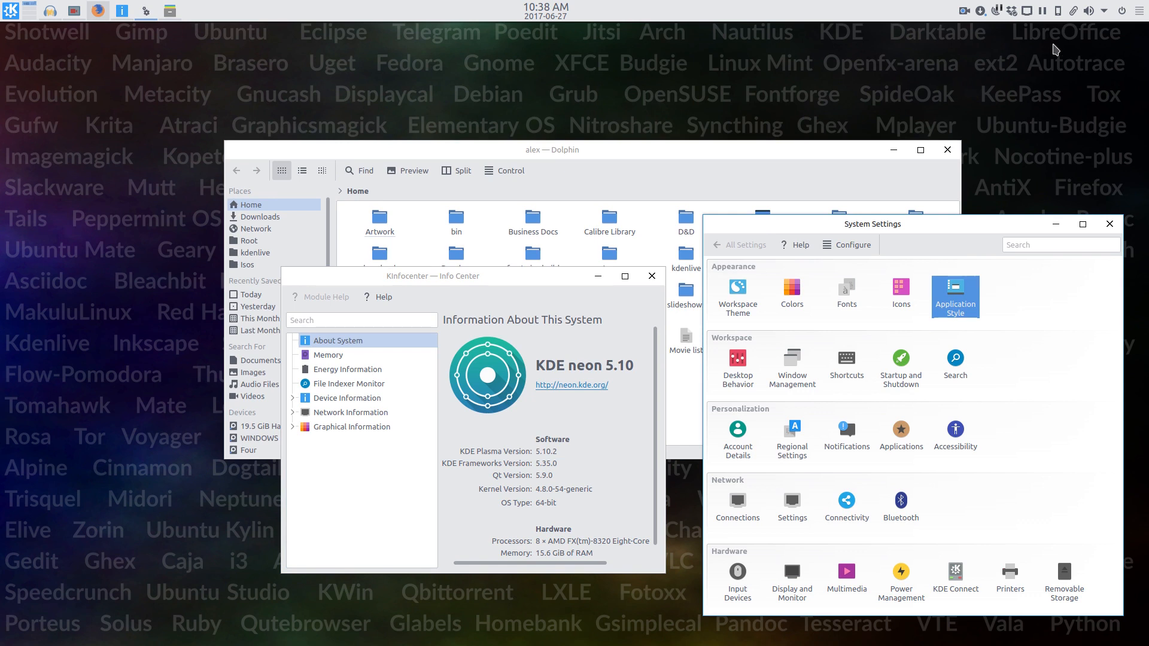
pyautogui.click(1057, 11)
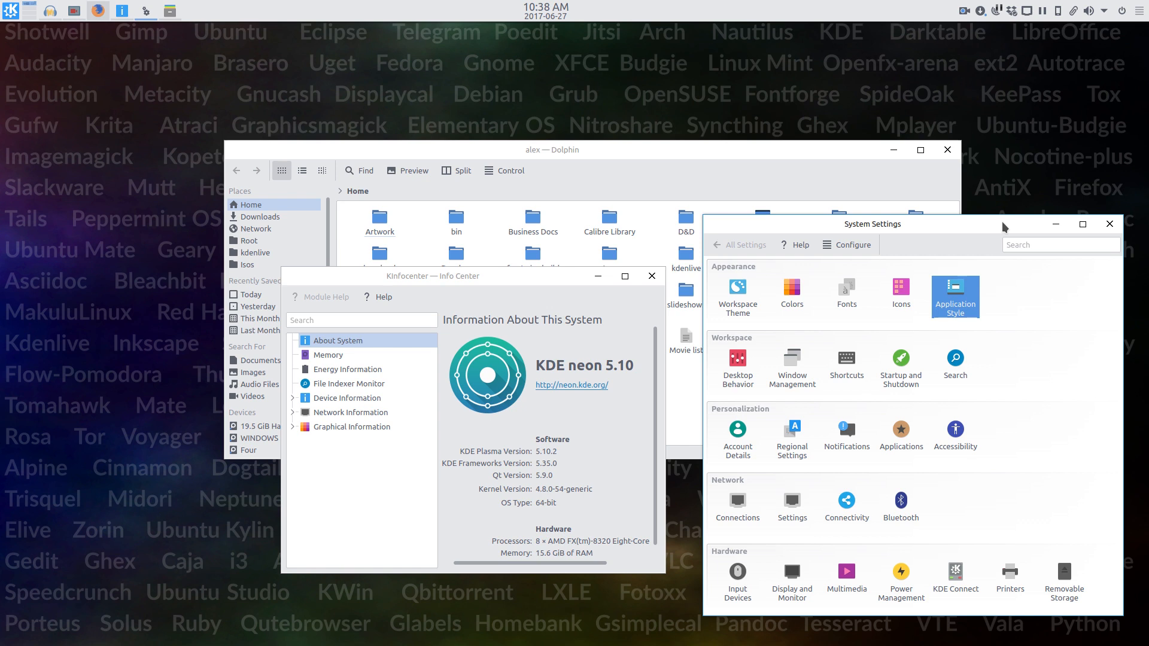
pyautogui.moveTo(72, 60)
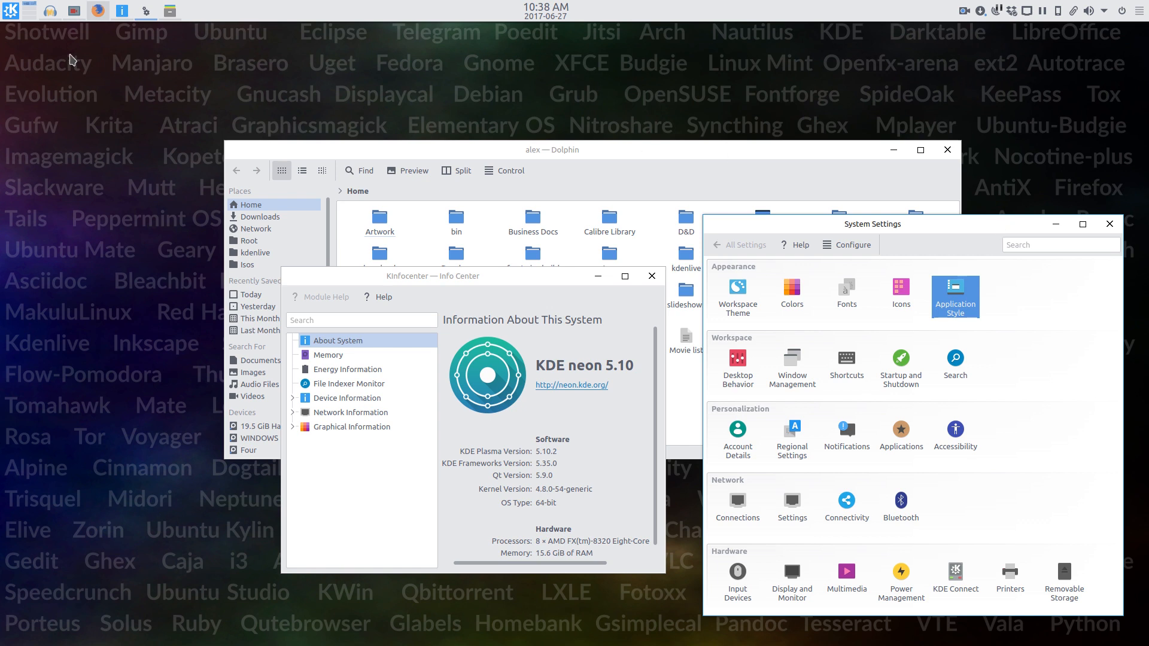
pyautogui.click(11, 10)
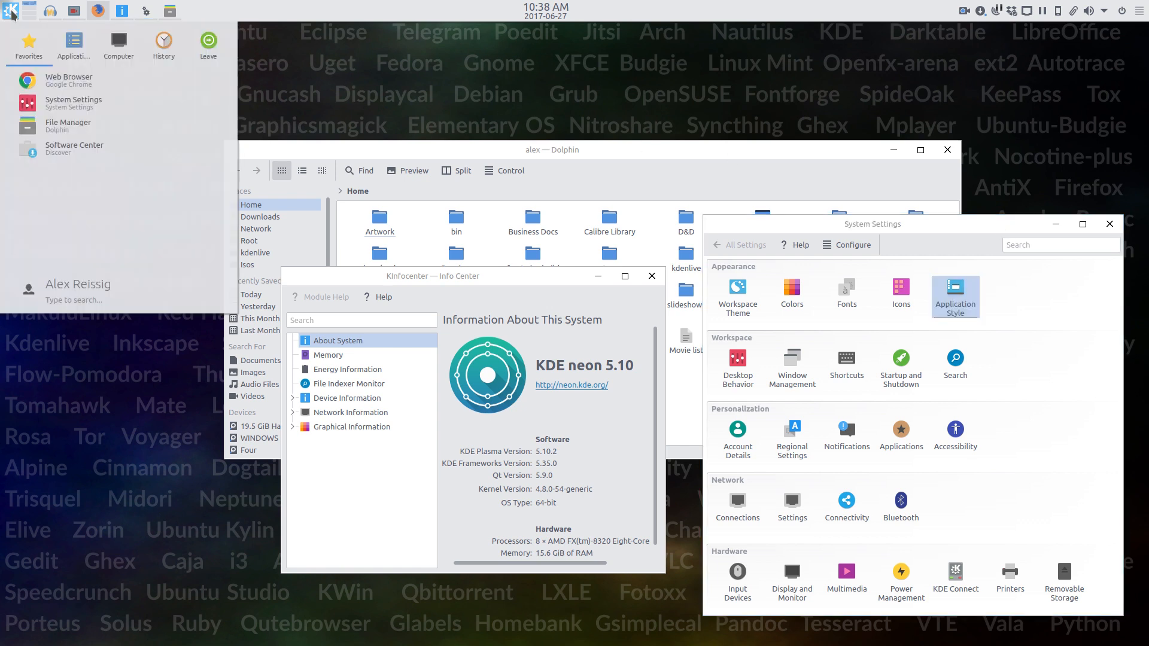
pyautogui.click(117, 44)
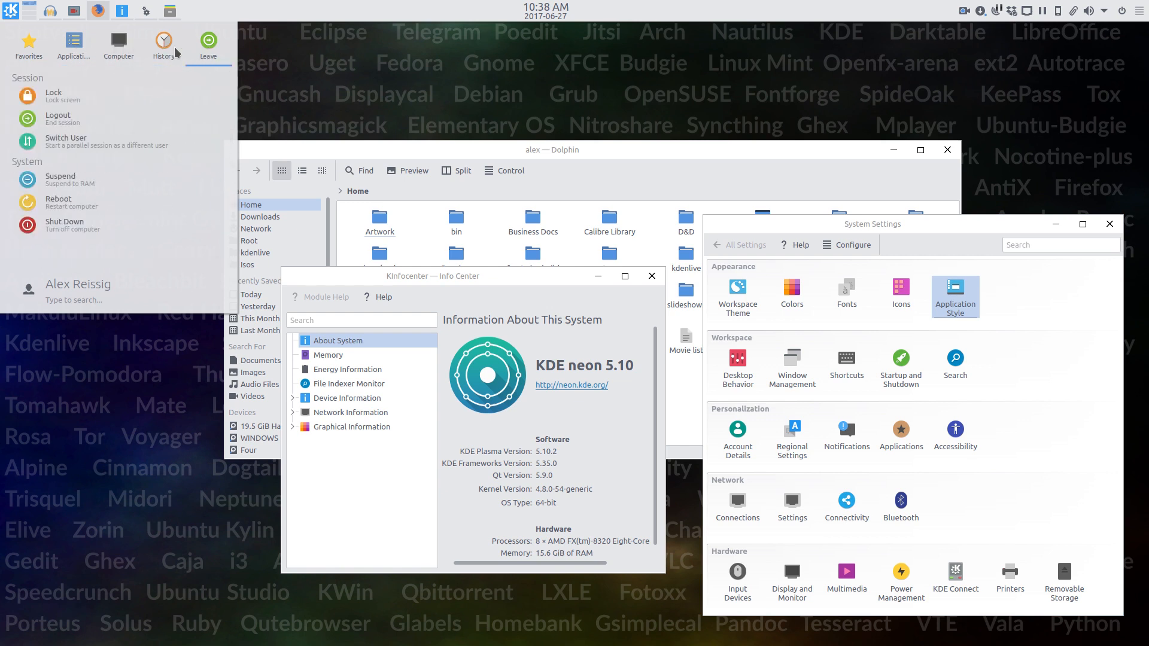
pyautogui.click(29, 44)
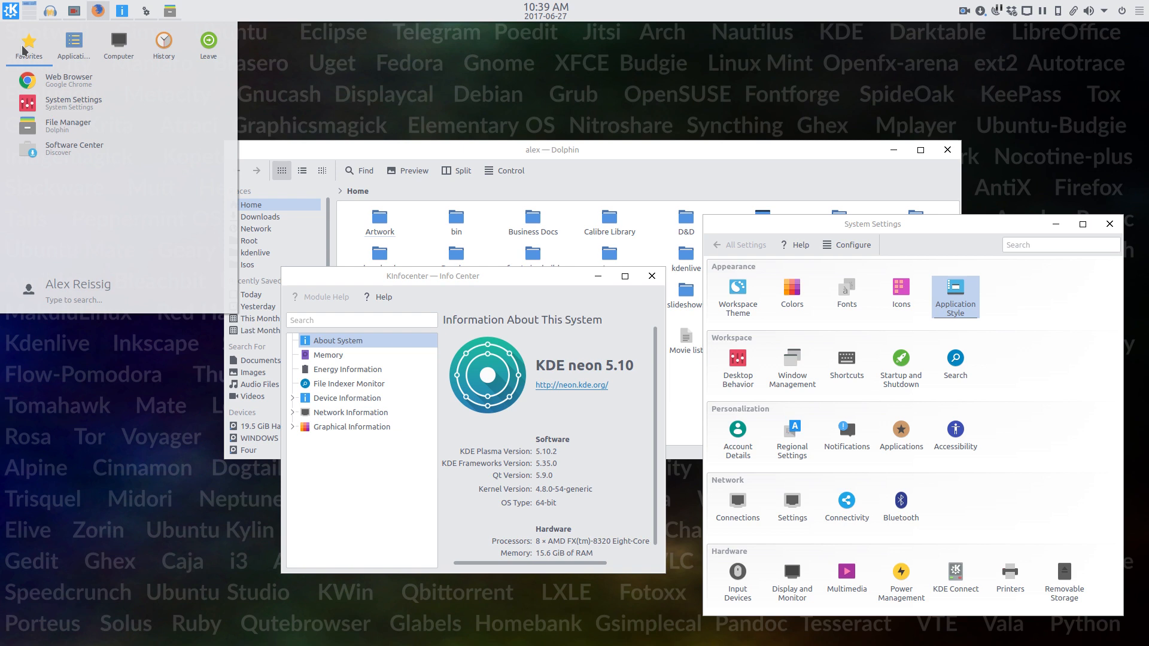
pyautogui.click(283, 102)
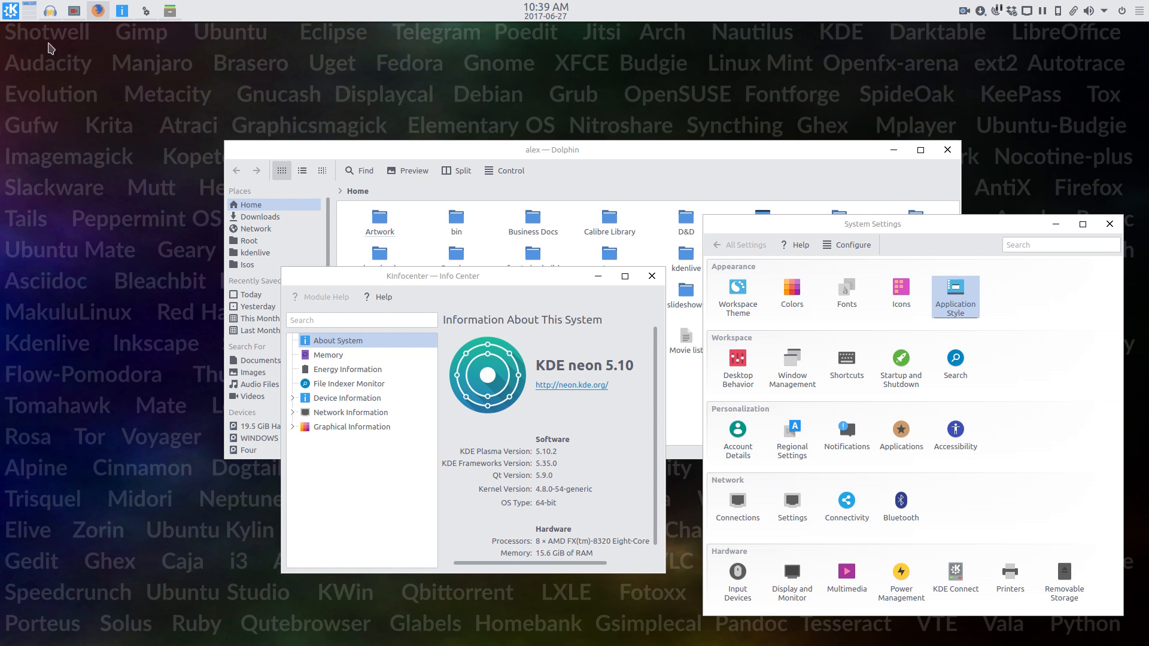
# Search 'synaptic' in the launcher, start Synaptic Package Manager and authenticate with the password
pyautogui.click(10, 10)
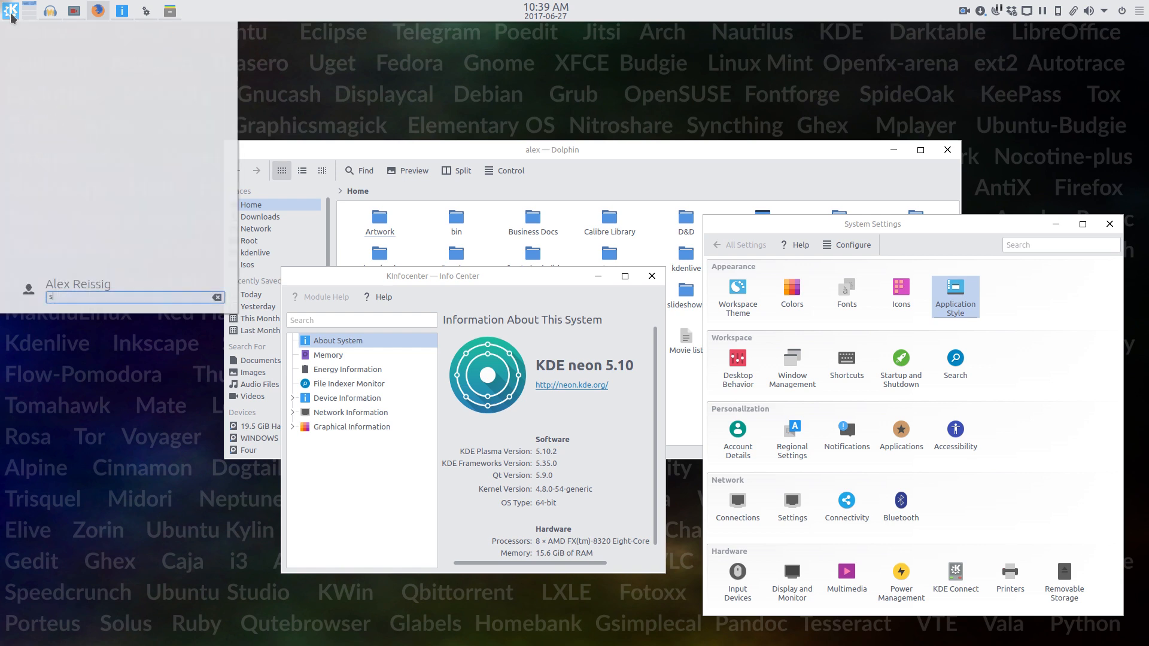
pyautogui.write('ynapti')
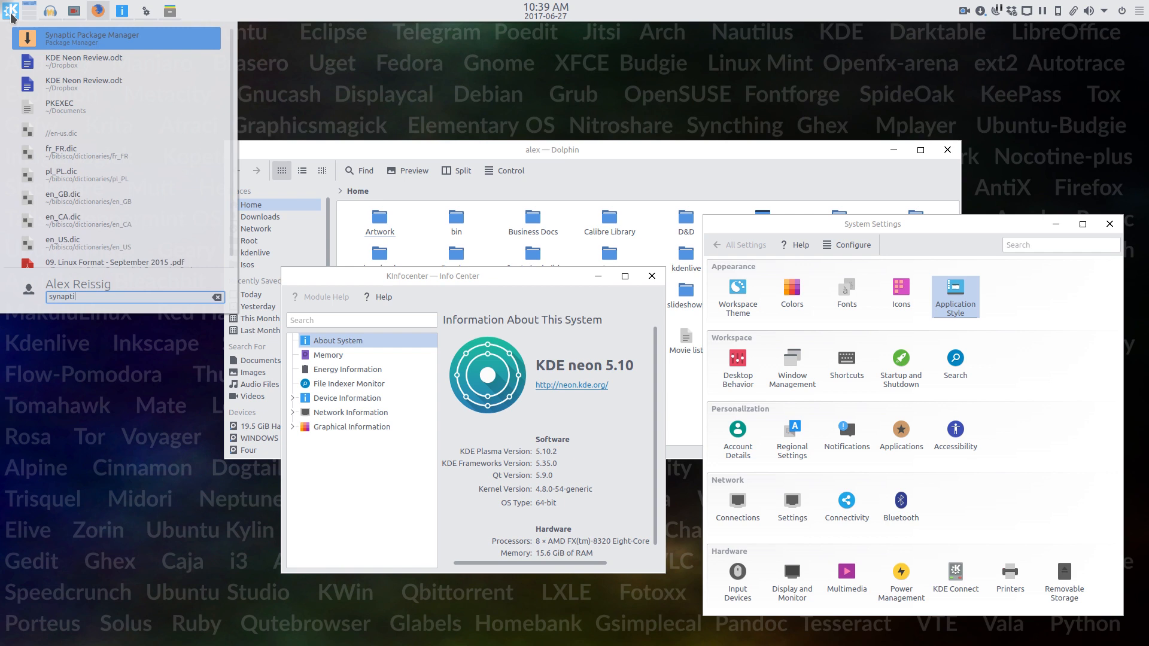
pyautogui.click(85, 37)
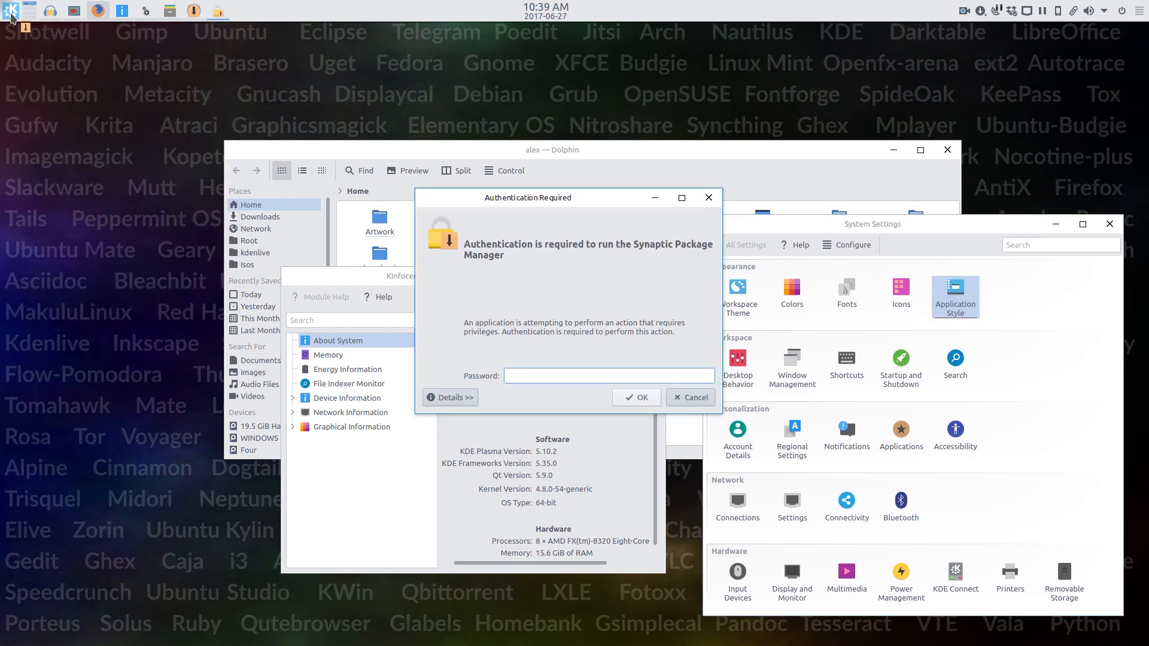
pyautogui.write('password')
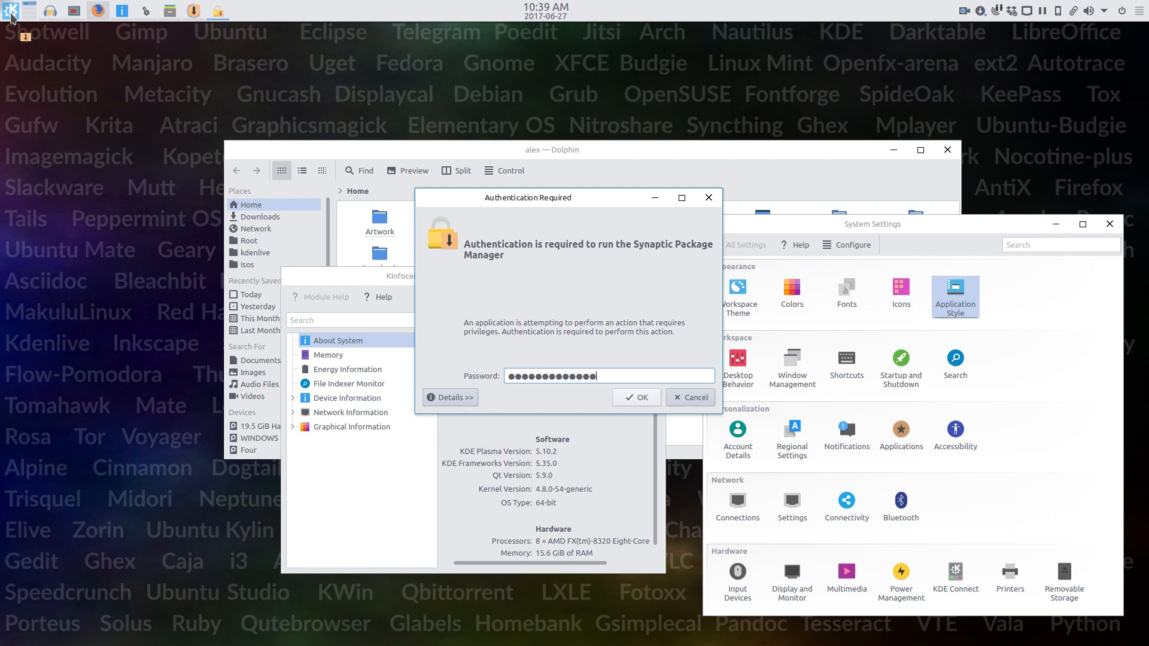
pyautogui.click(635, 397)
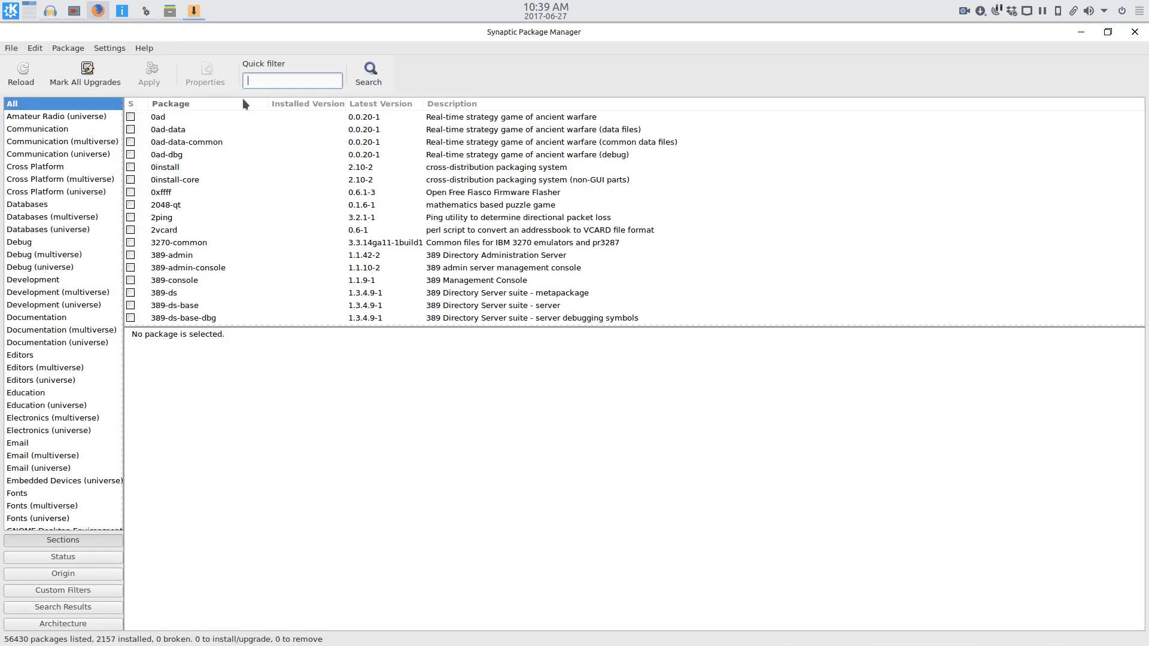
# Quick-filter Synaptic for mesa and show the mesa-vdpau-drivers package details
pyautogui.write('m')
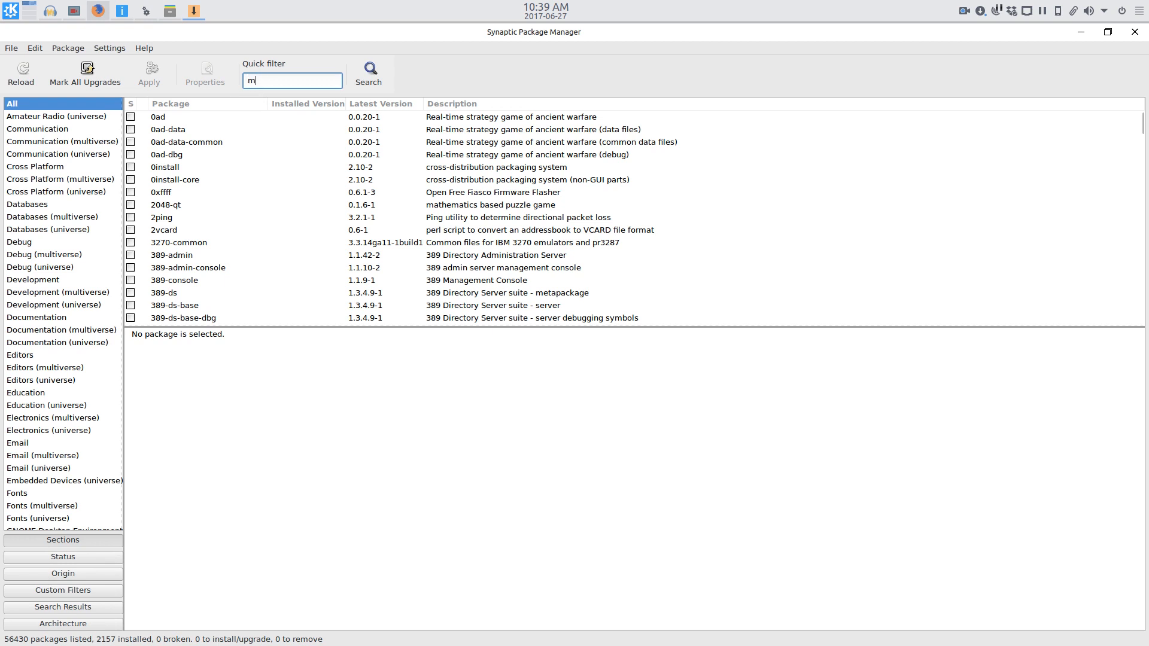
pyautogui.write('esa')
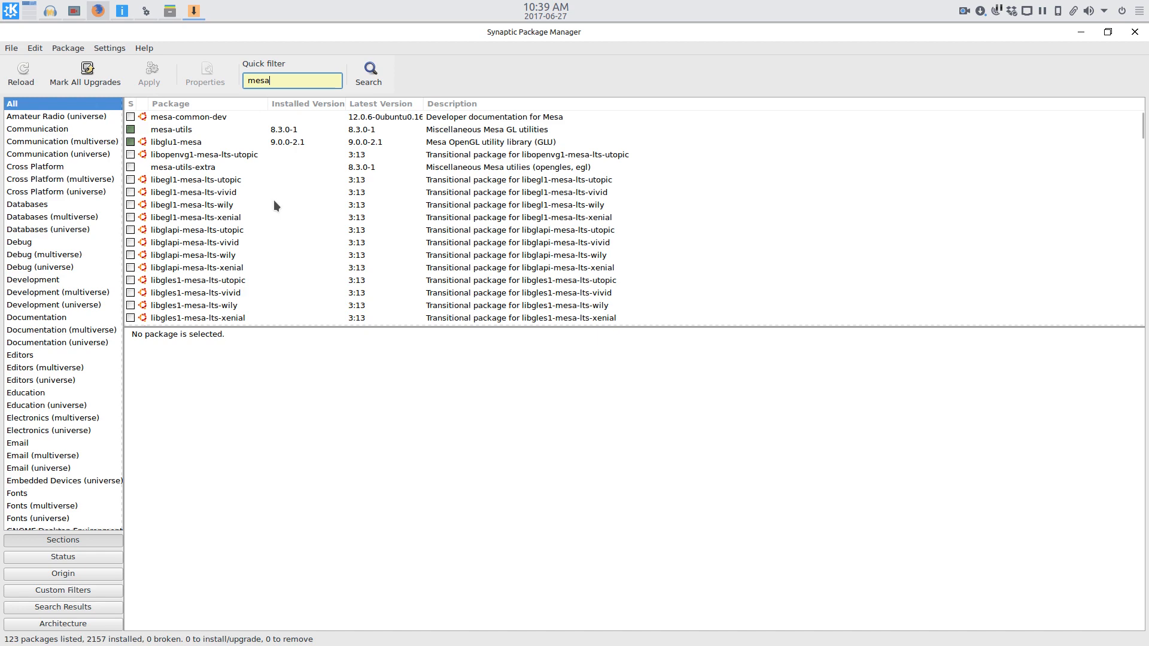
pyautogui.scroll(-3)
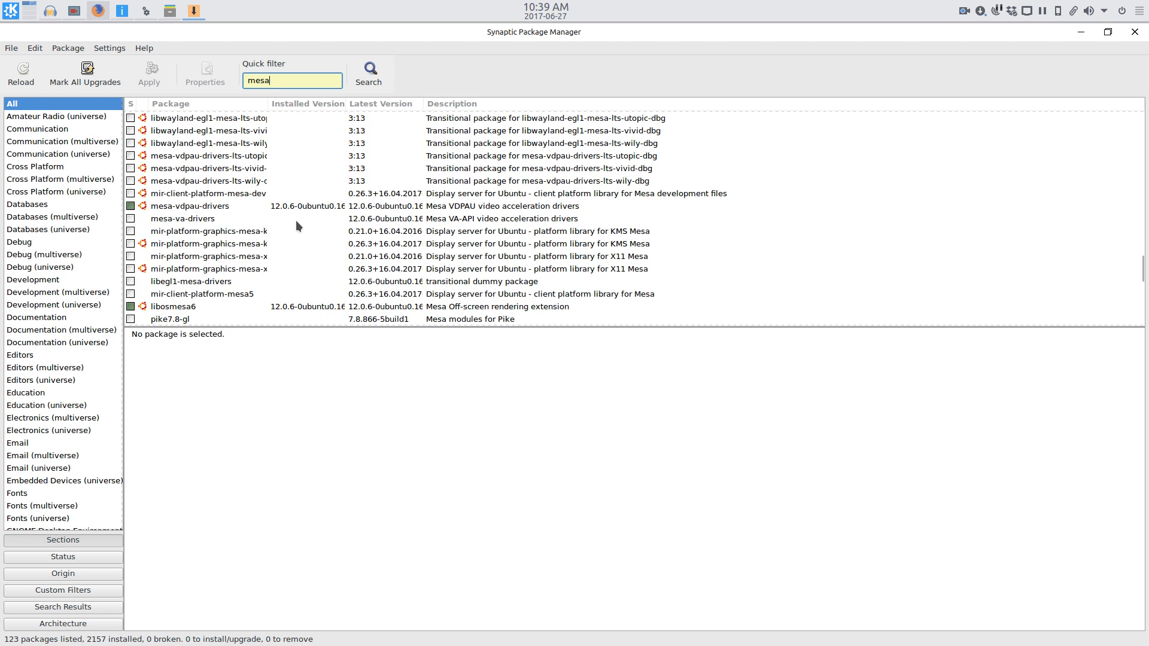
pyautogui.moveTo(282, 213)
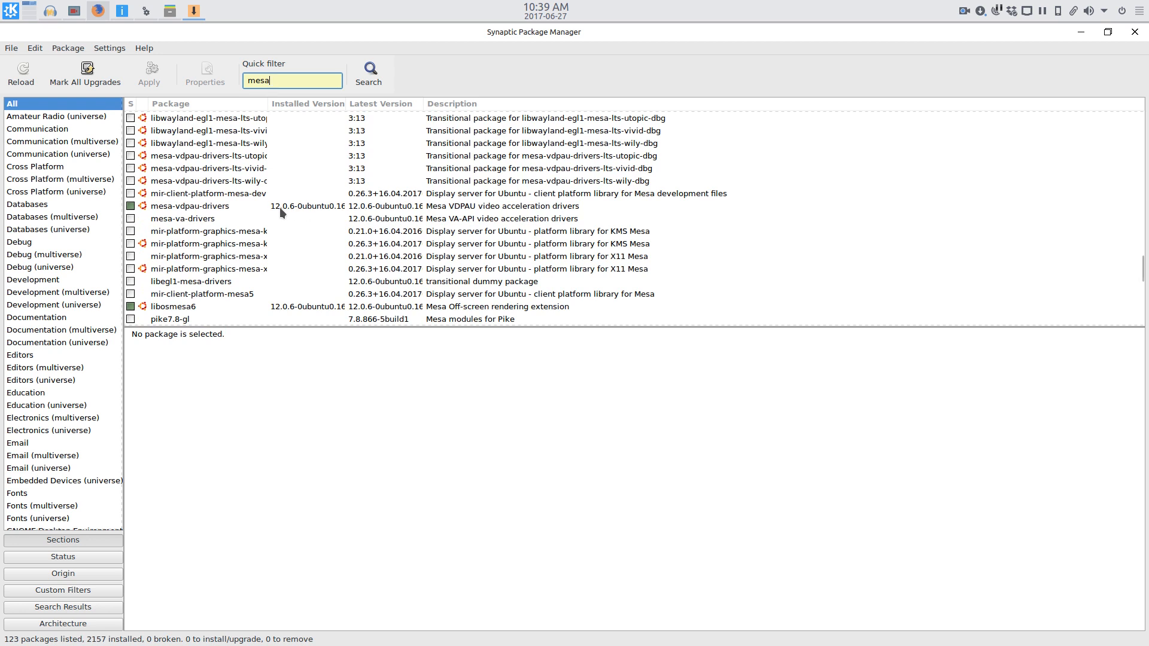
pyautogui.click(189, 206)
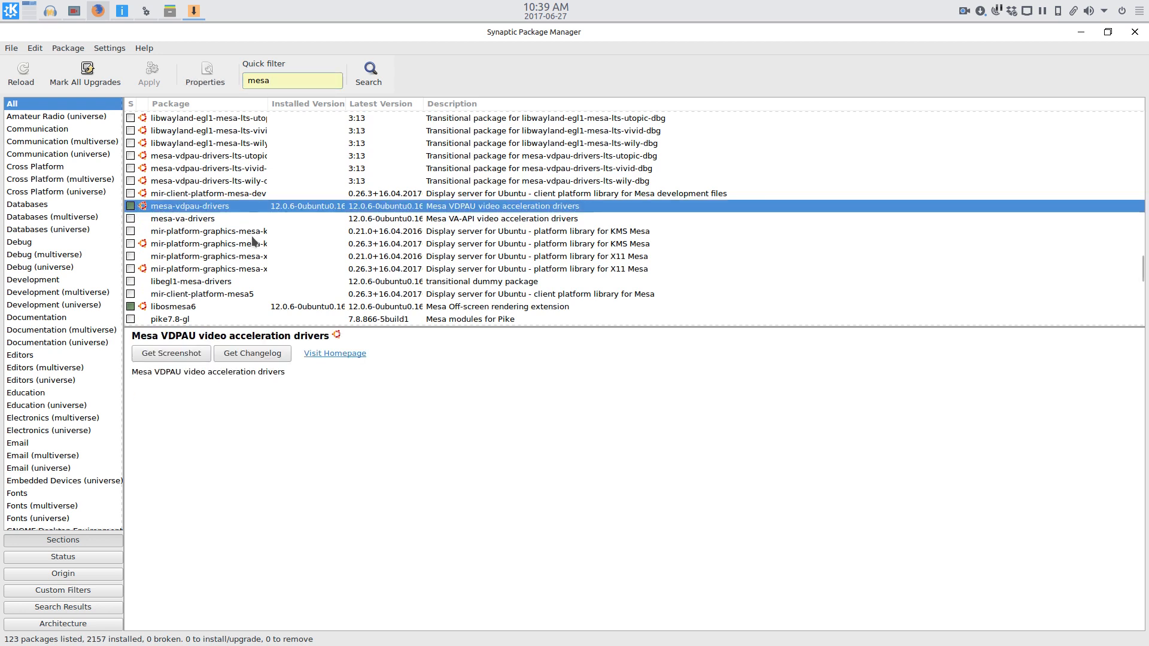
pyautogui.moveTo(324, 246)
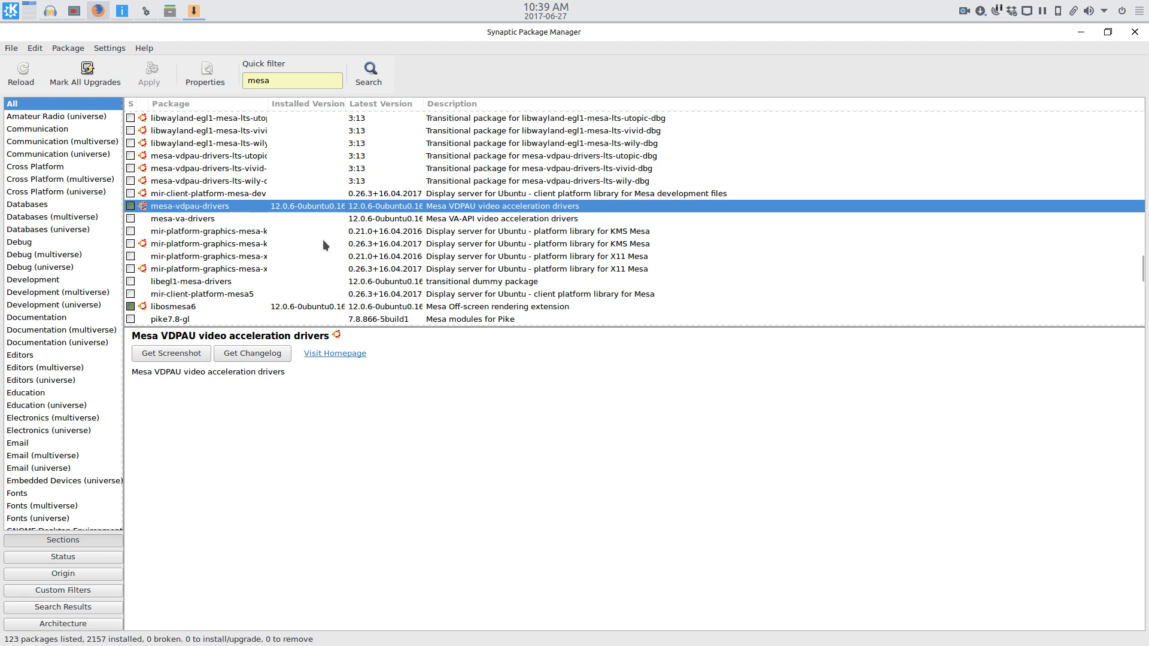
pyautogui.scroll(-3)
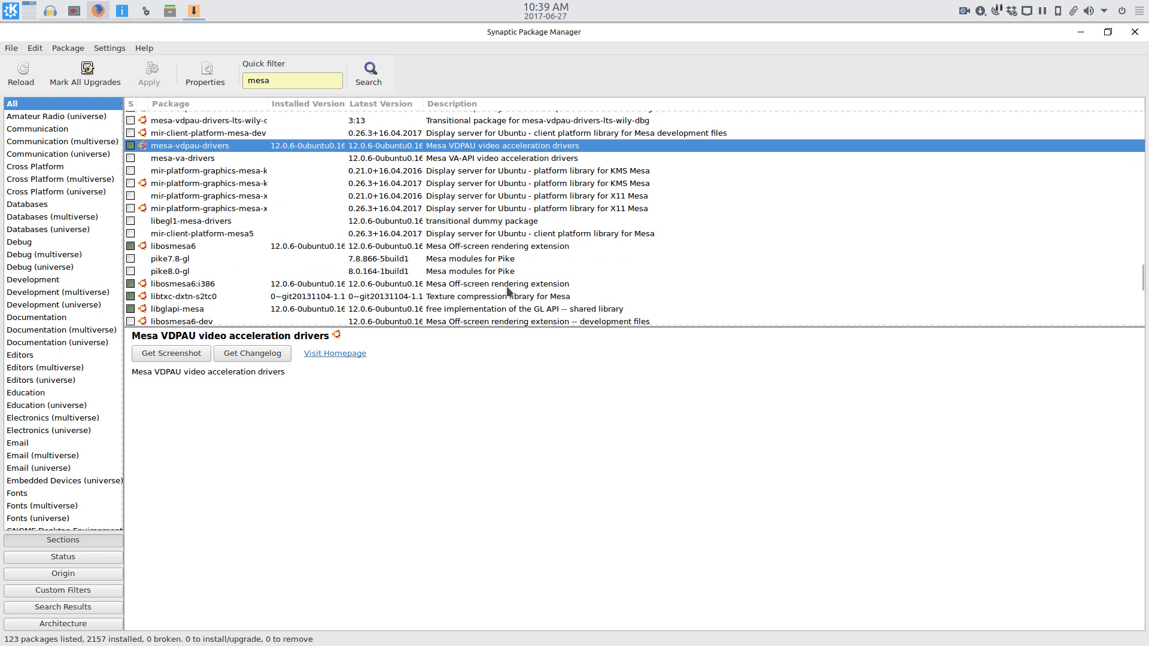
pyautogui.scroll(-3)
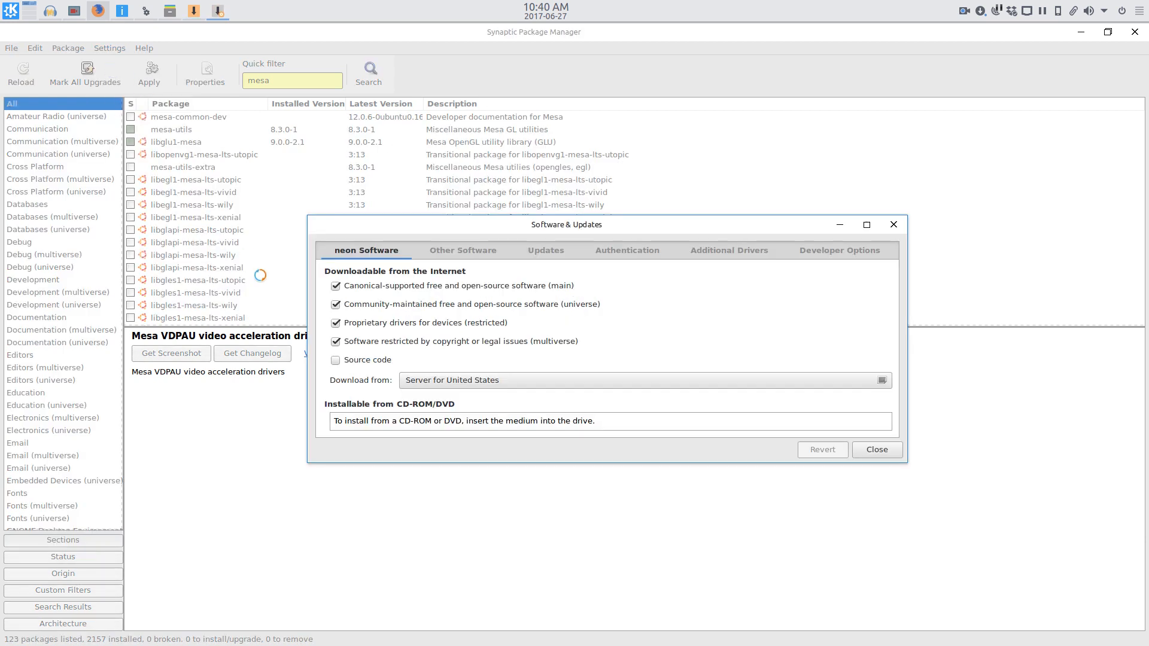
# Browse the Other Software sources, then close Software & Updates and Synaptic
pyautogui.click(463, 250)
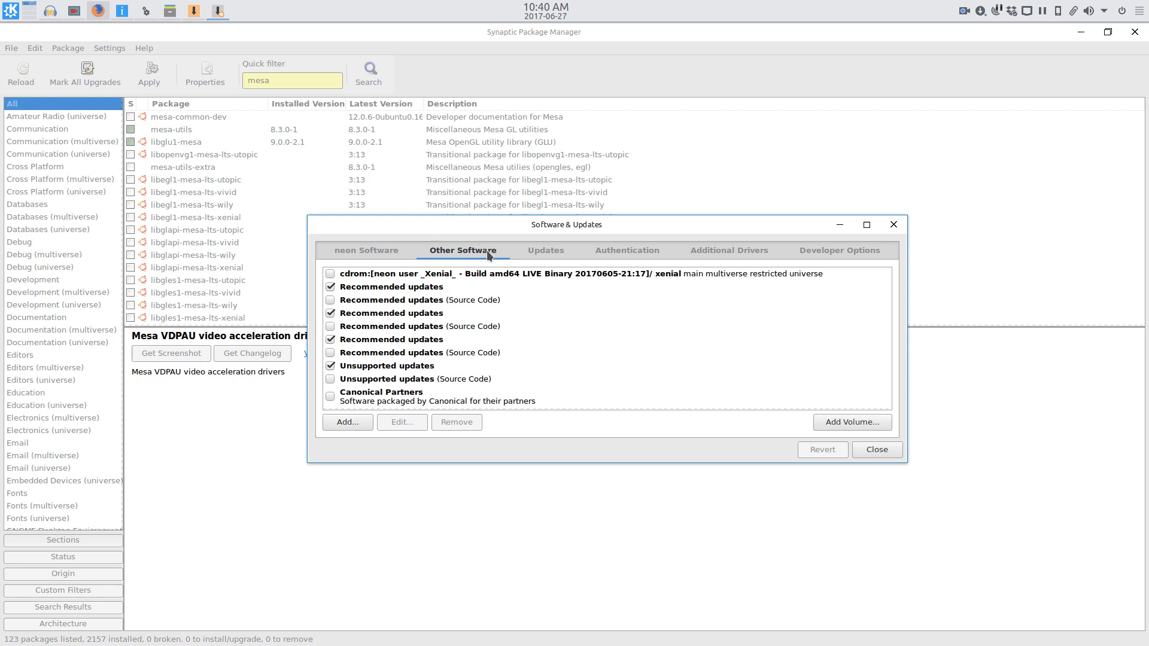
pyautogui.scroll(-3)
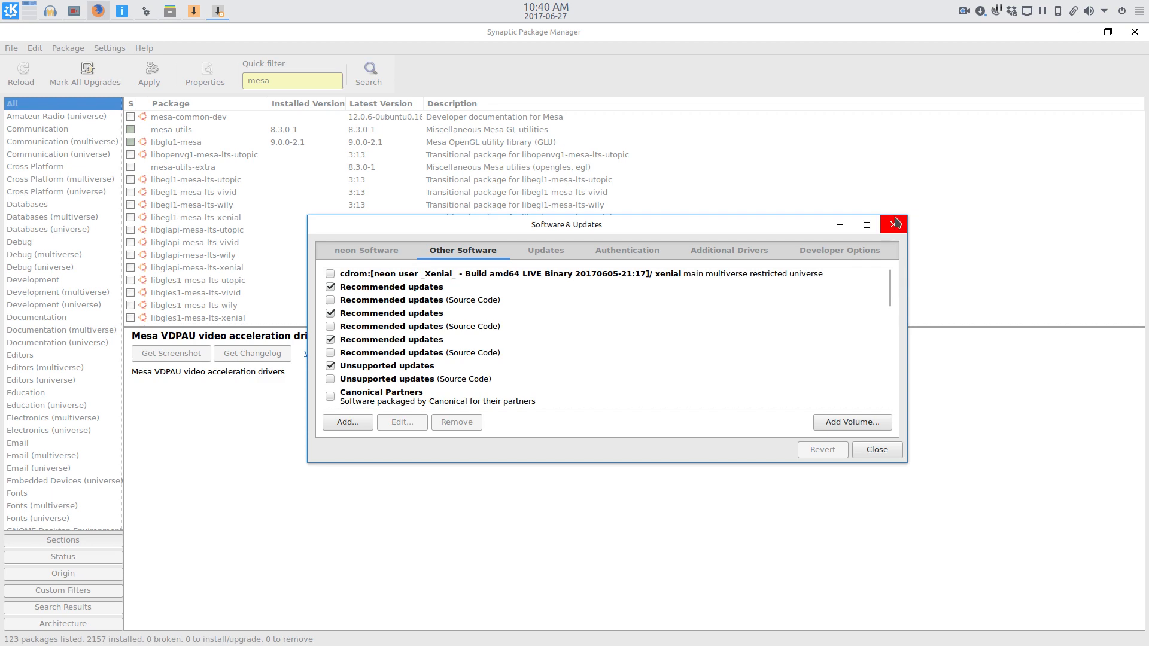
pyautogui.click(893, 224)
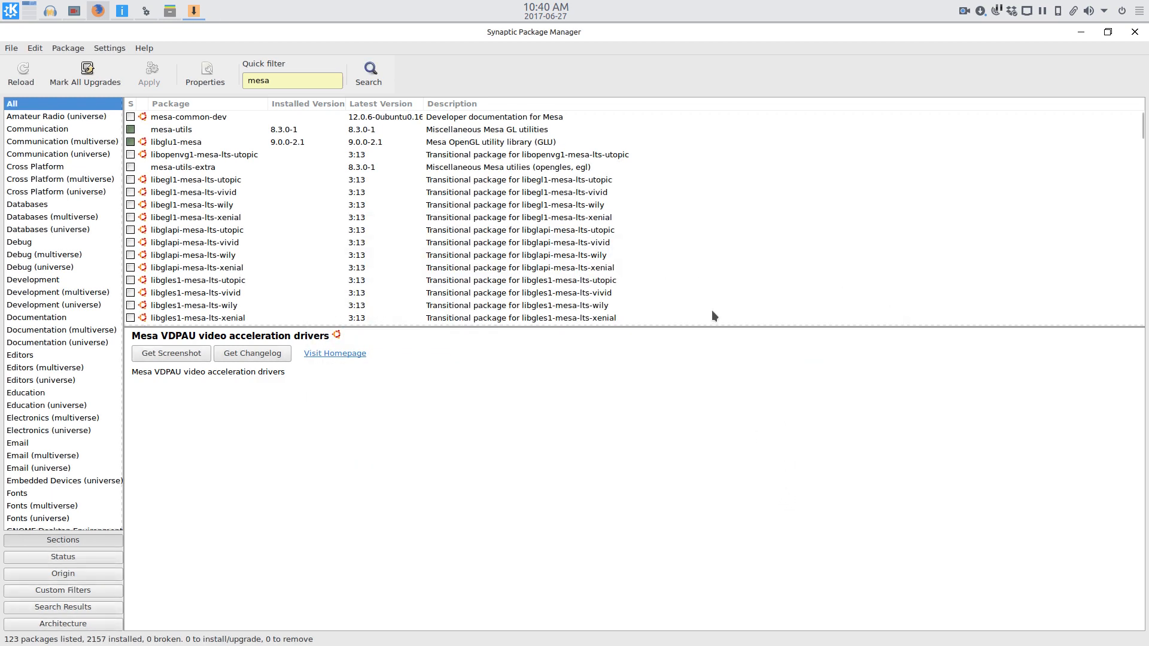
pyautogui.moveTo(1135, 32)
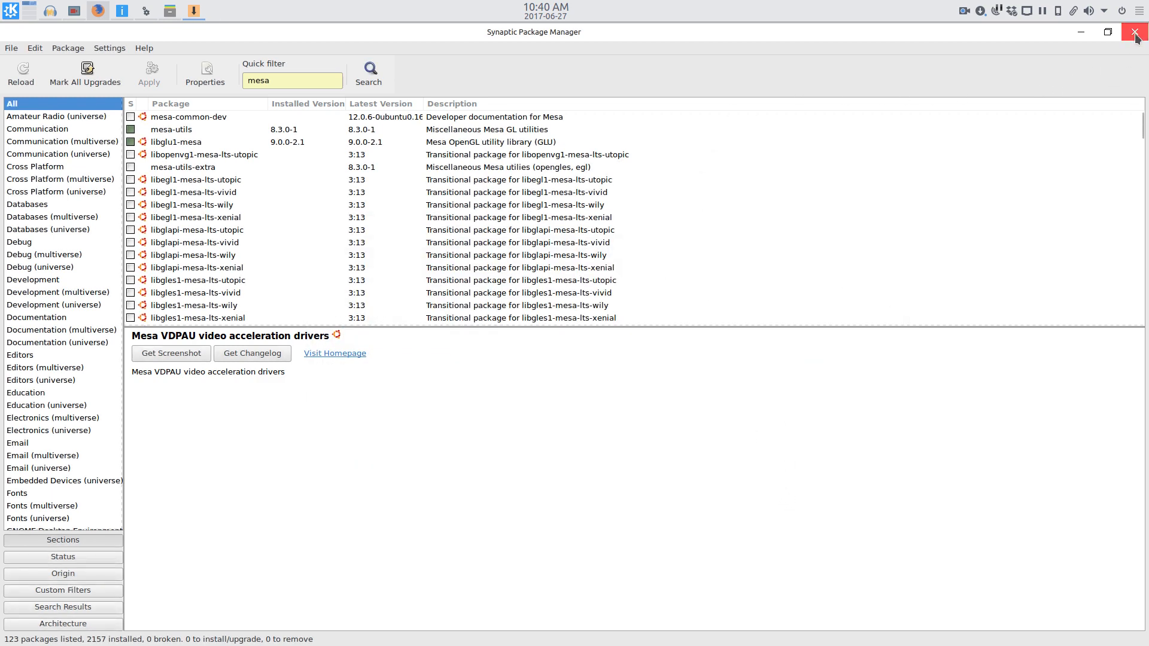
pyautogui.click(1135, 32)
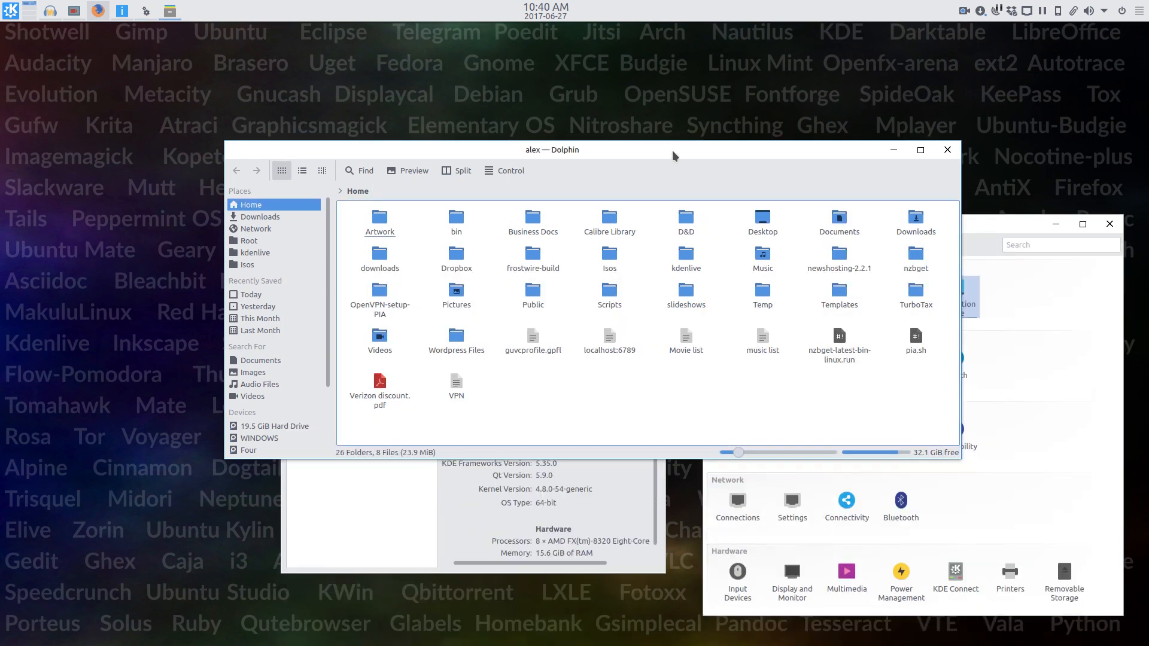
# Visit Dolphin's Desktop folder, return to Home, and open the Control menu
pyautogui.moveTo(551, 150); pyautogui.dragTo(495, 92)
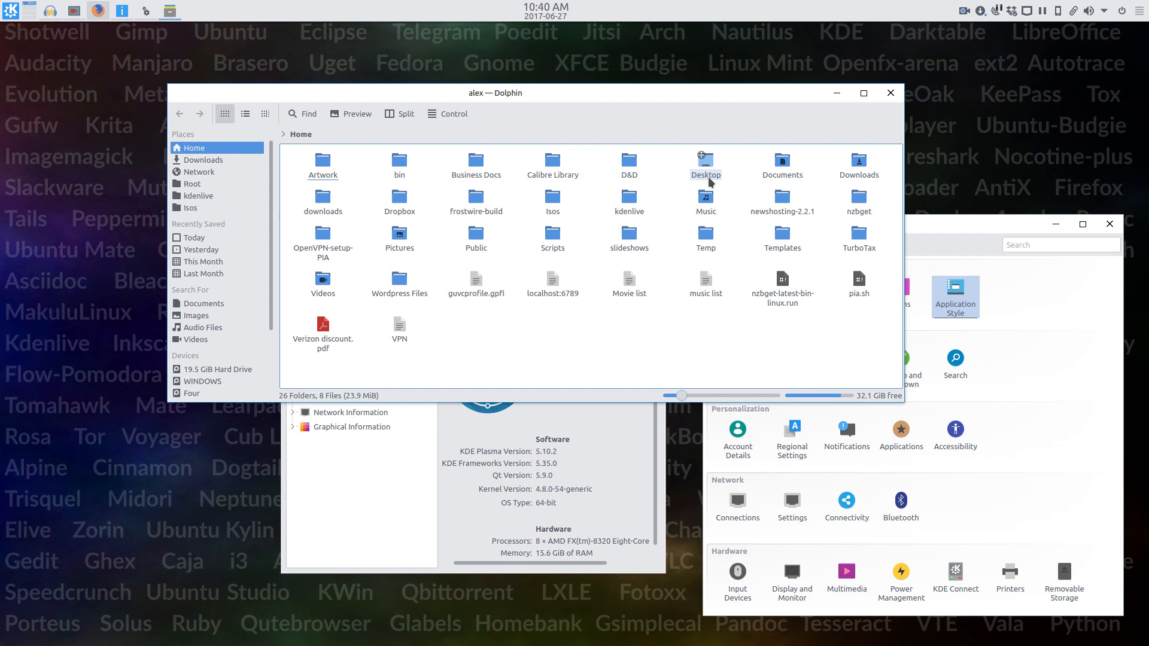
pyautogui.doubleClick(704, 160)
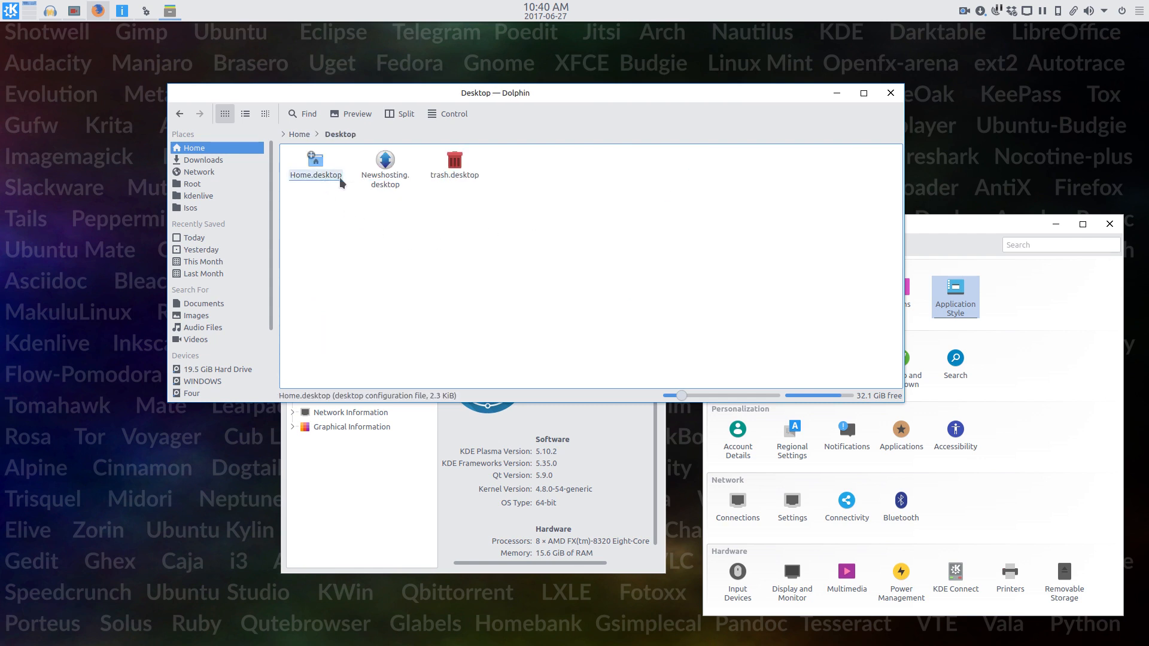
pyautogui.click(299, 134)
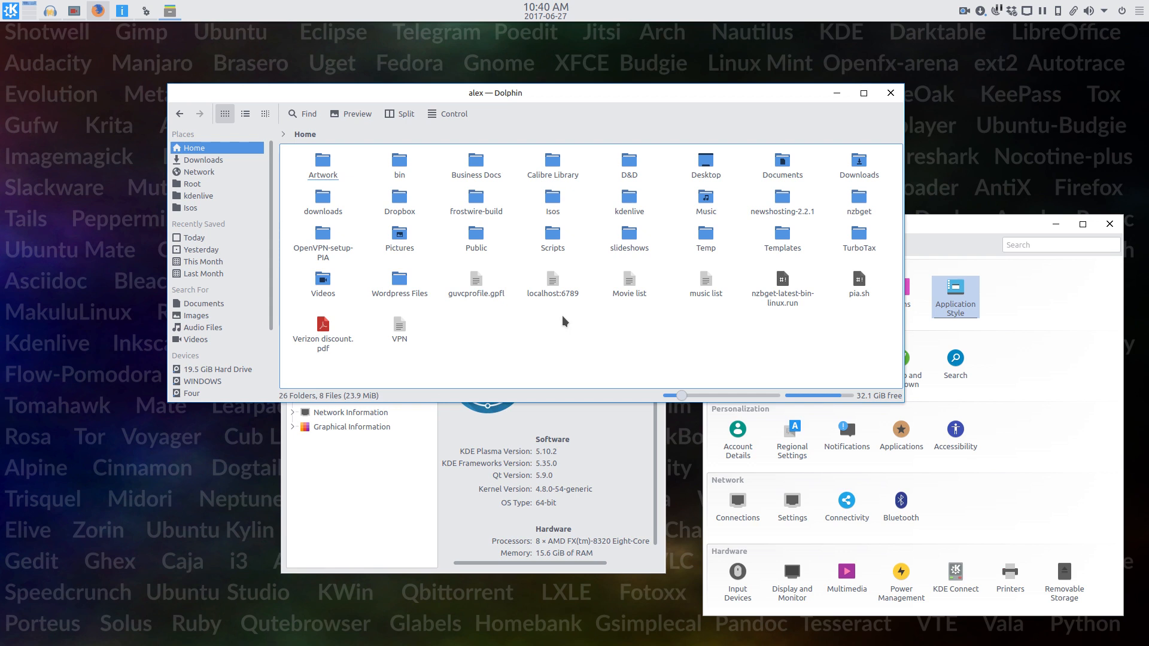
pyautogui.click(399, 114)
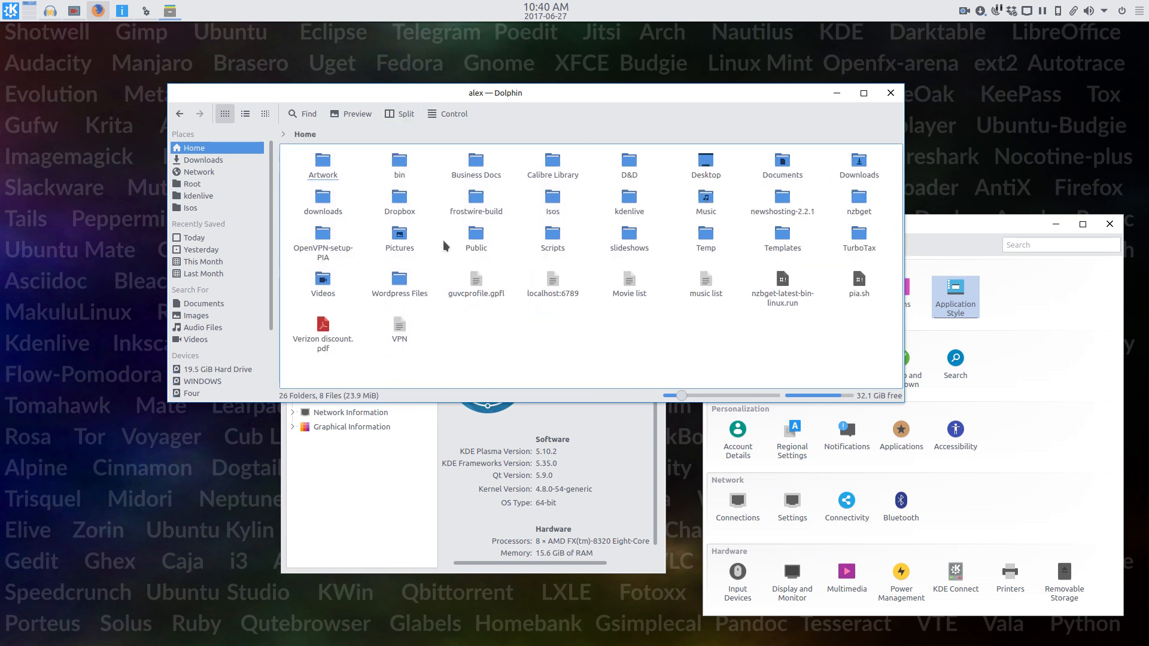
pyautogui.click(452, 113)
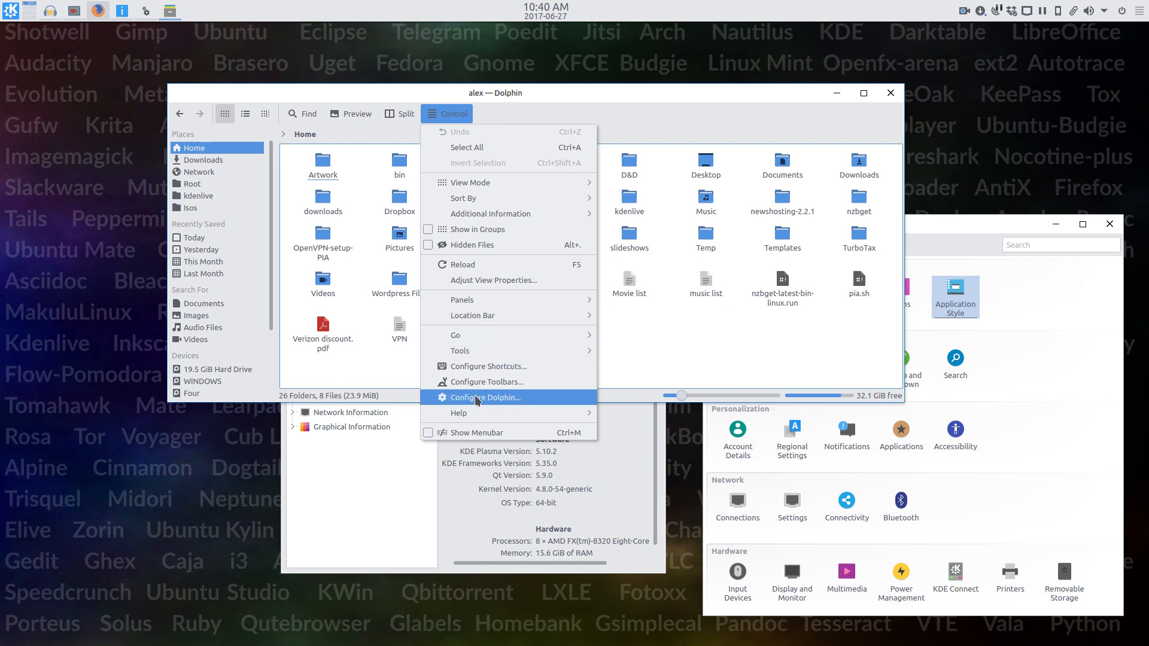
# Open Configure Dolphin, browse the Services page, then close Preferences
pyautogui.click(487, 398)
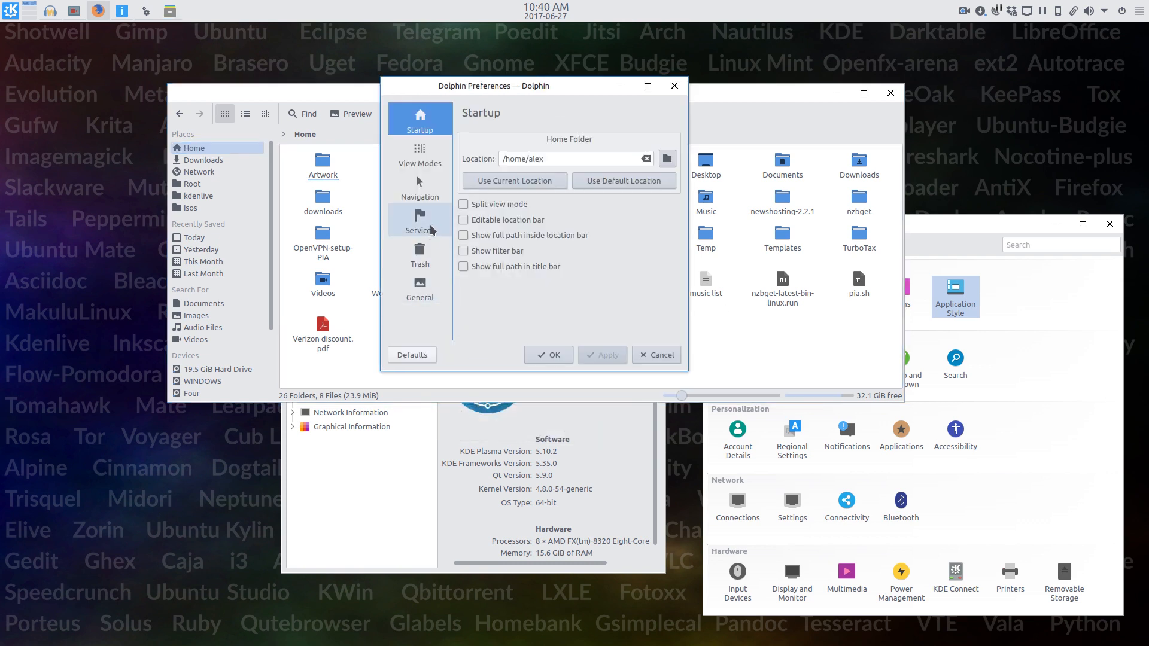
pyautogui.click(420, 220)
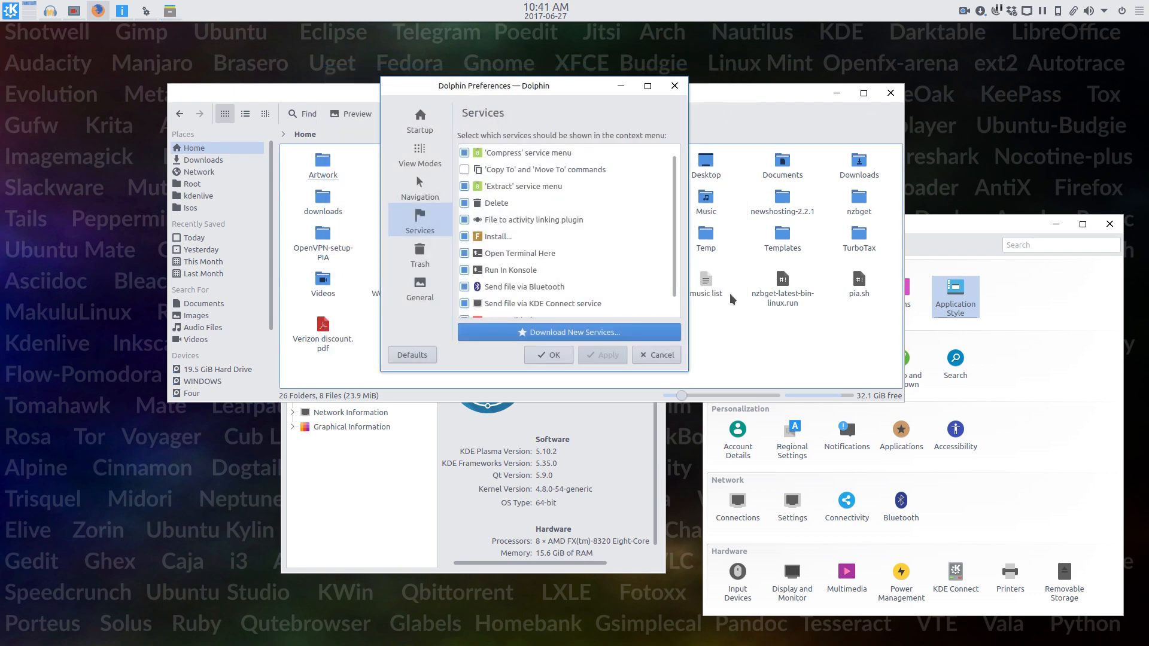
pyautogui.click(655, 355)
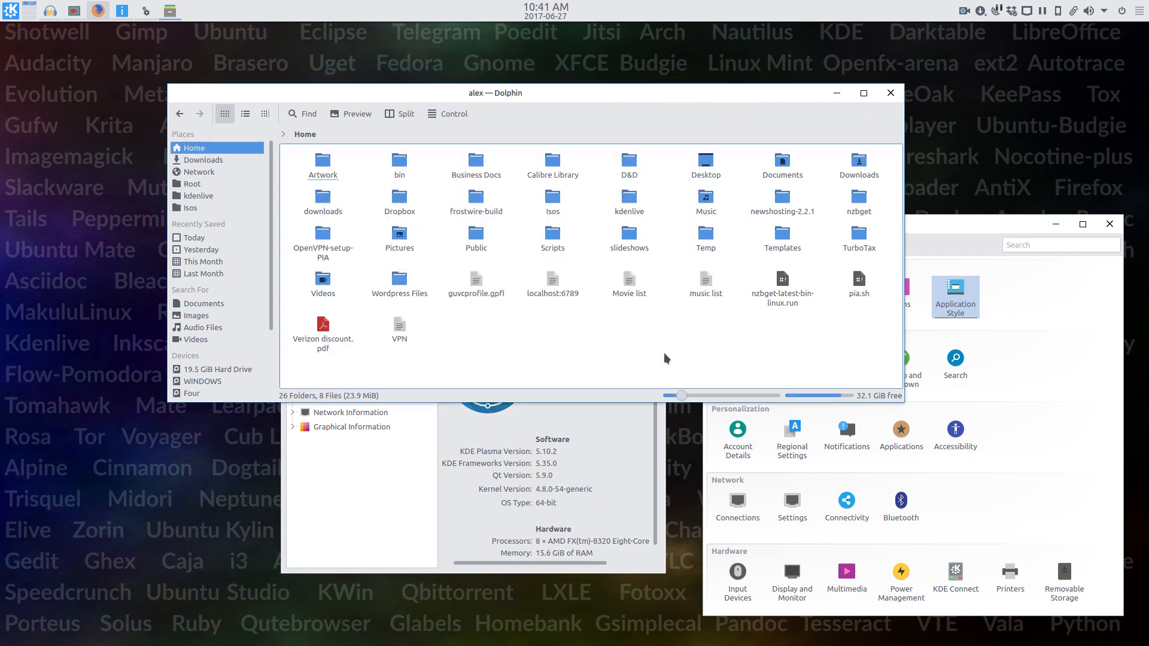
pyautogui.moveTo(715, 339)
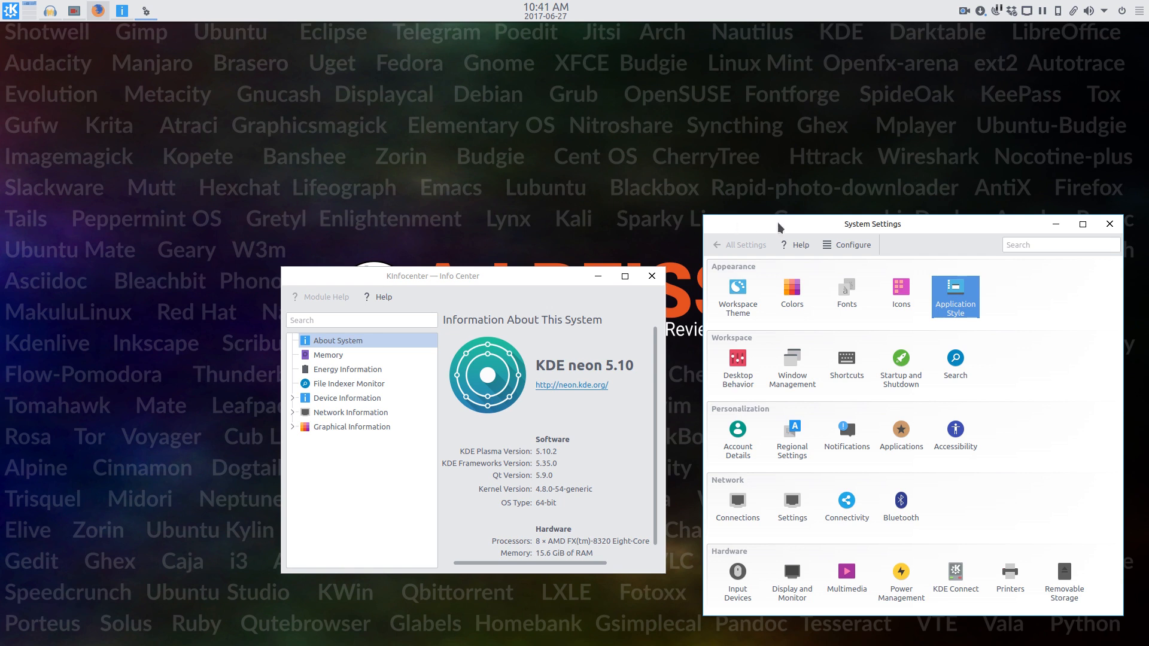
# Drag System Settings up and left, then raise KInfoCenter in front of it
pyautogui.moveTo(873, 223); pyautogui.dragTo(759, 134)
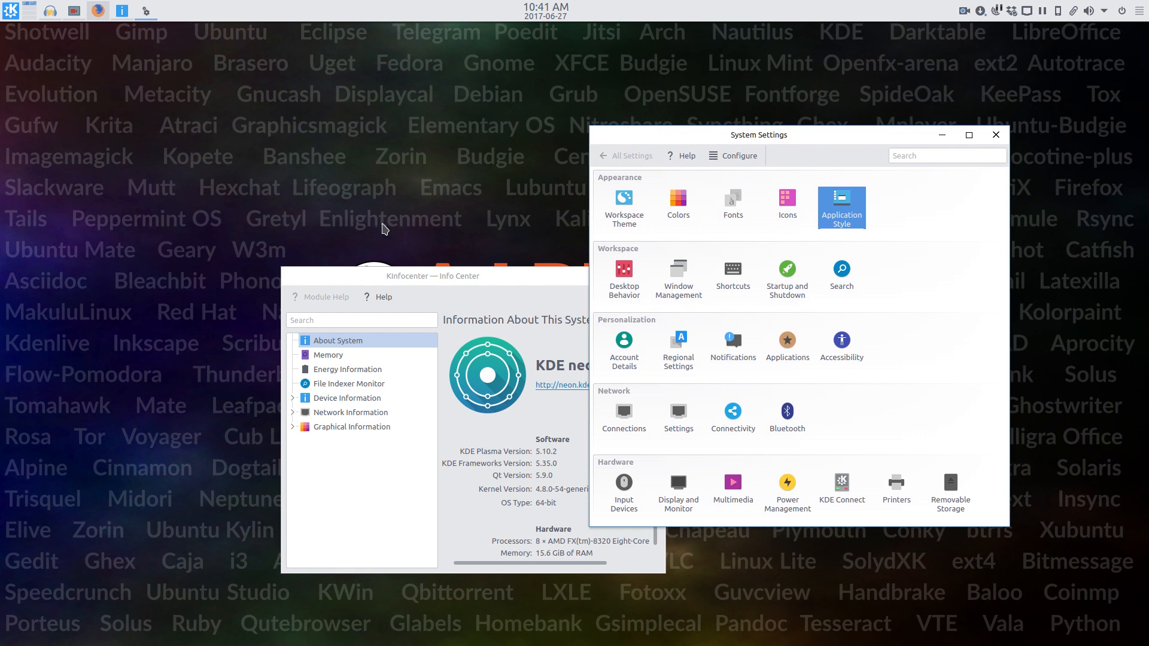
pyautogui.moveTo(395, 222)
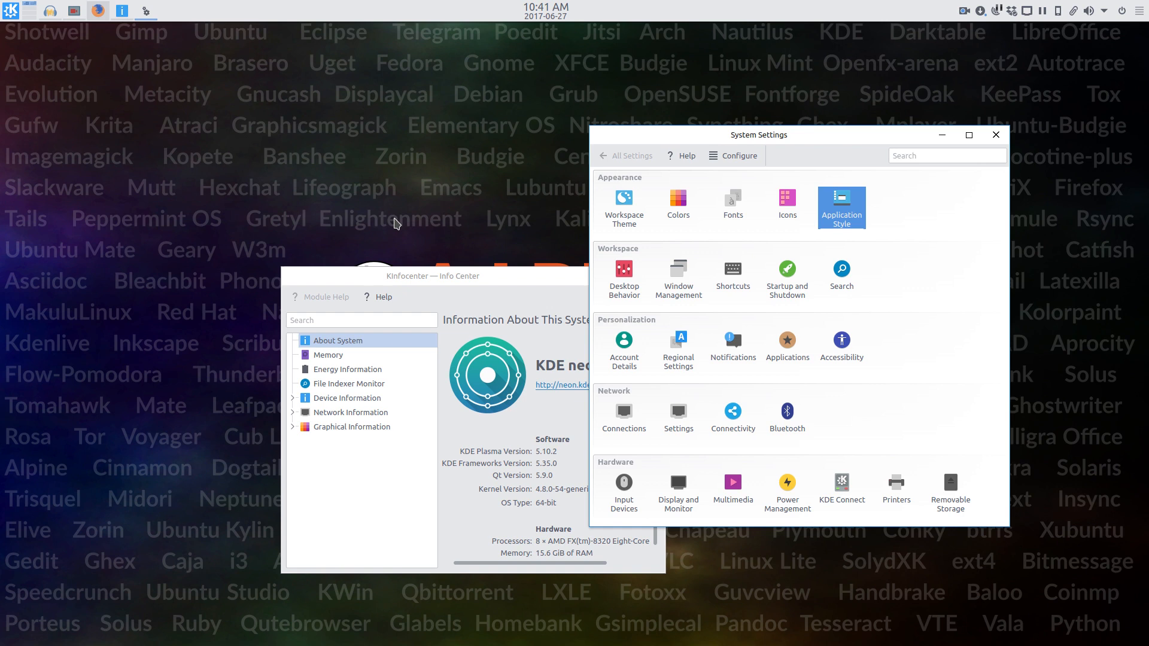
pyautogui.moveTo(33, 99)
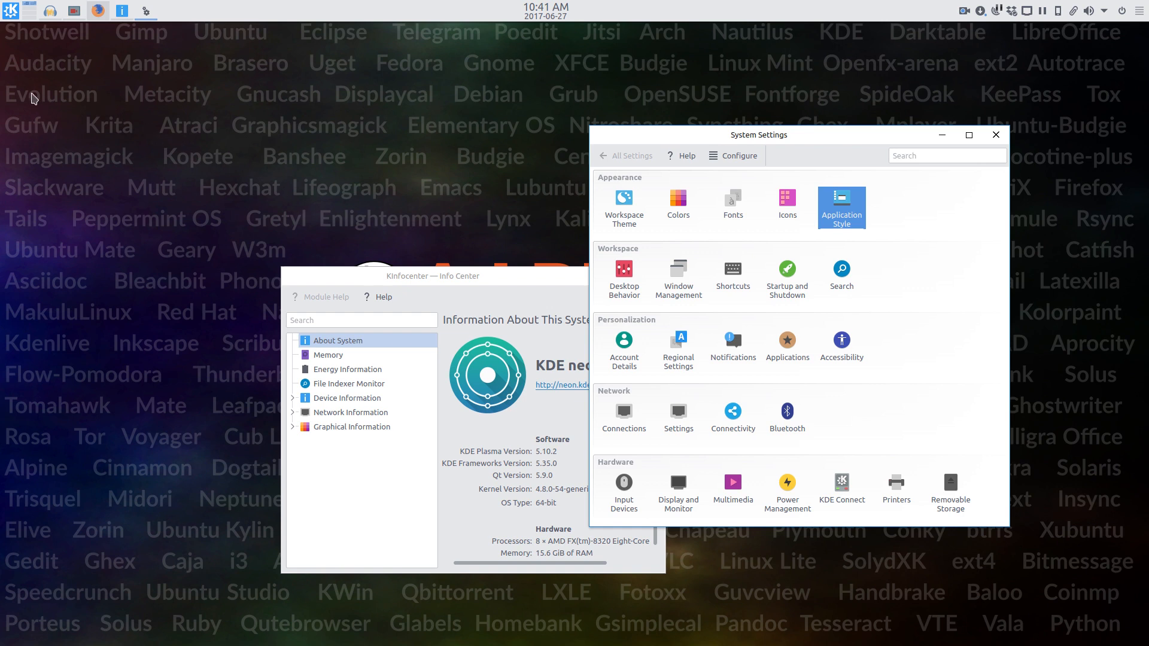
pyautogui.click(10, 10)
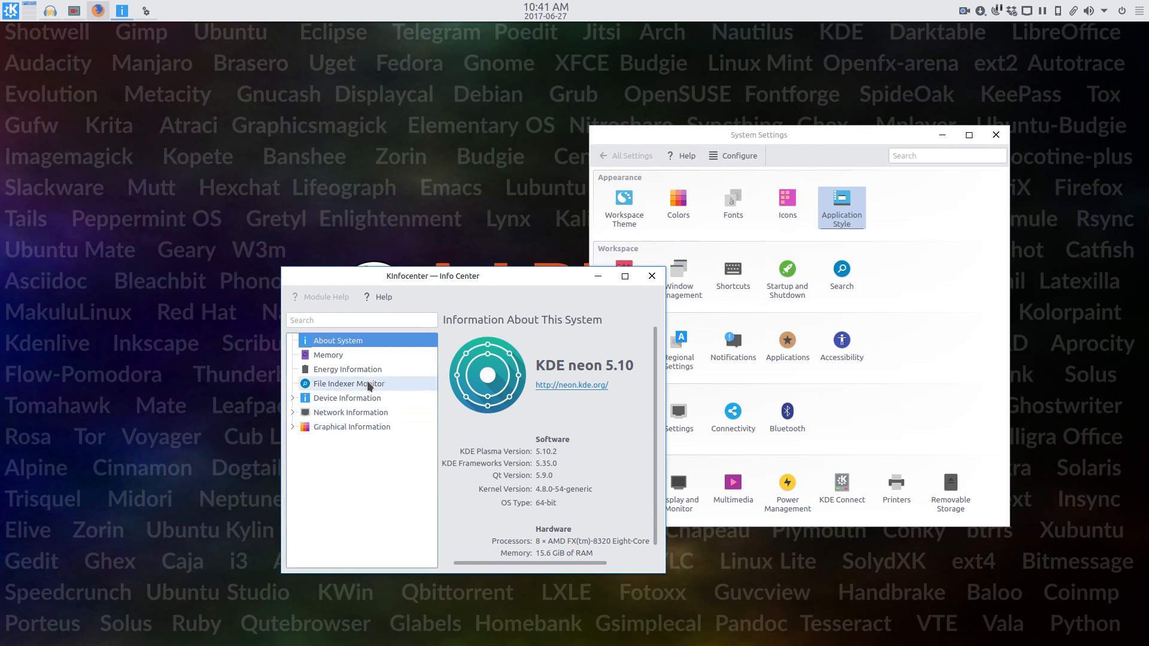
# Browse Info Center's Memory, Energy, File Indexer, Device and Network pages
pyautogui.click(328, 355)
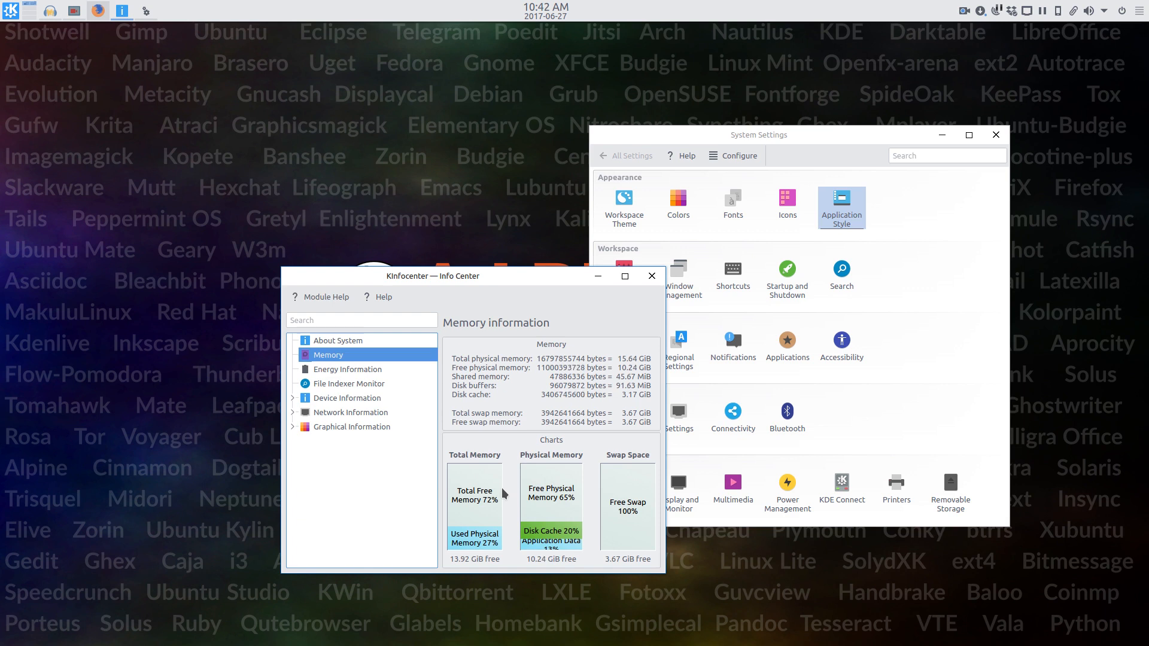
pyautogui.click(346, 368)
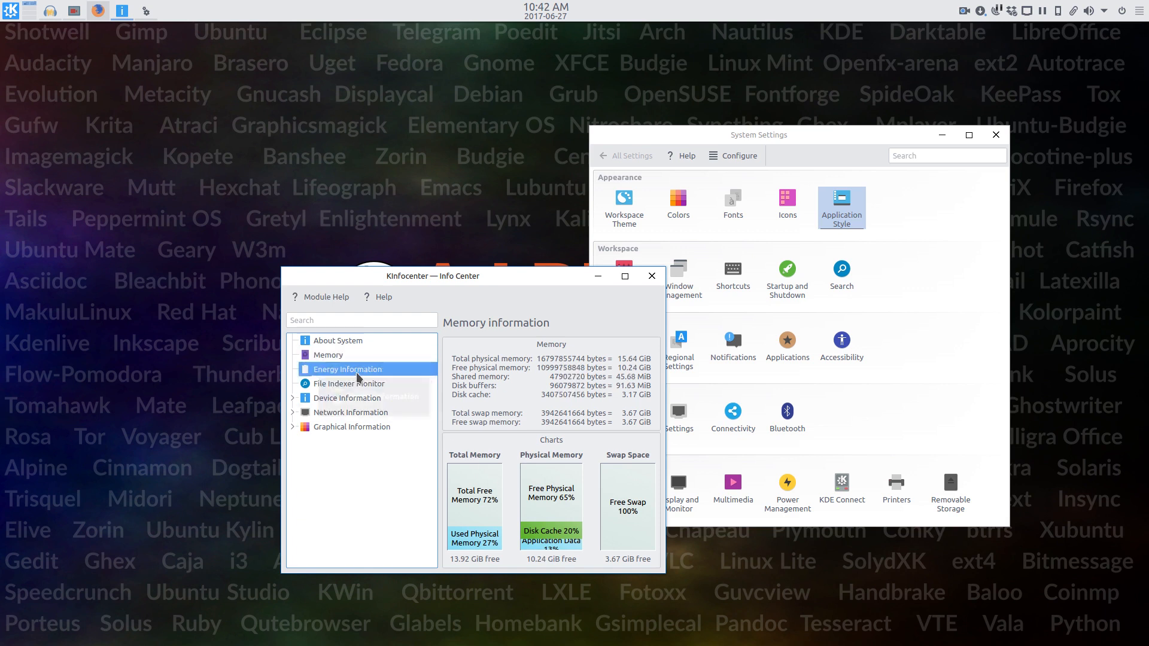
pyautogui.click(348, 369)
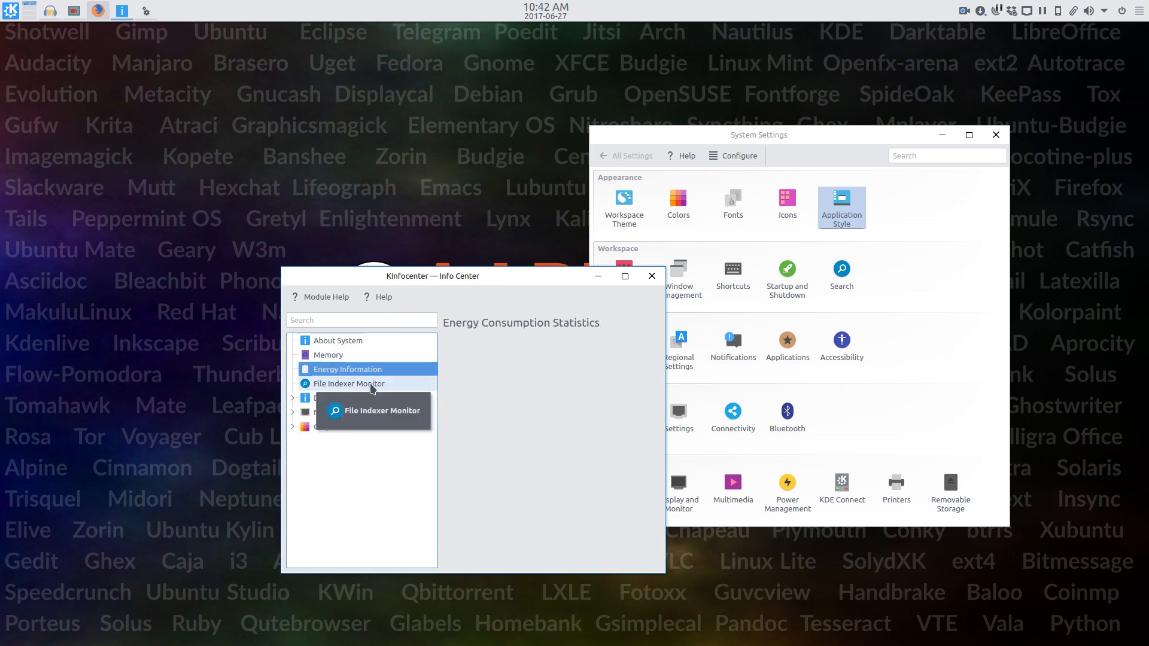
pyautogui.click(349, 383)
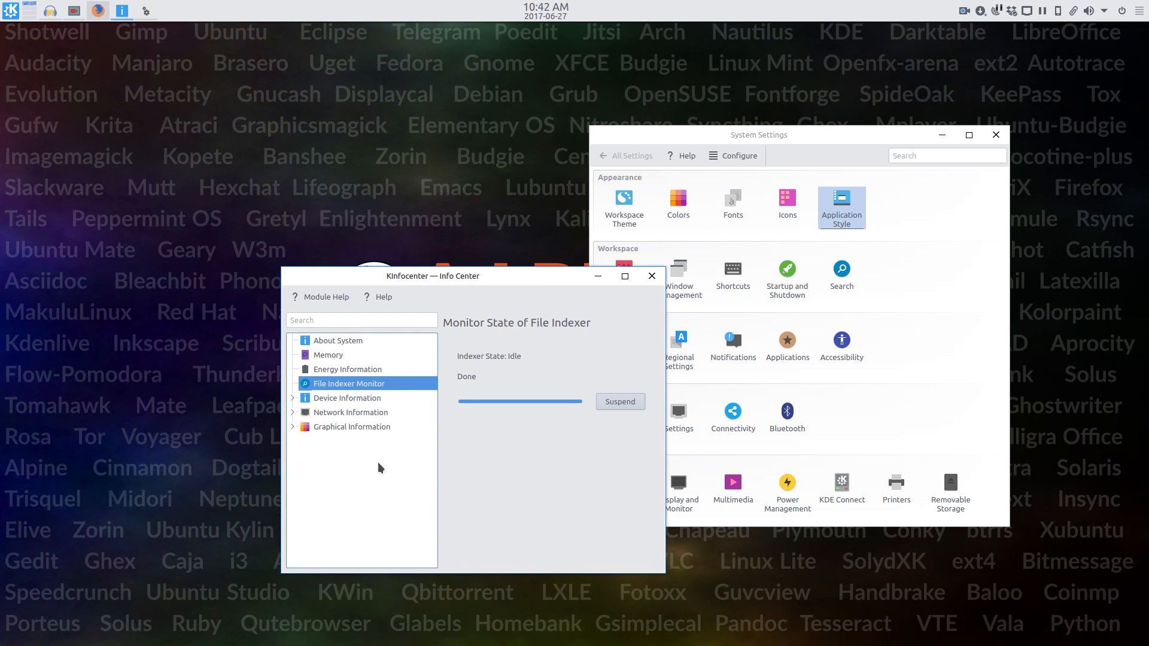
pyautogui.click(349, 398)
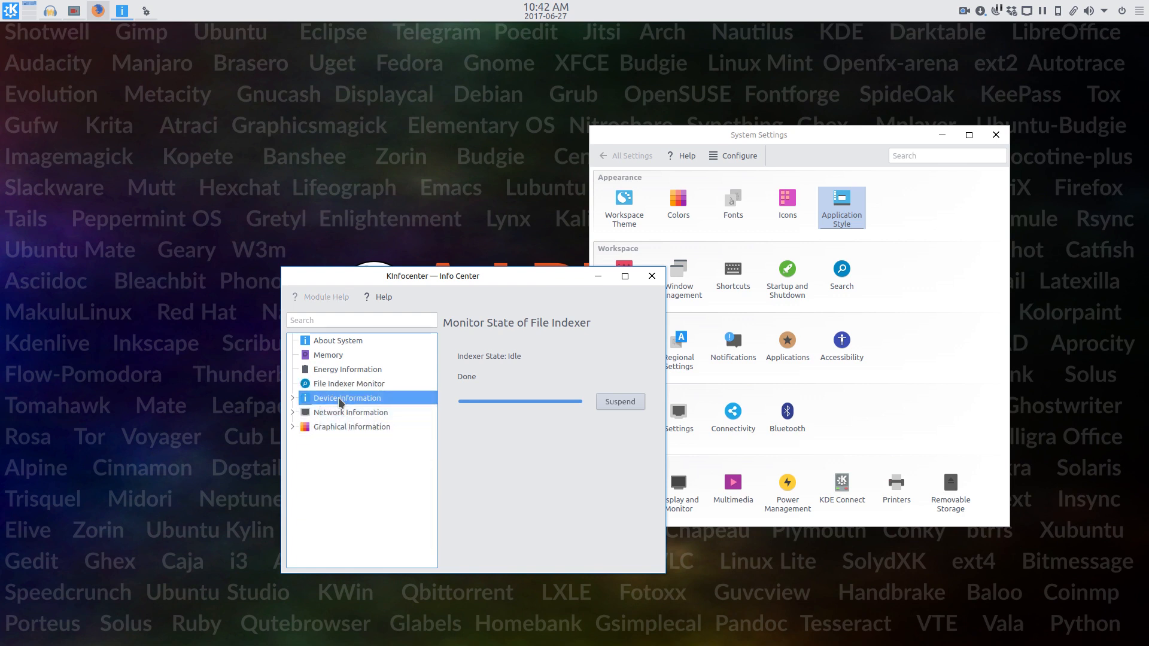
pyautogui.click(352, 412)
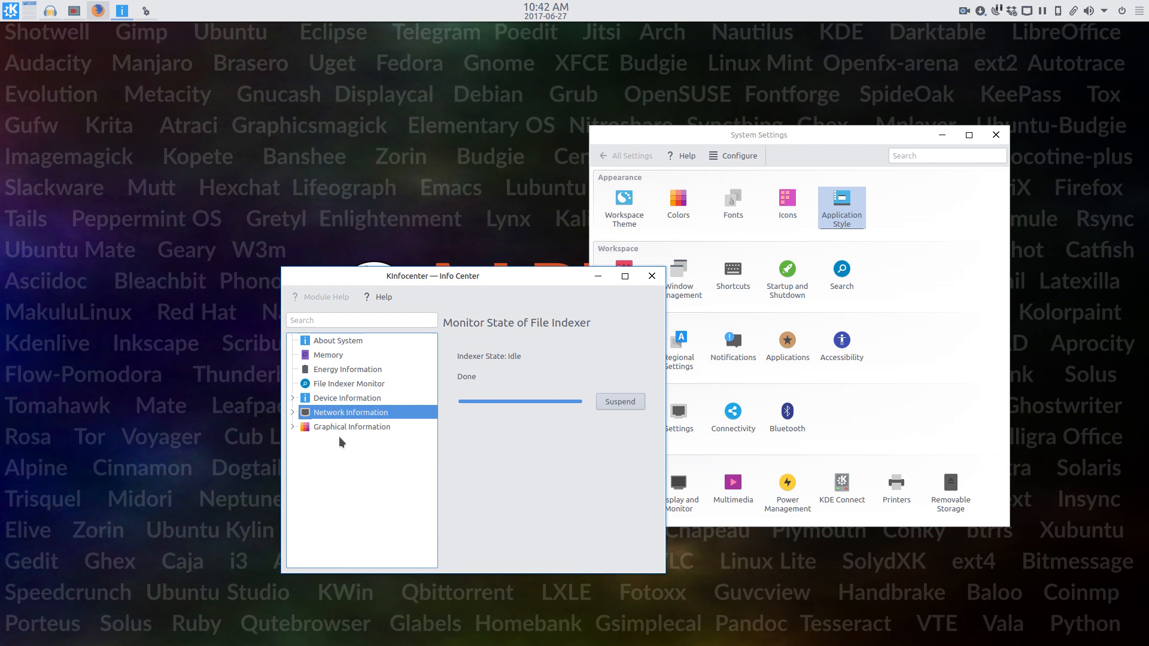
# Expand Graphical Information, view the X-Server and OpenGL details, then close Info Center
pyautogui.click(352, 426)
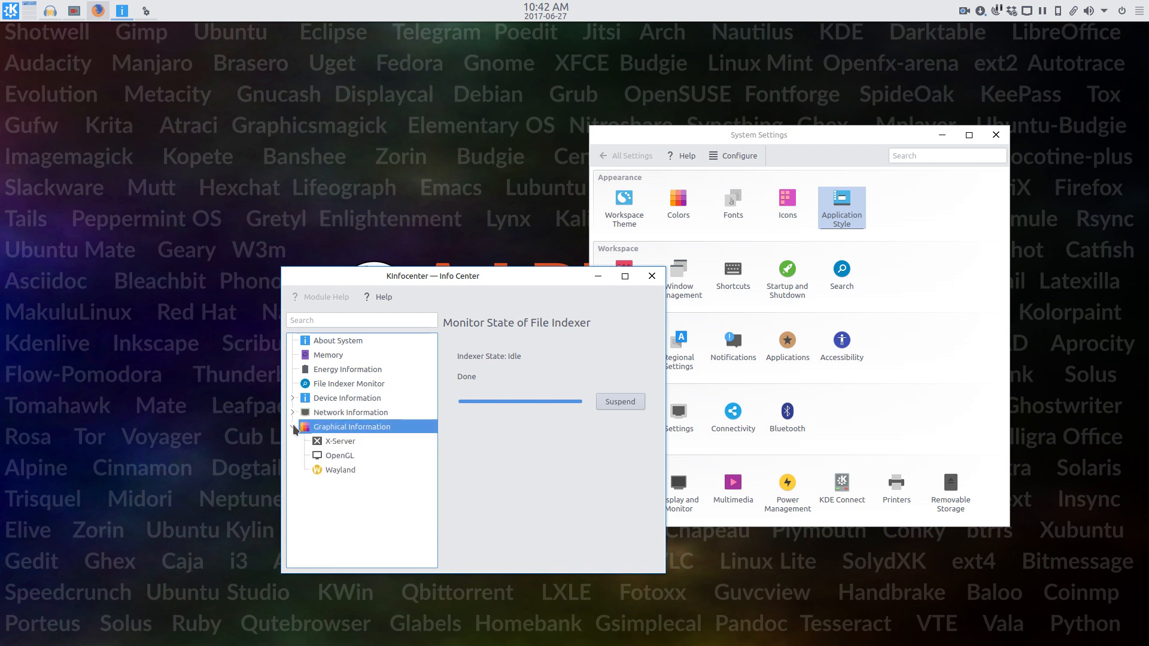
pyautogui.click(340, 441)
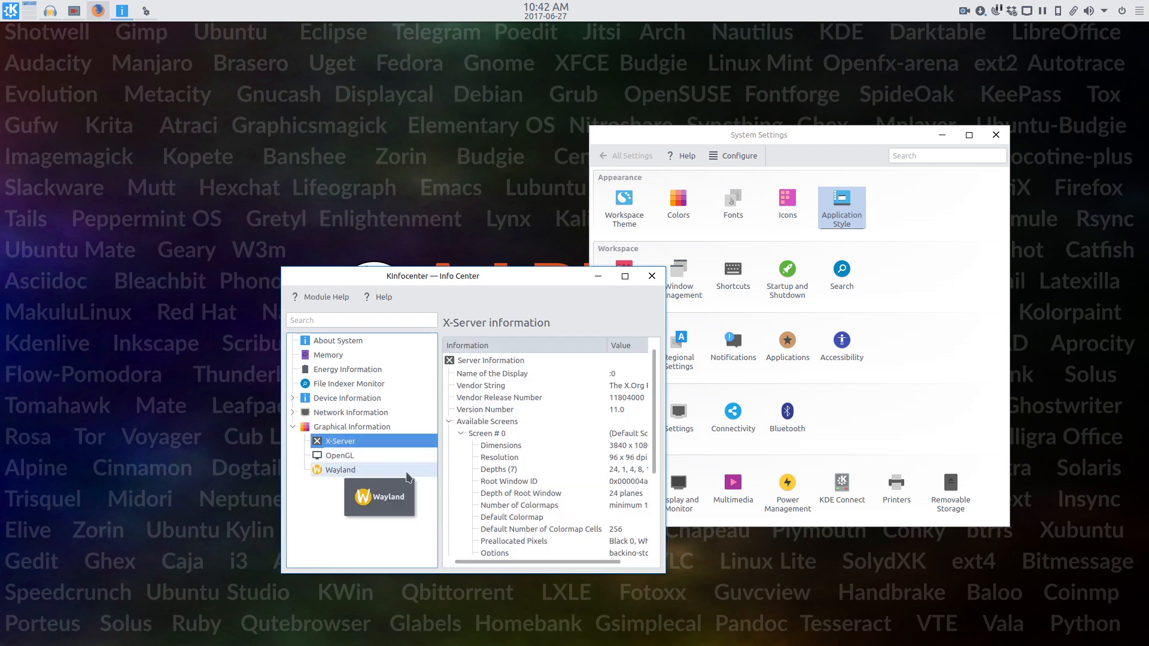
pyautogui.click(339, 455)
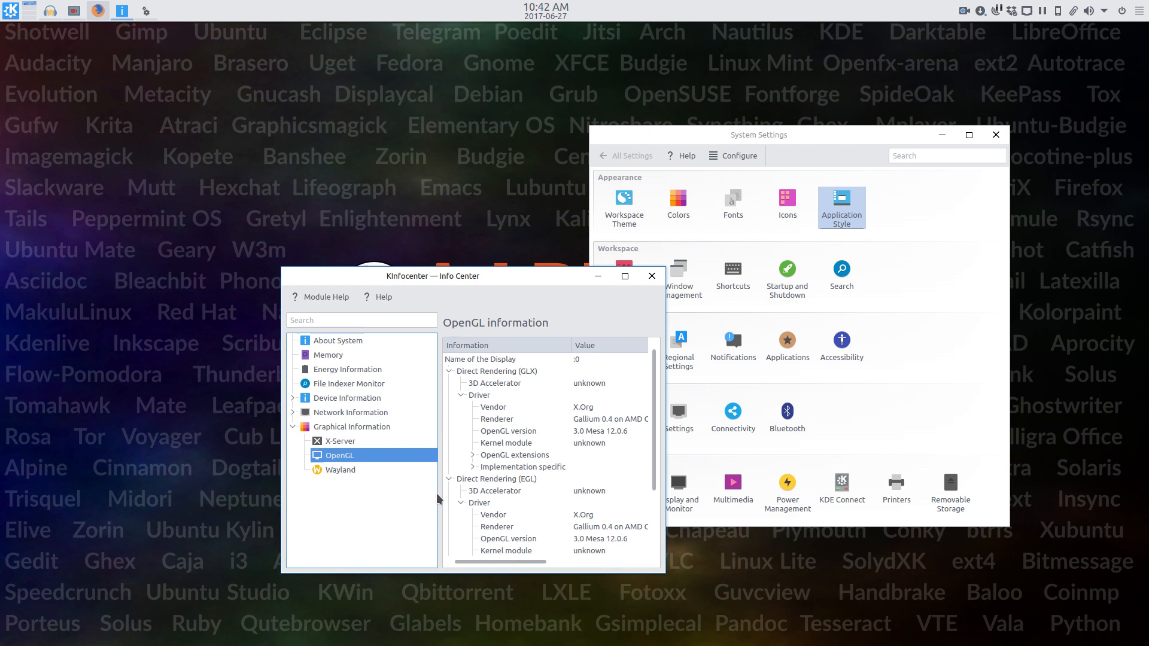
pyautogui.click(339, 440)
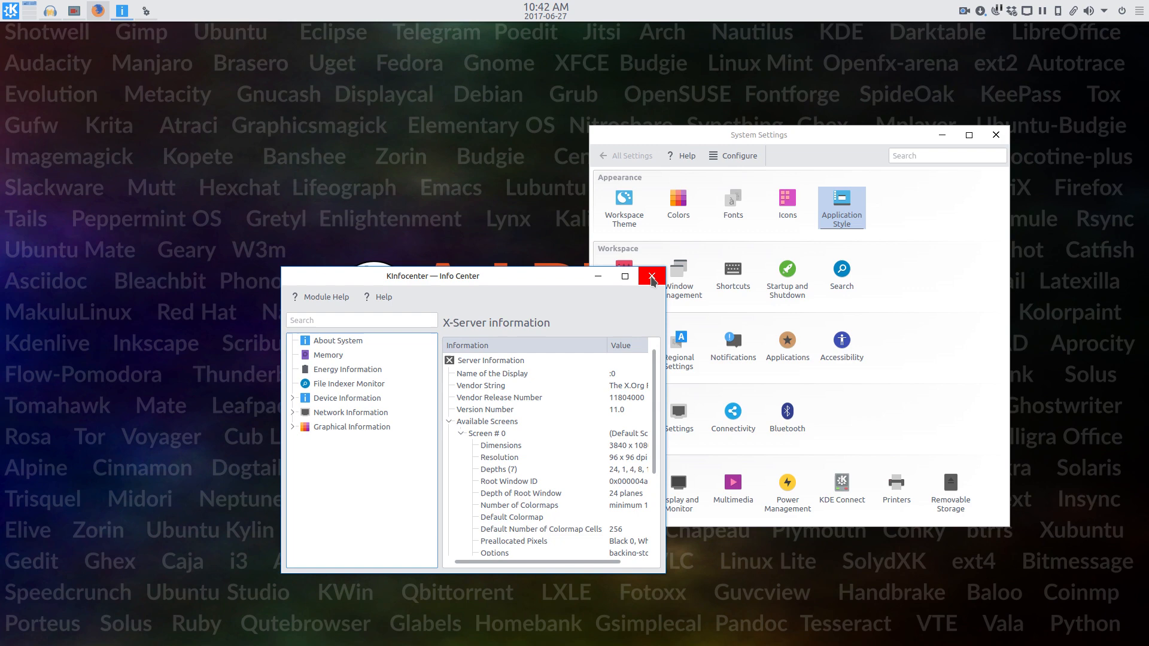
pyautogui.click(650, 276)
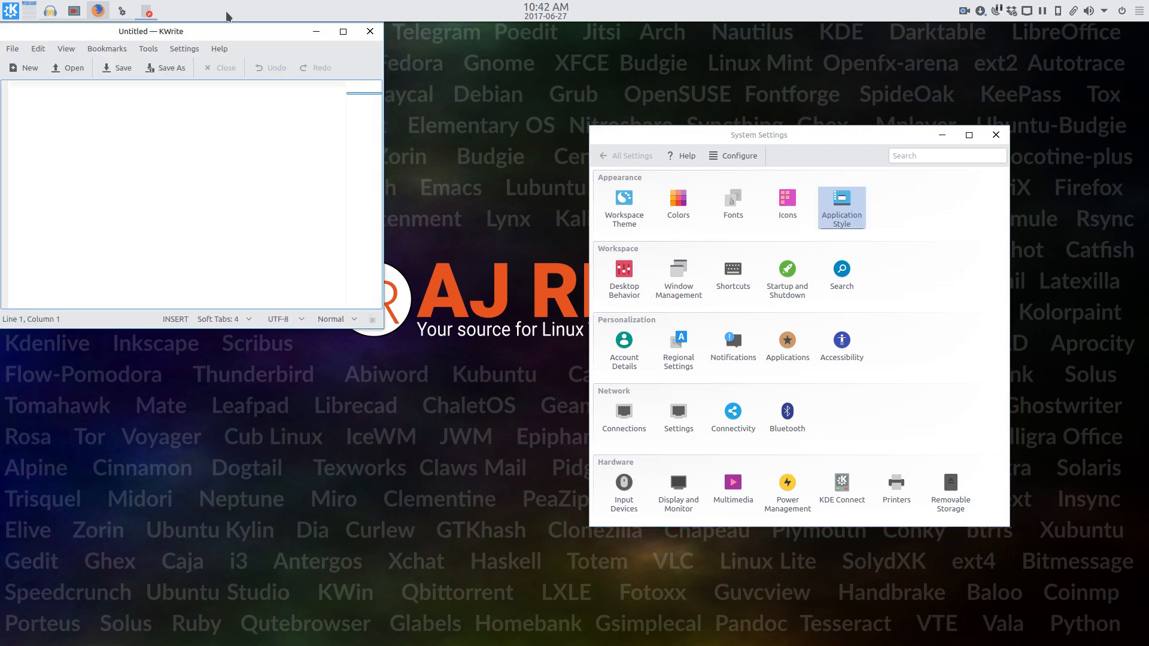
# Move KWrite toward the centre and type 'KDE Neon is AWEsome' as the first line
pyautogui.moveTo(152, 30); pyautogui.dragTo(484, 107)
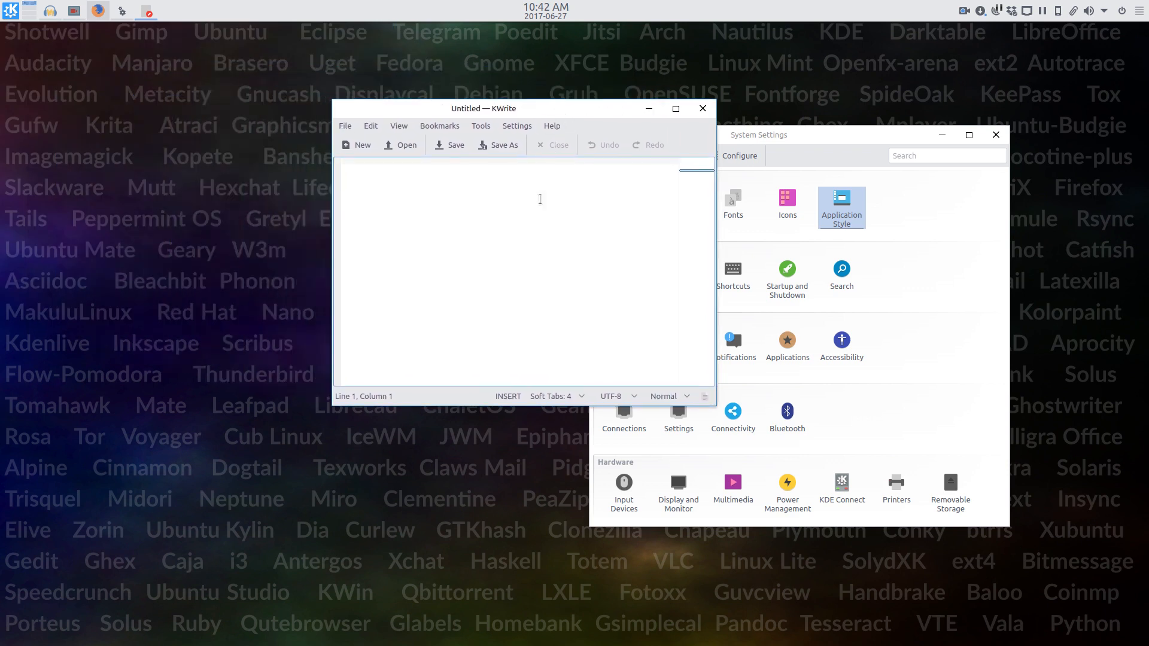
pyautogui.moveTo(529, 210)
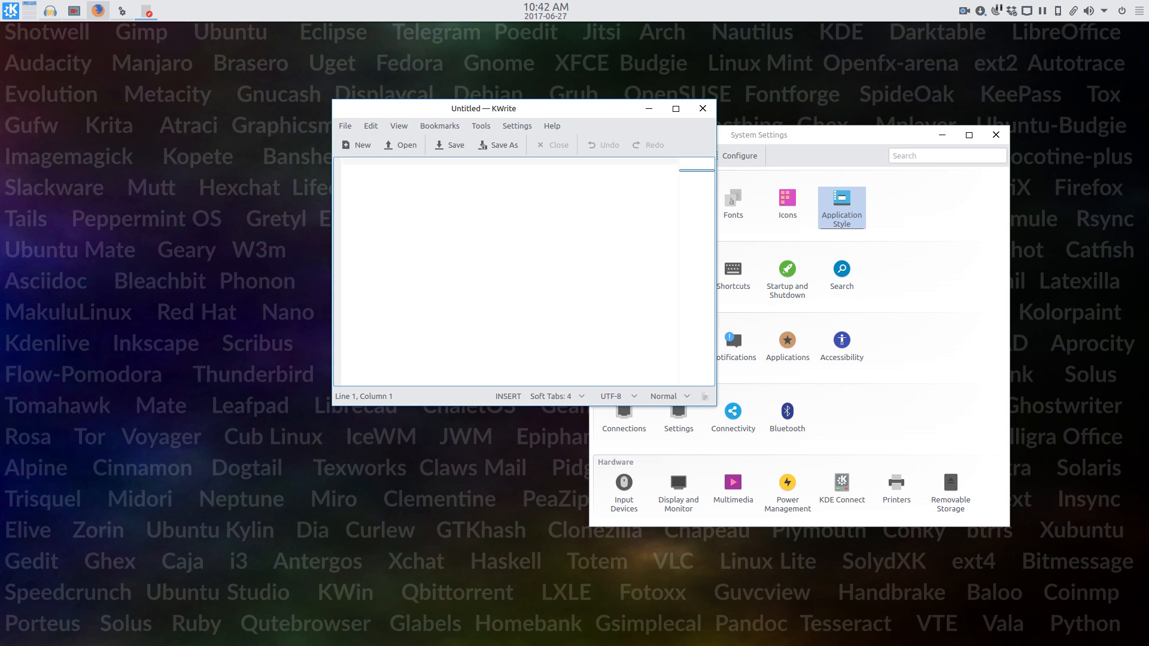
pyautogui.write('KDE Neon is')
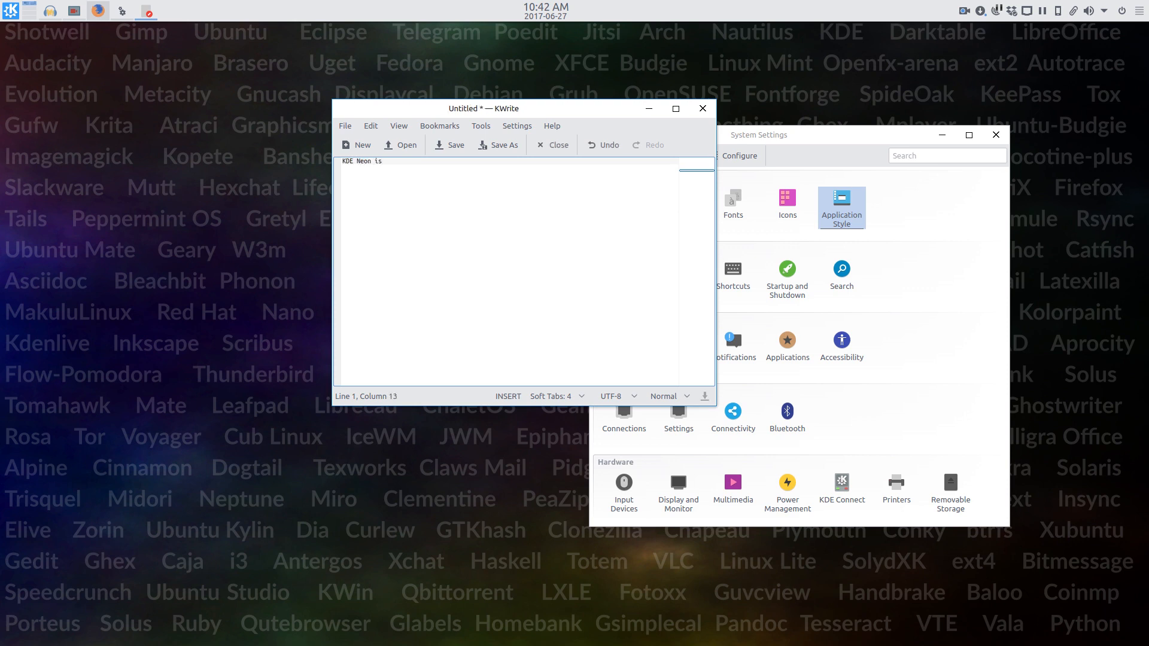
pyautogui.write('AWE')
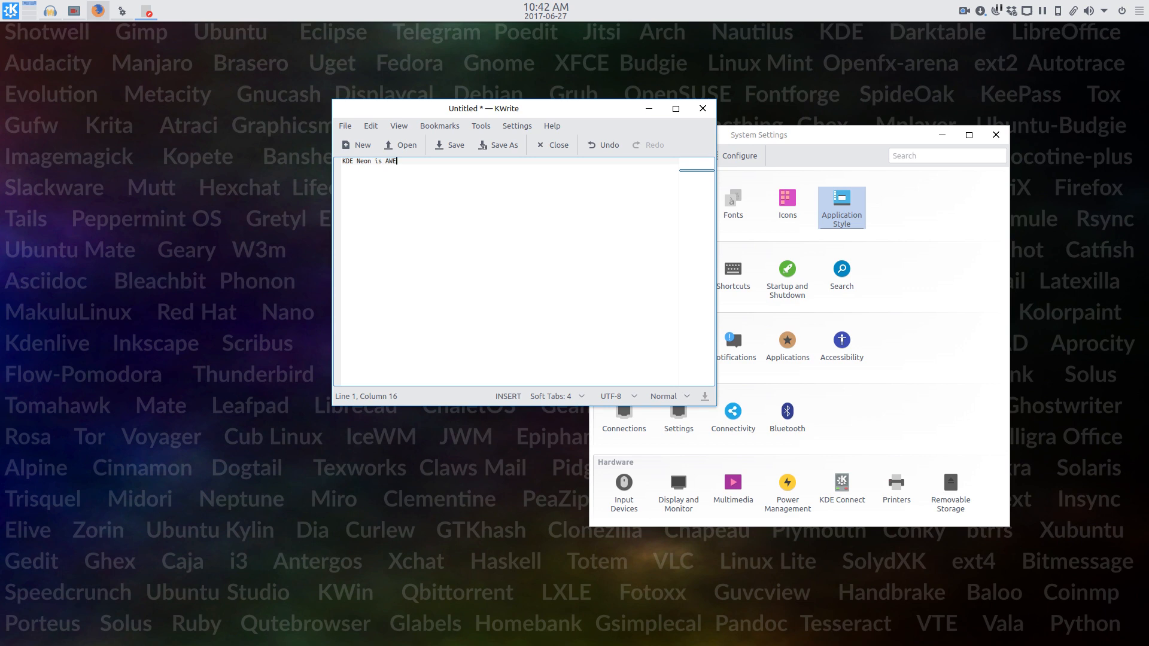
pyautogui.write('s')
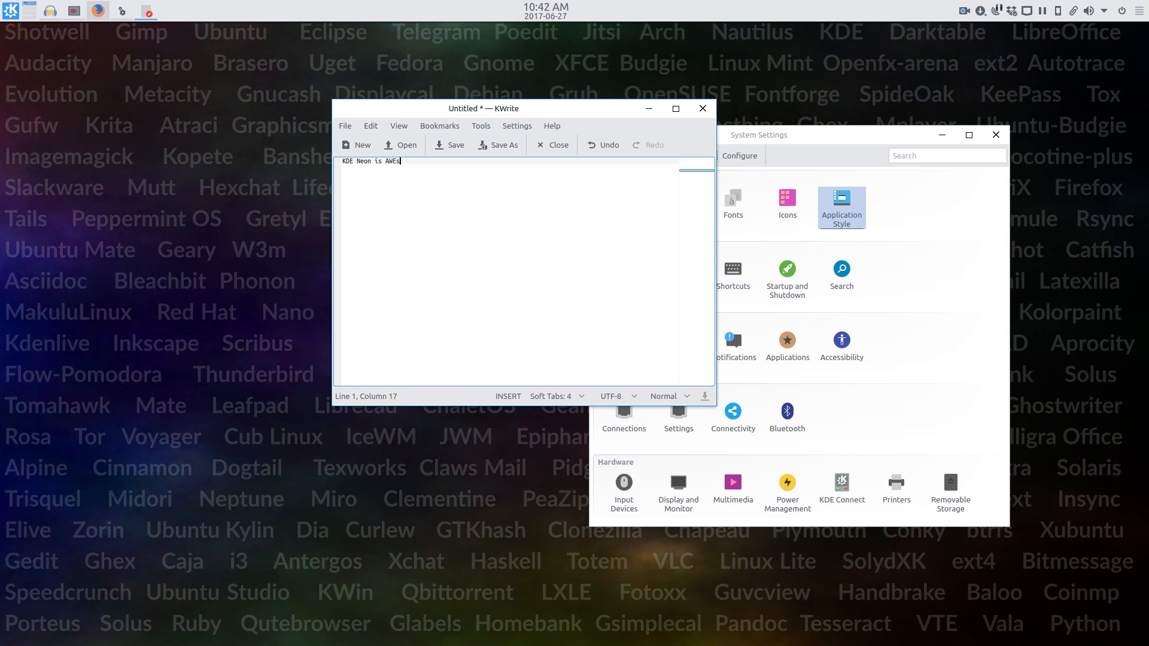
pyautogui.write('ome')
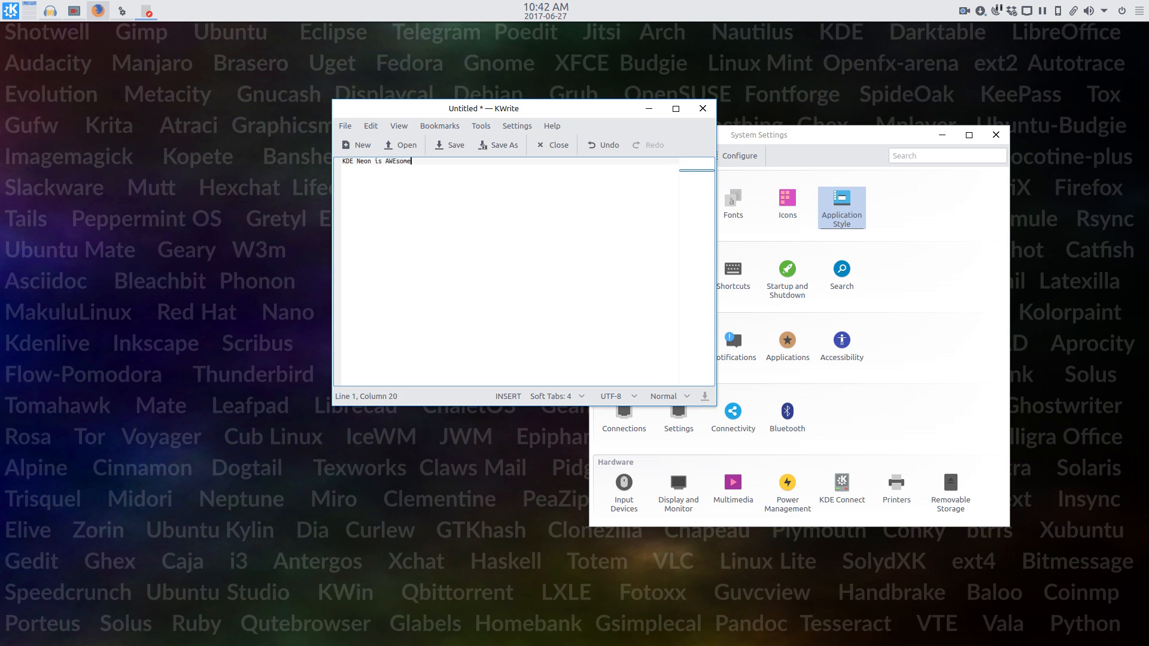
# Correct the line to 'KDE Neon is AWESOME!!!!!!!!' and start a new line with 'KDE'
pyautogui.press('BackSpace')
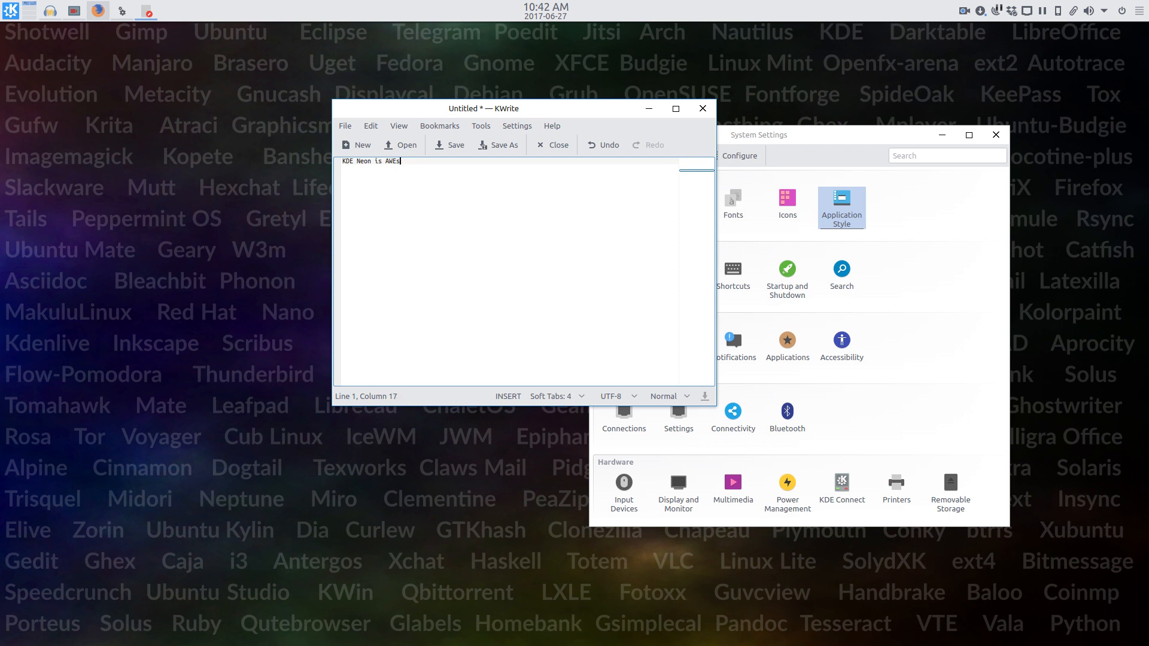
pyautogui.press('Backspace')
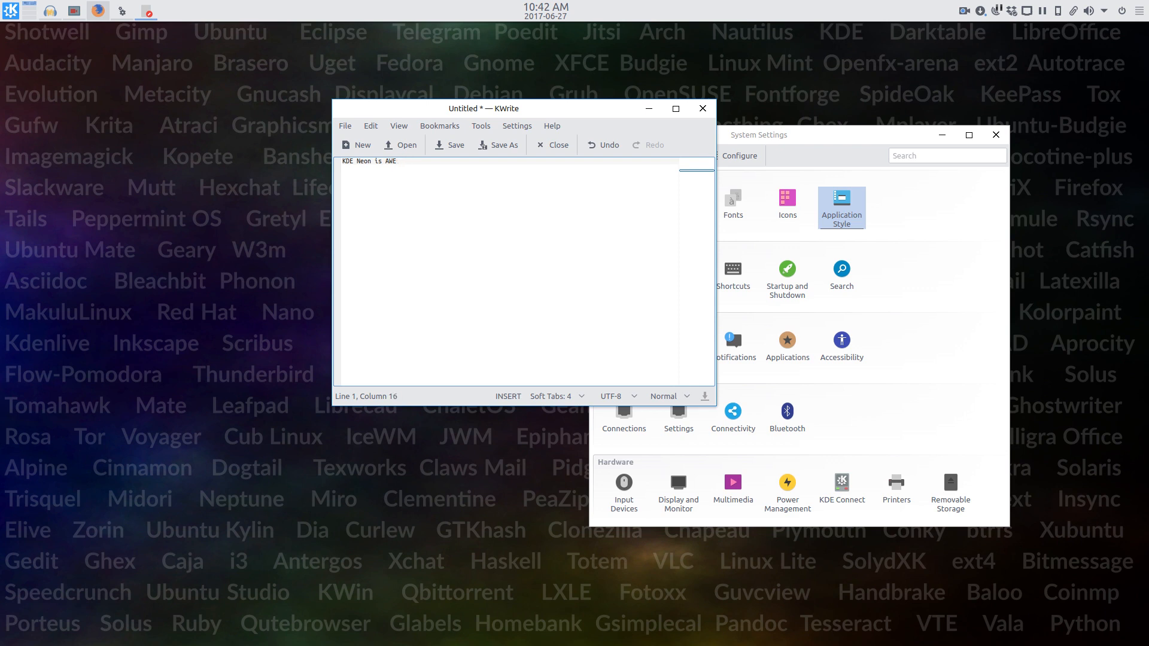
pyautogui.write('SOME')
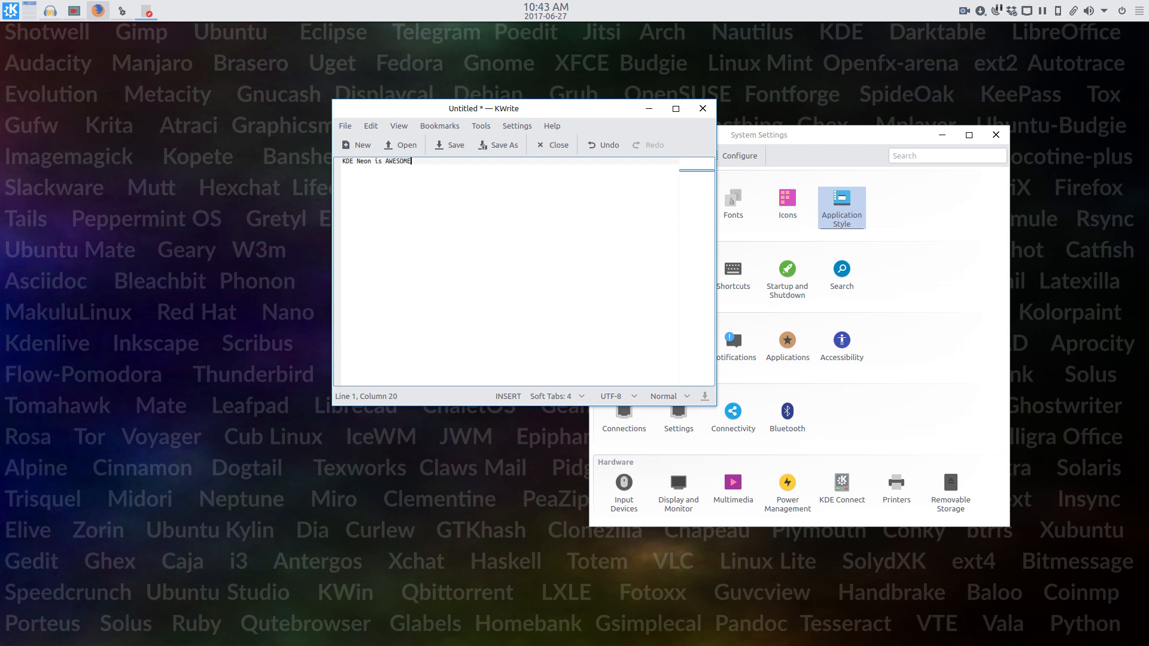
pyautogui.write('!!!!!!!!')
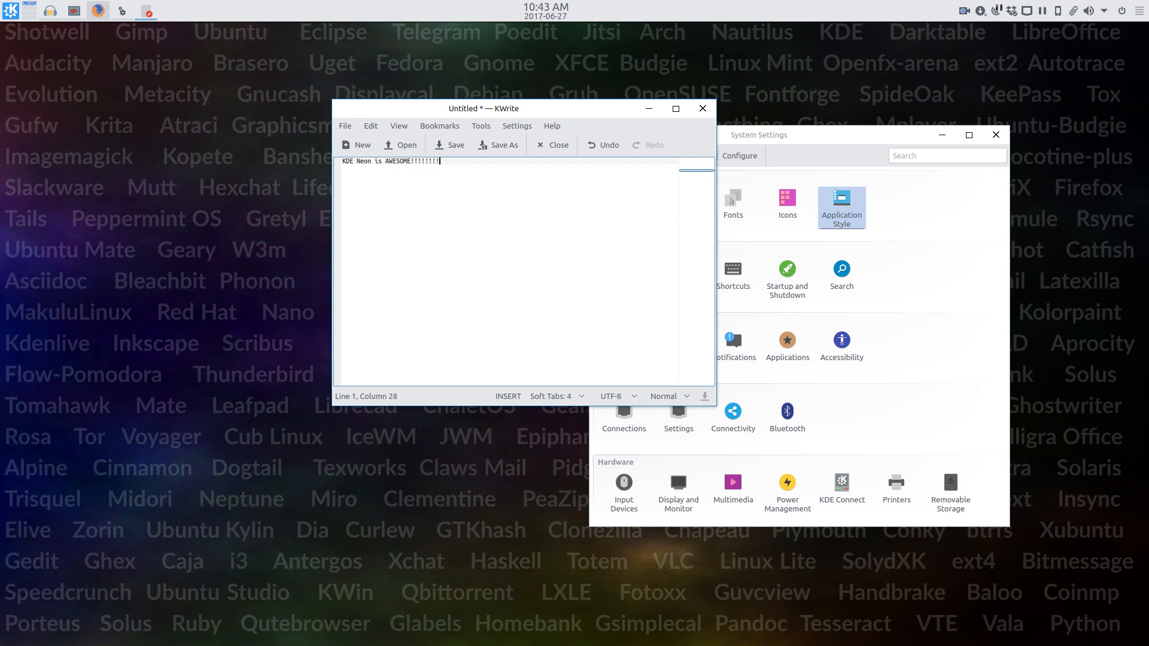
pyautogui.press('Enter')
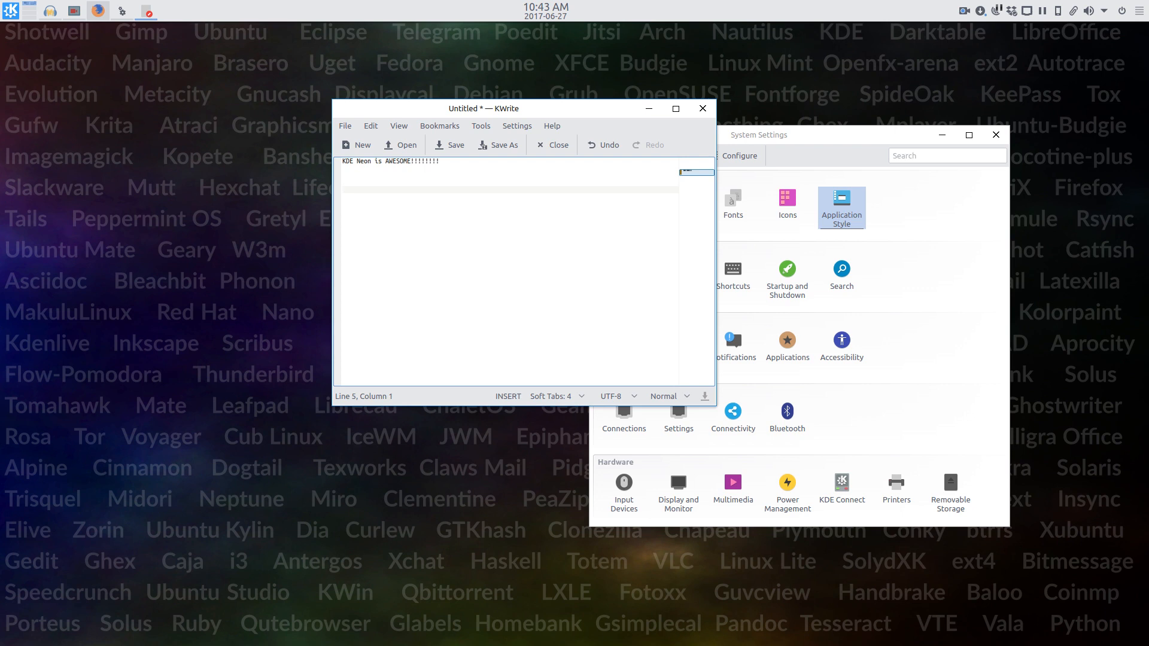
pyautogui.write('KDE')
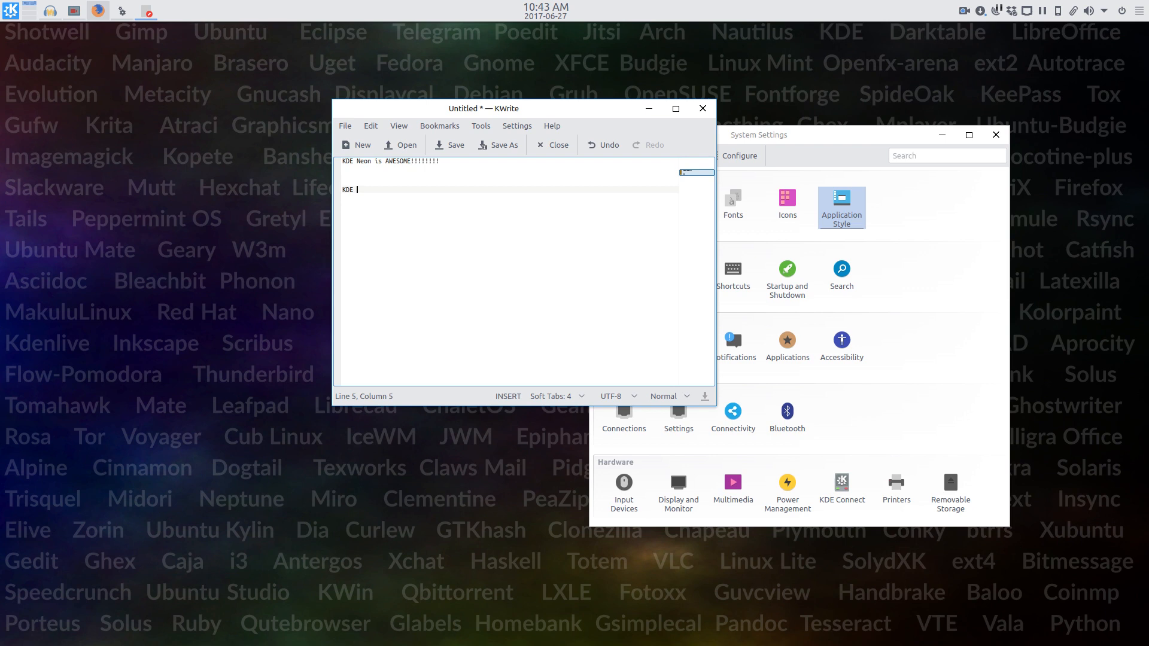
# Write the 'KDE love and hate...' line and the 'Yep, AJ ... about his desktop...' line
pyautogui.write('love and')
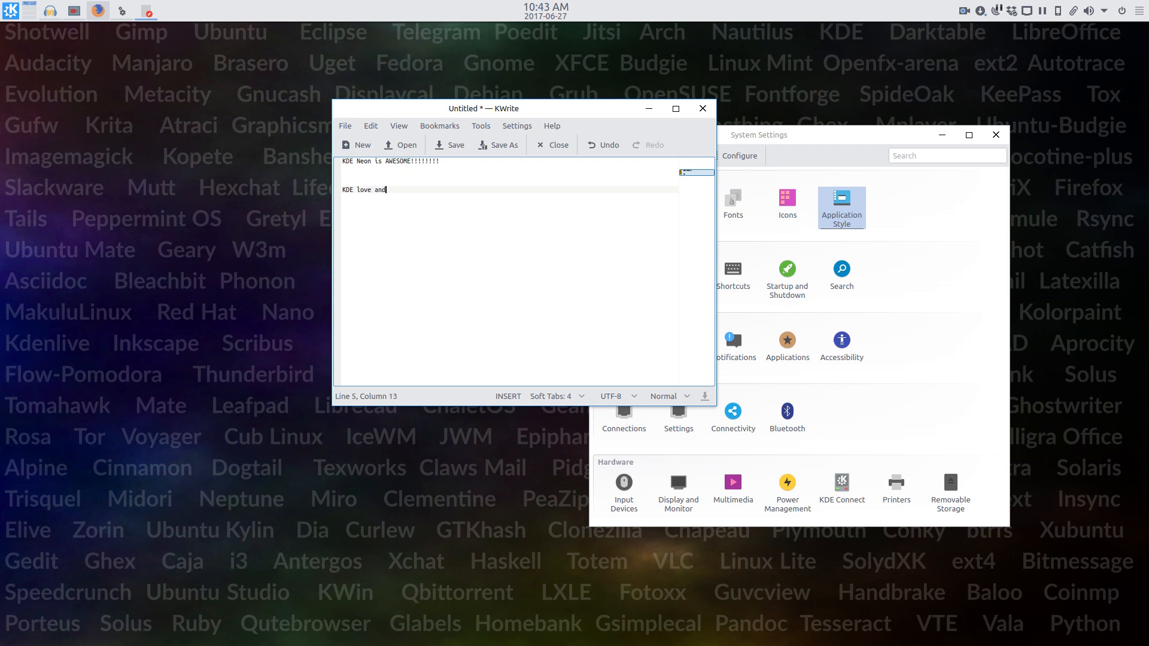
pyautogui.write('hate.')
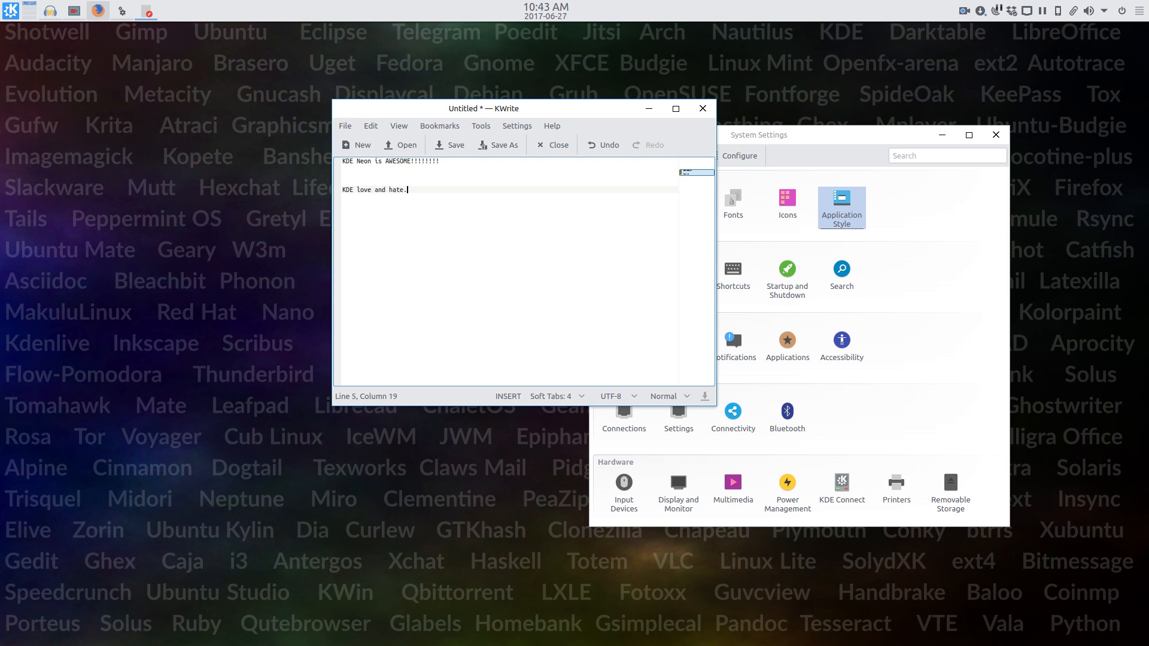
pyautogui.write('..')
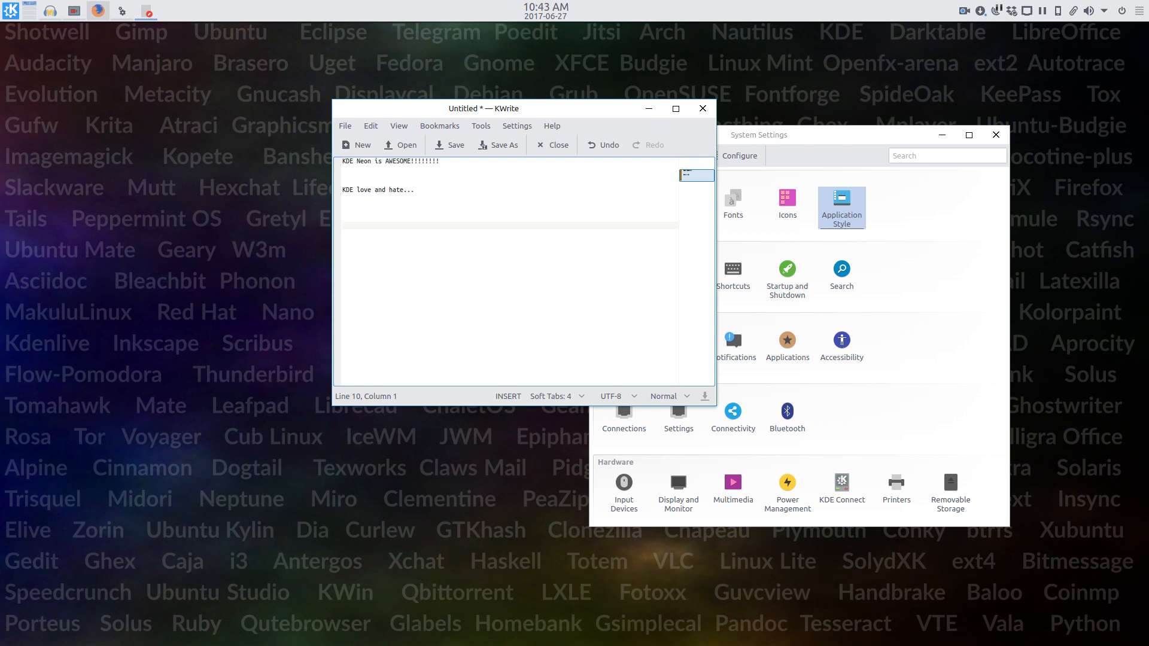
pyautogui.write('Yep,')
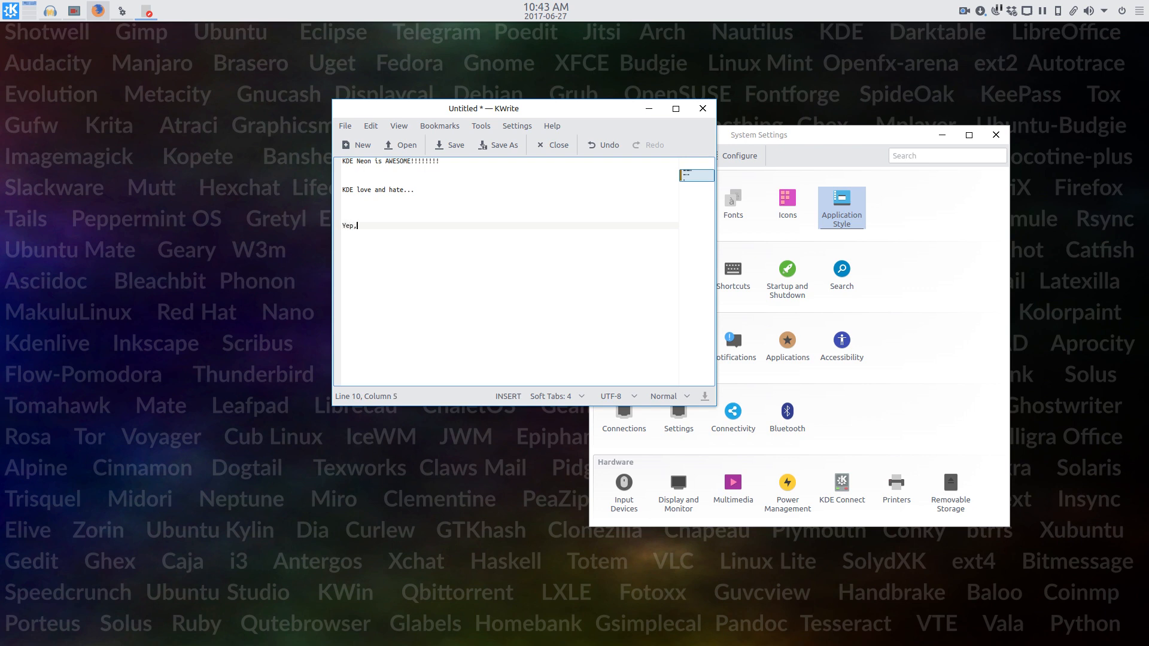
pyautogui.write('AJ is OCD')
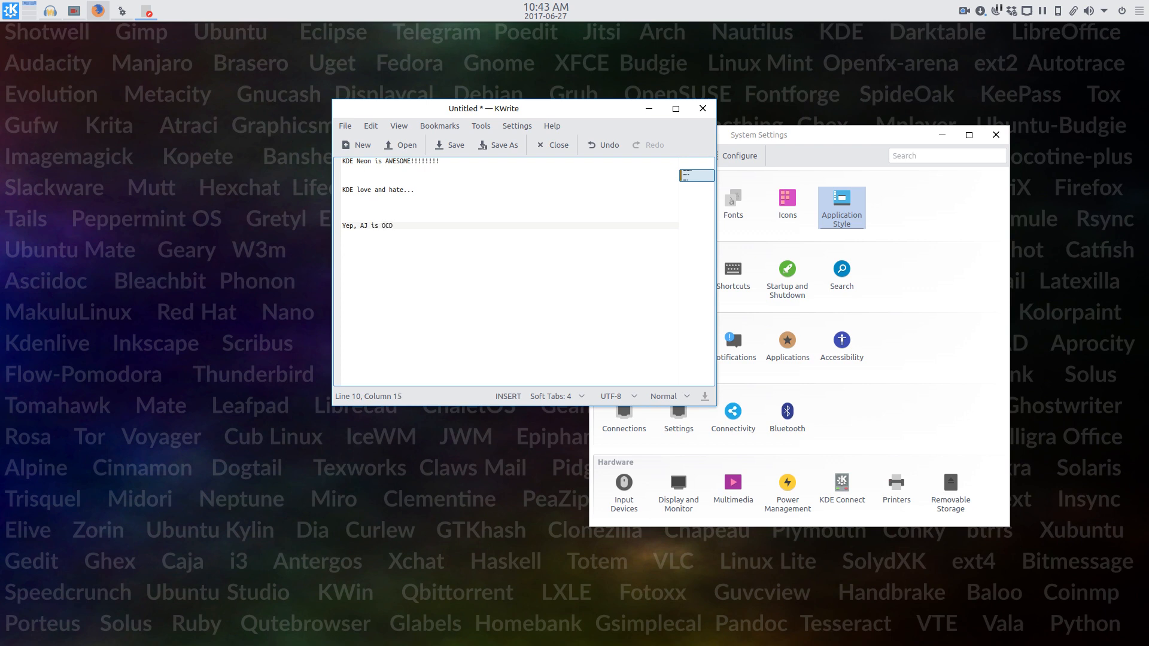
pyautogui.write('about h')
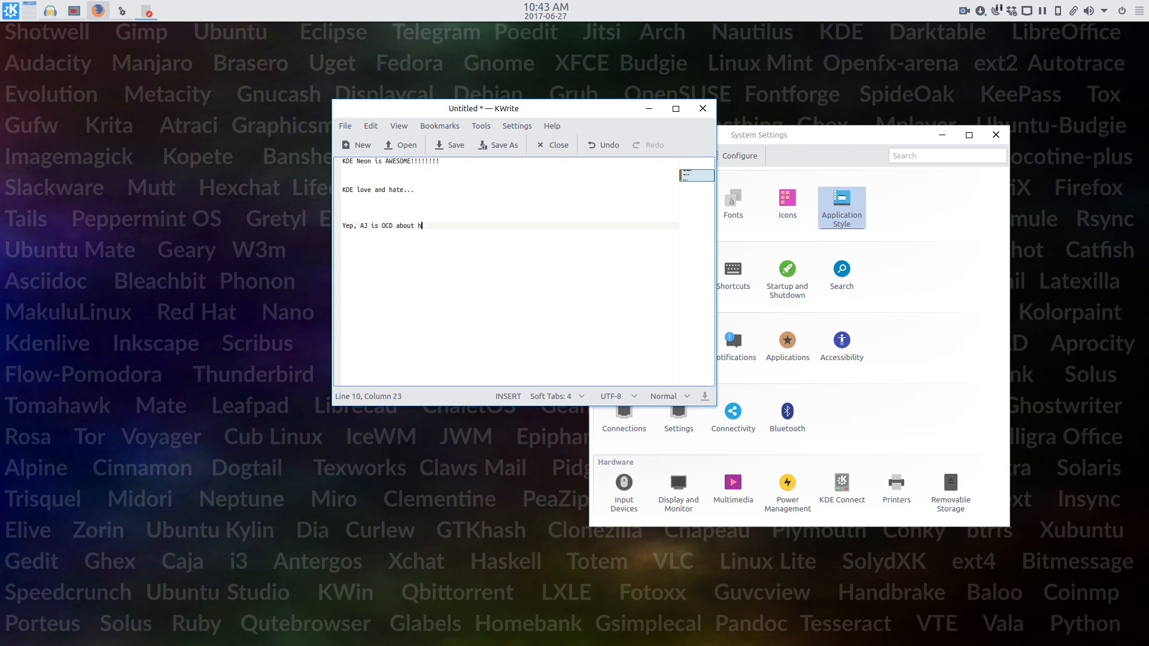
pyautogui.write('is des')
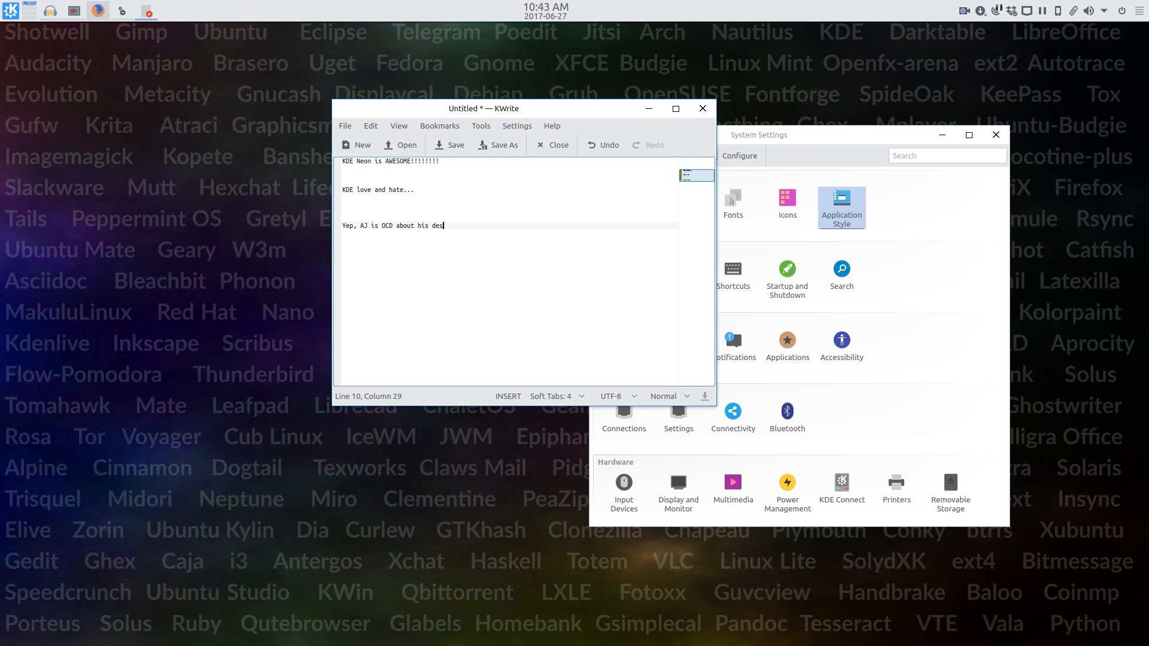
pyautogui.write('ktop...')
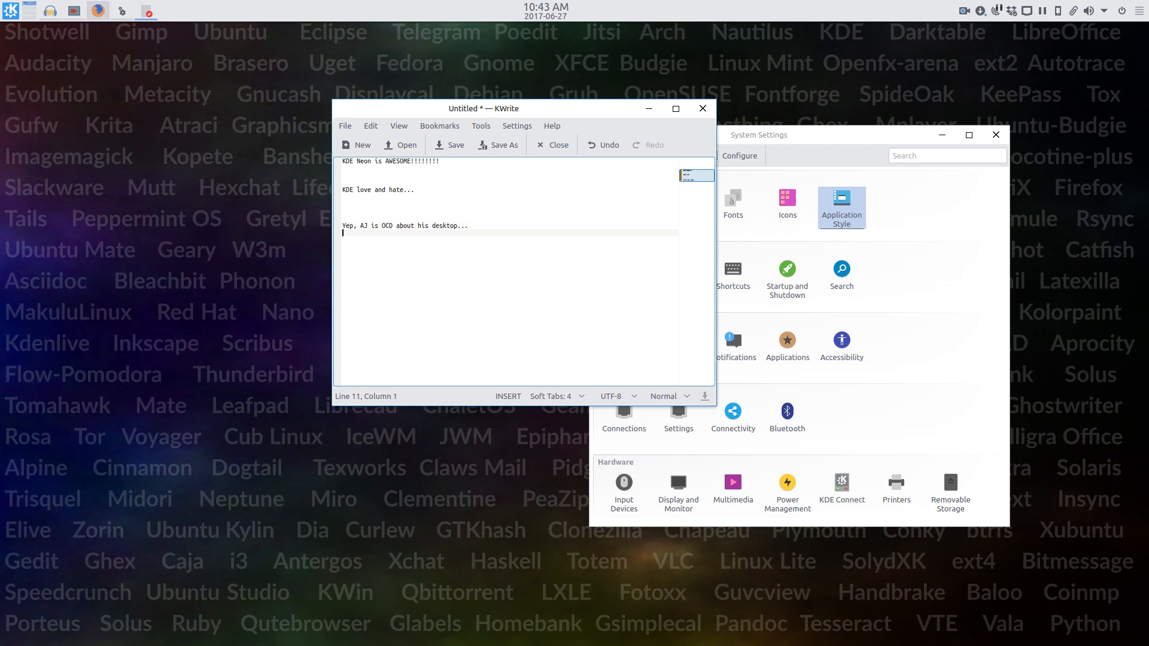
# Add the 'Too many options......' and 'I can't decide...too many choices......' lines
pyautogui.write('1')
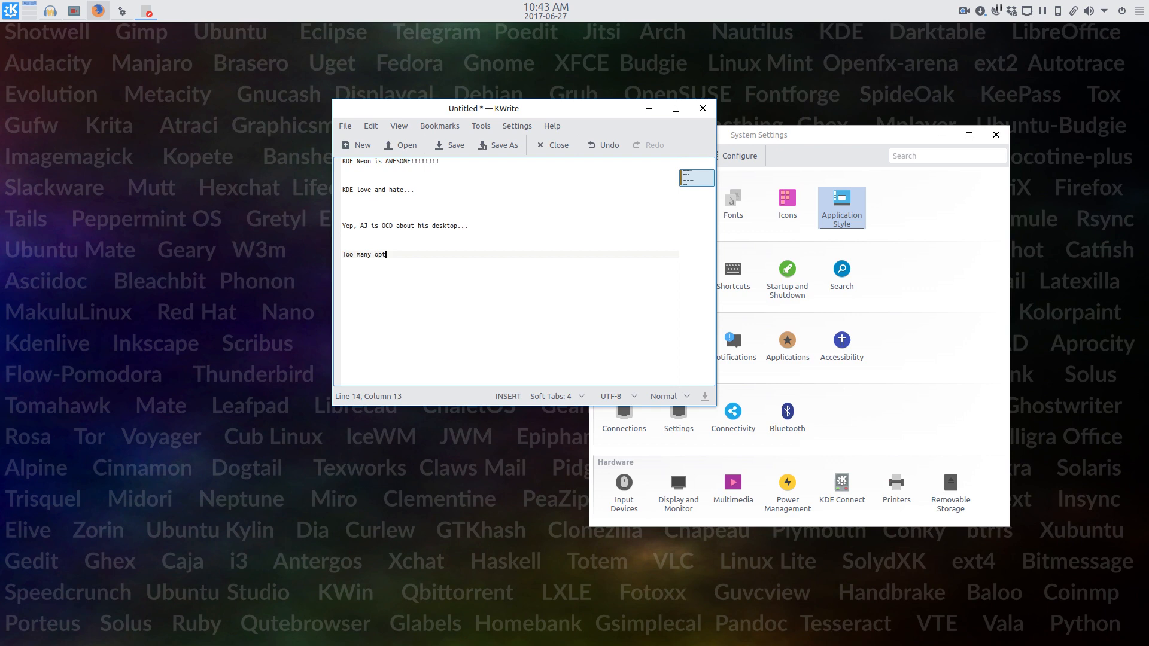
pyautogui.write('ions......')
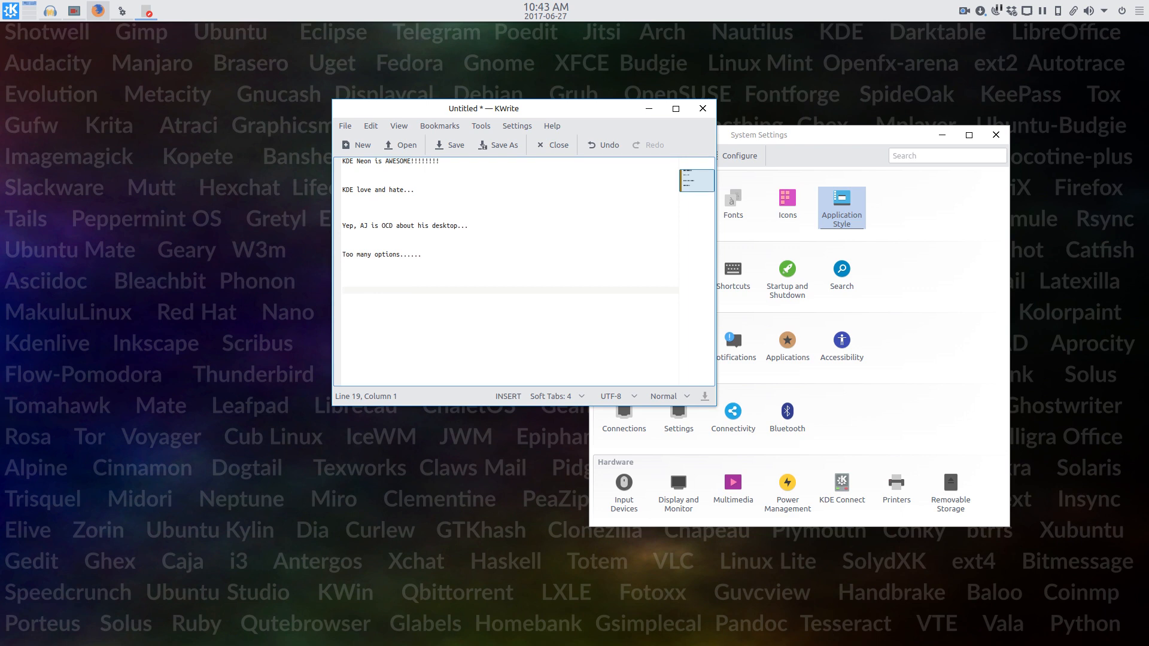
pyautogui.write("I can'")
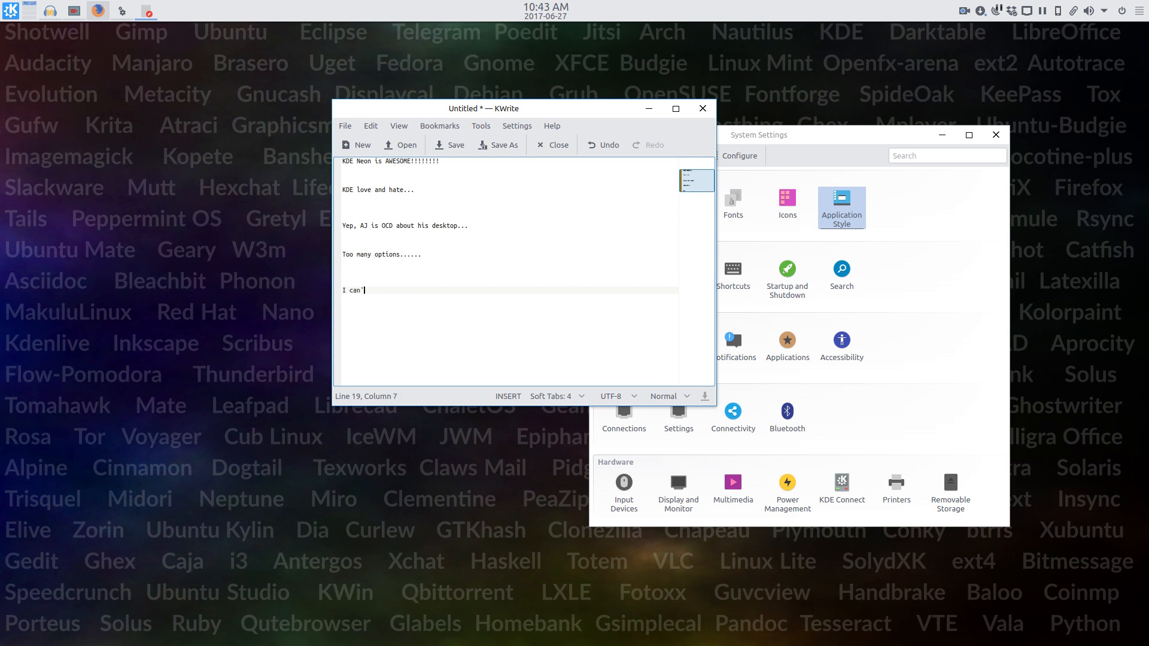
pyautogui.write('t decide')
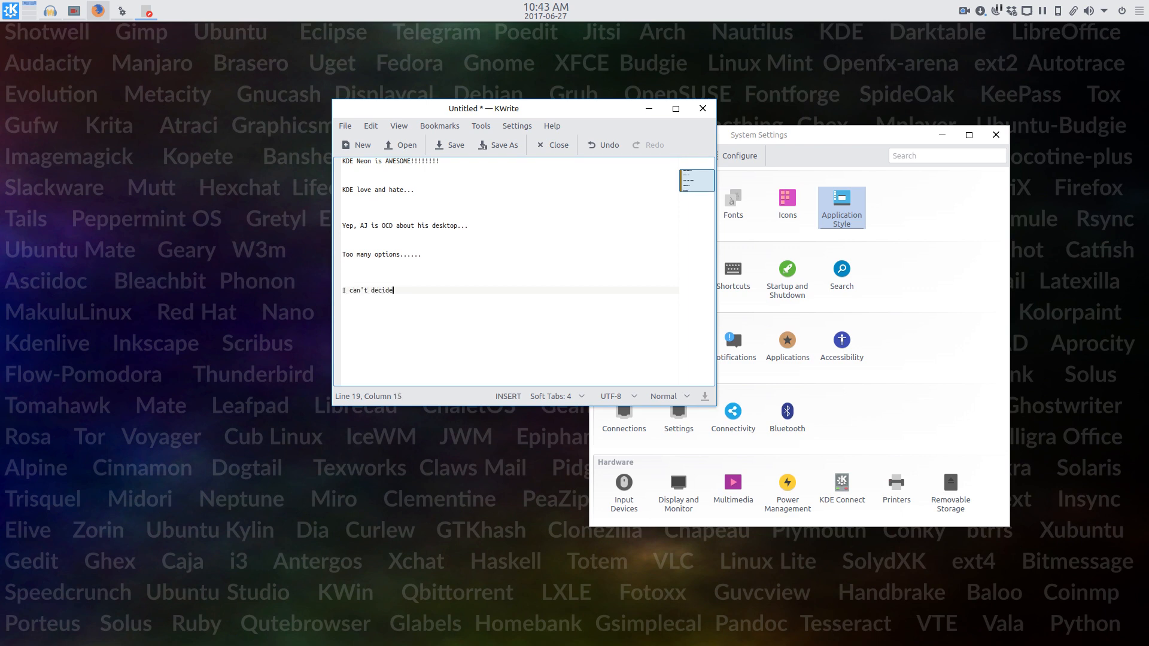
pyautogui.write('...too many choi')
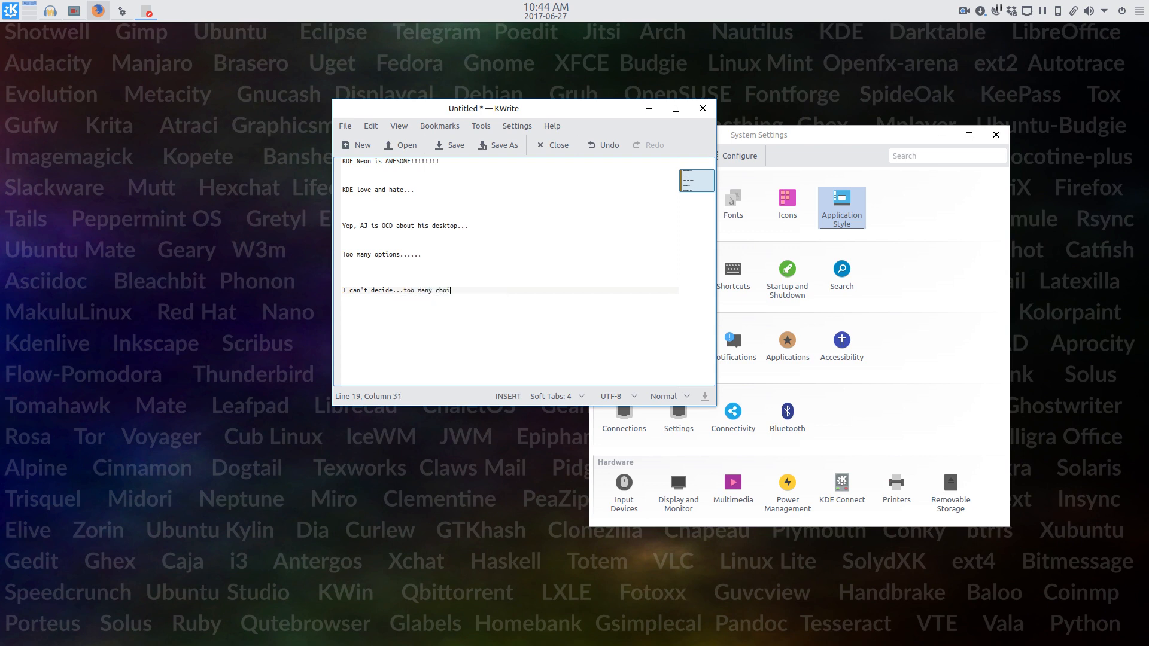
pyautogui.write('ces....')
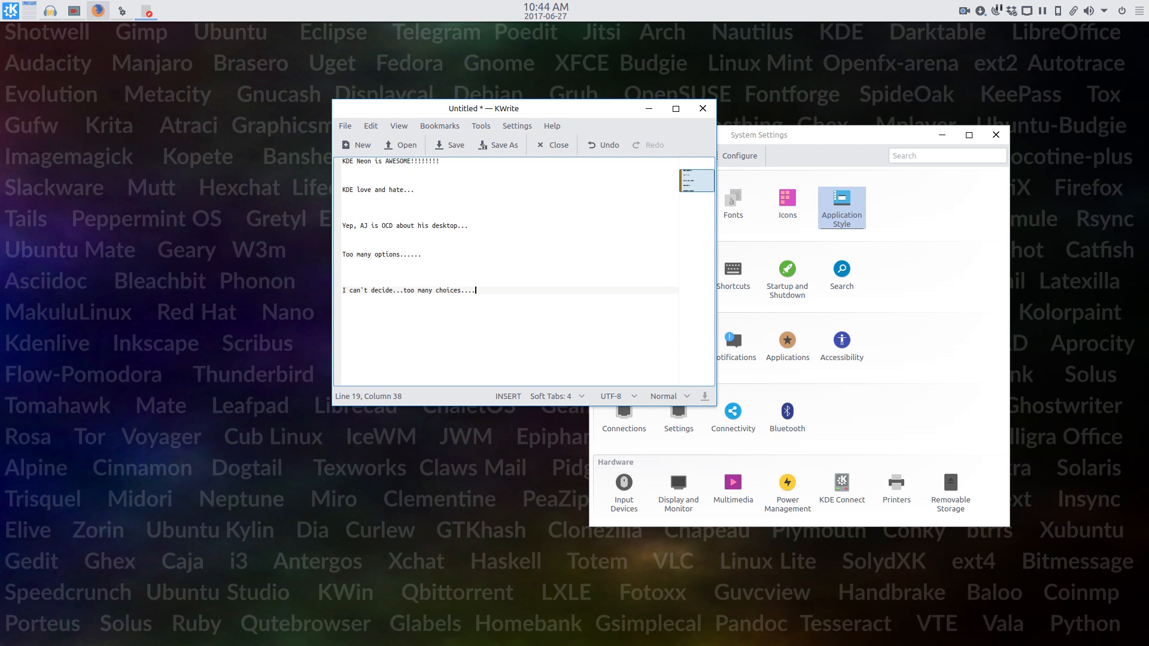
pyautogui.write('..')
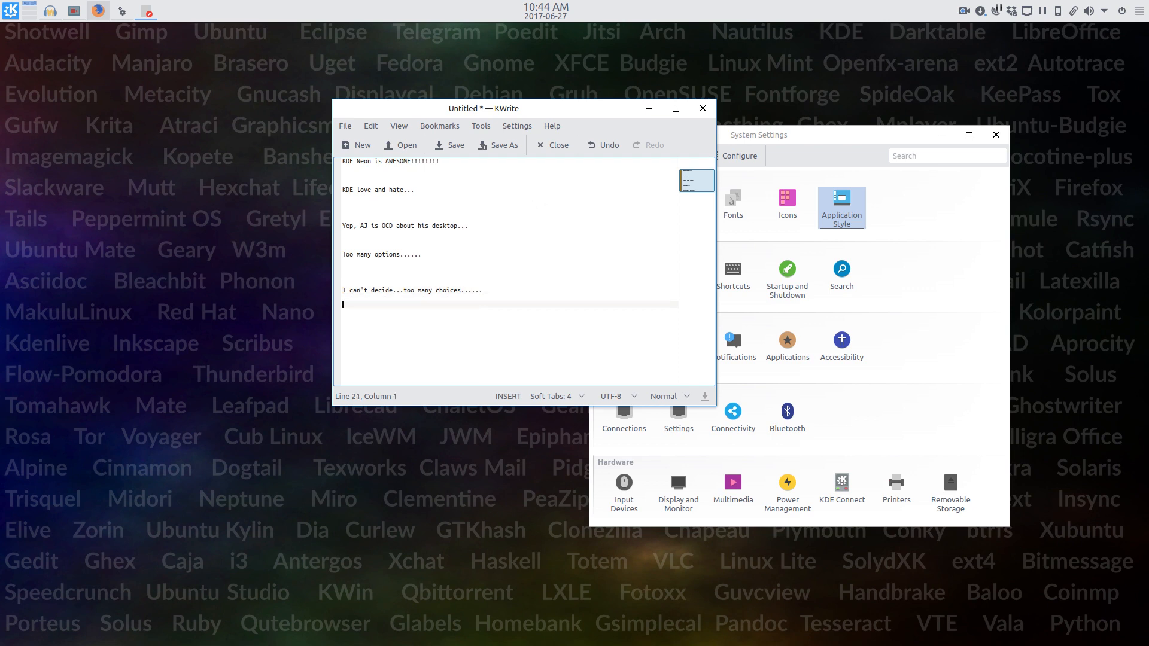
# After blank lines, write 'Productivity CRASH.......' and 'Back to Gnome I guess......'
pyautogui.press('enter')
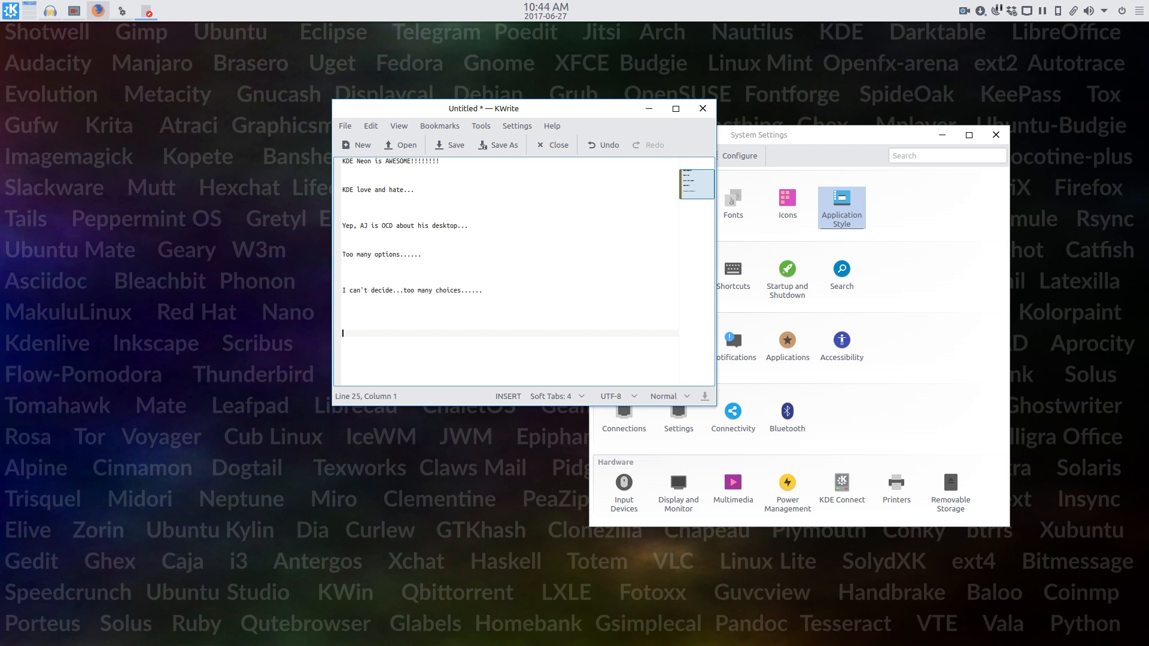
pyautogui.write('Productivity CRA')
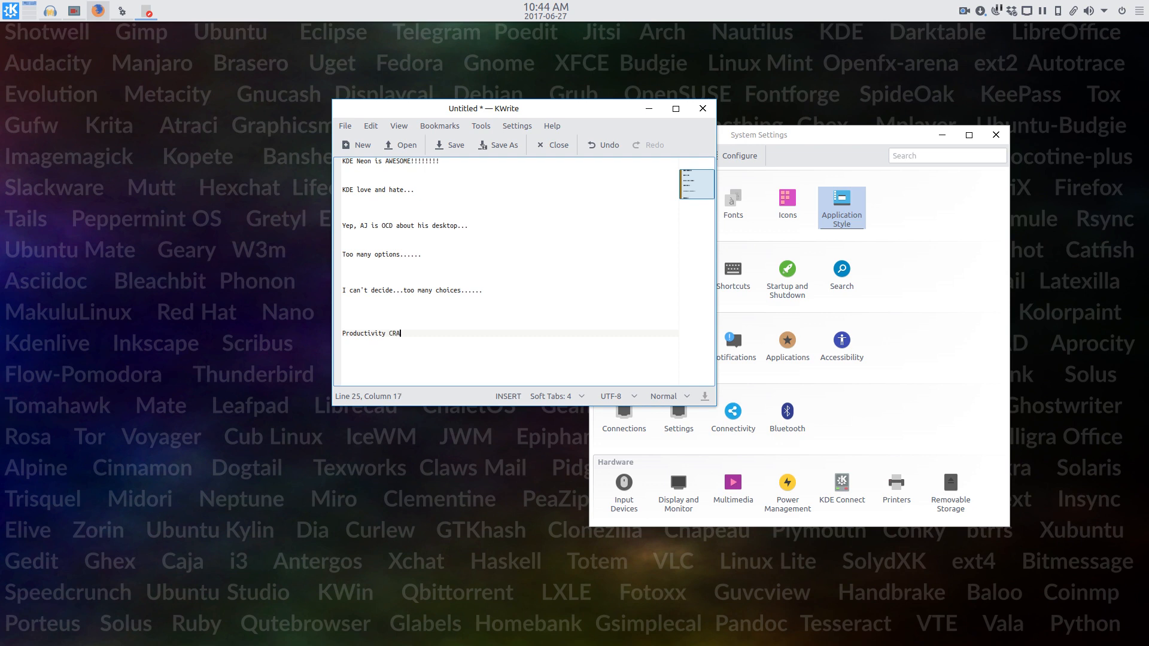
pyautogui.write('SH....')
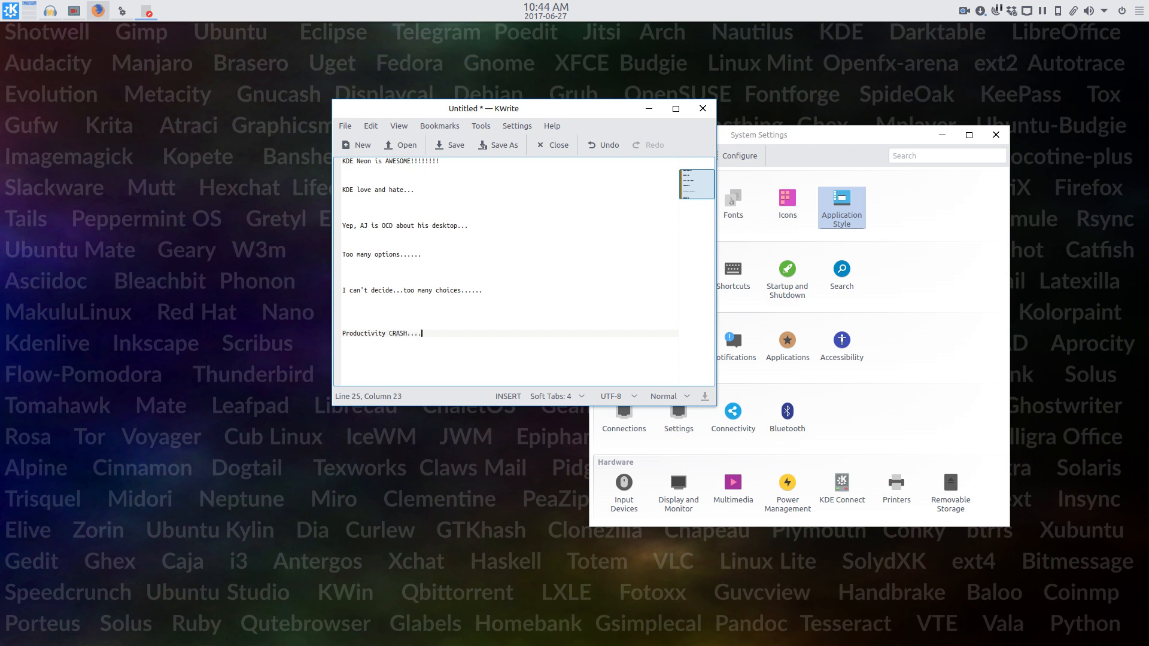
pyautogui.write('...')
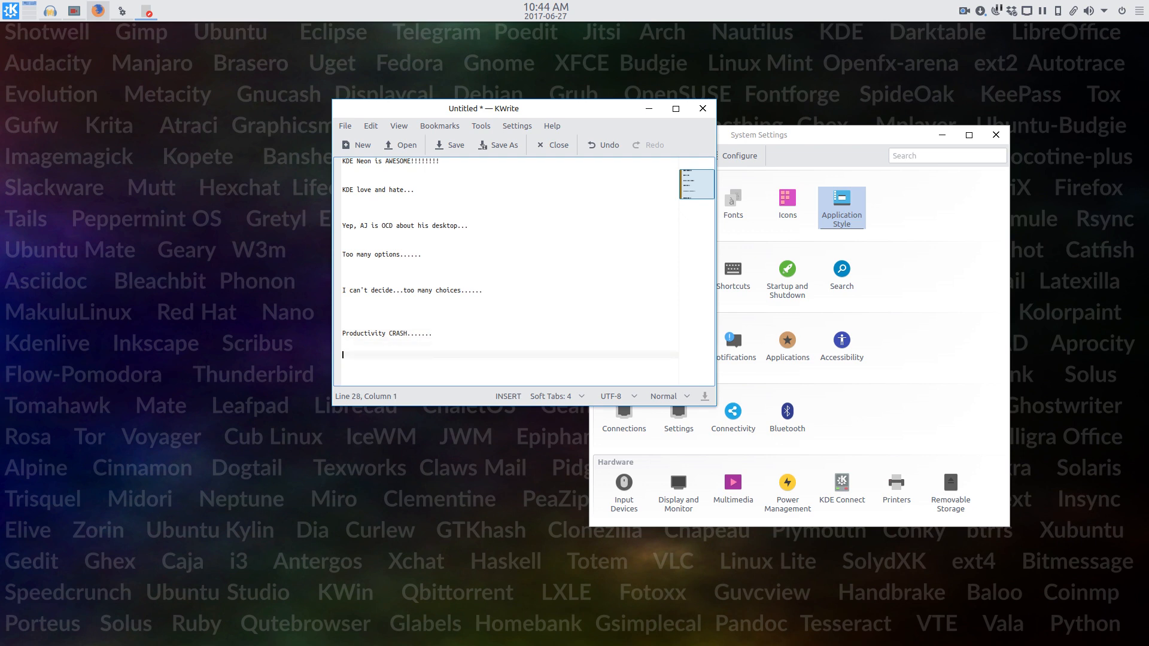
pyautogui.write('Back to')
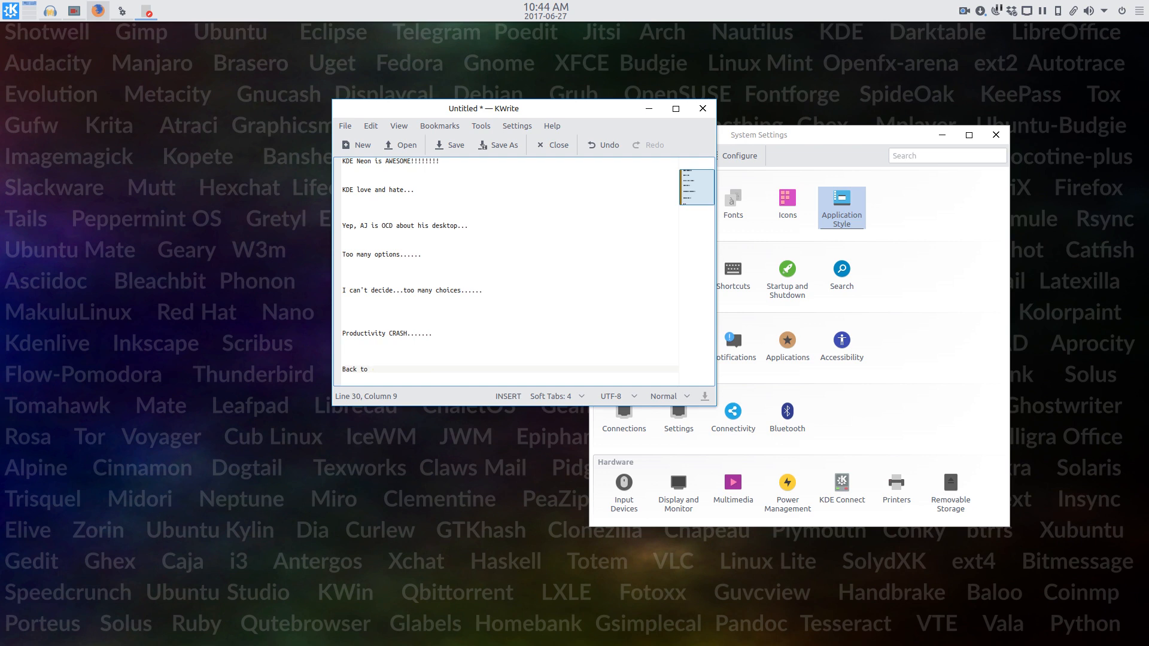
pyautogui.write('Gnome I guess')
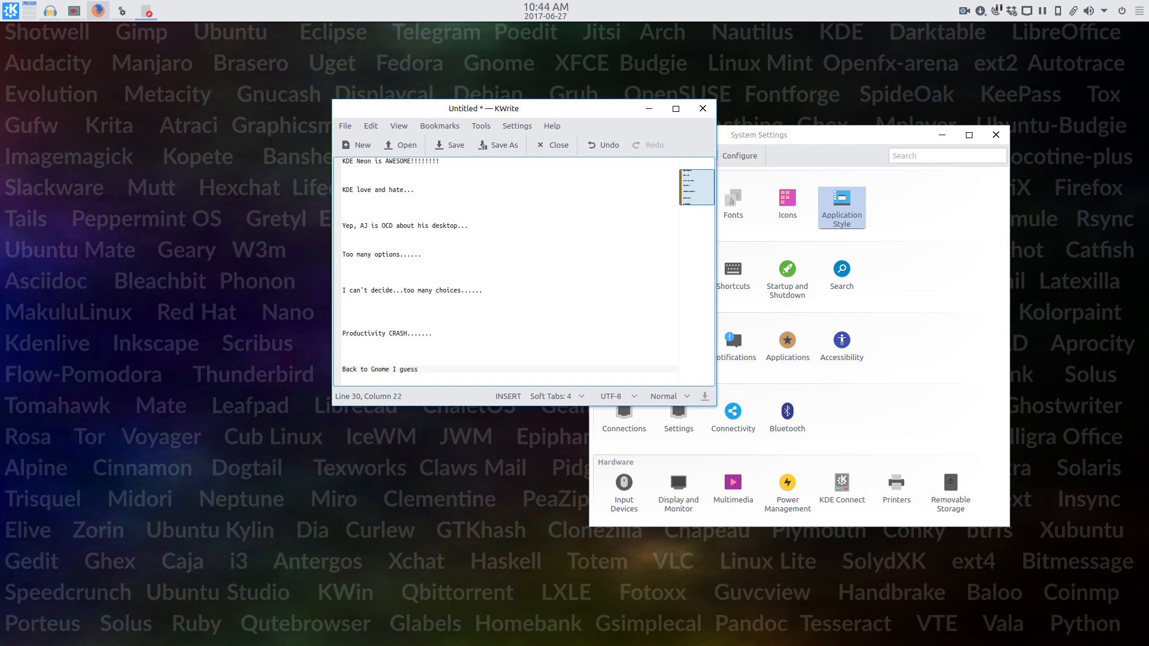
pyautogui.write('......')
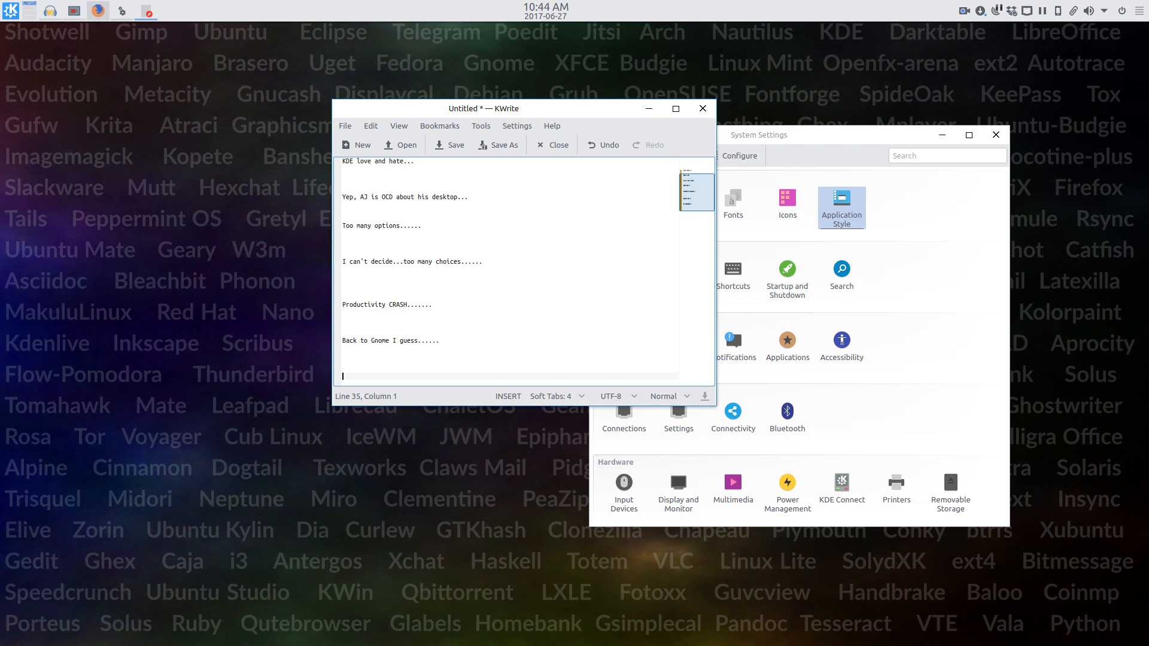
# End the note with the line 'Cutting Edge KDE!!!'
pyautogui.write('Cutting')
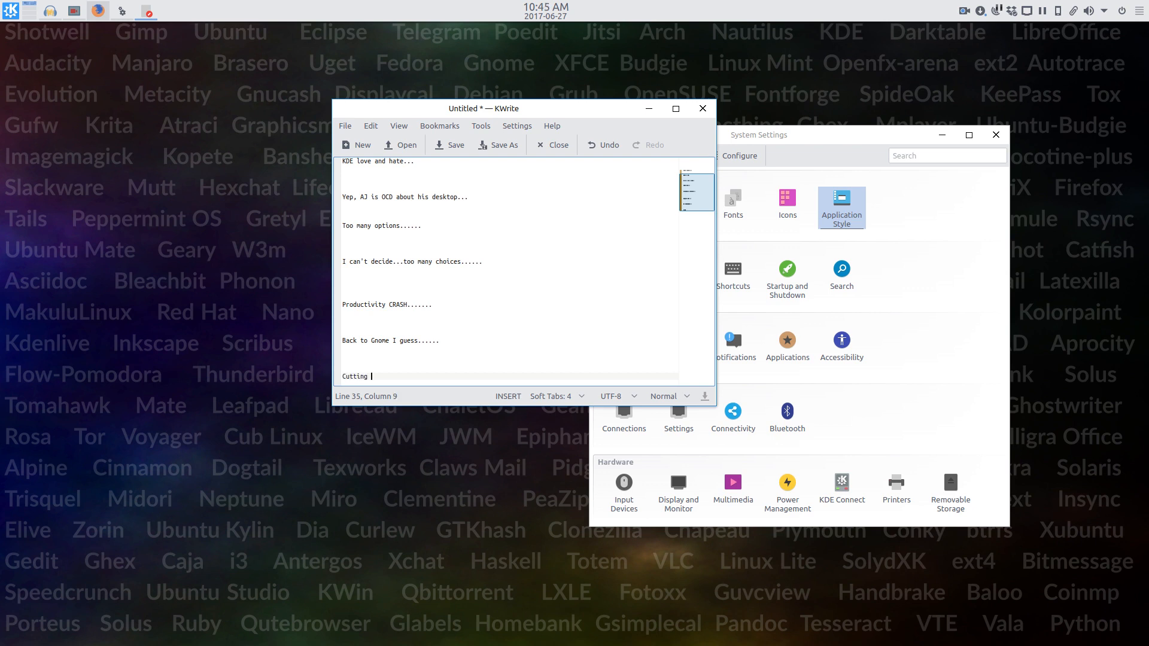
pyautogui.write('Edge')
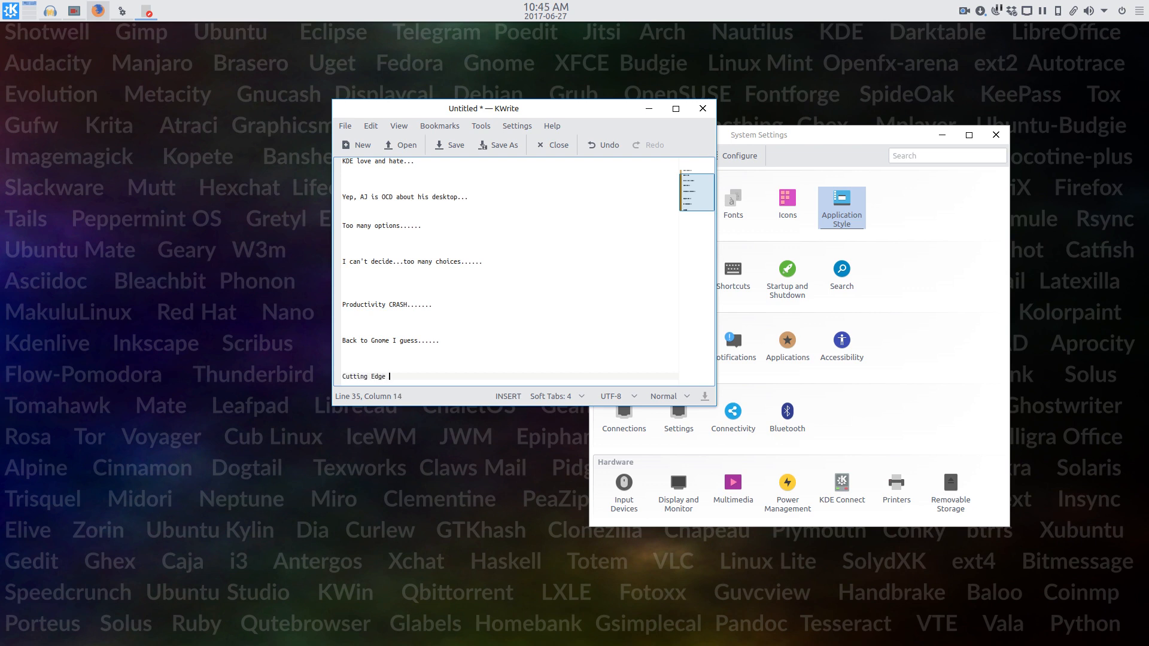
pyautogui.write('KDE')
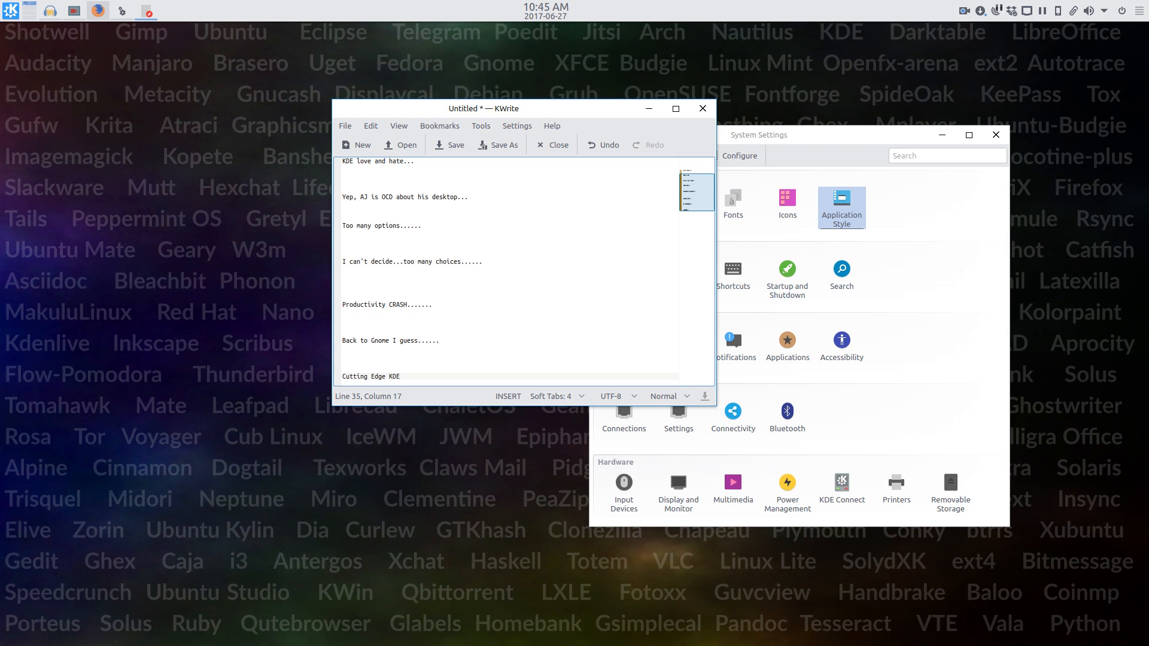
pyautogui.write('!!!')
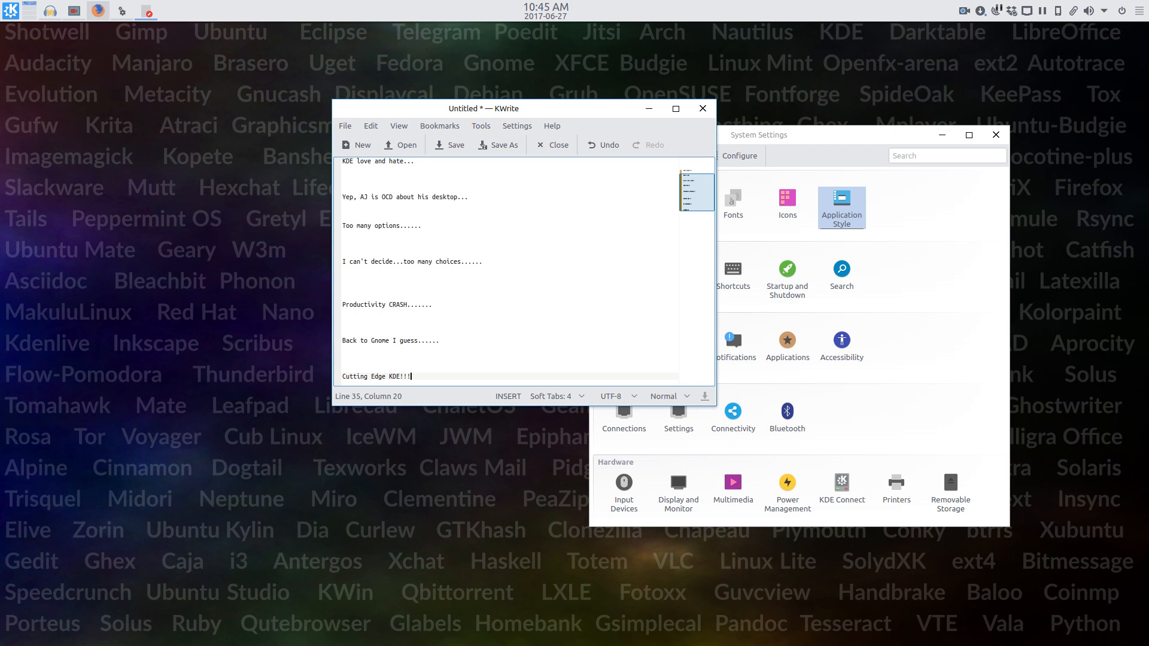